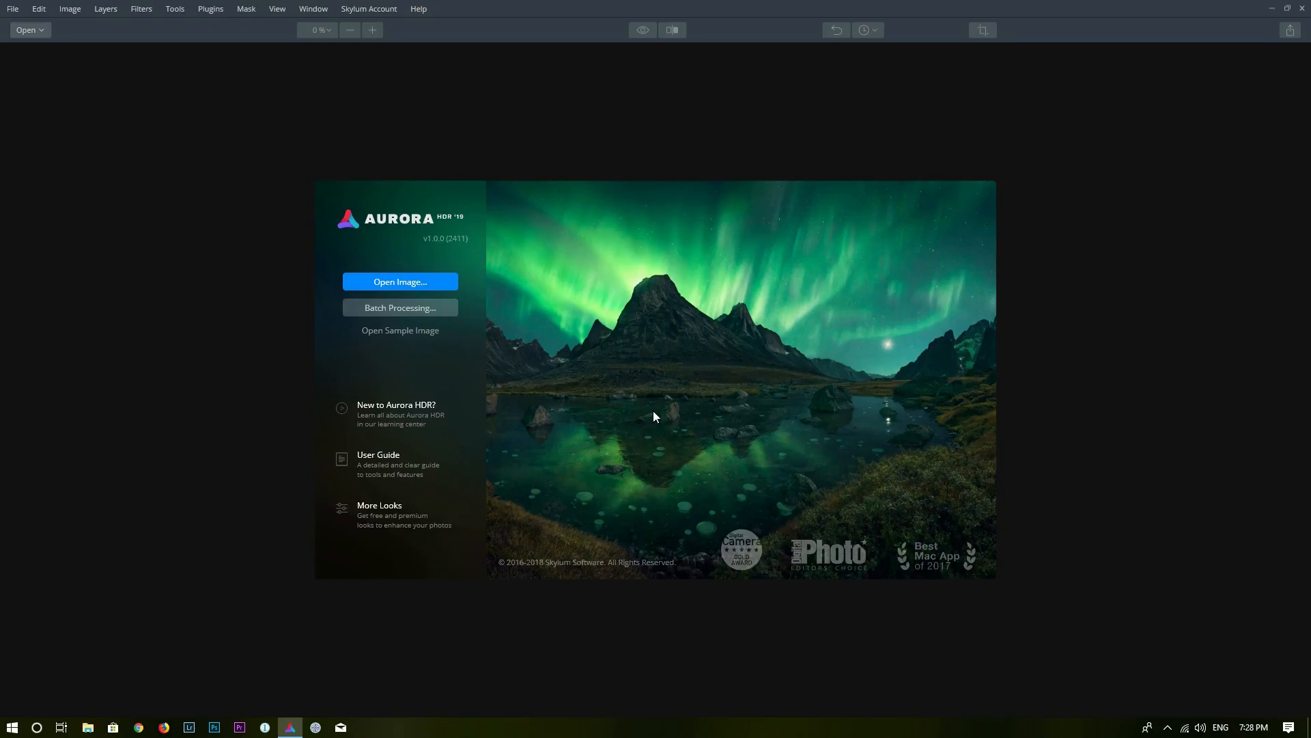
mouse_move(595, 384)
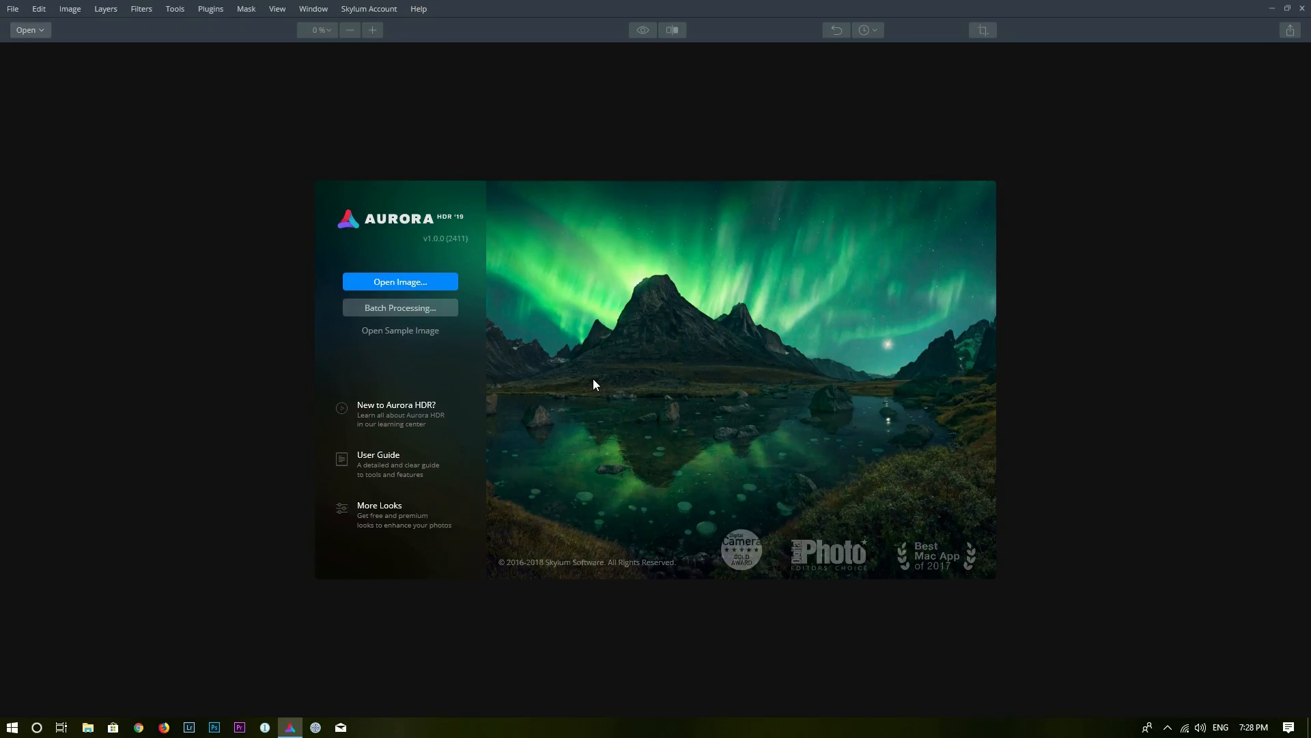
mouse_move(593, 399)
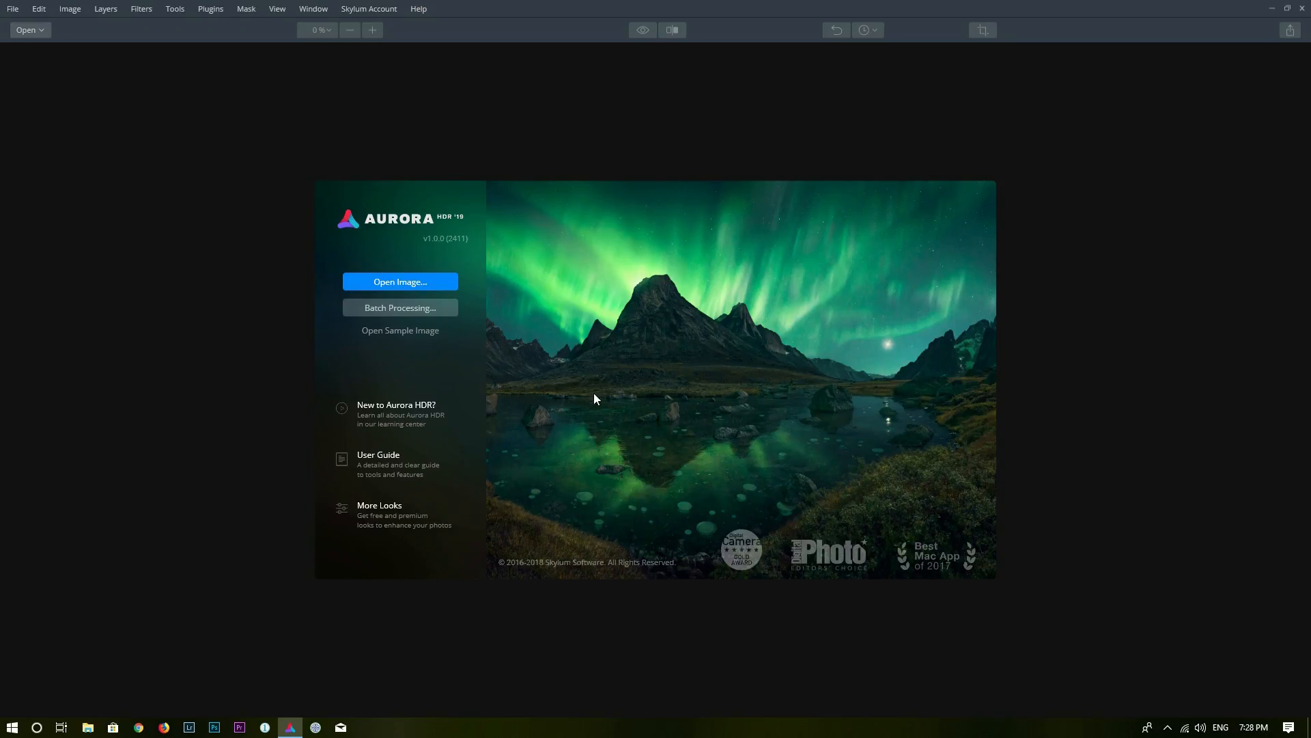
mouse_move(400, 277)
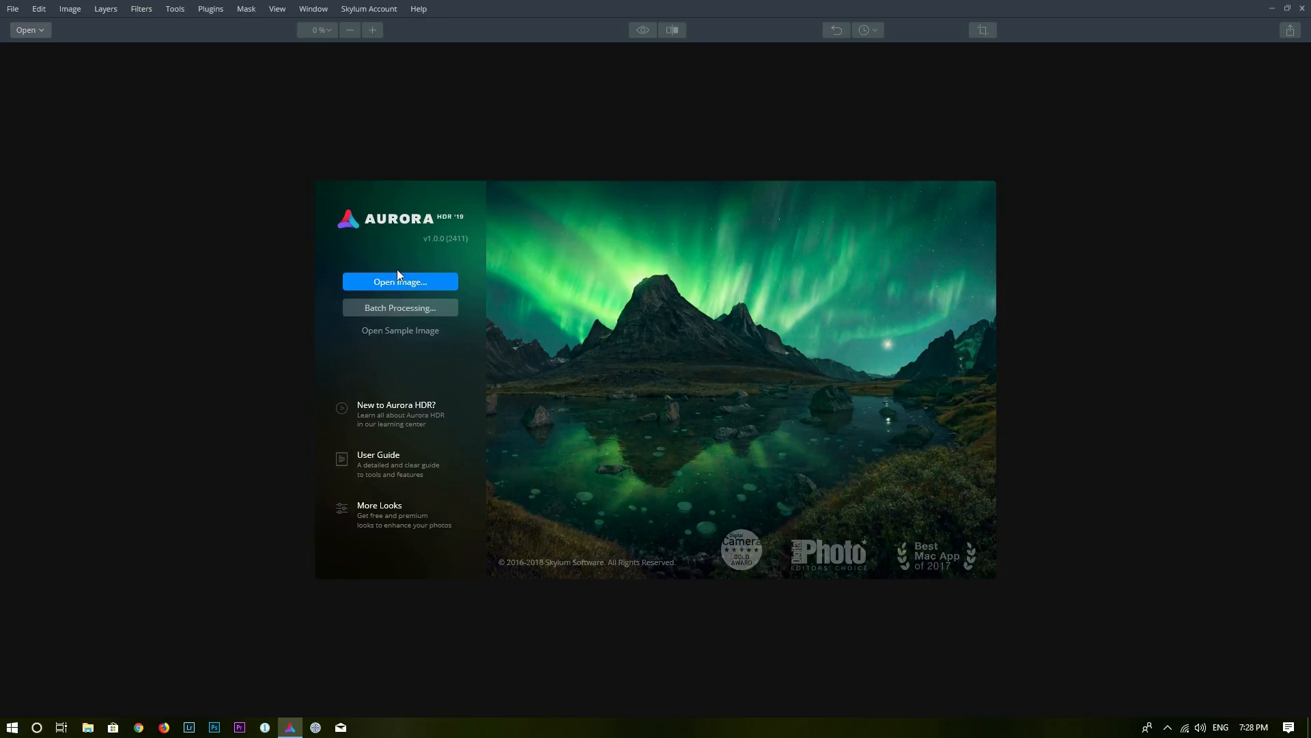
Step: Open the bracketed RAW files DSCF2183, DSCF2184 and DSCF2185.RAF from the hdr folder
left_click(400, 281)
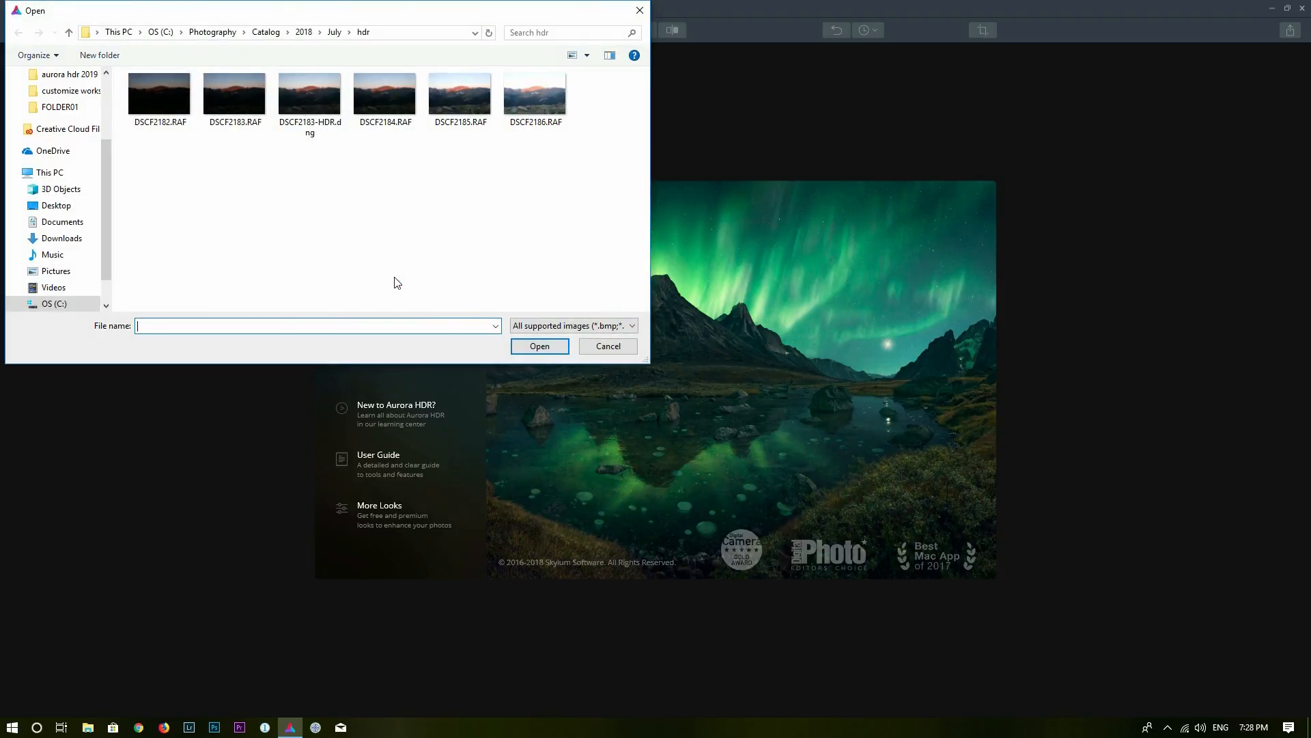
left_click(234, 94)
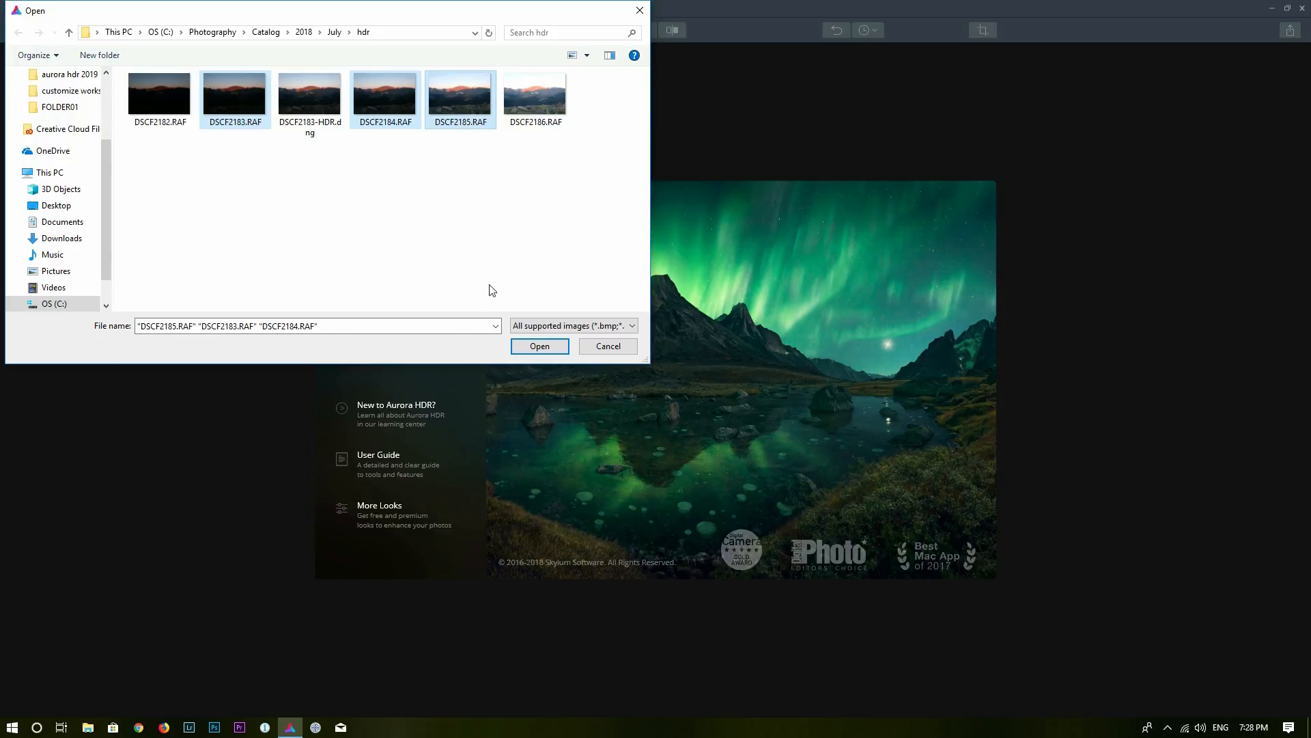
left_click(540, 346)
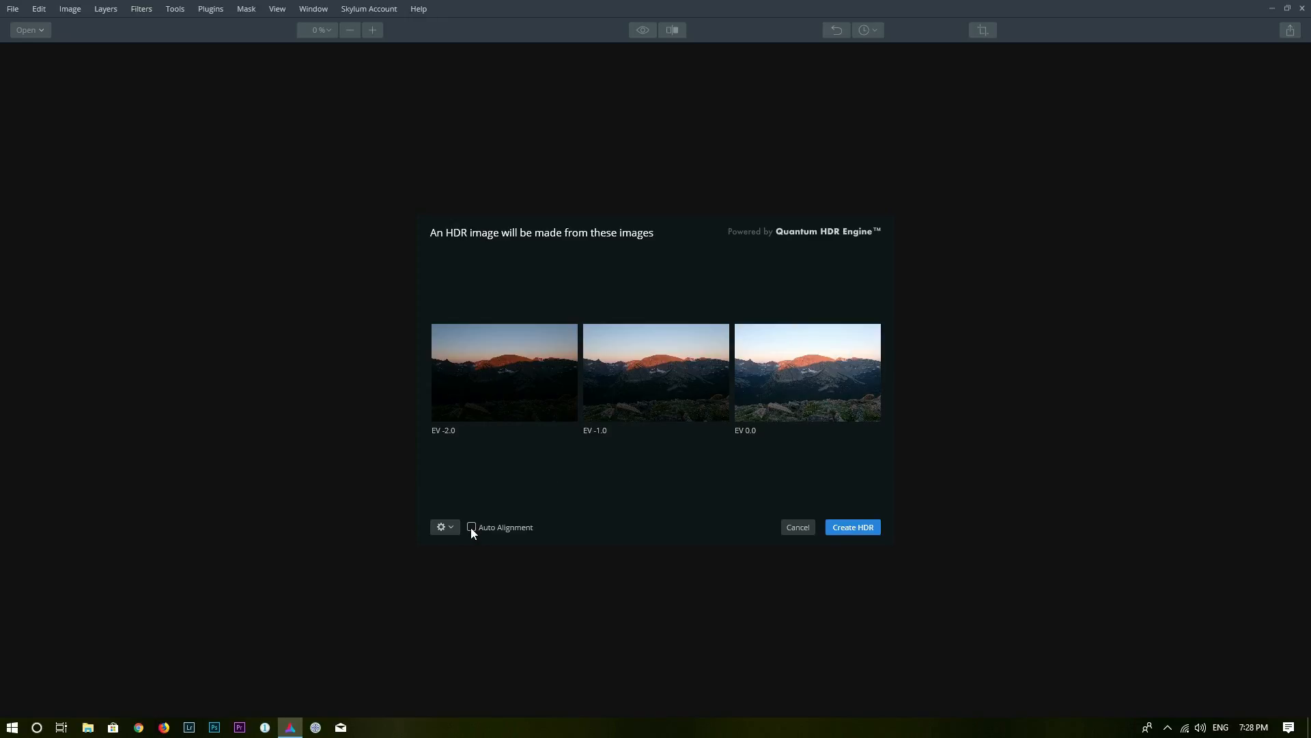
Step: Create the HDR with Auto Alignment and Chromatic Aberration Reduction enabled
left_click(471, 526)
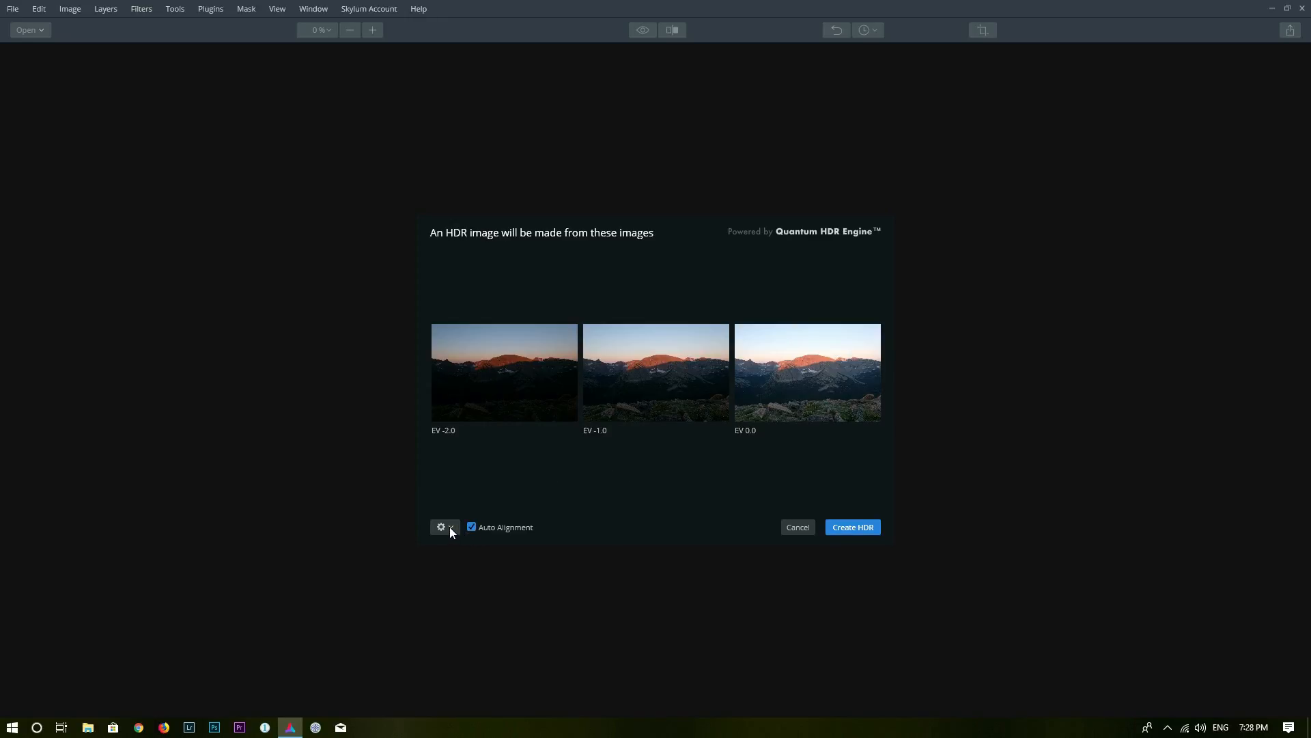
left_click(442, 527)
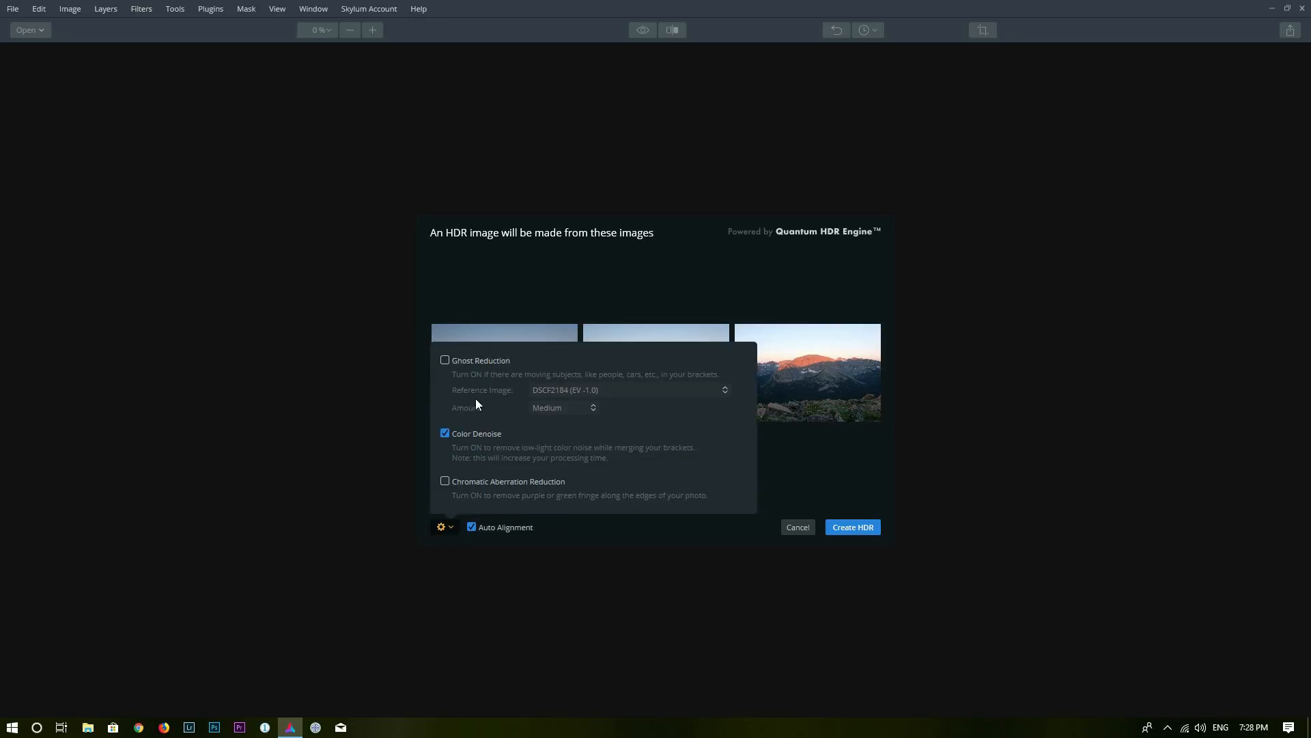
mouse_move(475, 452)
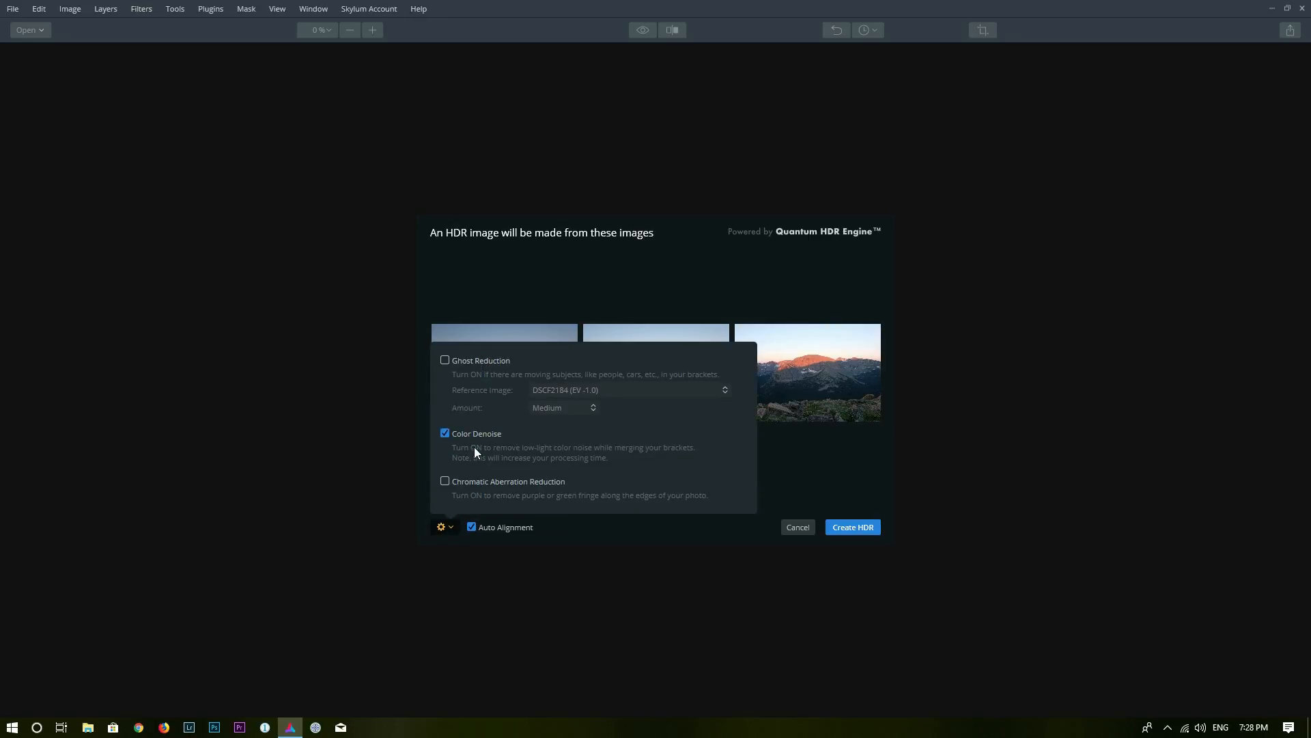
mouse_move(485, 378)
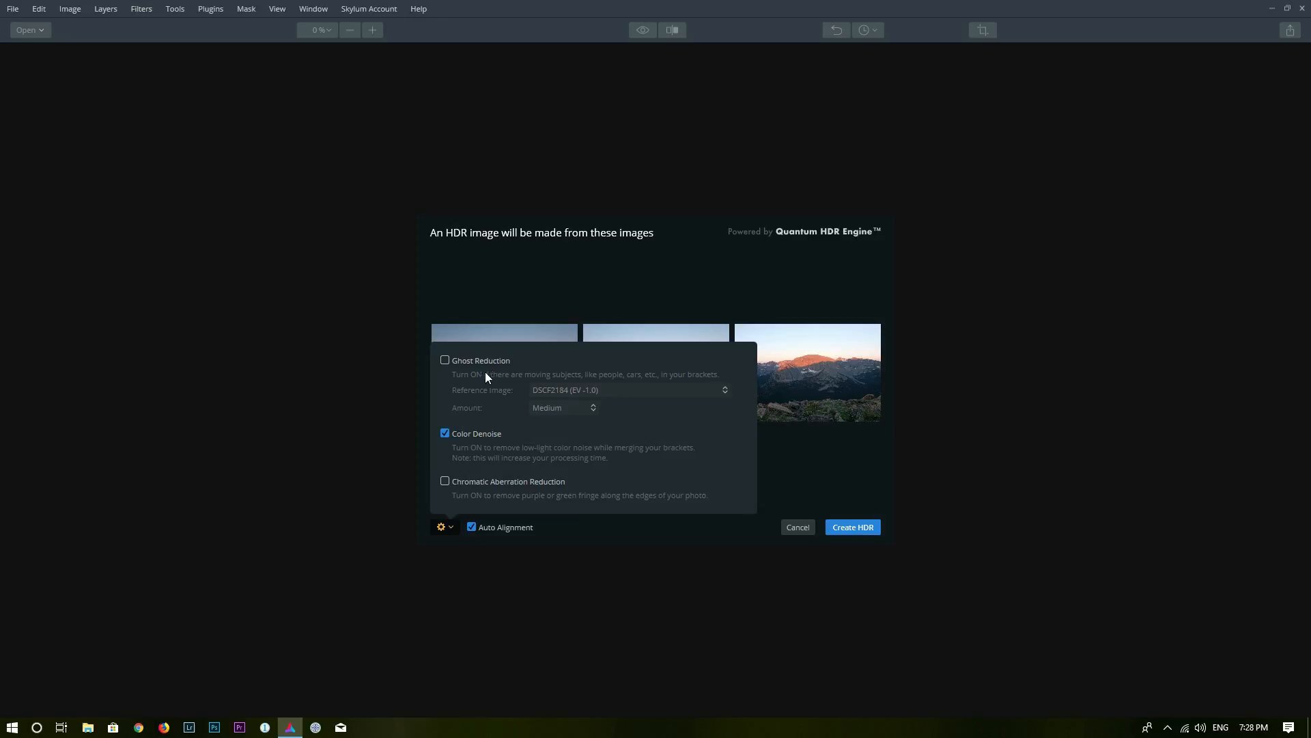
mouse_move(477, 489)
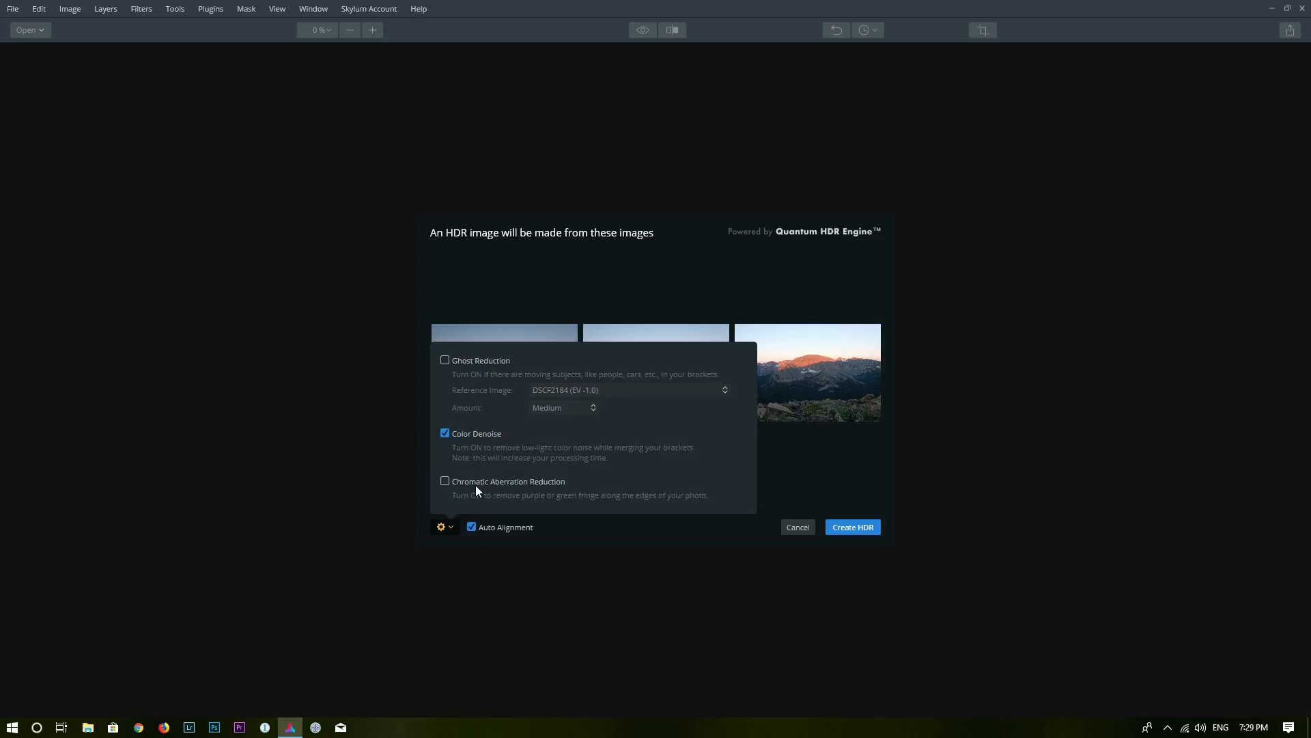
left_click(445, 481)
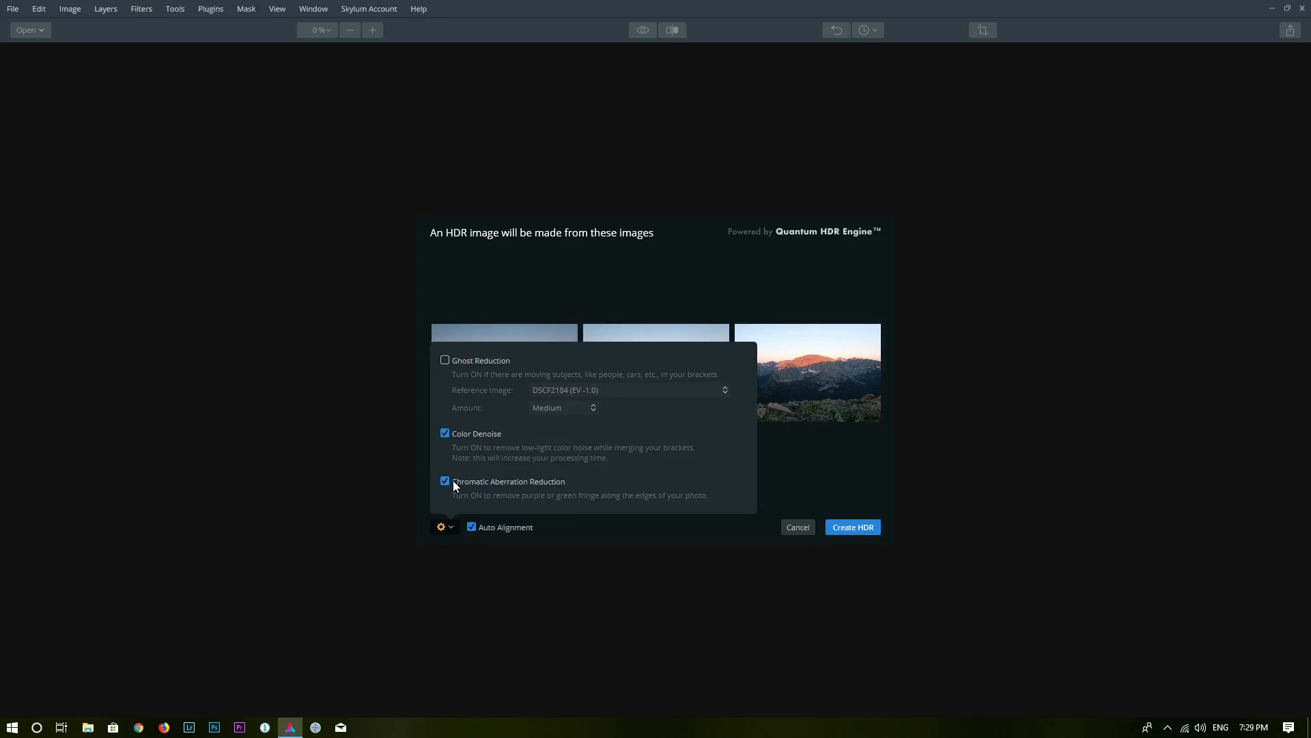
left_click(441, 526)
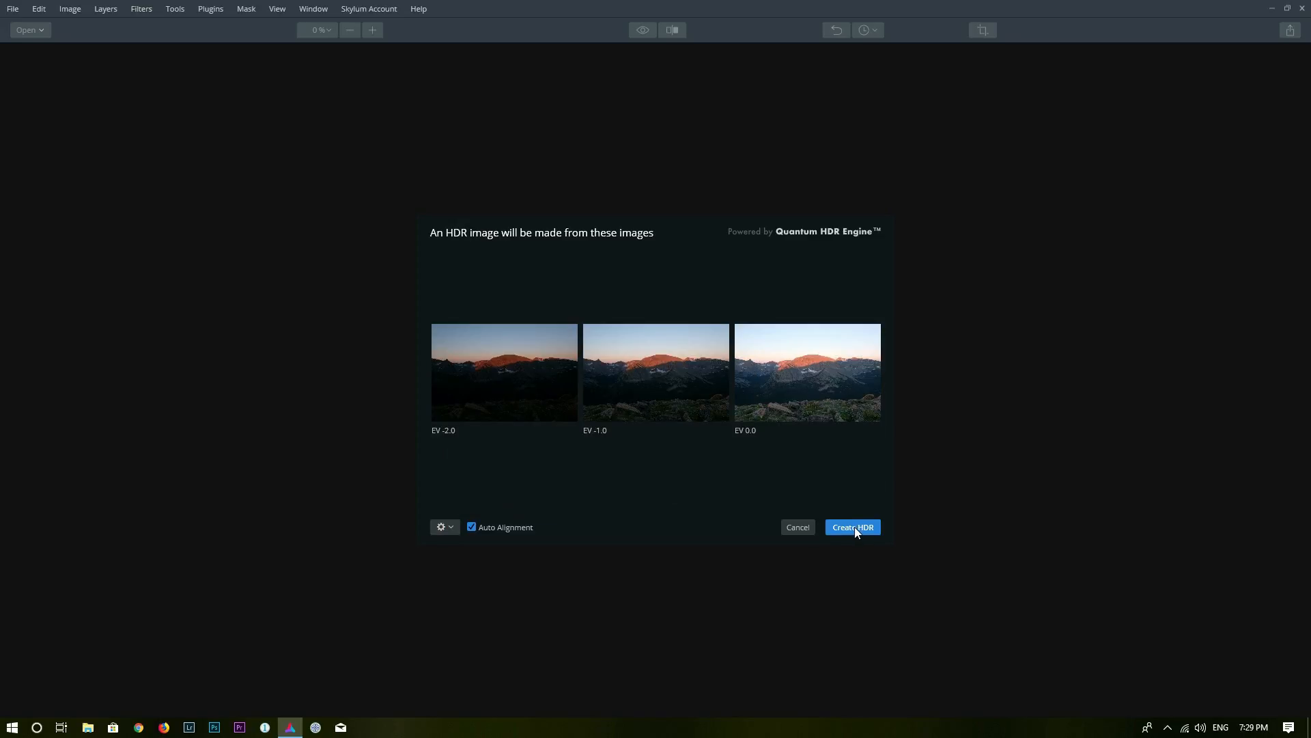
left_click(852, 527)
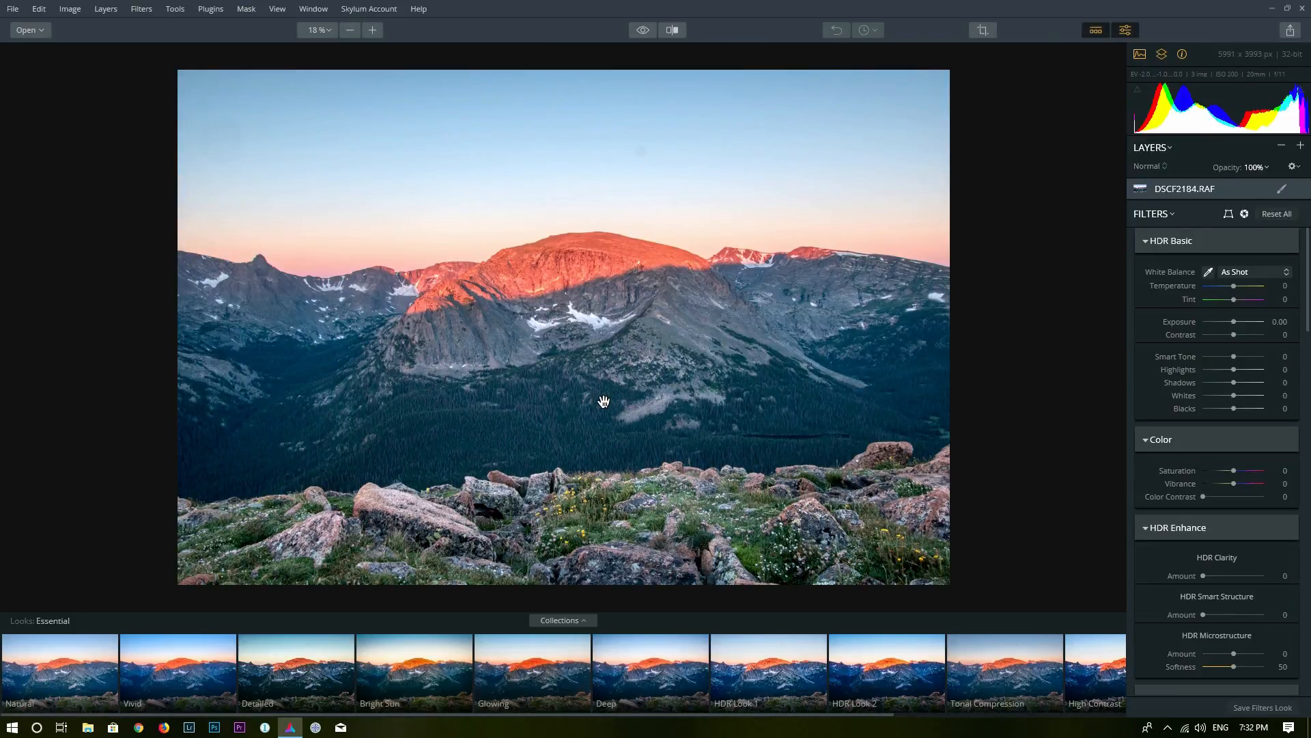
mouse_move(545, 404)
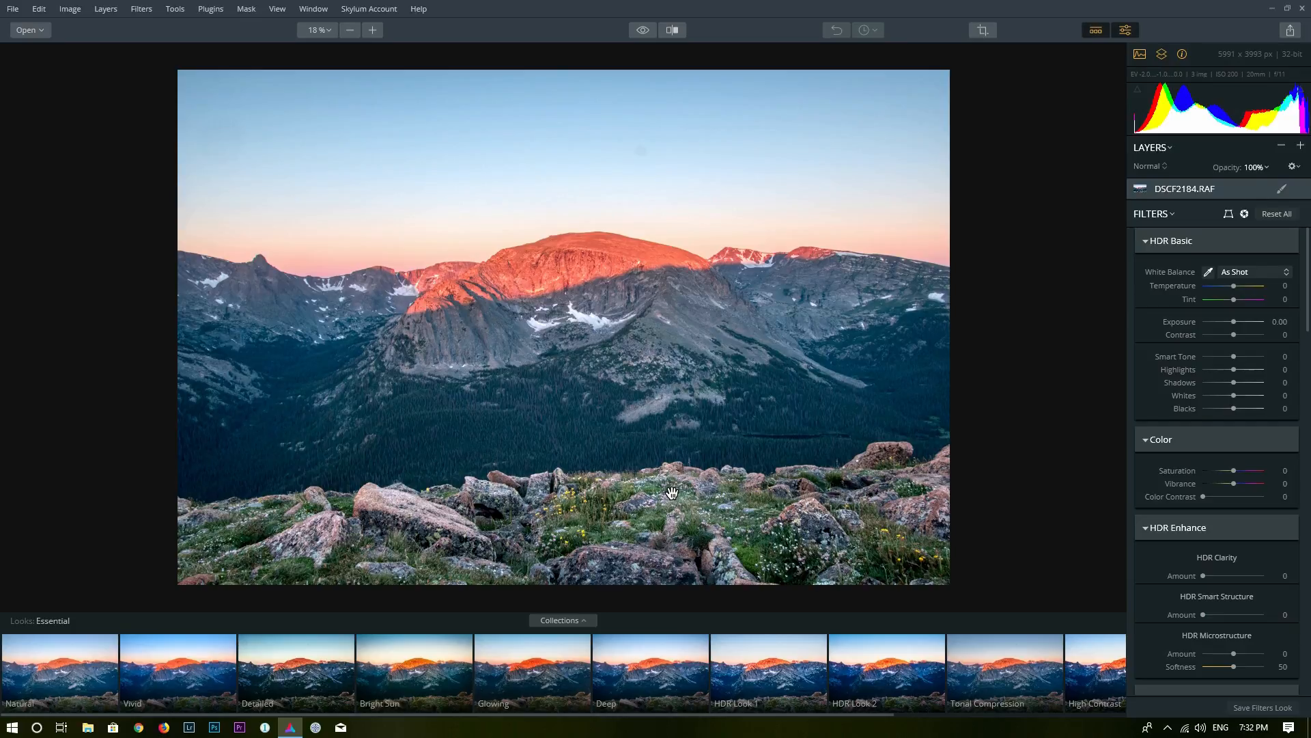
mouse_move(1090, 483)
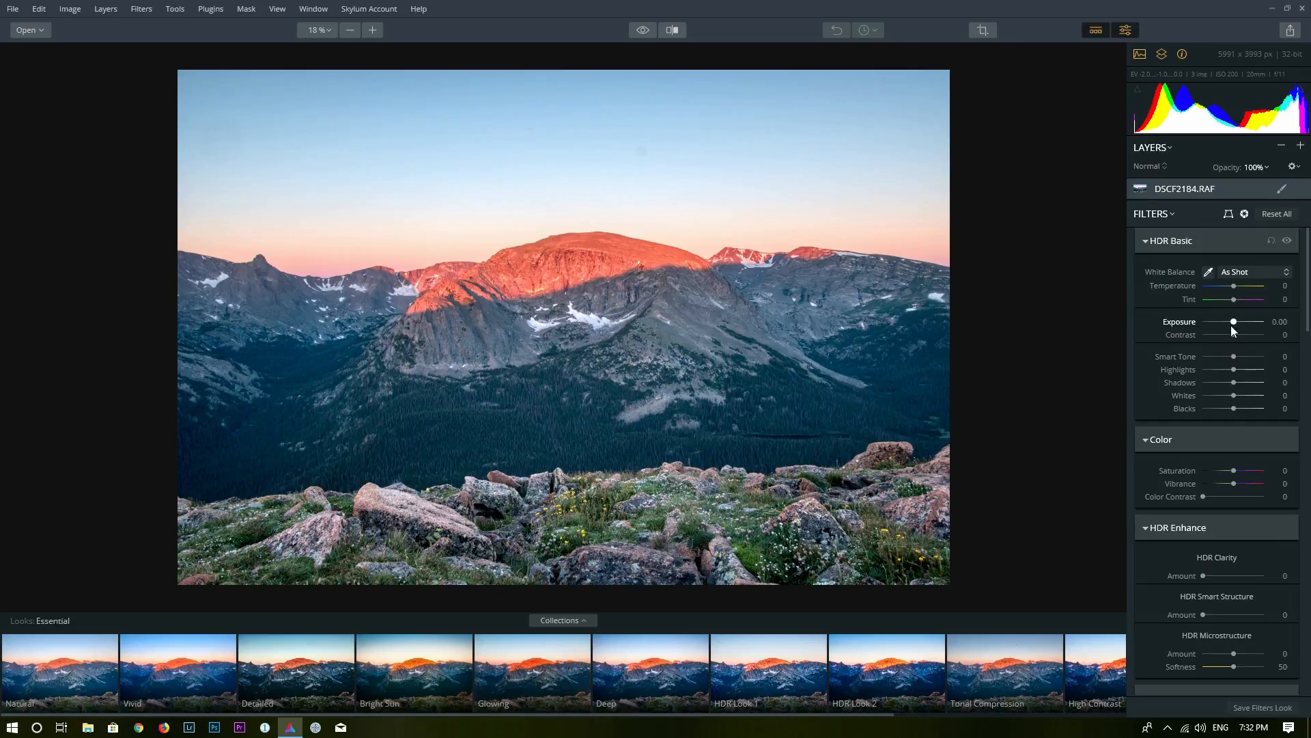
Step: Set HDR Basic Exposure to -1.00 and Highlights to -24
left_click_drag(1236, 321, 1230, 321)
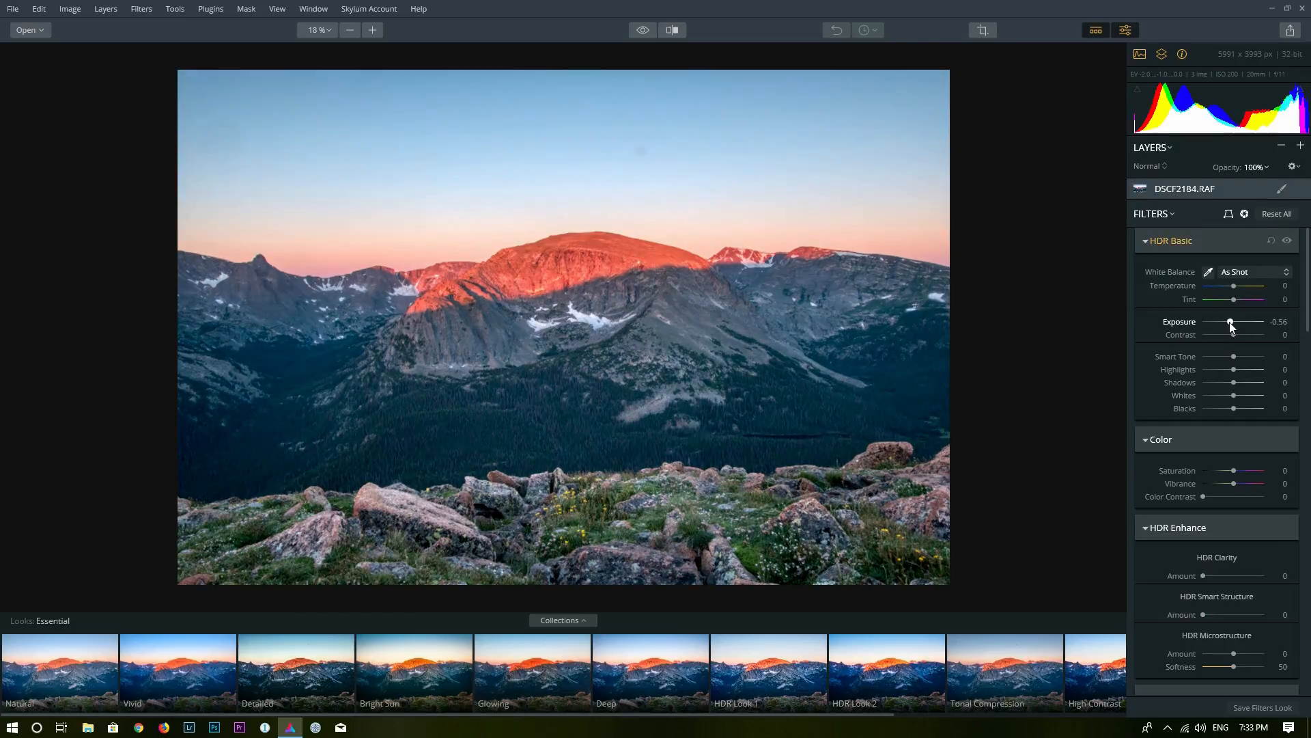
left_click_drag(1231, 323, 1228, 323)
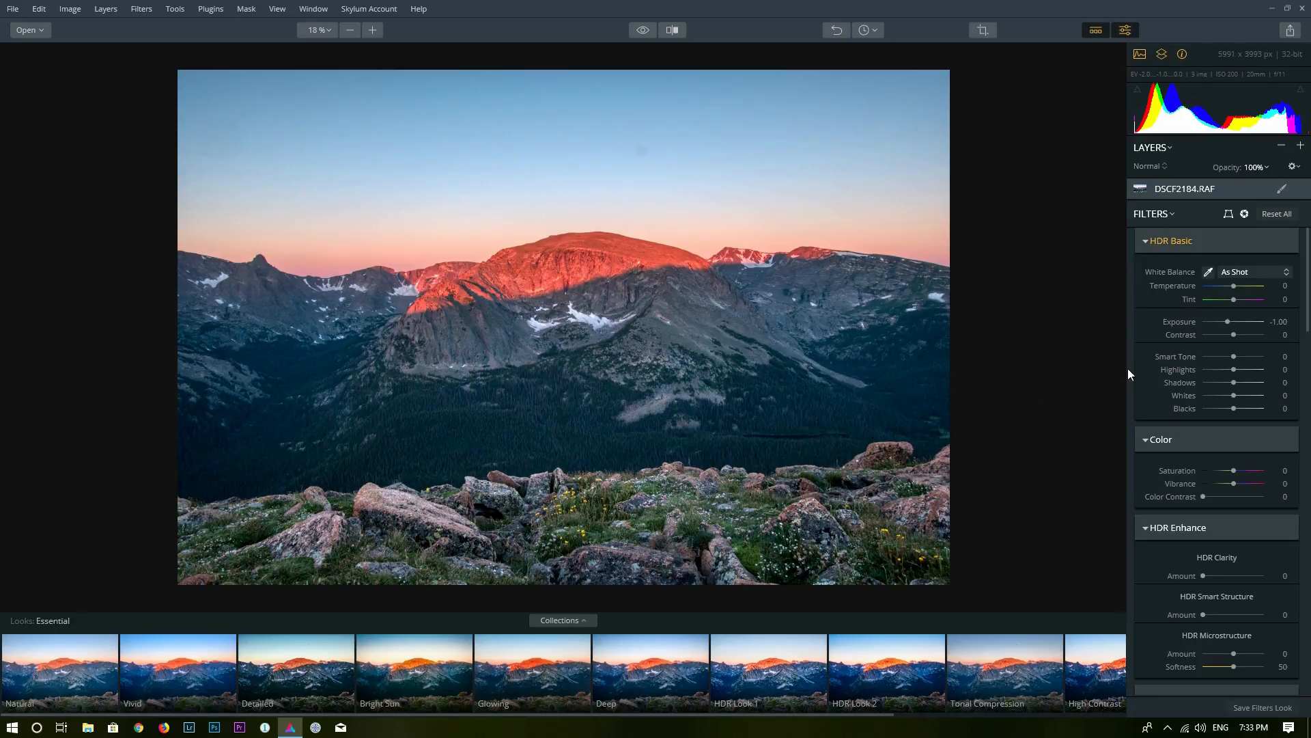
left_click_drag(1246, 370, 1231, 370)
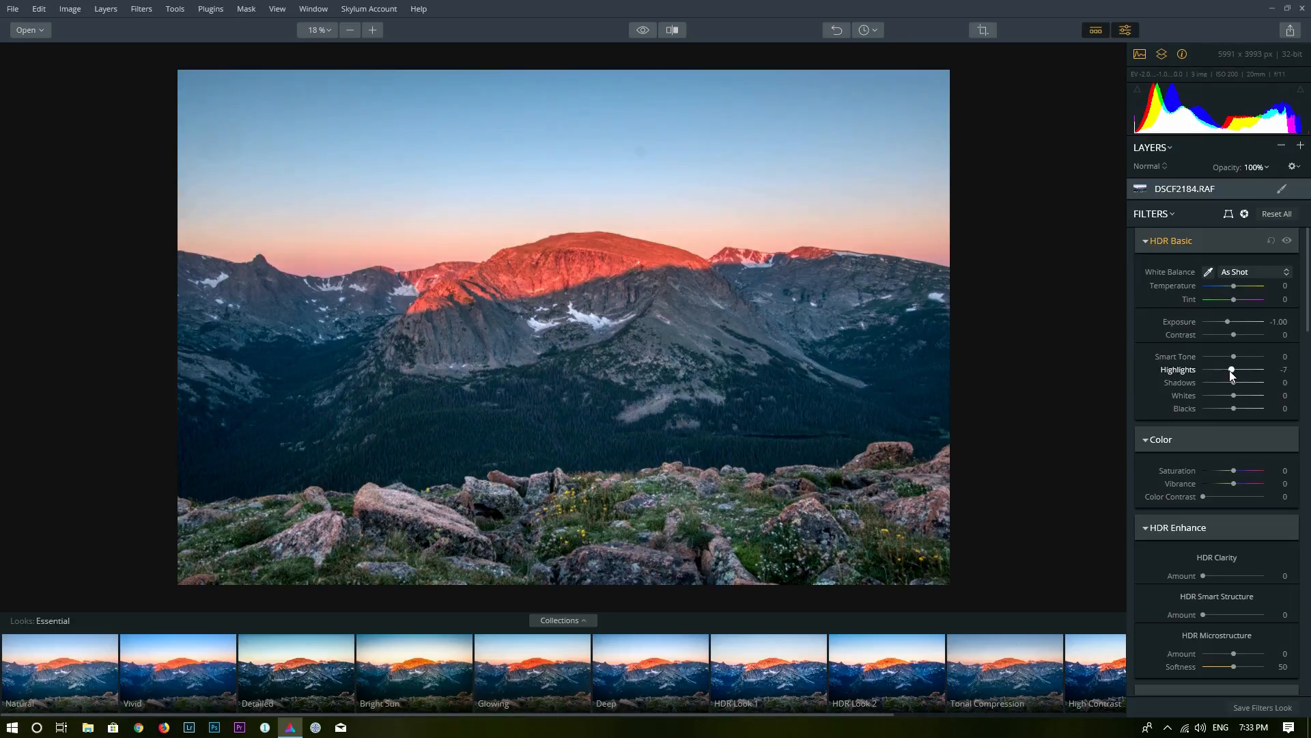
left_click_drag(1231, 370, 1225, 370)
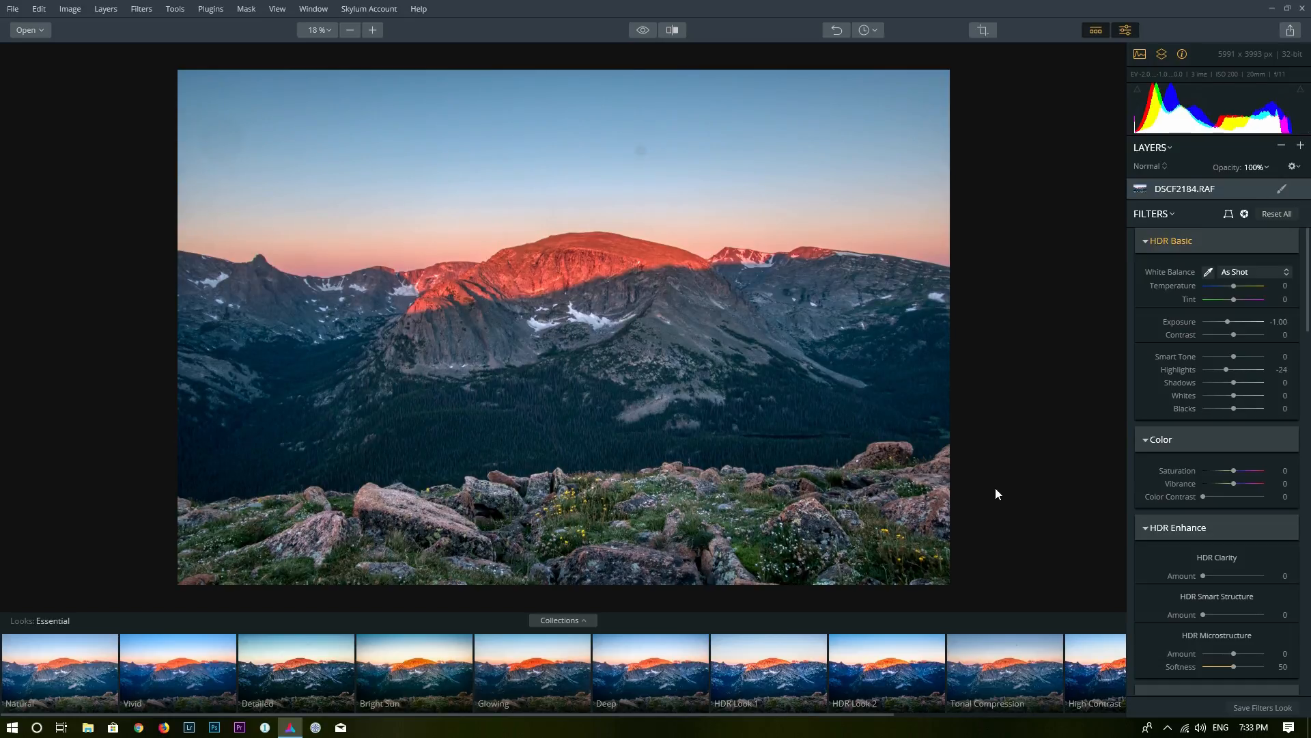
mouse_move(984, 461)
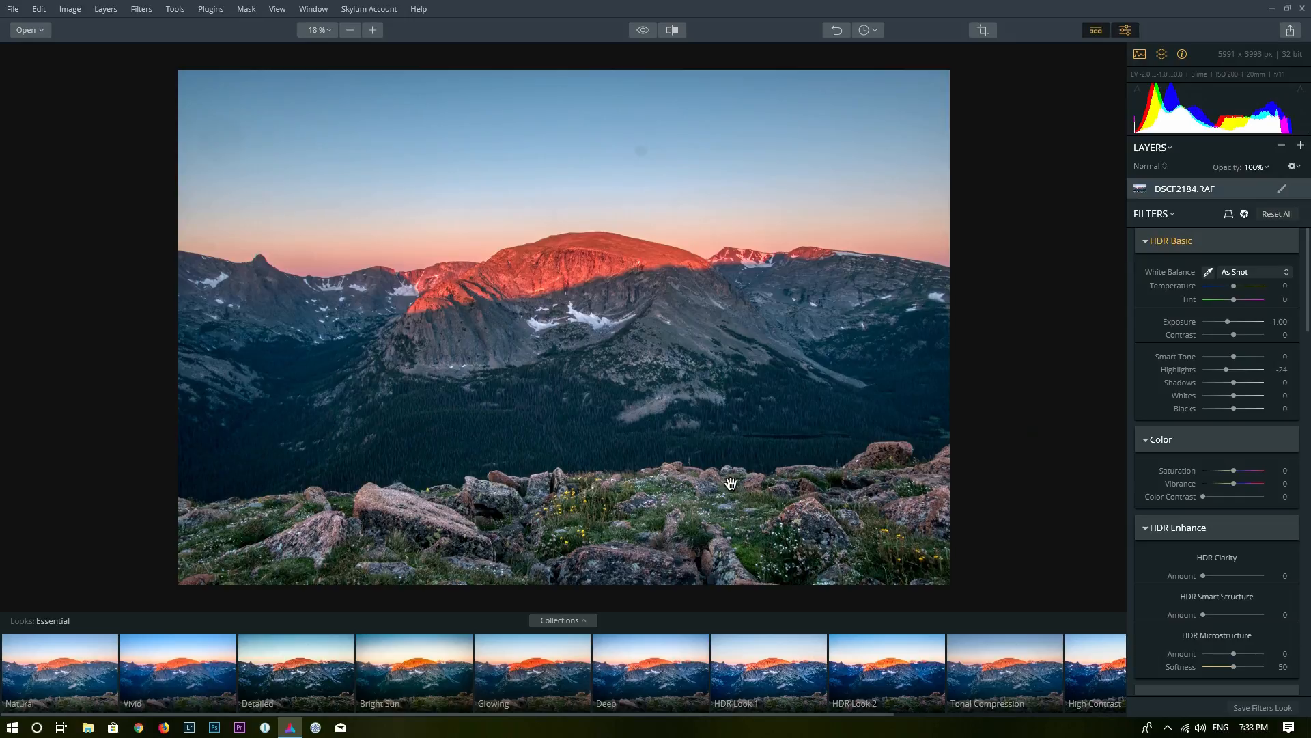
mouse_move(825, 465)
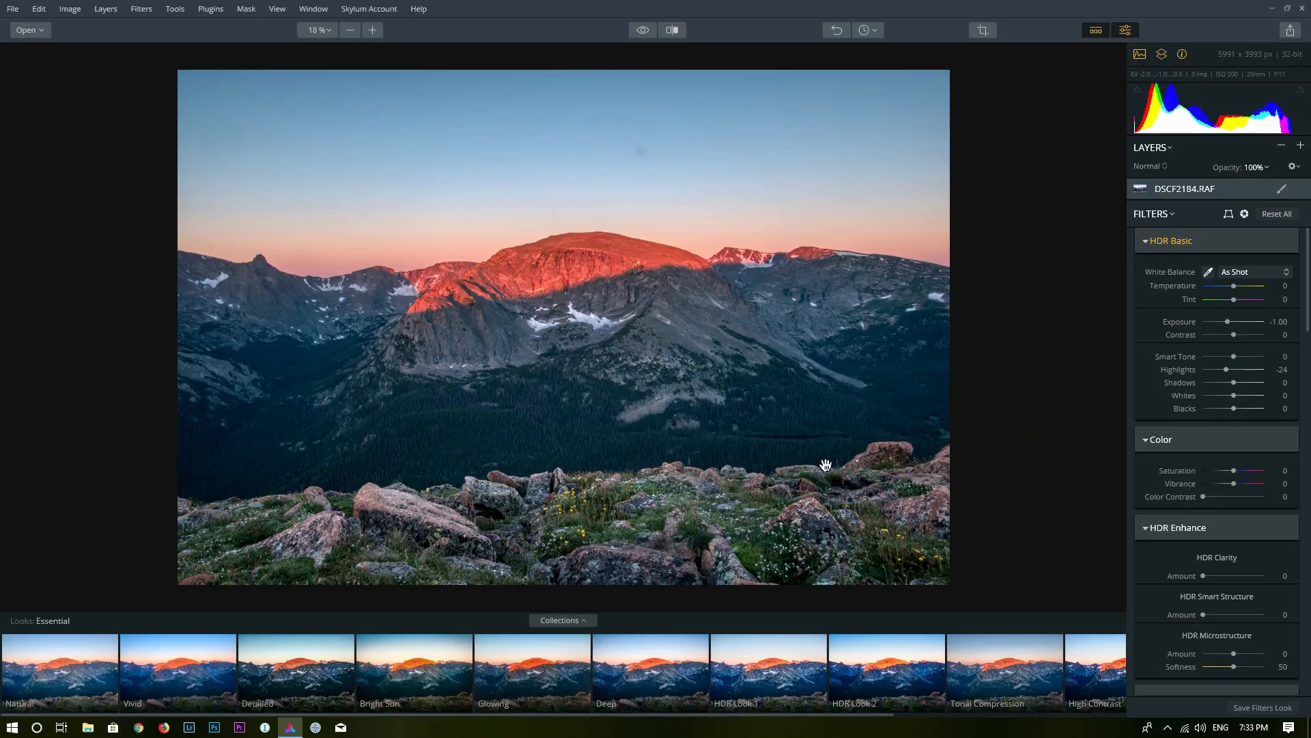
mouse_move(641, 145)
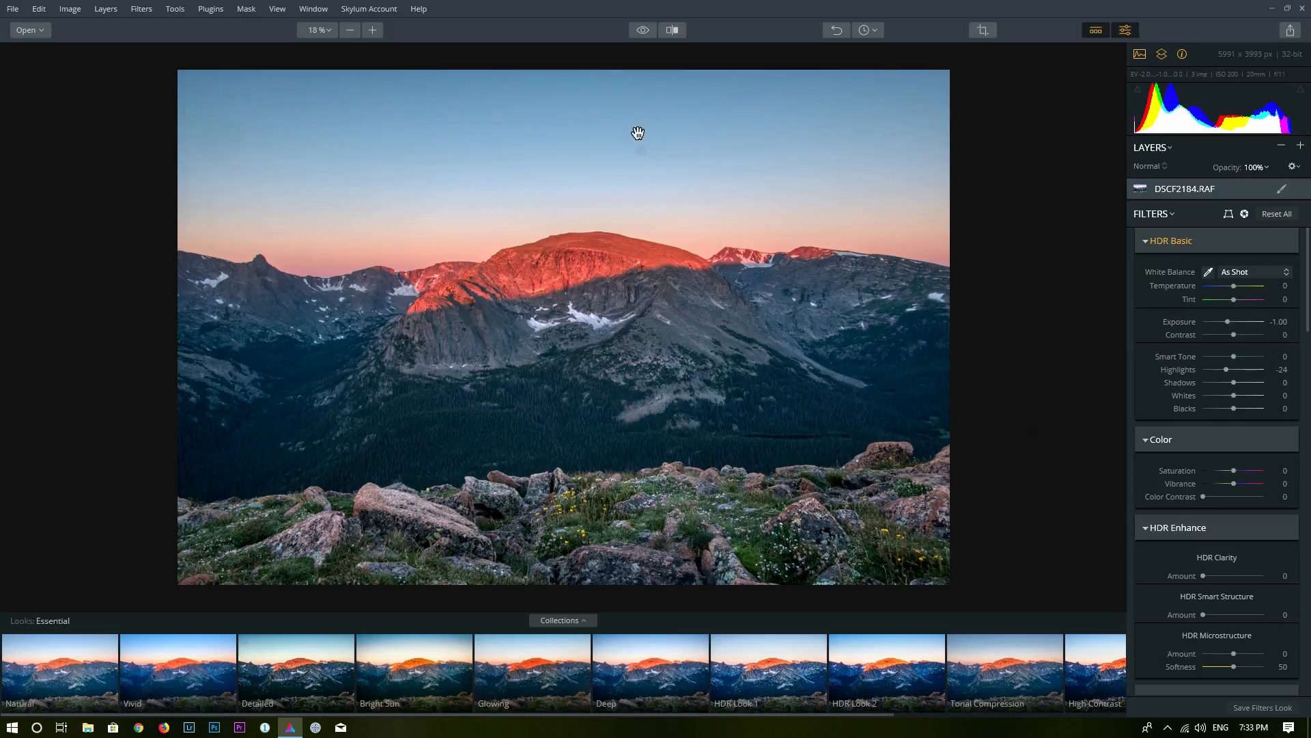
mouse_move(625, 137)
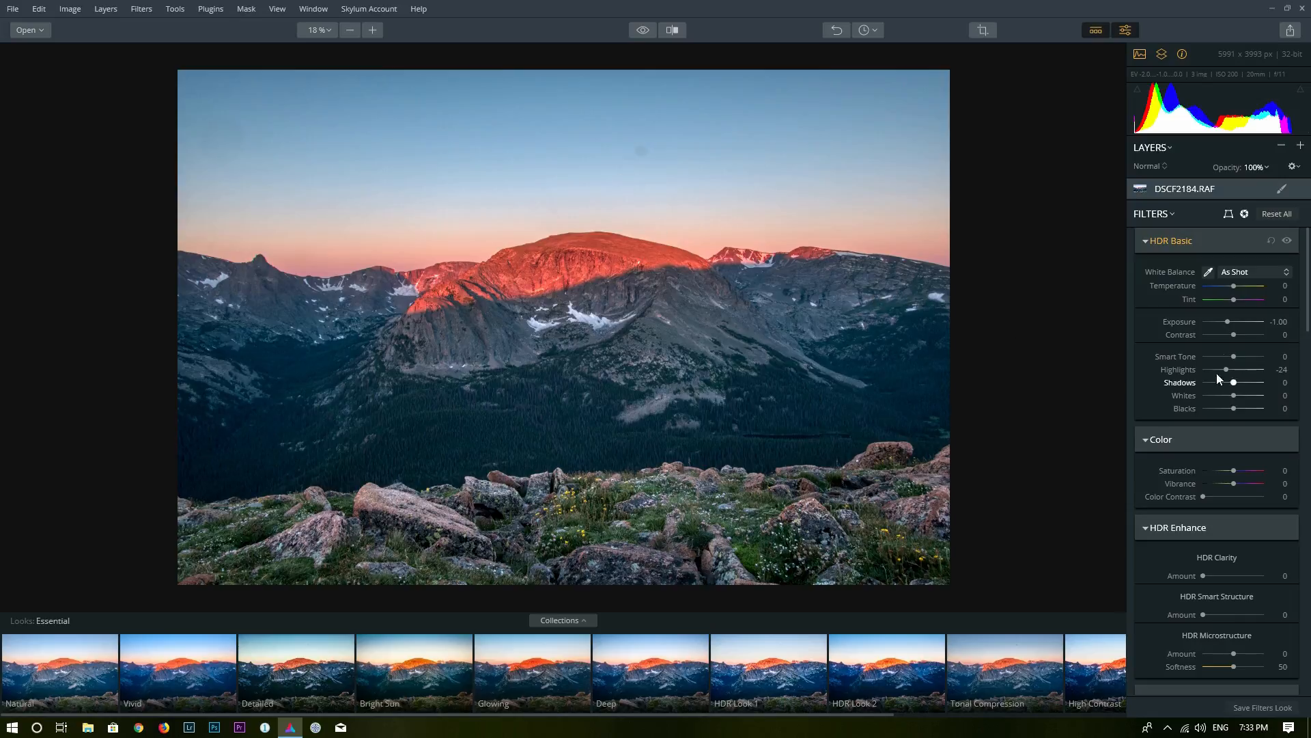
mouse_move(634, 151)
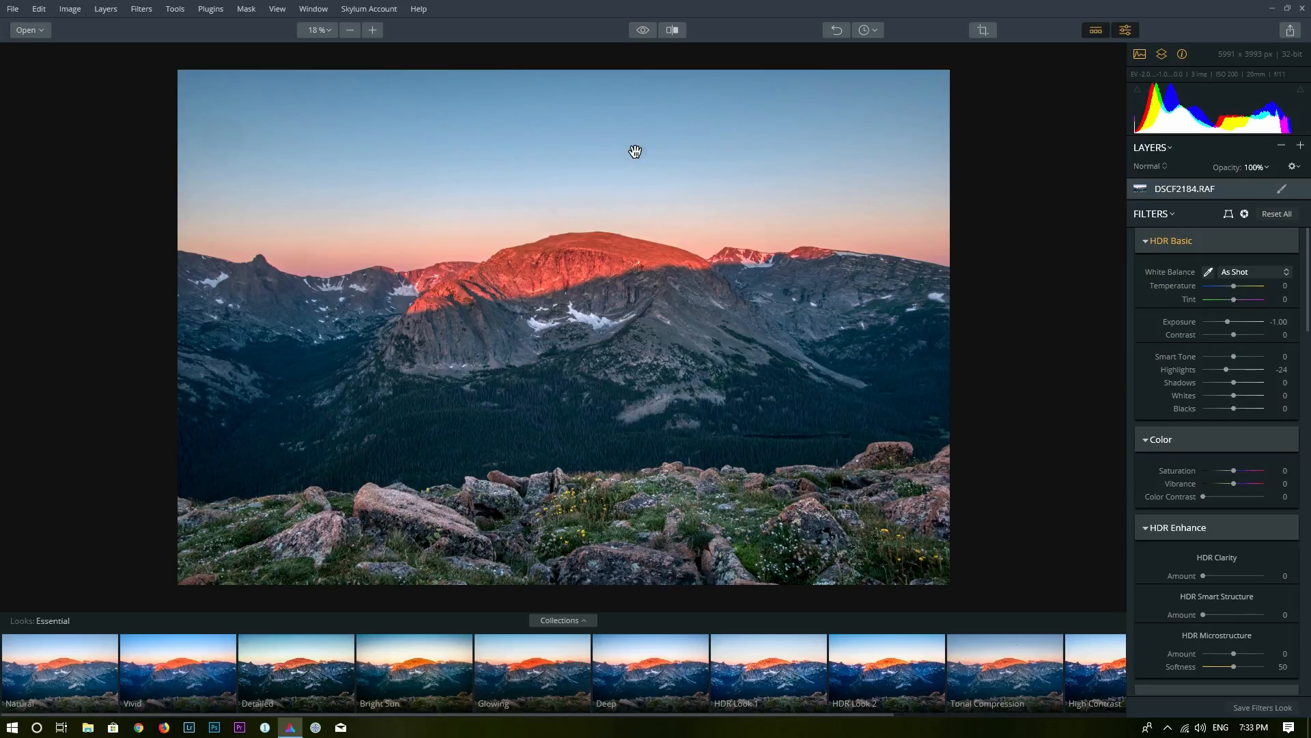
mouse_move(621, 152)
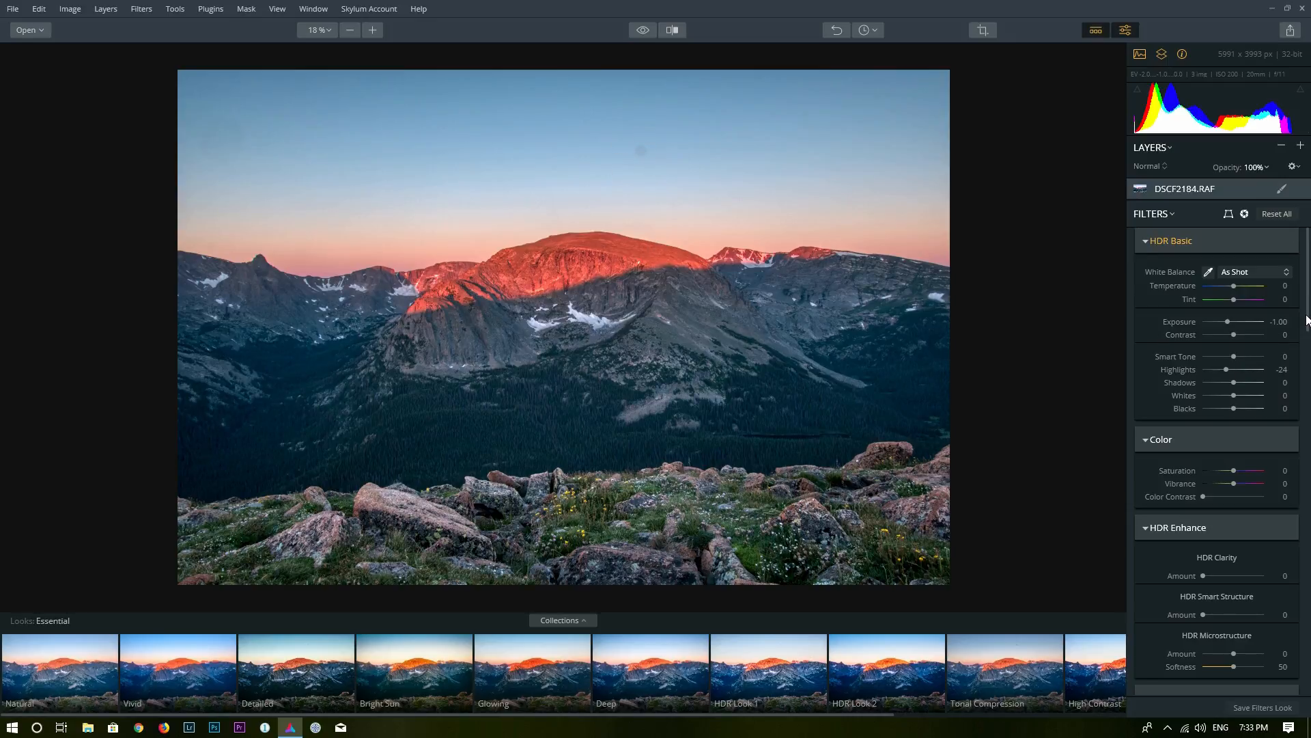
Step: Set HDR Basic Temperature to 2, Shadows to 22 and Blacks to -20
scroll("down", 3)
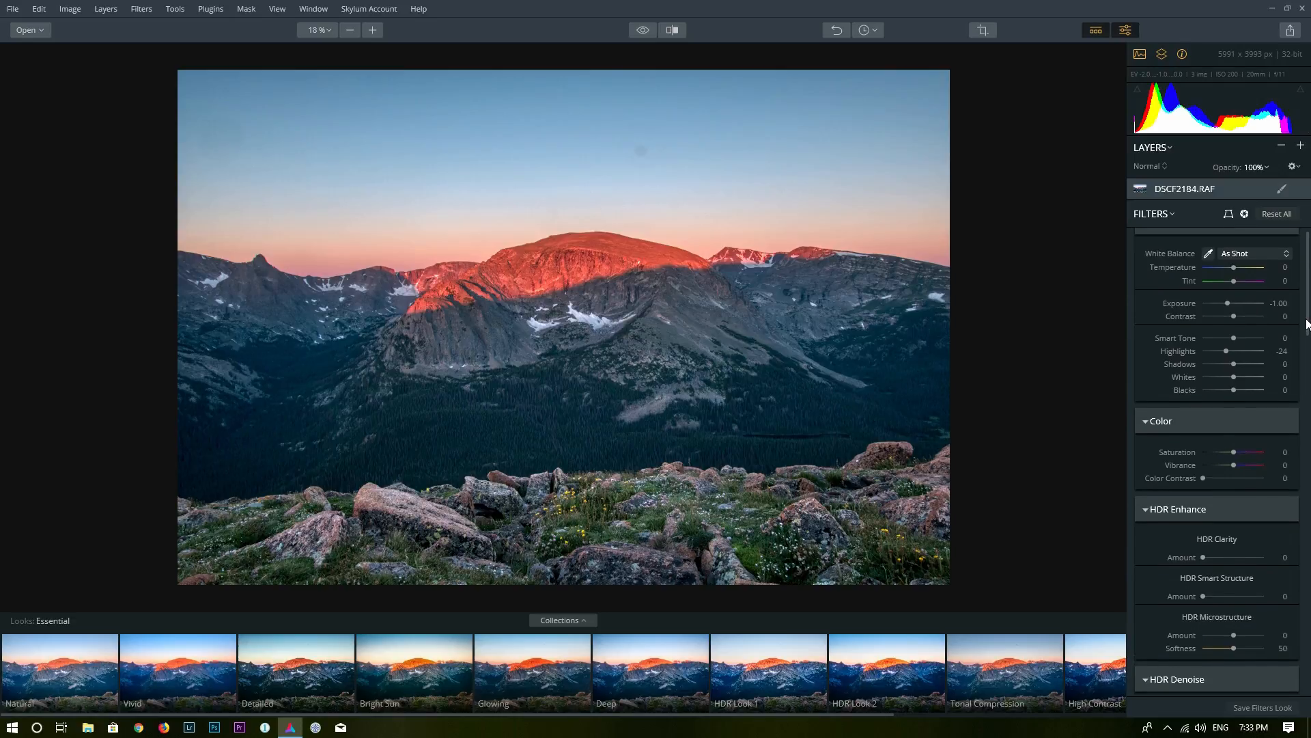
scroll("down", 3)
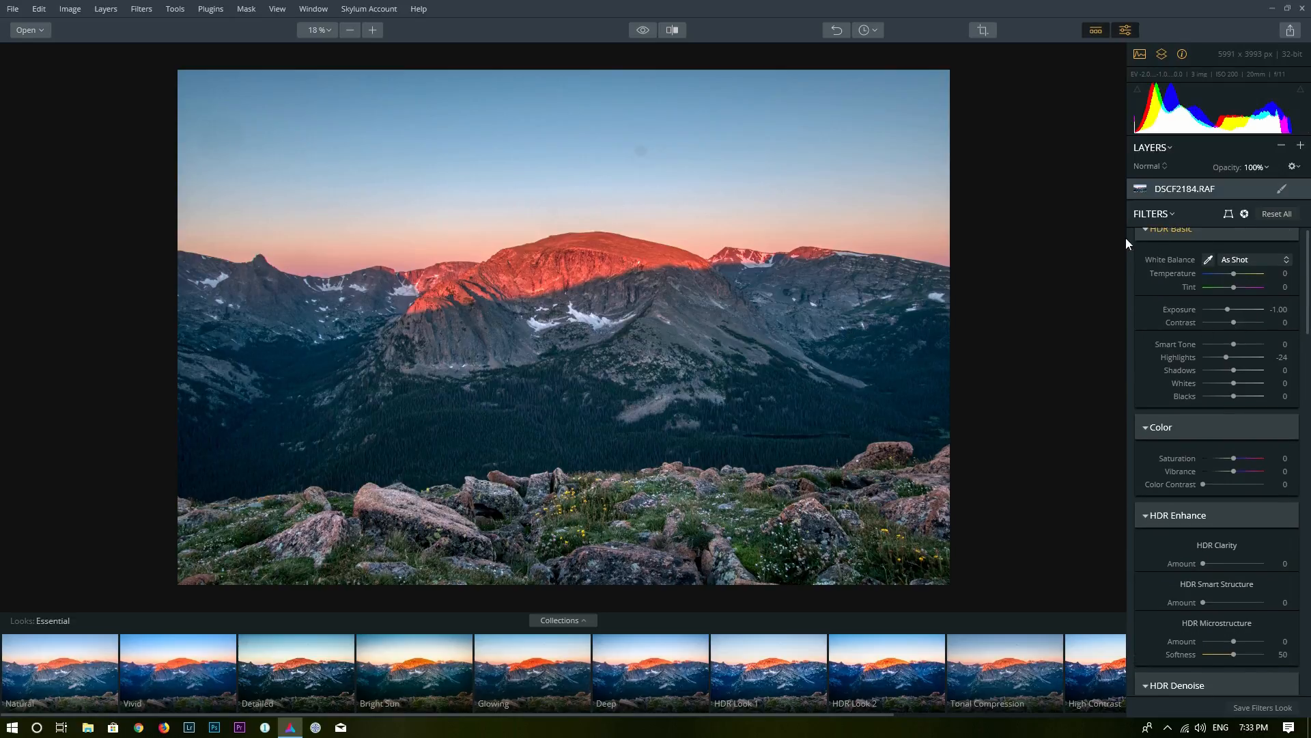
left_click_drag(1228, 276, 1236, 276)
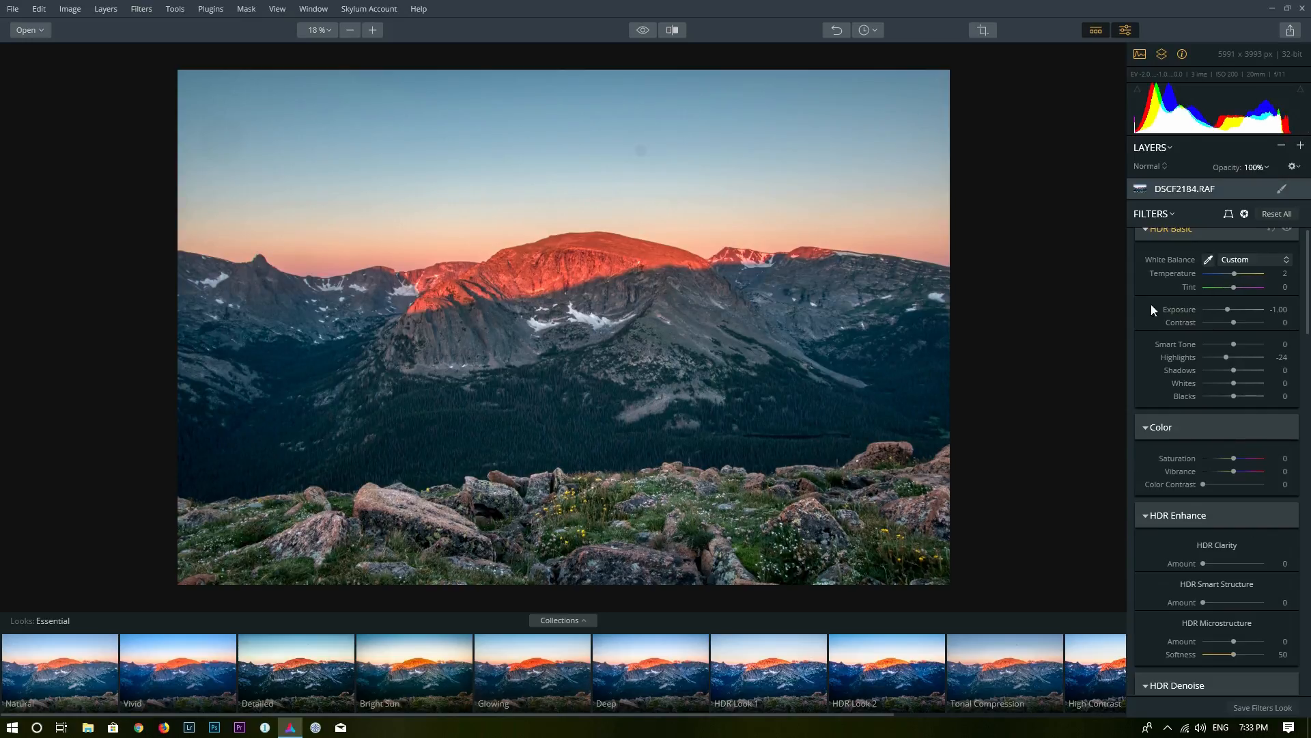
mouse_move(696, 447)
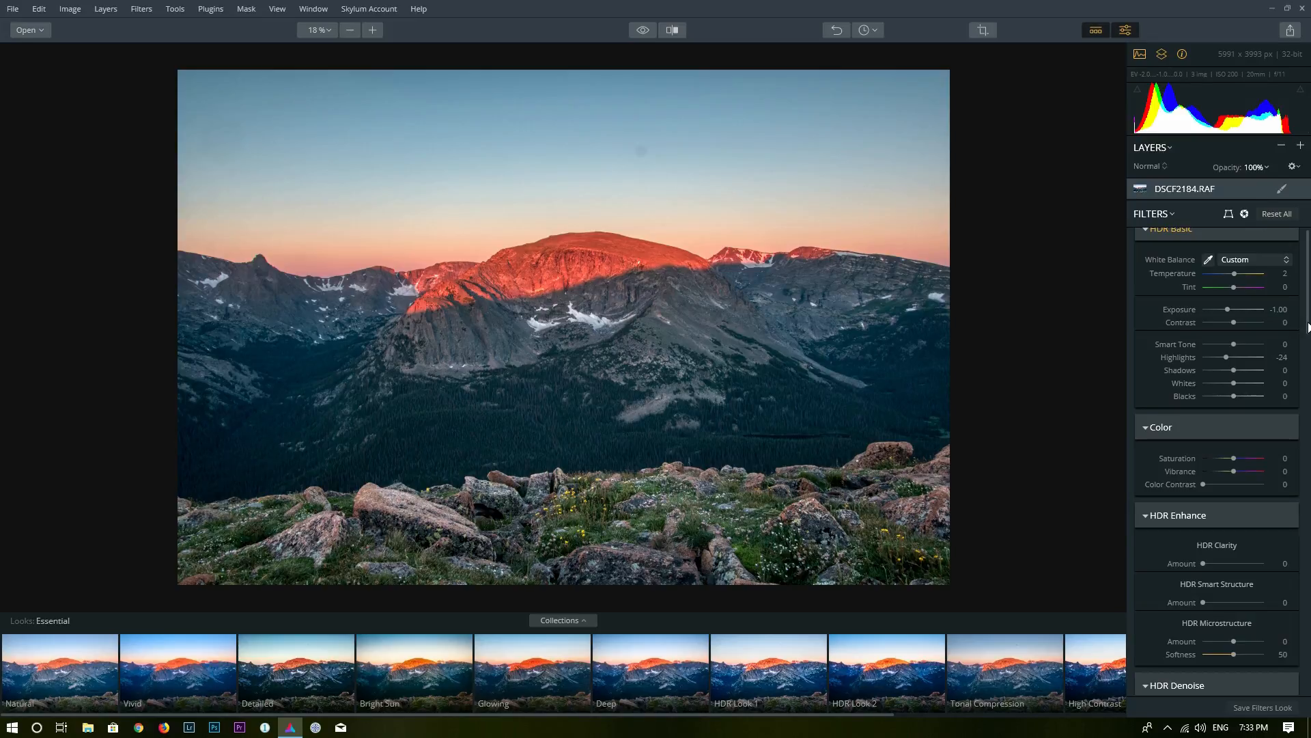
scroll("down", 3)
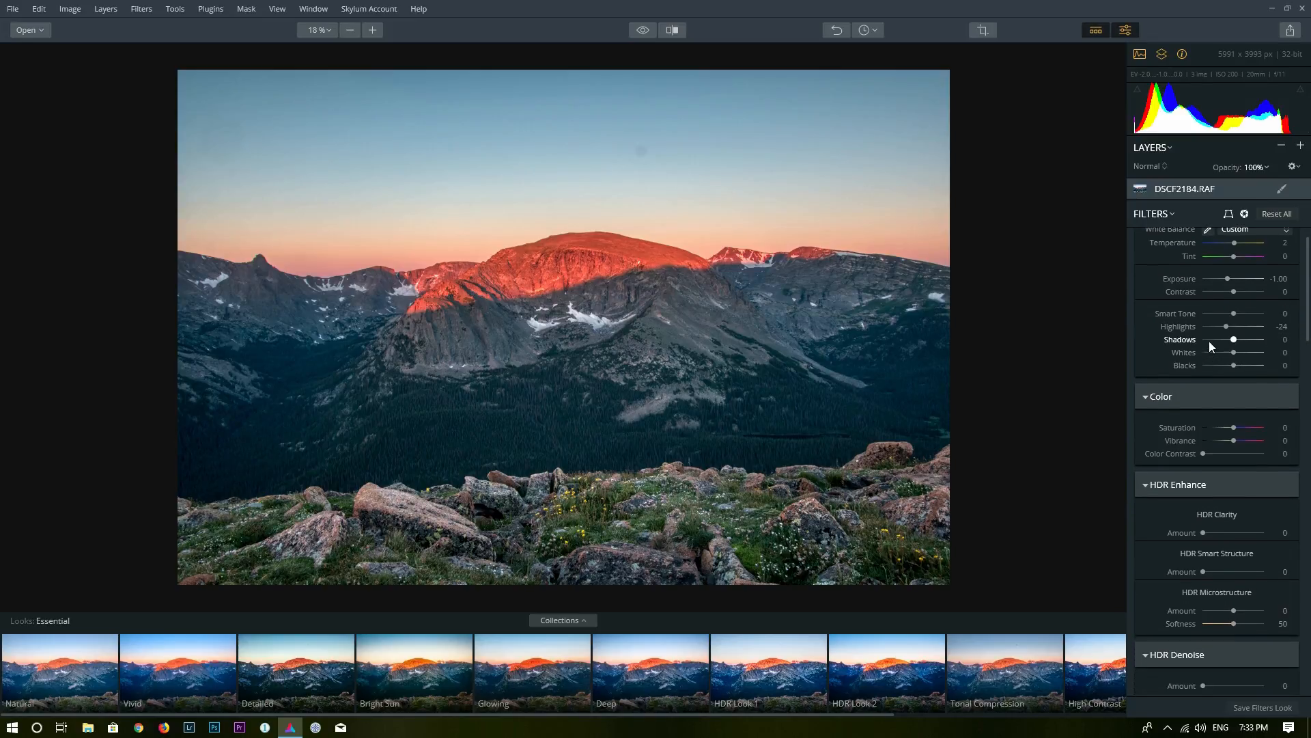
left_click_drag(1224, 339, 1240, 339)
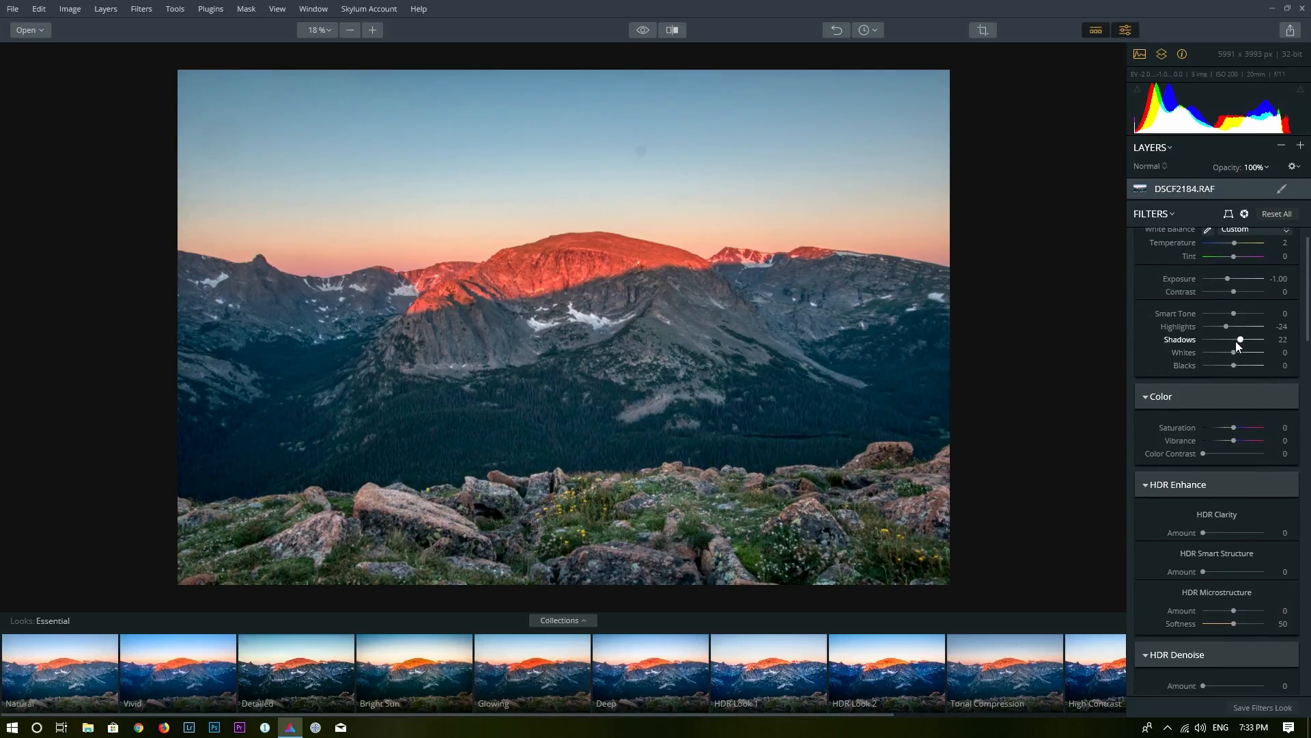
left_click_drag(1262, 366, 1248, 365)
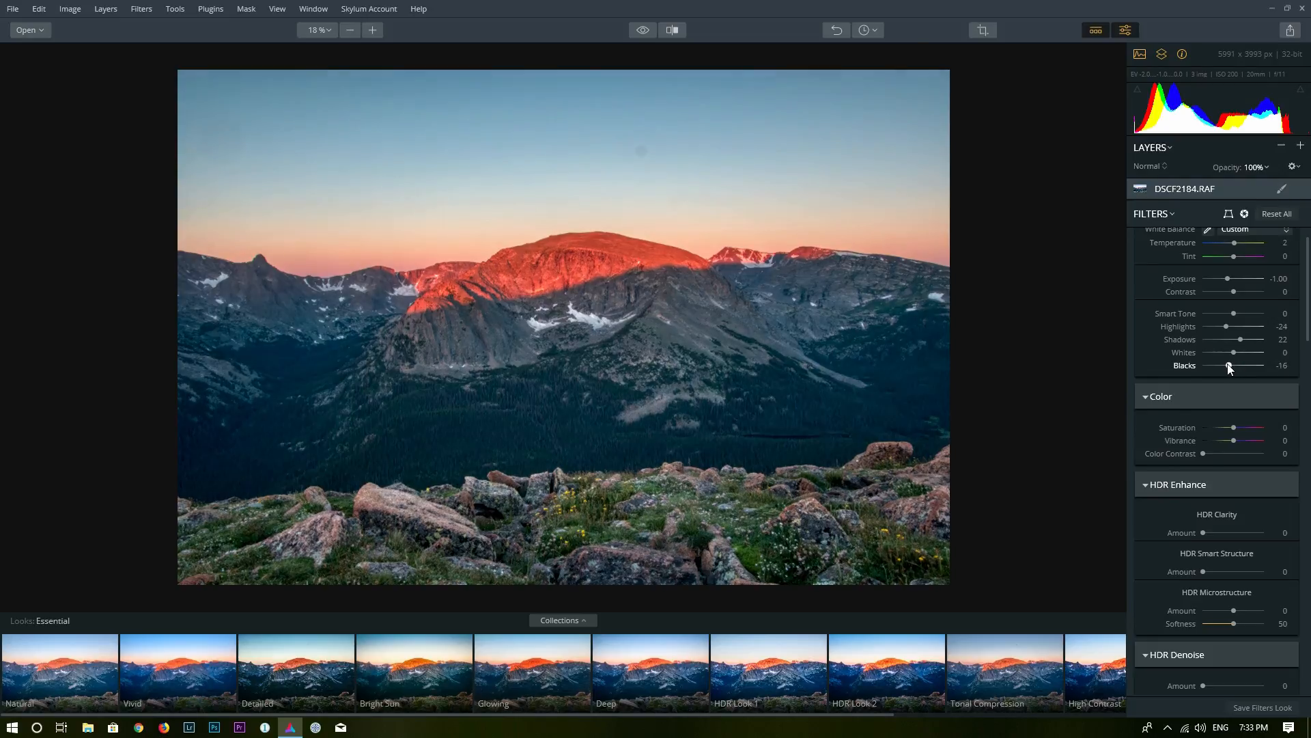
left_click_drag(1248, 365, 1242, 366)
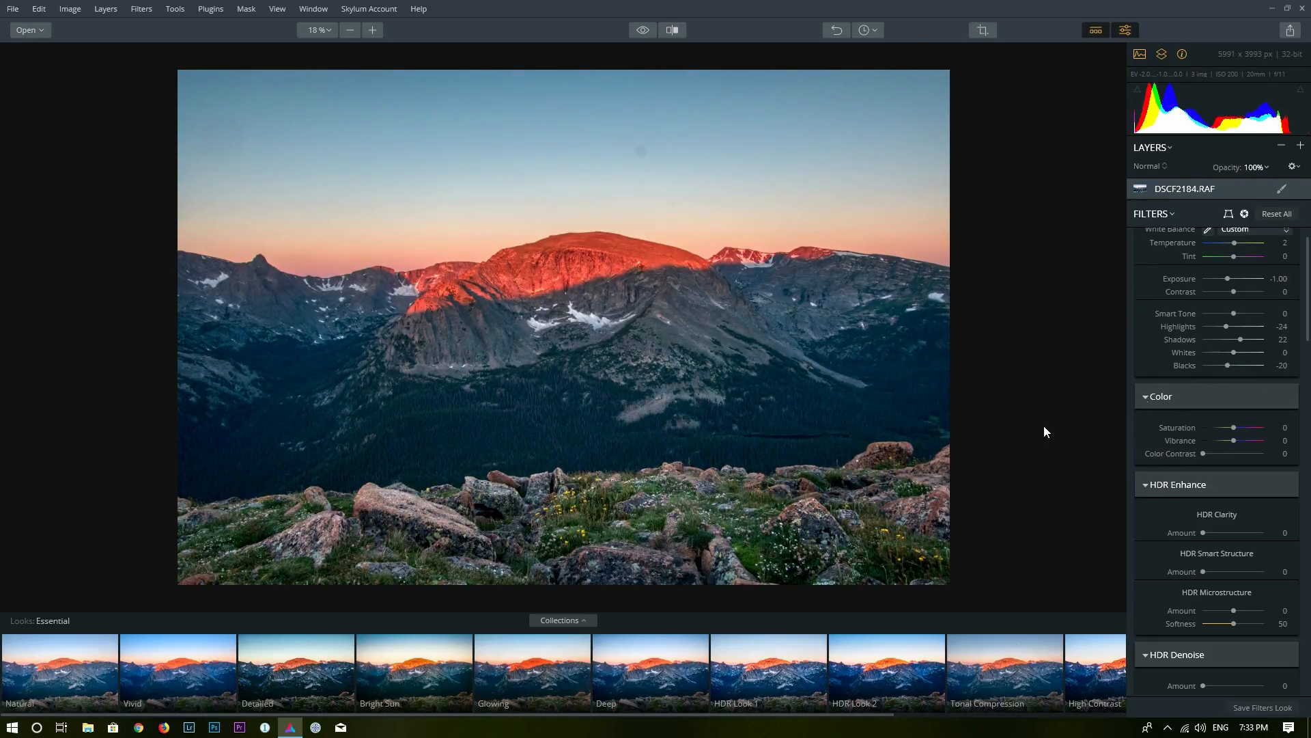
Step: Raise Vibrance in the Color filter to 13
scroll("down", 3)
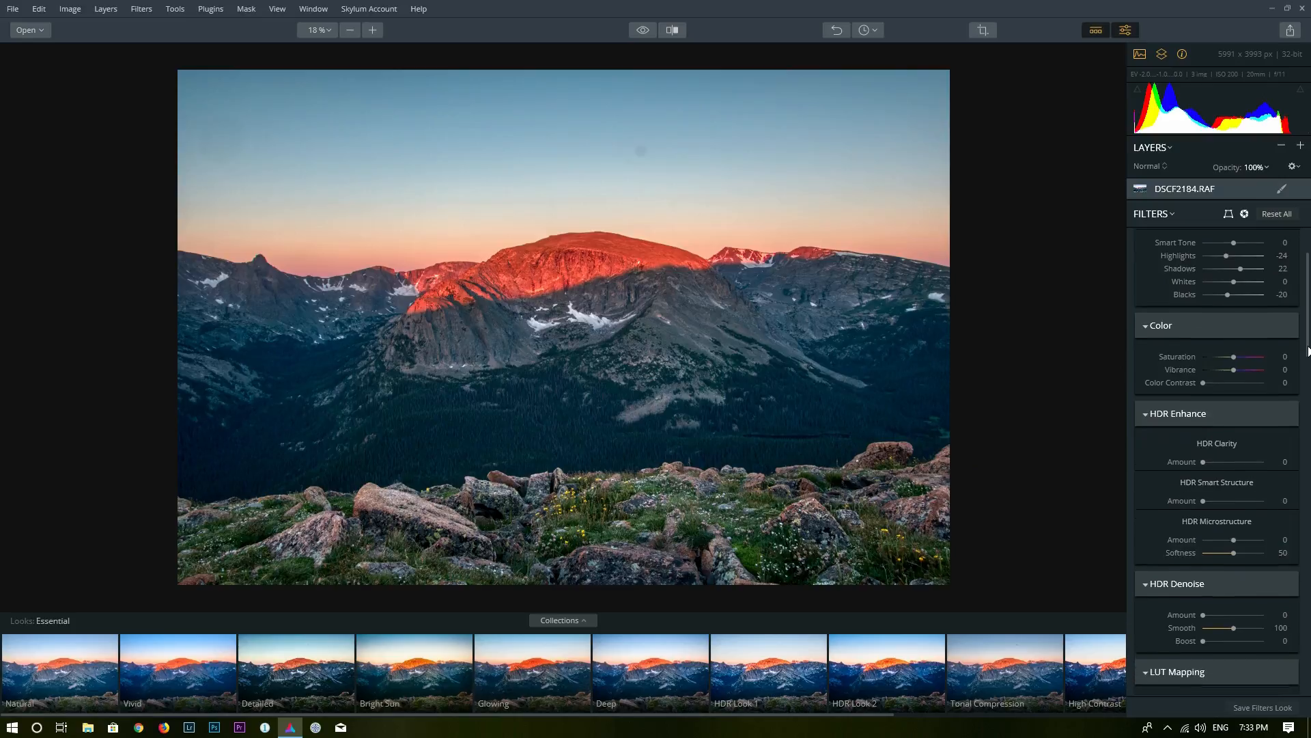
left_click_drag(1225, 369, 1237, 363)
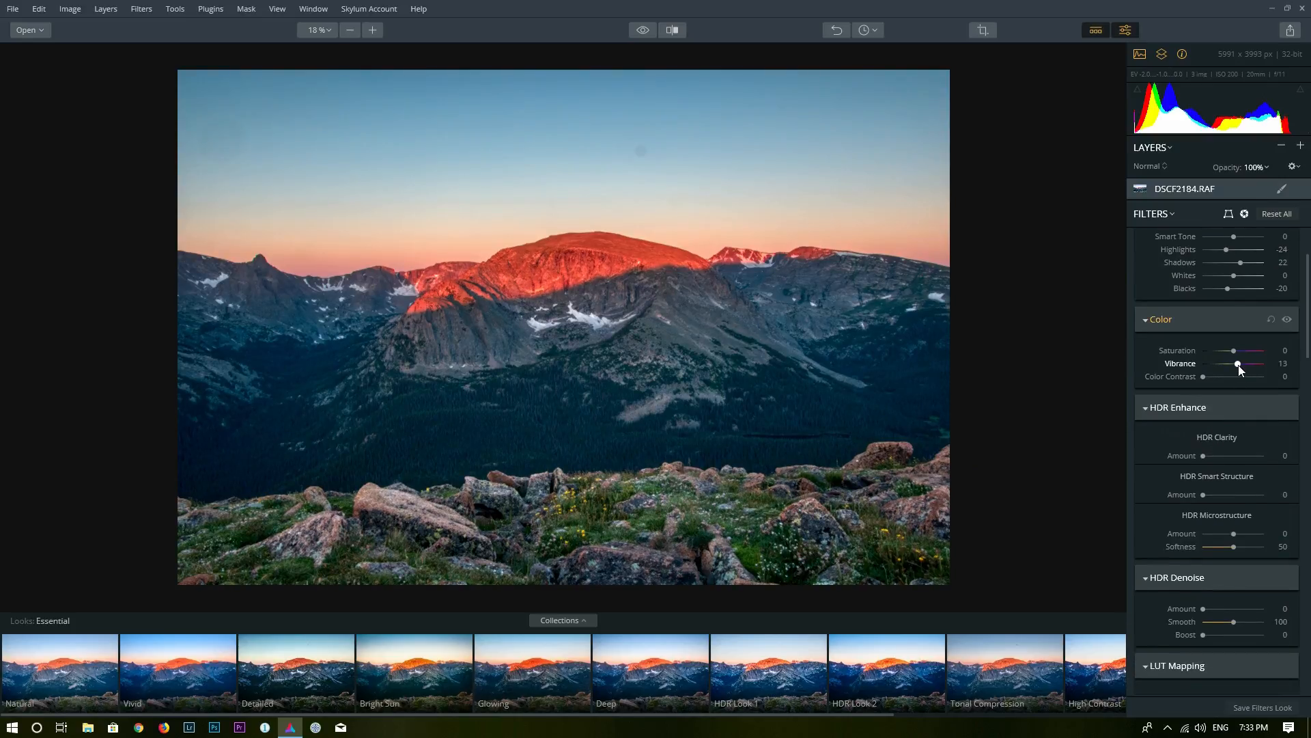
left_click_drag(1238, 364, 1240, 364)
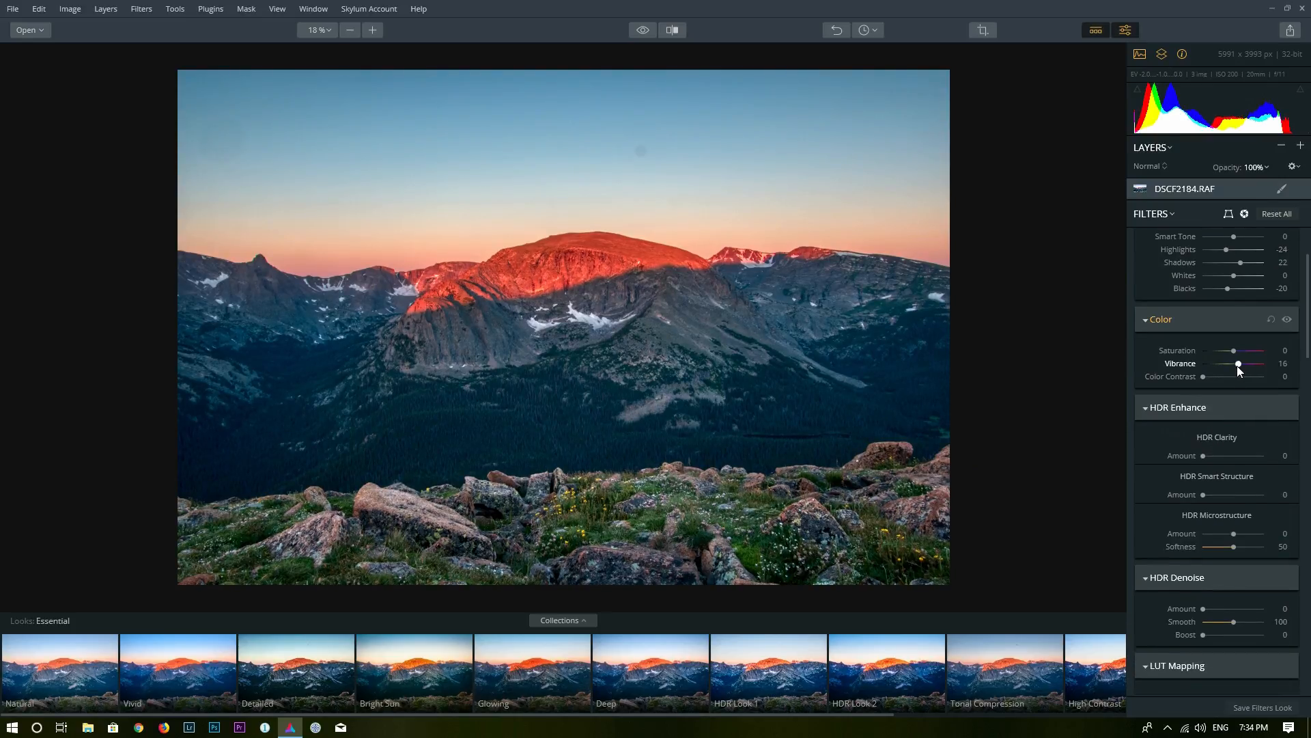
left_click_drag(1238, 364, 1236, 364)
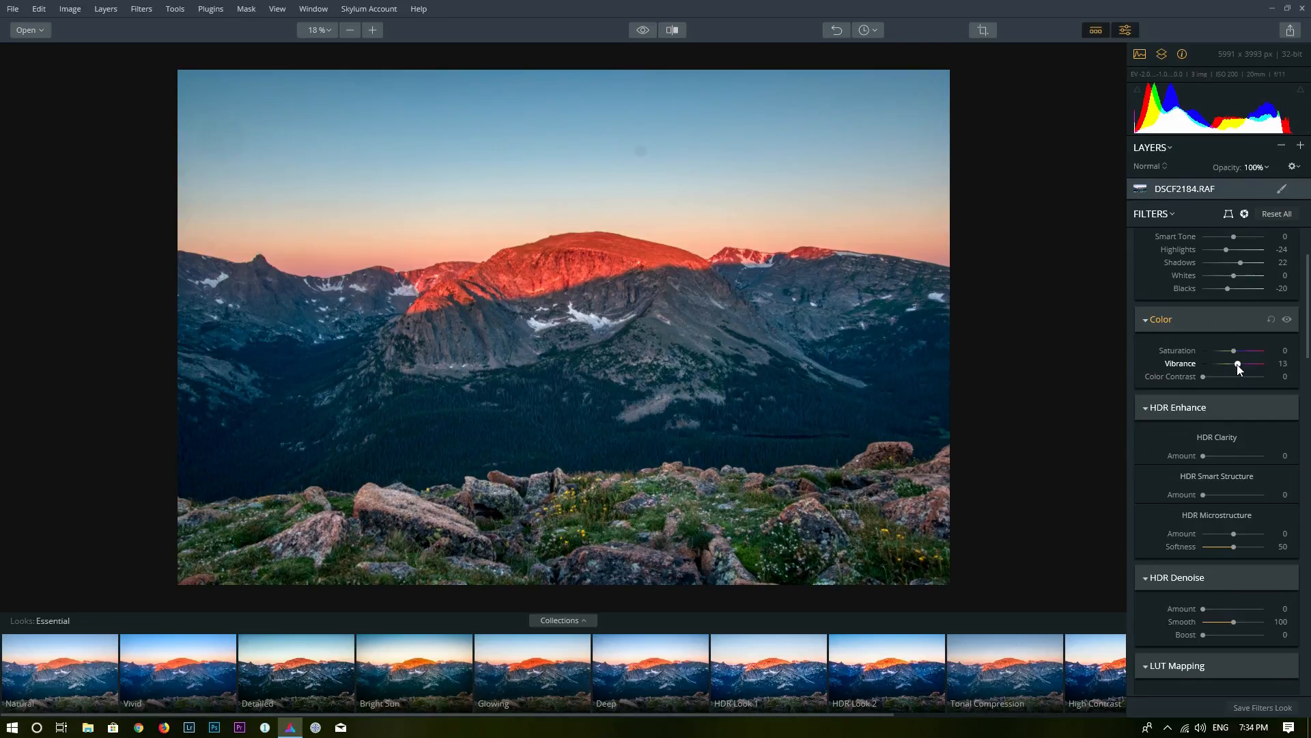
left_click_drag(1245, 364, 1237, 364)
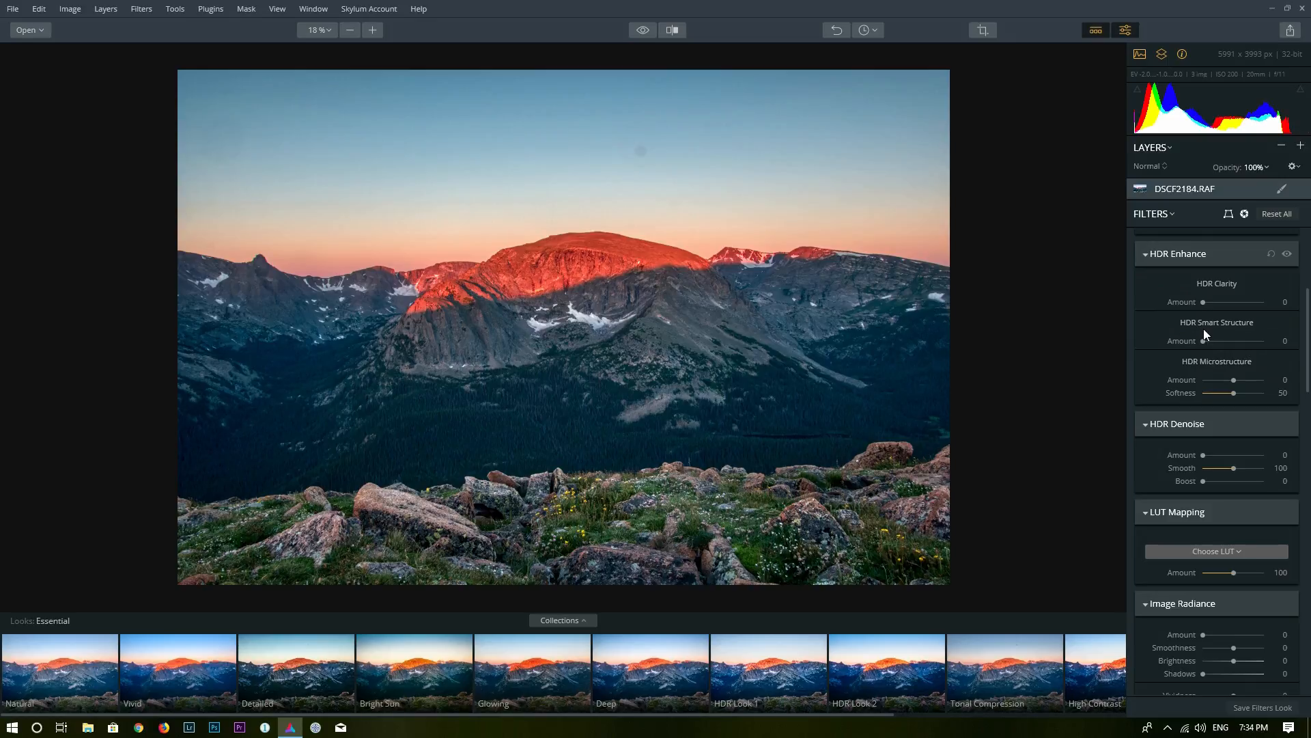
mouse_move(1126, 336)
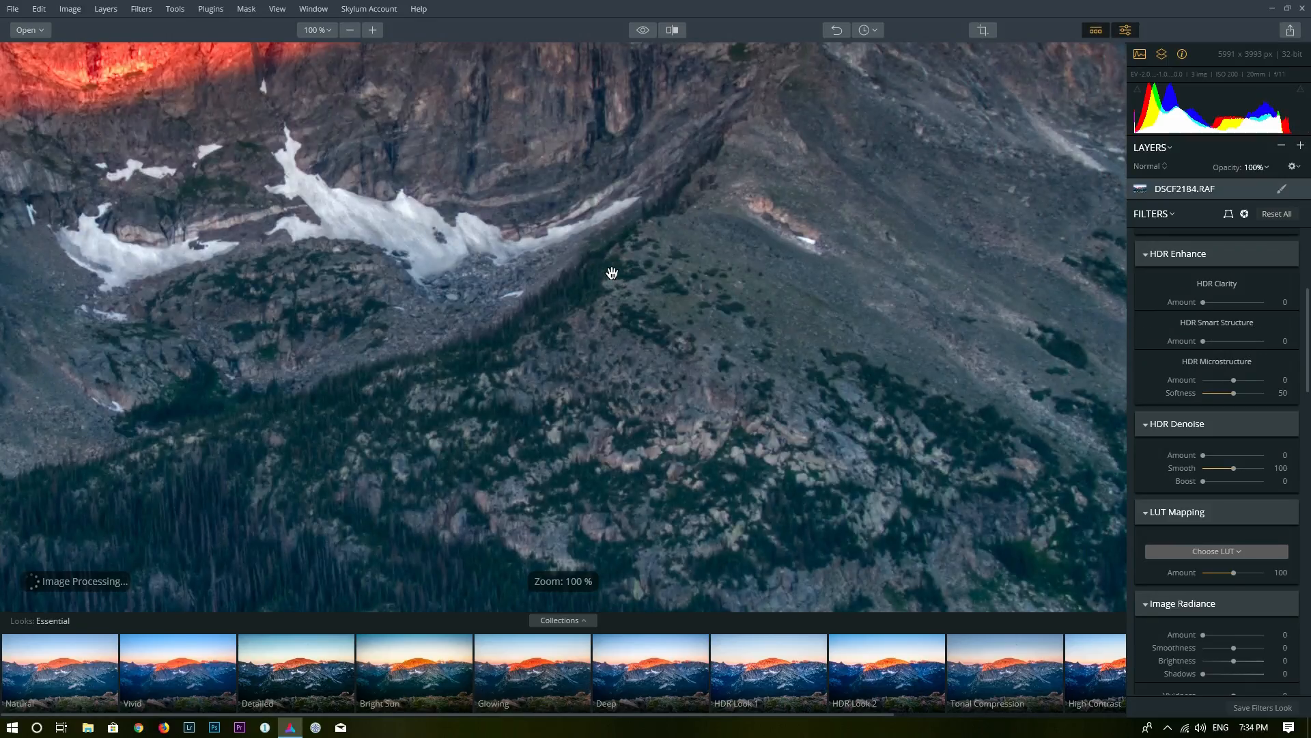
Step: Pan to the sunlit cliff and set HDR Smart Structure to 43, comparing HDR Enhance on and off
left_click_drag(611, 273, 771, 316)
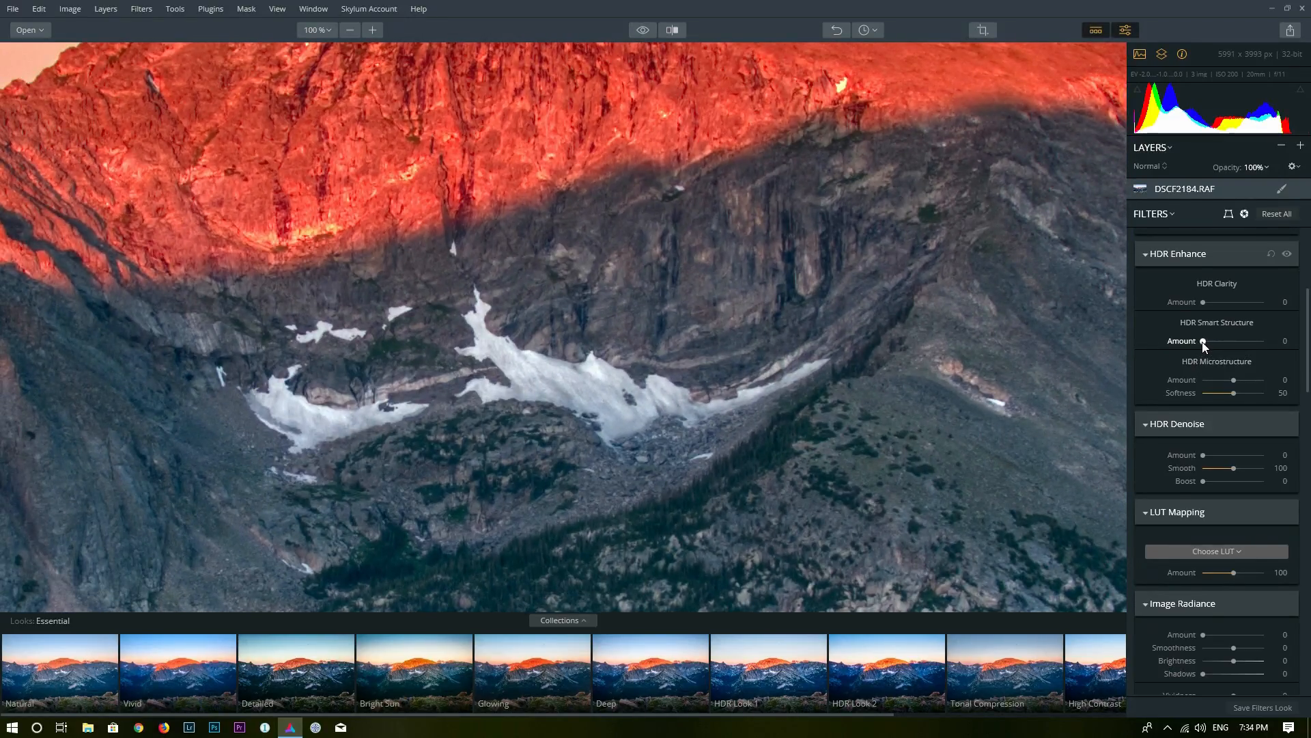
left_click_drag(1204, 340, 1233, 340)
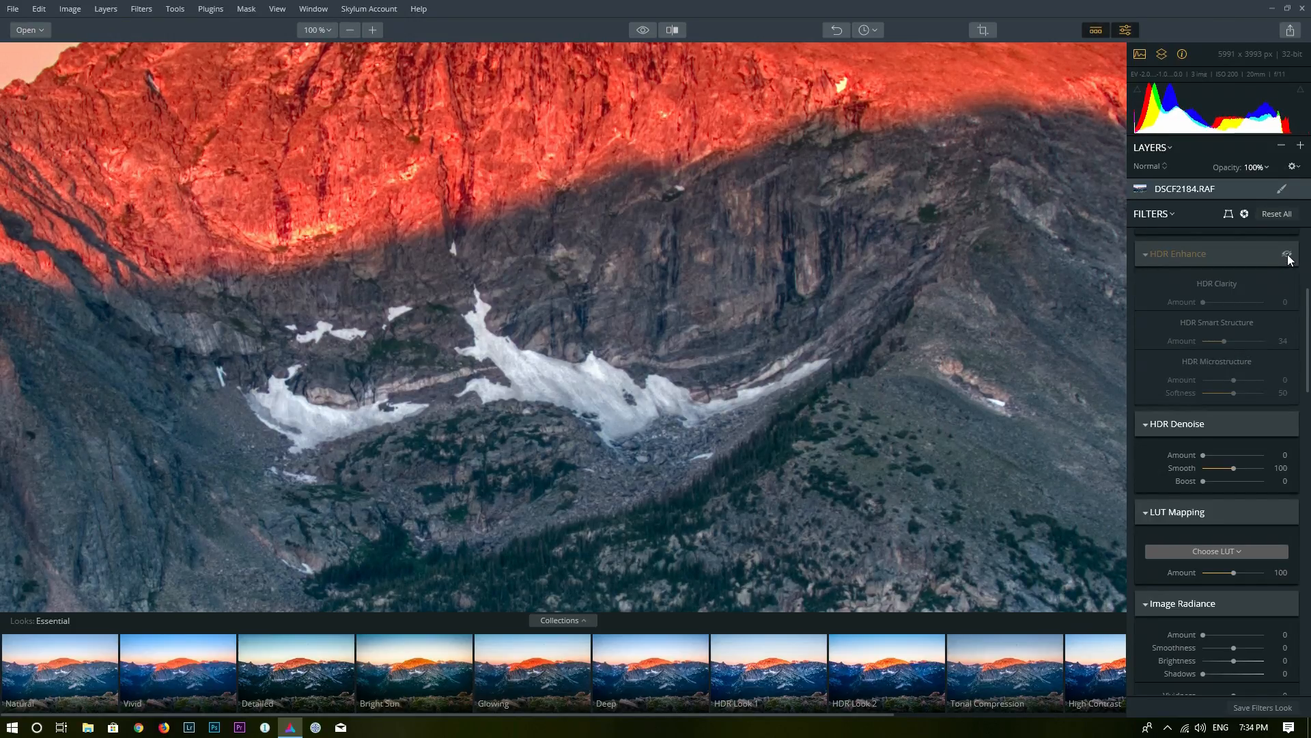
left_click(1288, 253)
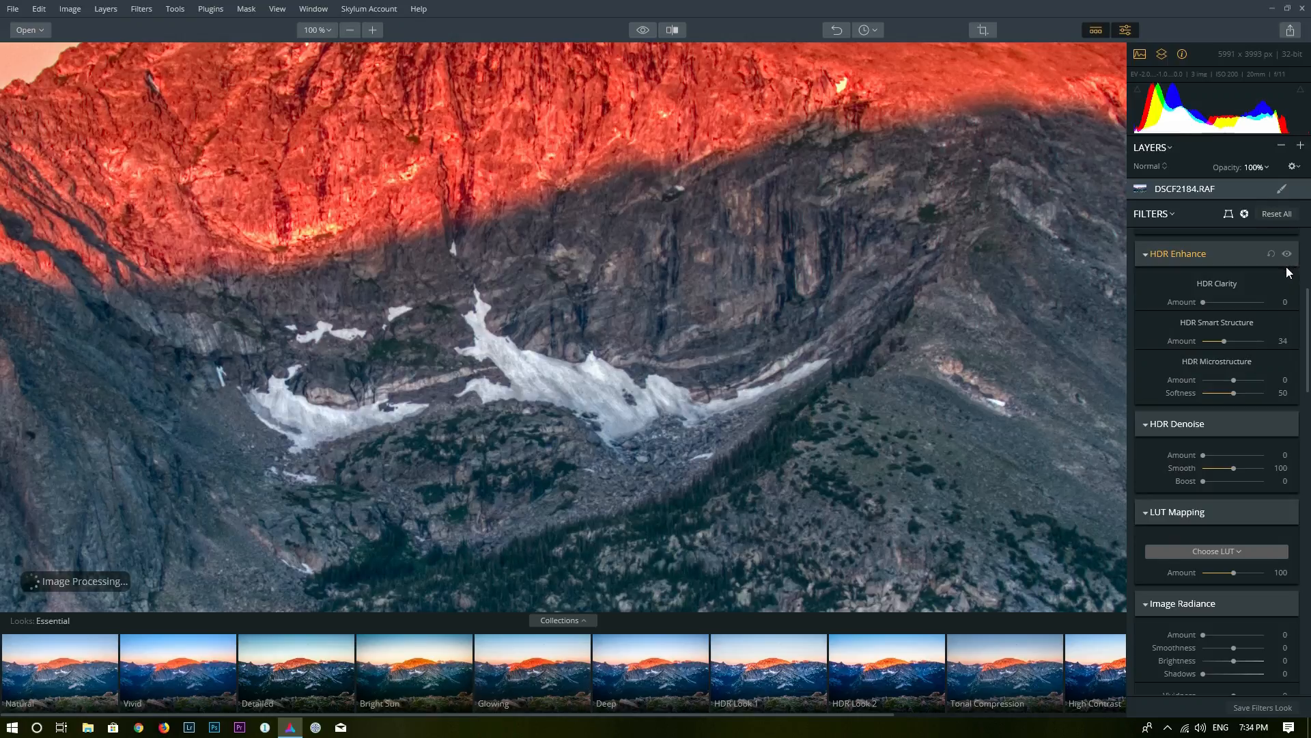
left_click_drag(1223, 341, 1227, 340)
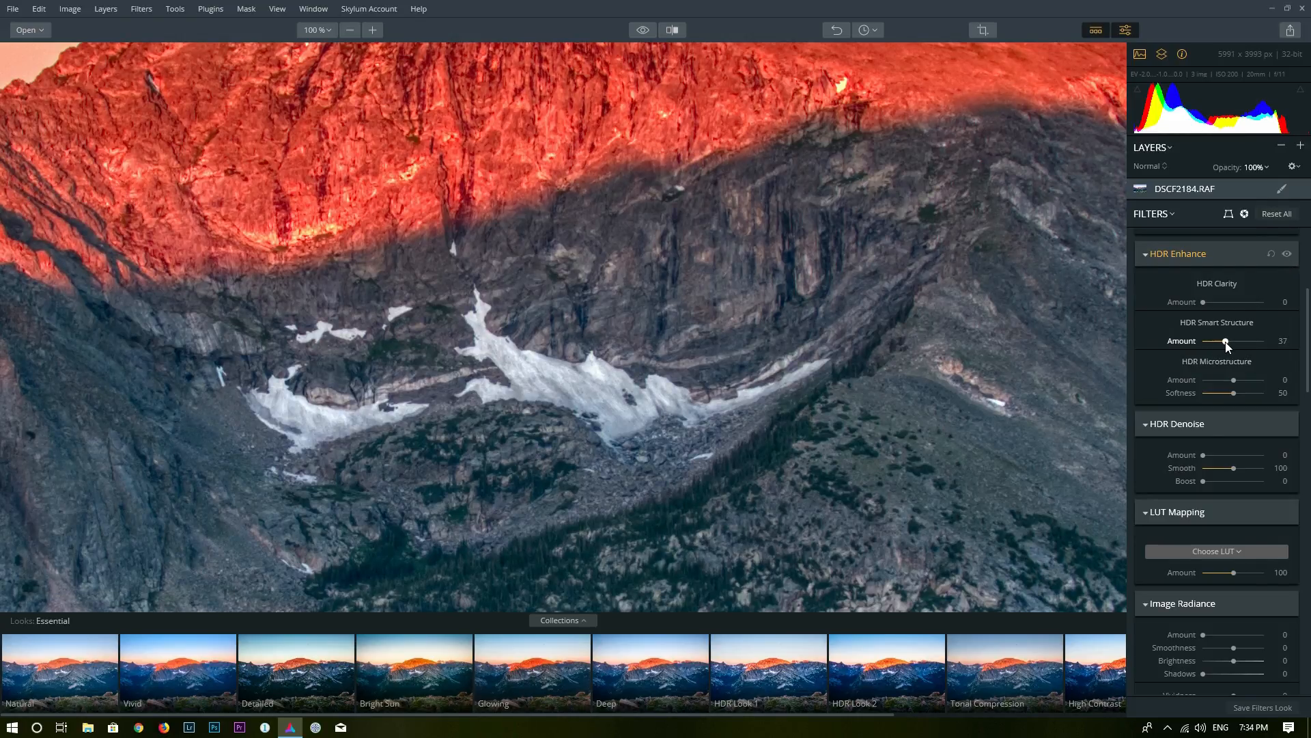
left_click_drag(1226, 340, 1233, 340)
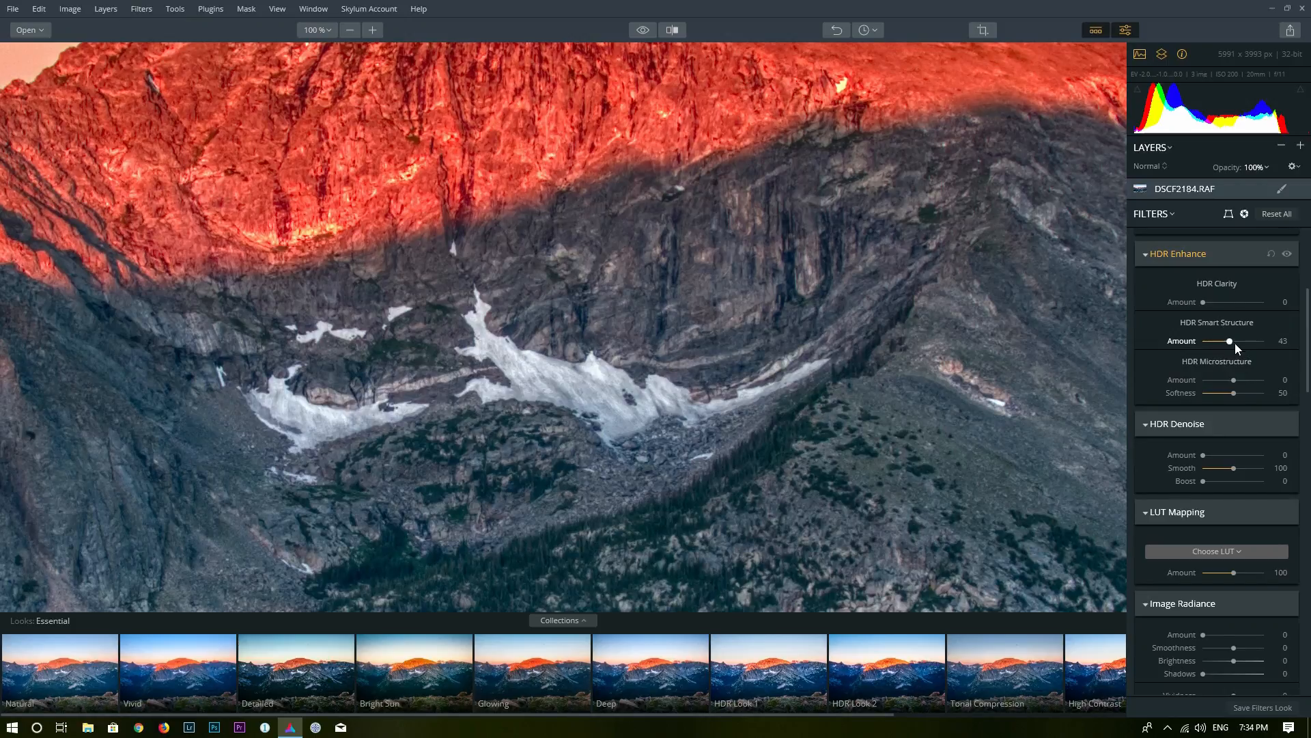
mouse_move(848, 426)
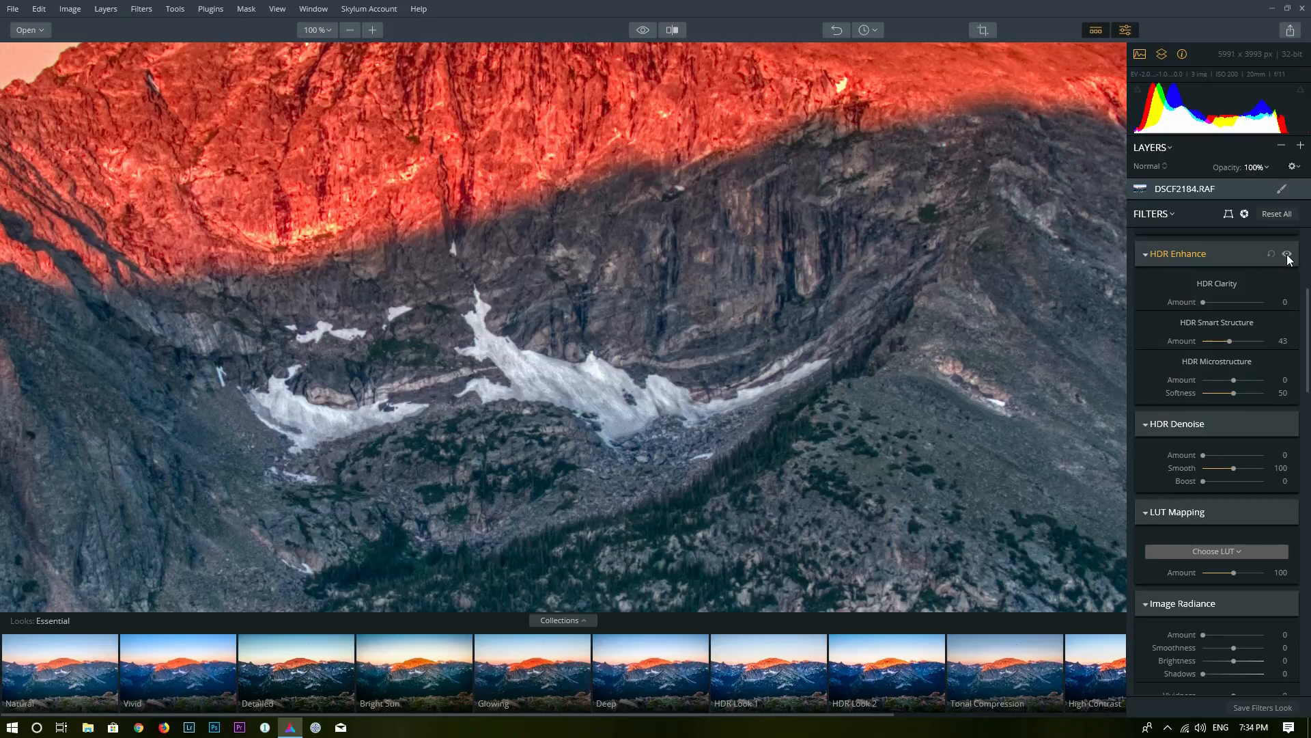
left_click(1288, 253)
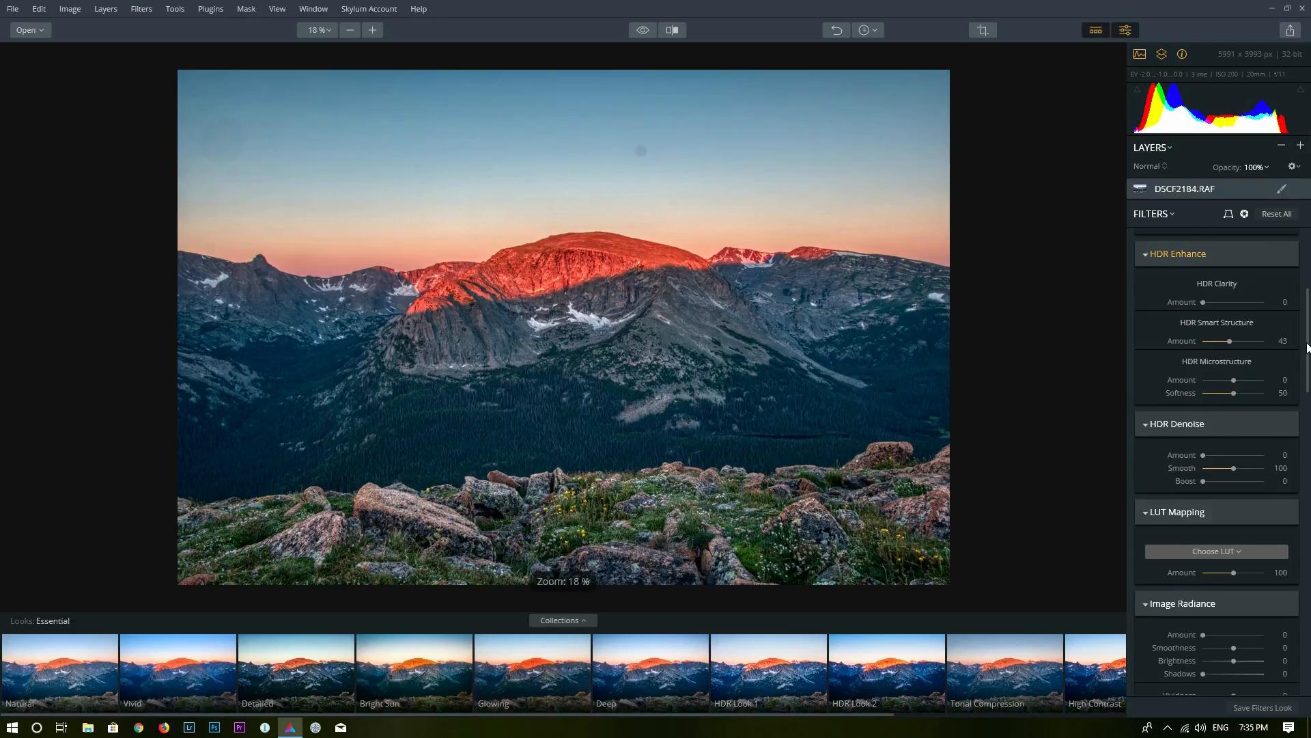
Step: Try several Image Radiance Amount values and settle on a mild glow of 32
scroll("down", 3)
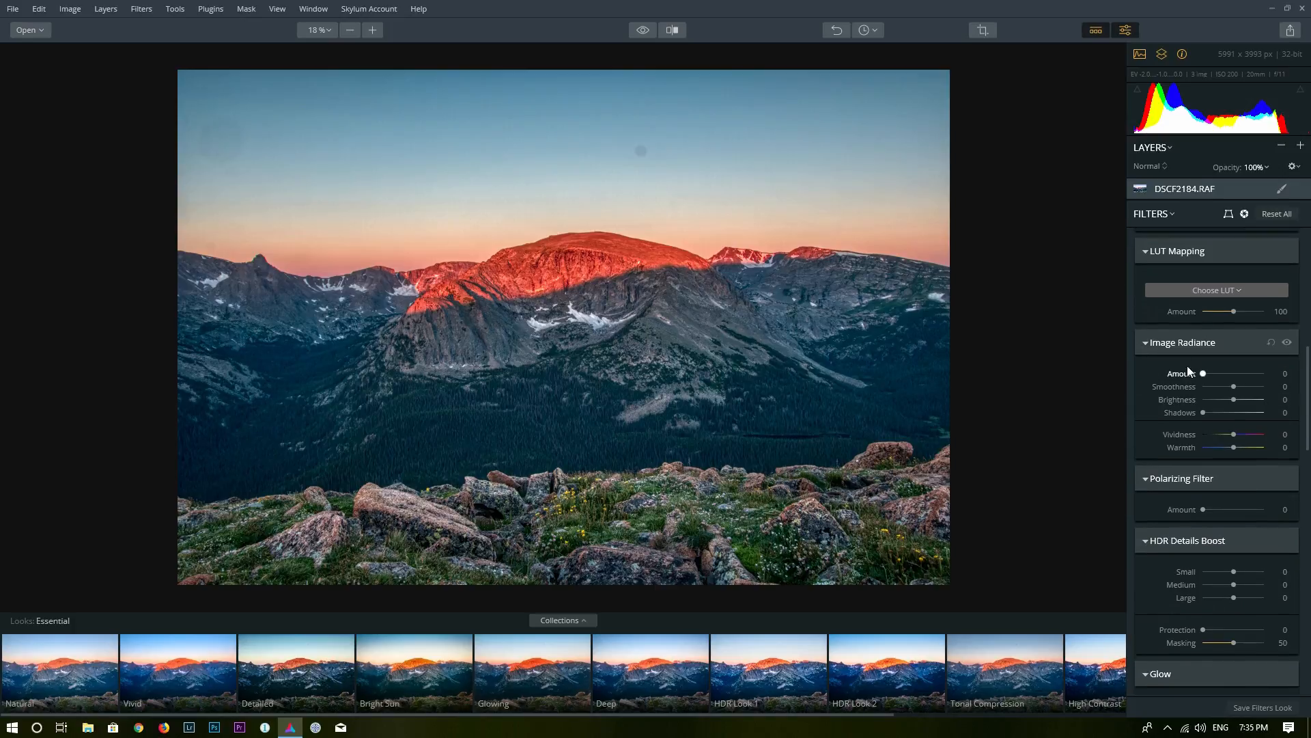
left_click_drag(1202, 373, 1230, 373)
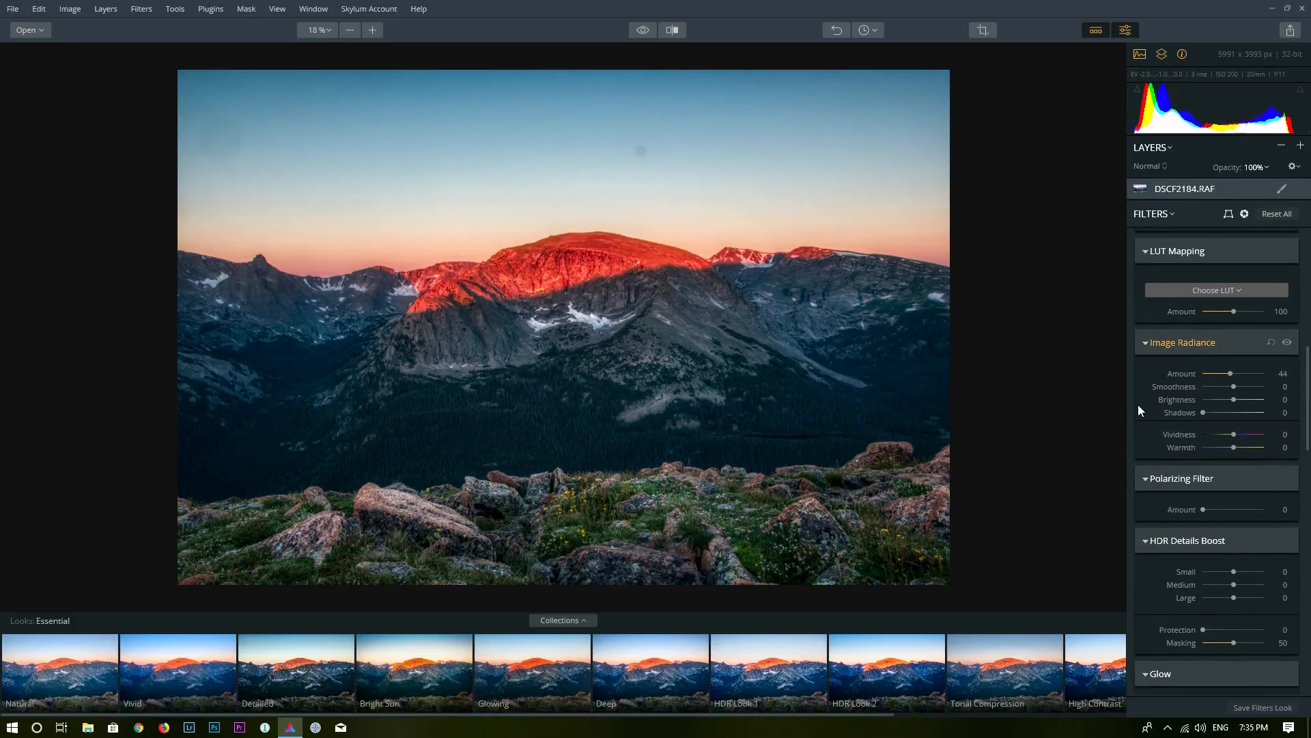
scroll("down", 3)
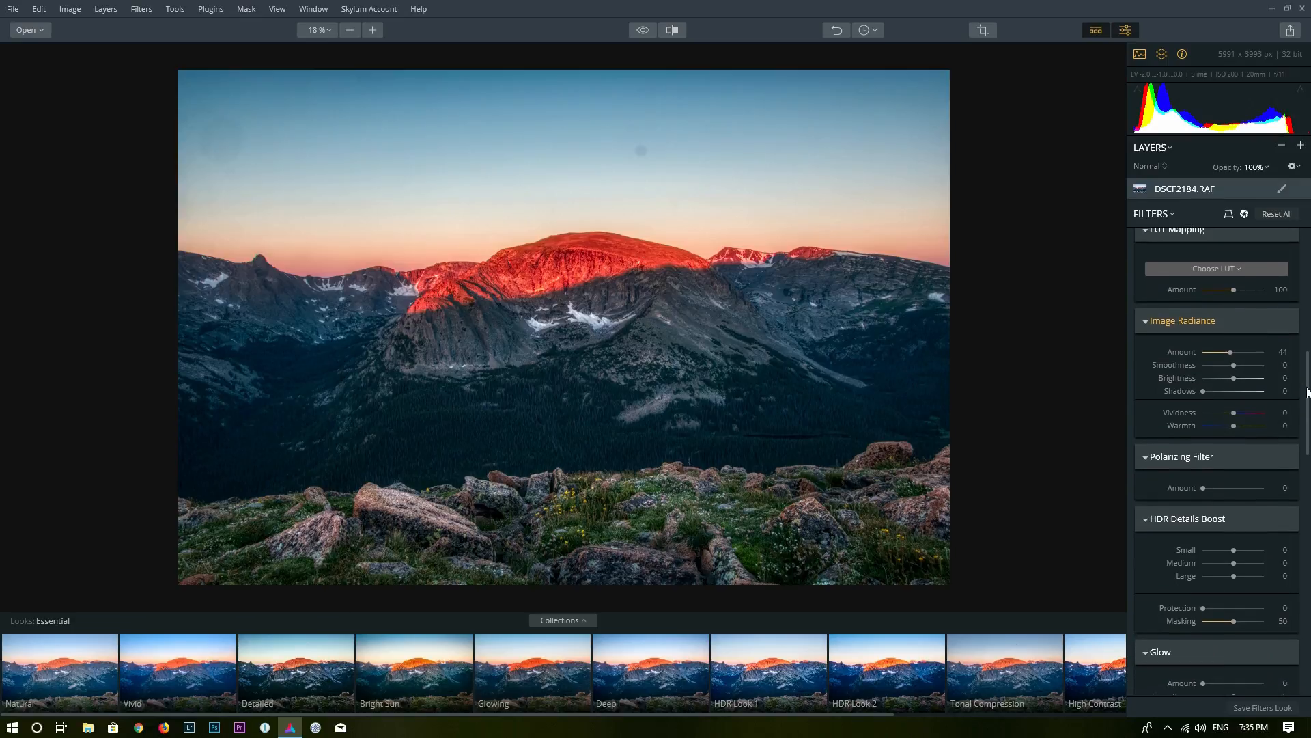
left_click_drag(1229, 351, 1238, 351)
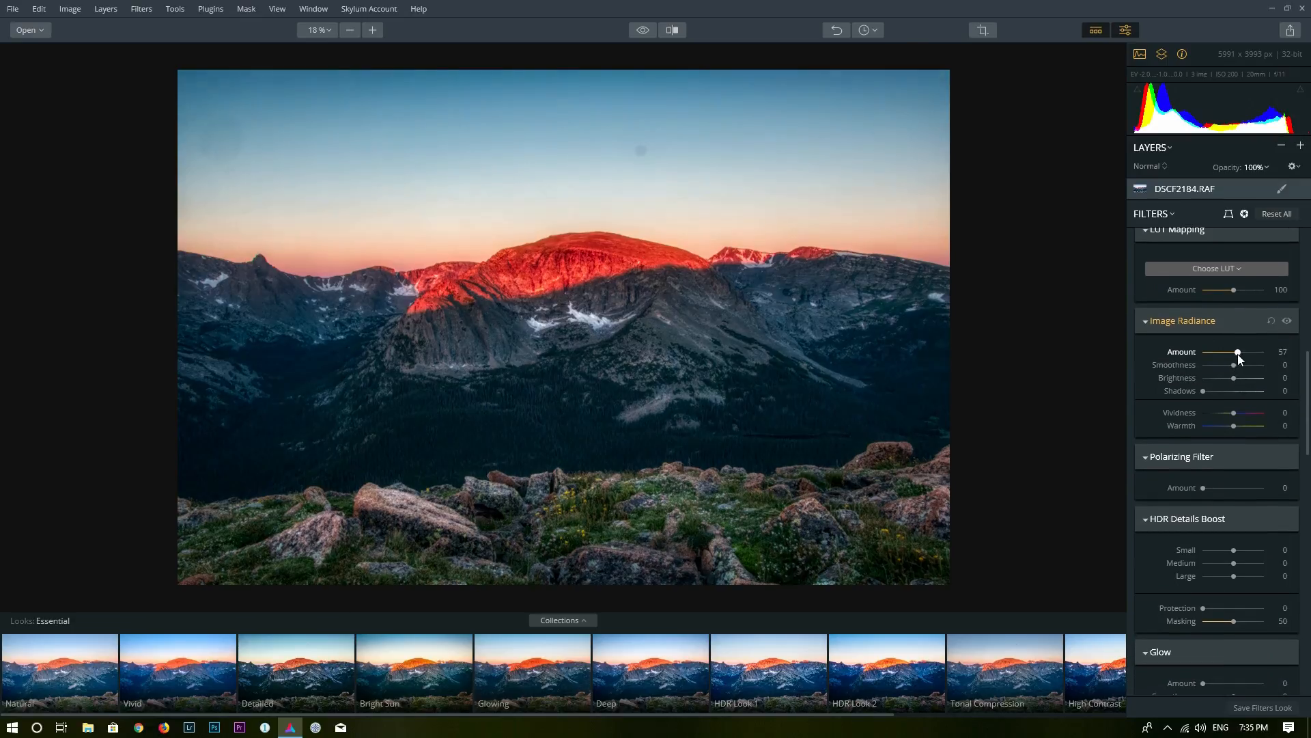
left_click_drag(1237, 351, 1266, 351)
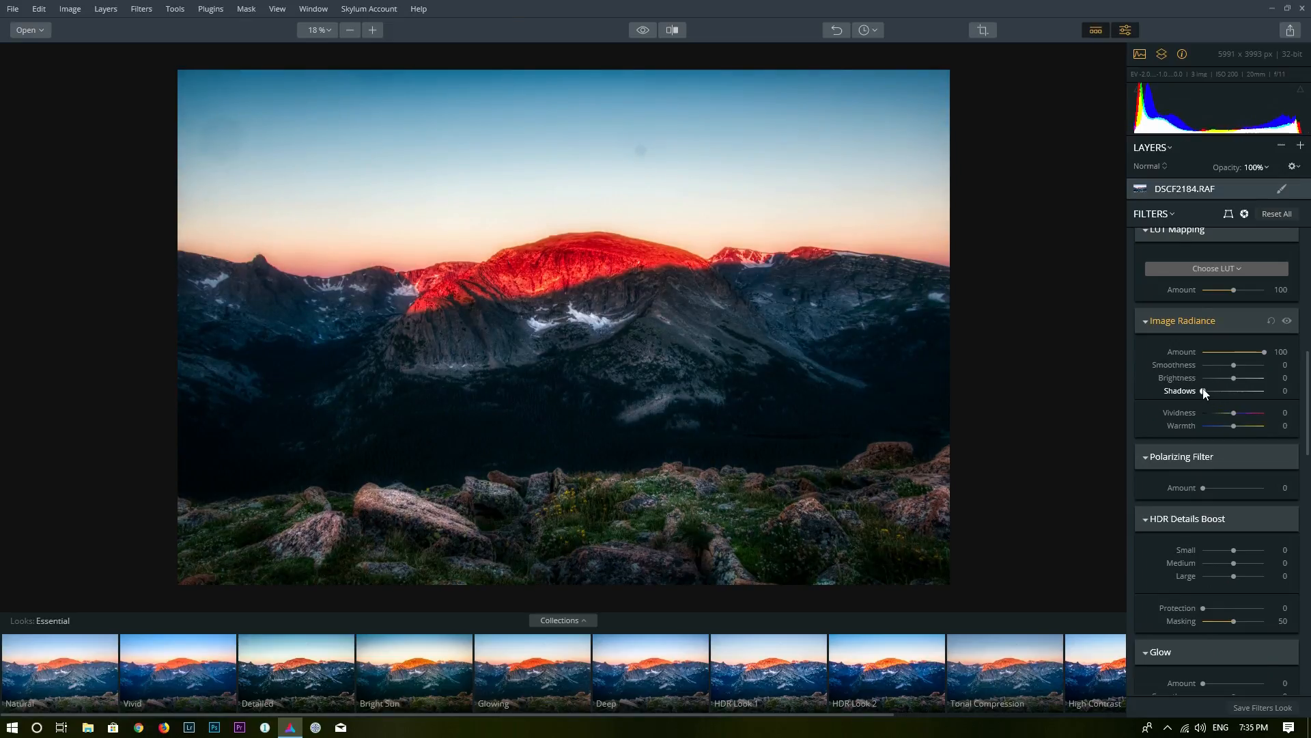
left_click_drag(1264, 351, 1233, 351)
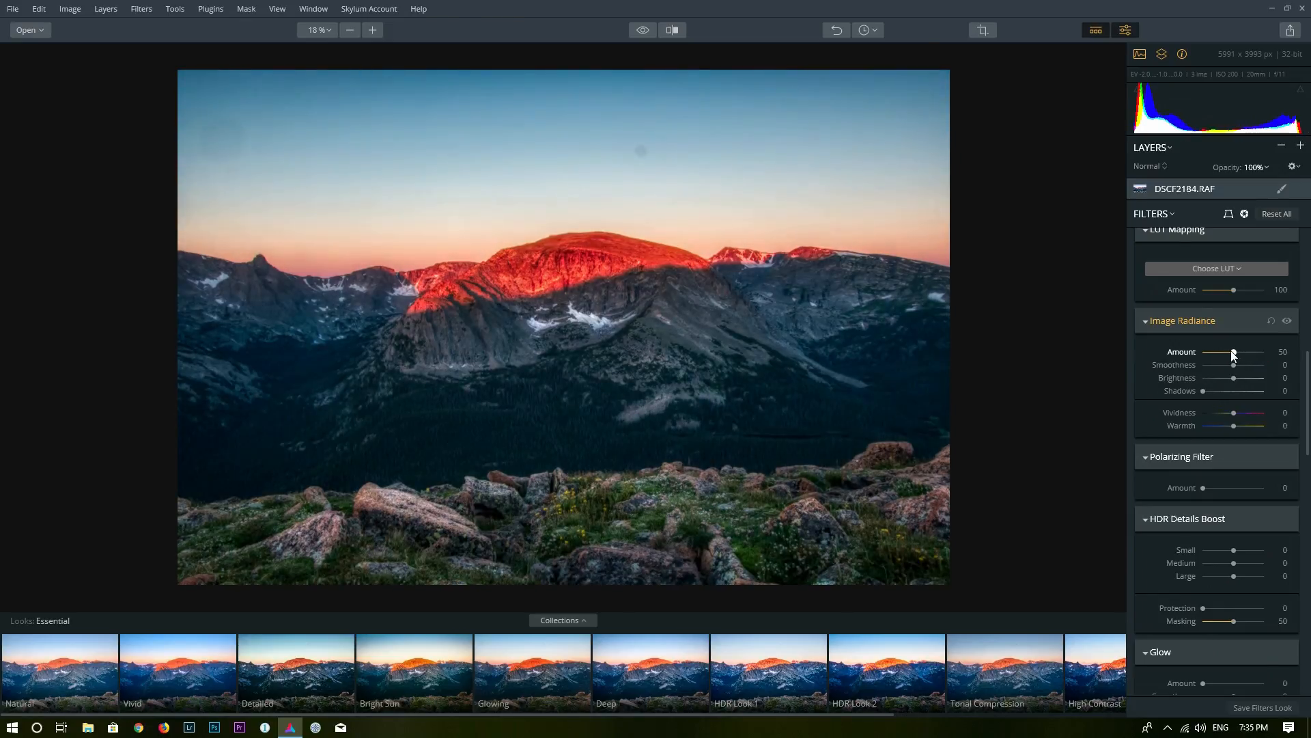
left_click_drag(1233, 353, 1229, 352)
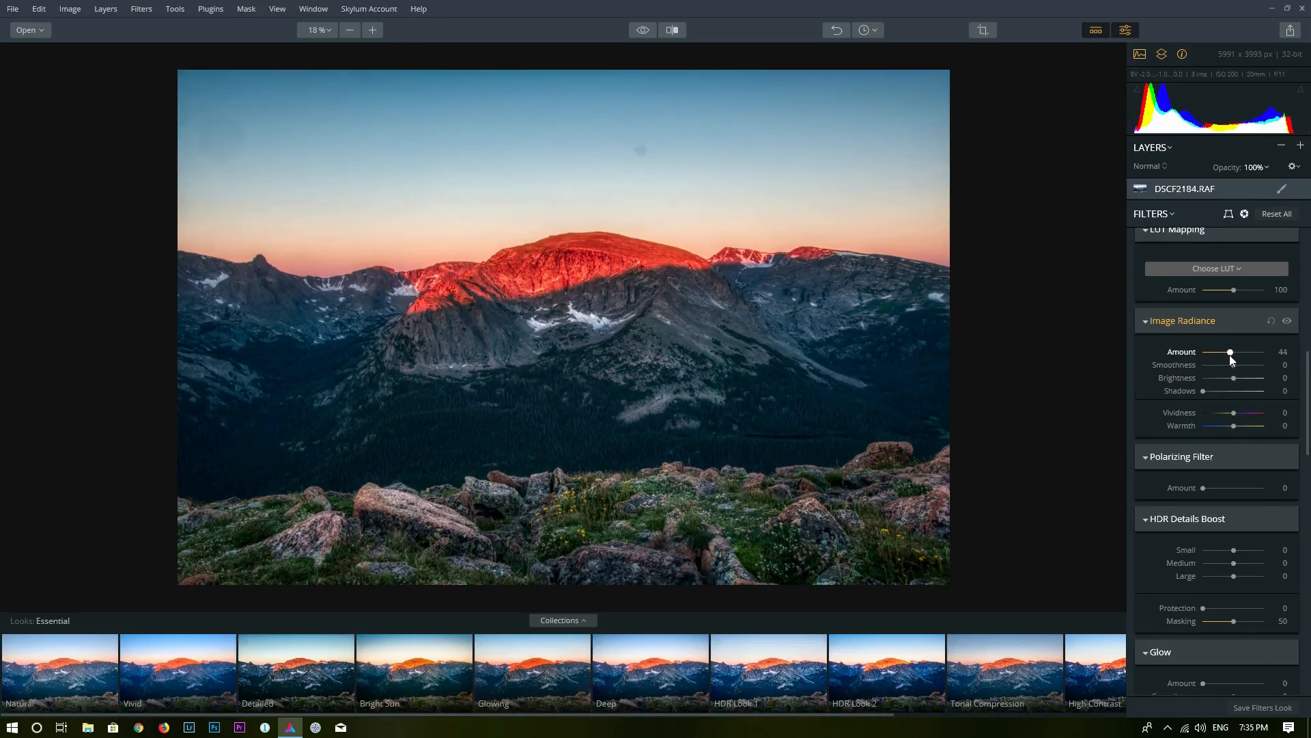
left_click_drag(1230, 351, 1218, 351)
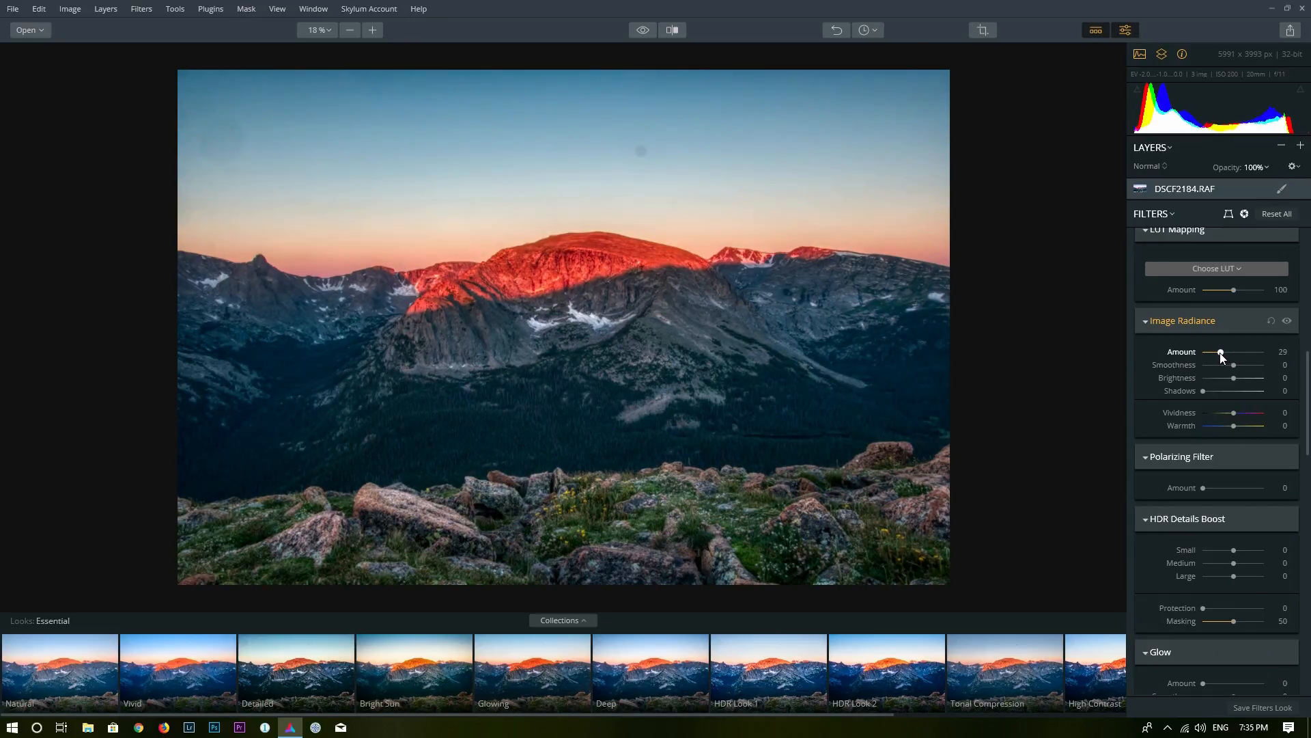
left_click_drag(1221, 352, 1214, 352)
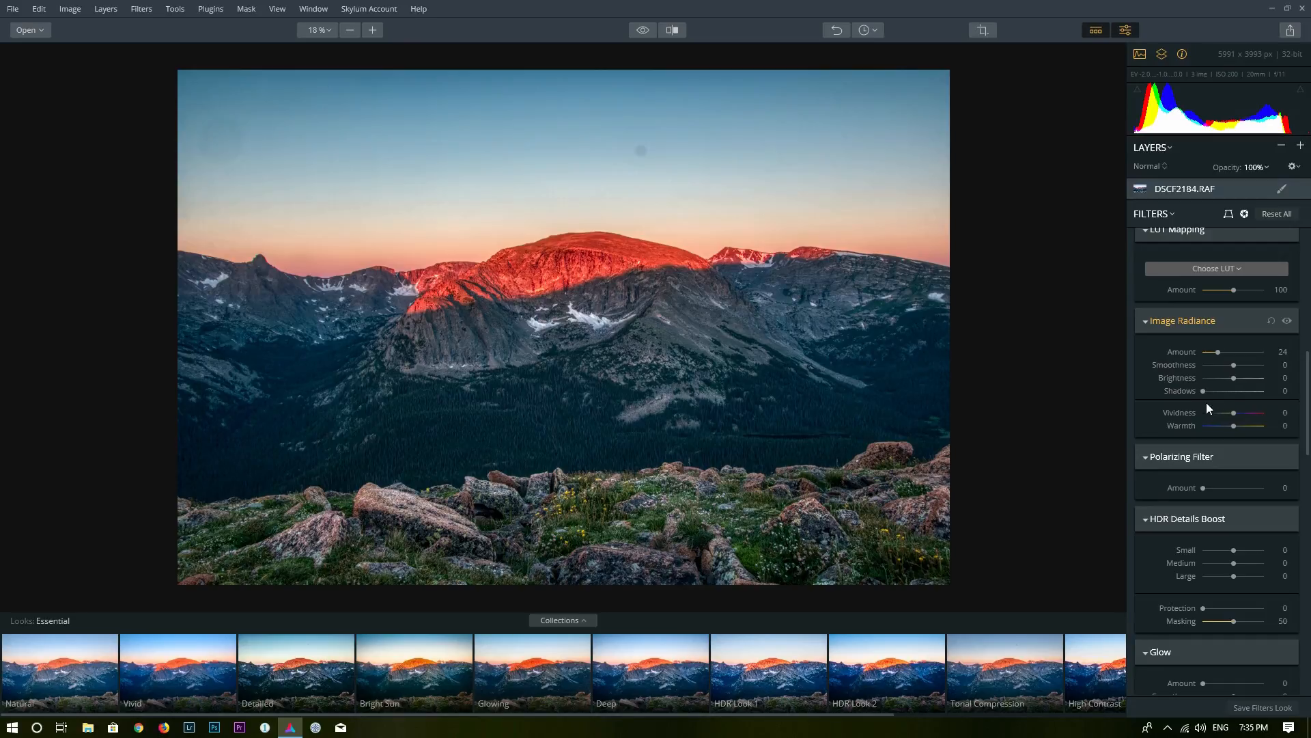
Step: Set Image Radiance Brightness to -27 and Shadows to 19
left_click_drag(1240, 377, 1204, 377)
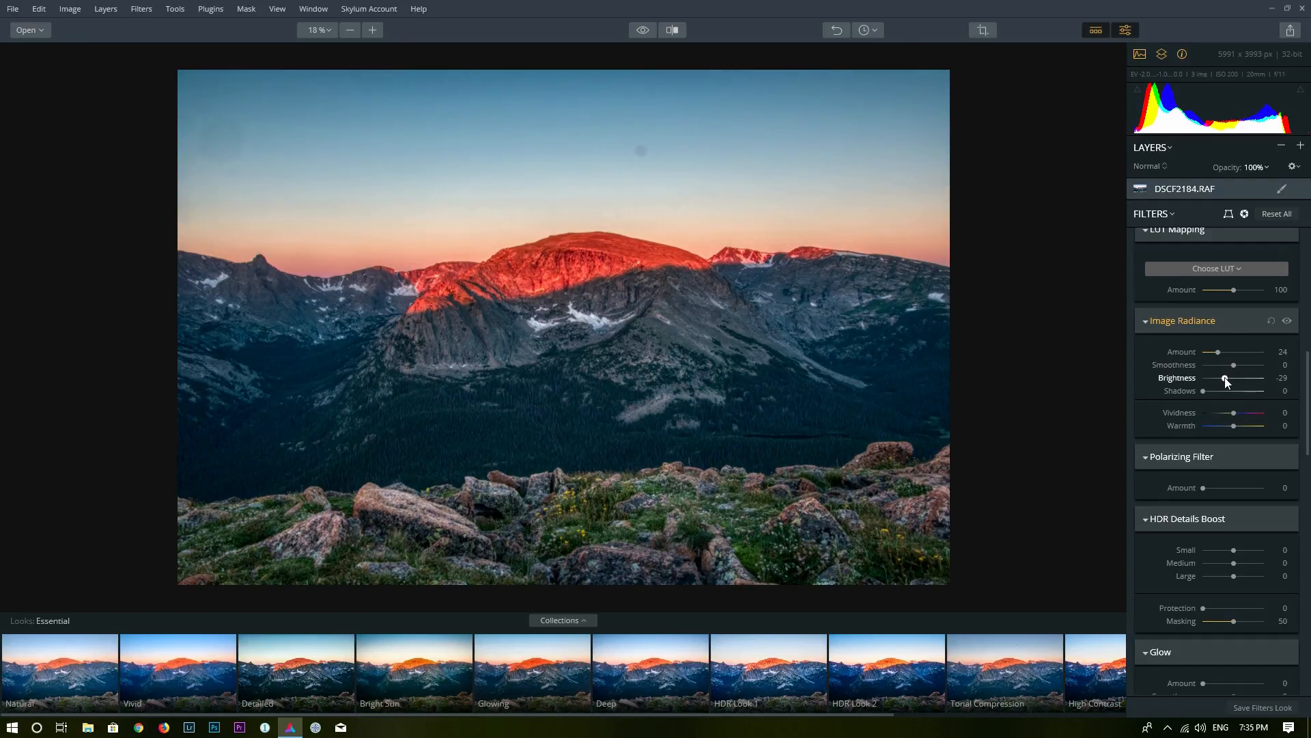
left_click_drag(1221, 377, 1225, 377)
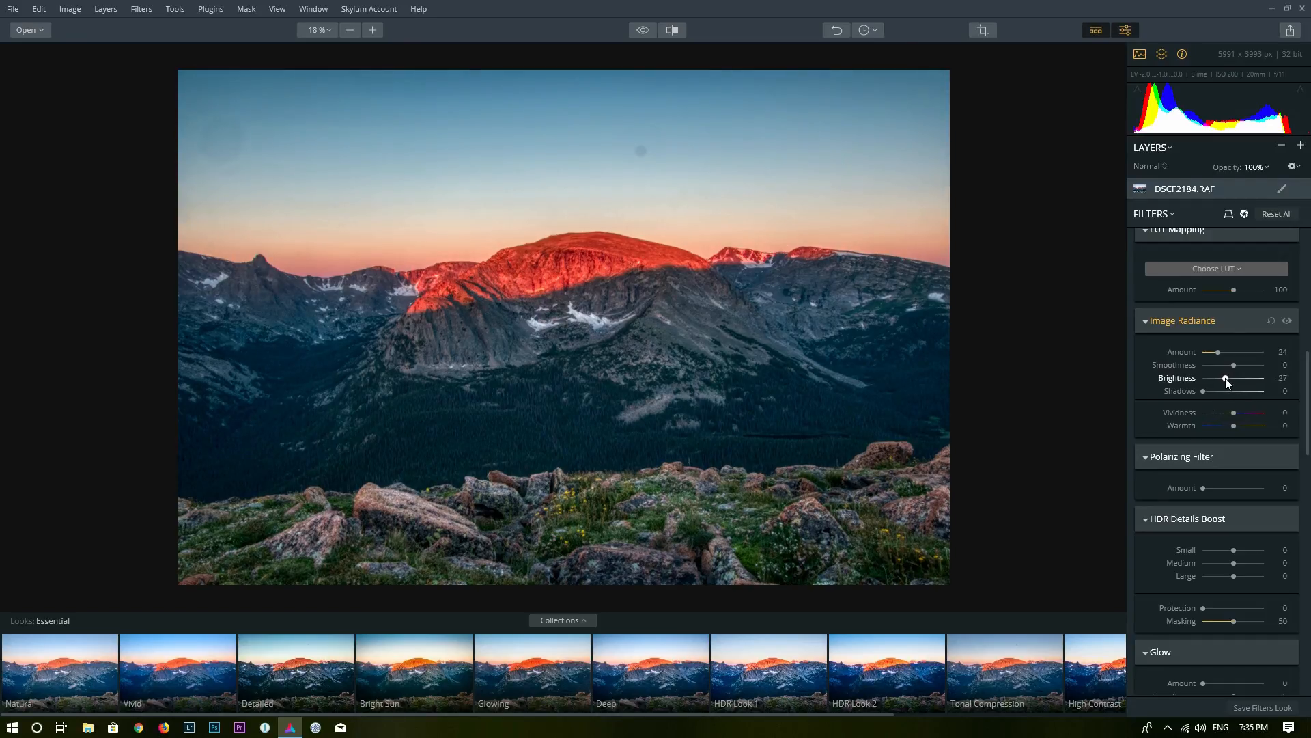
left_click_drag(1229, 377, 1225, 377)
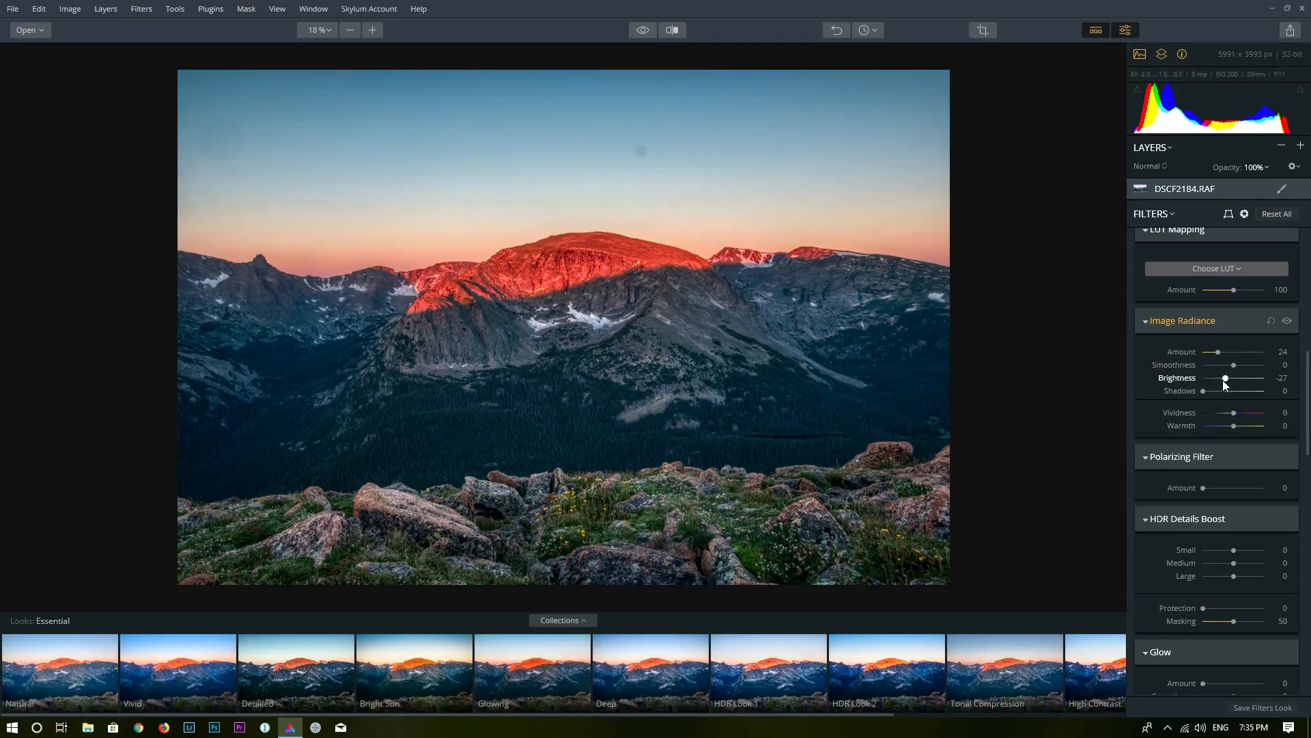
left_click_drag(1222, 391, 1228, 391)
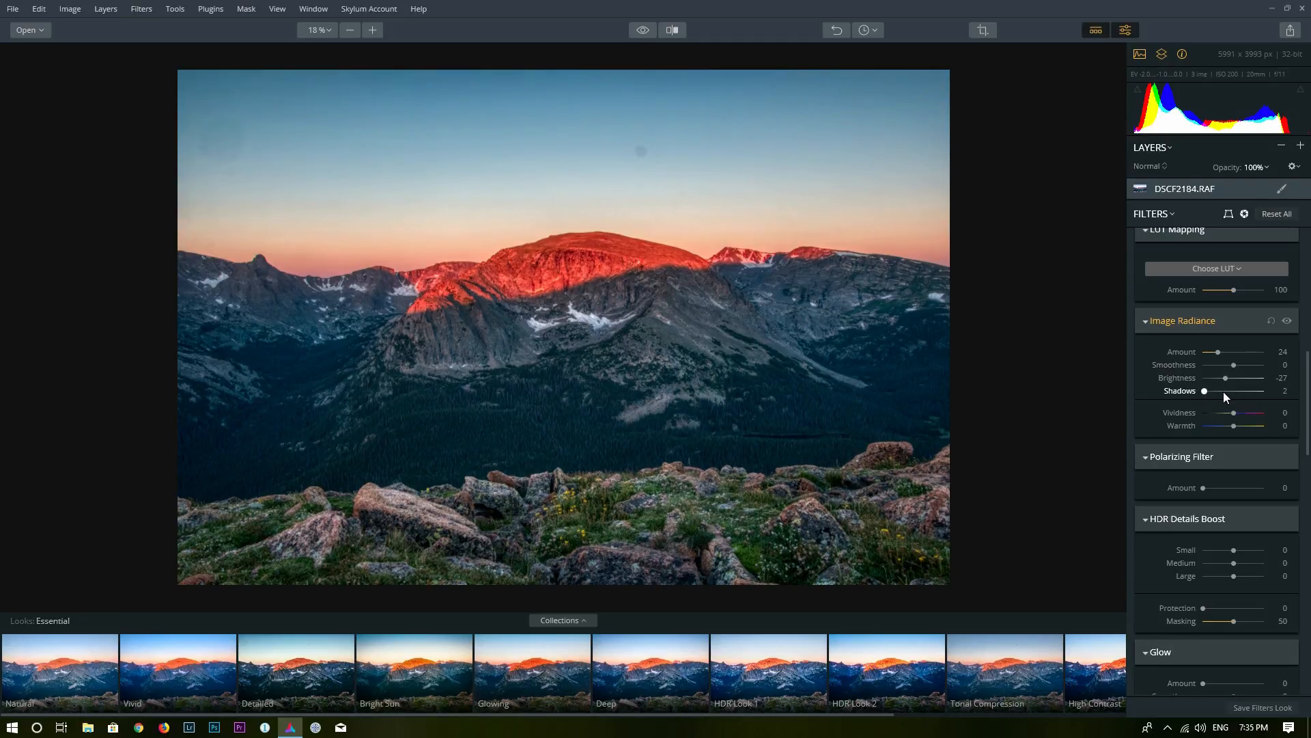
left_click_drag(1204, 391, 1211, 391)
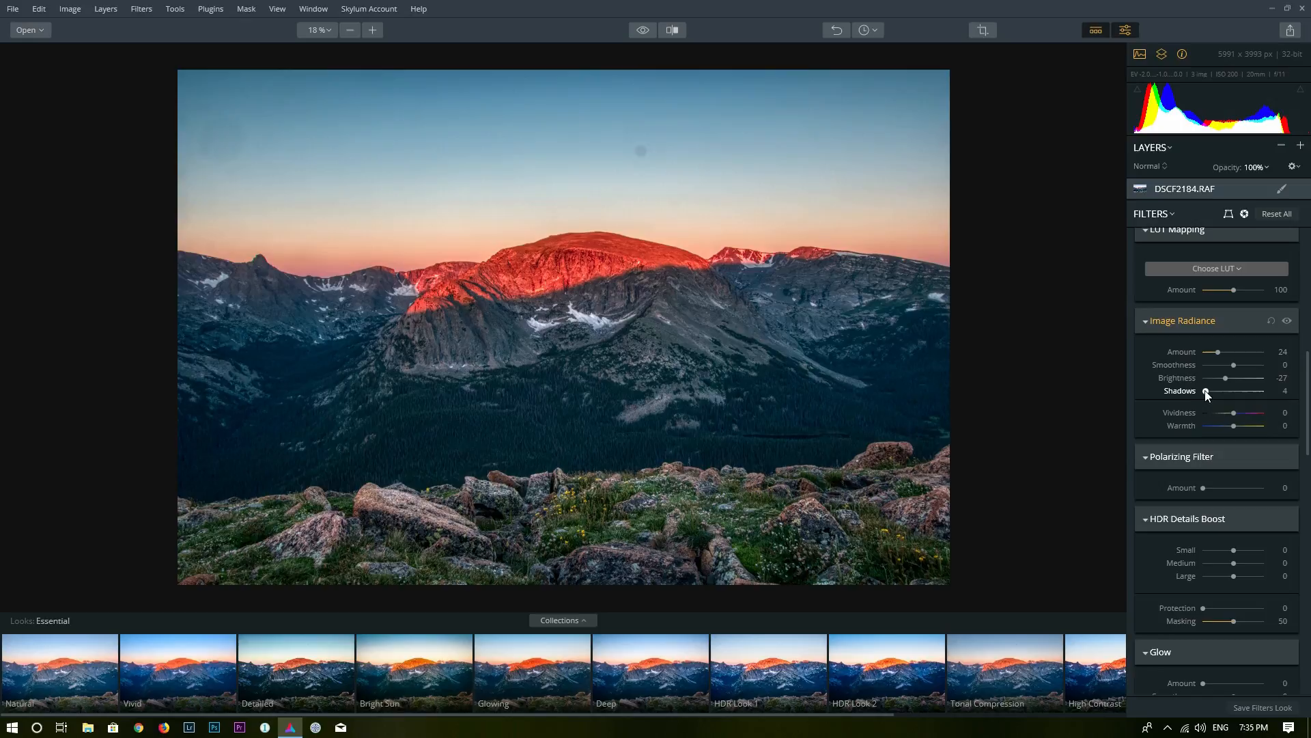
left_click_drag(1208, 391, 1251, 390)
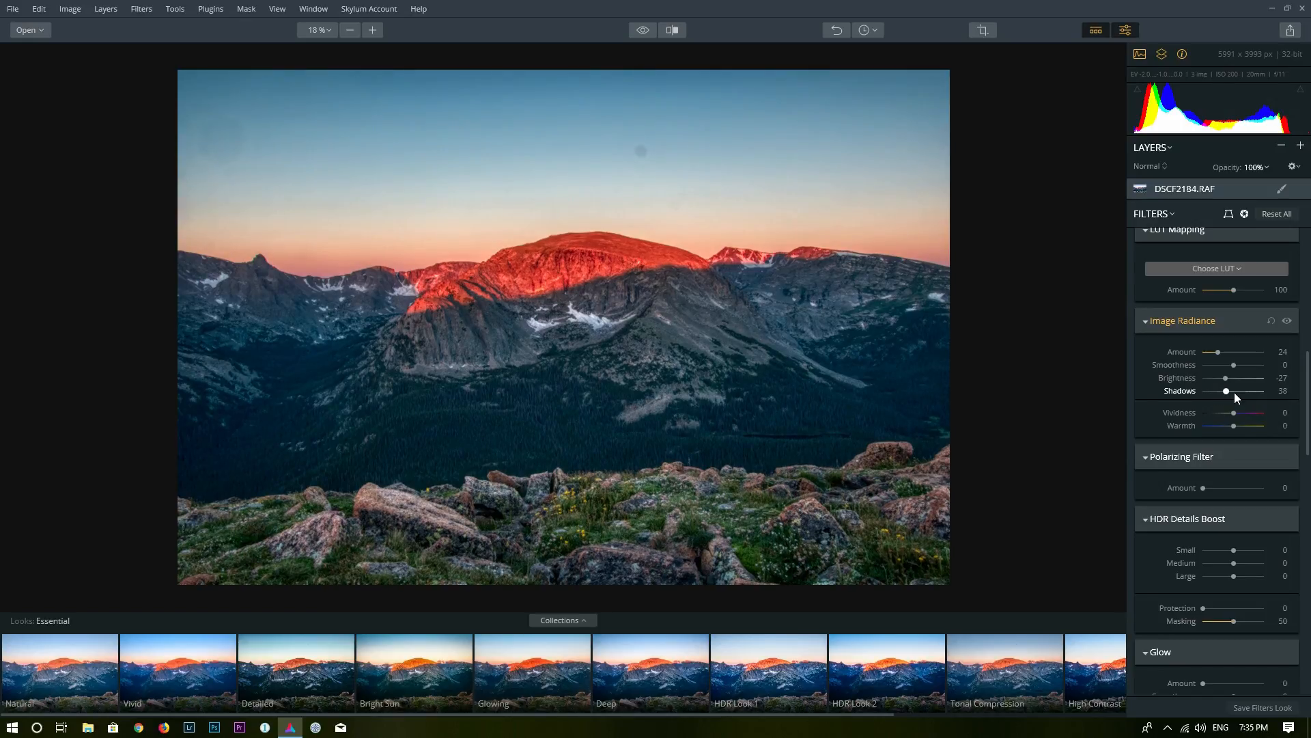
left_click_drag(1226, 391, 1246, 390)
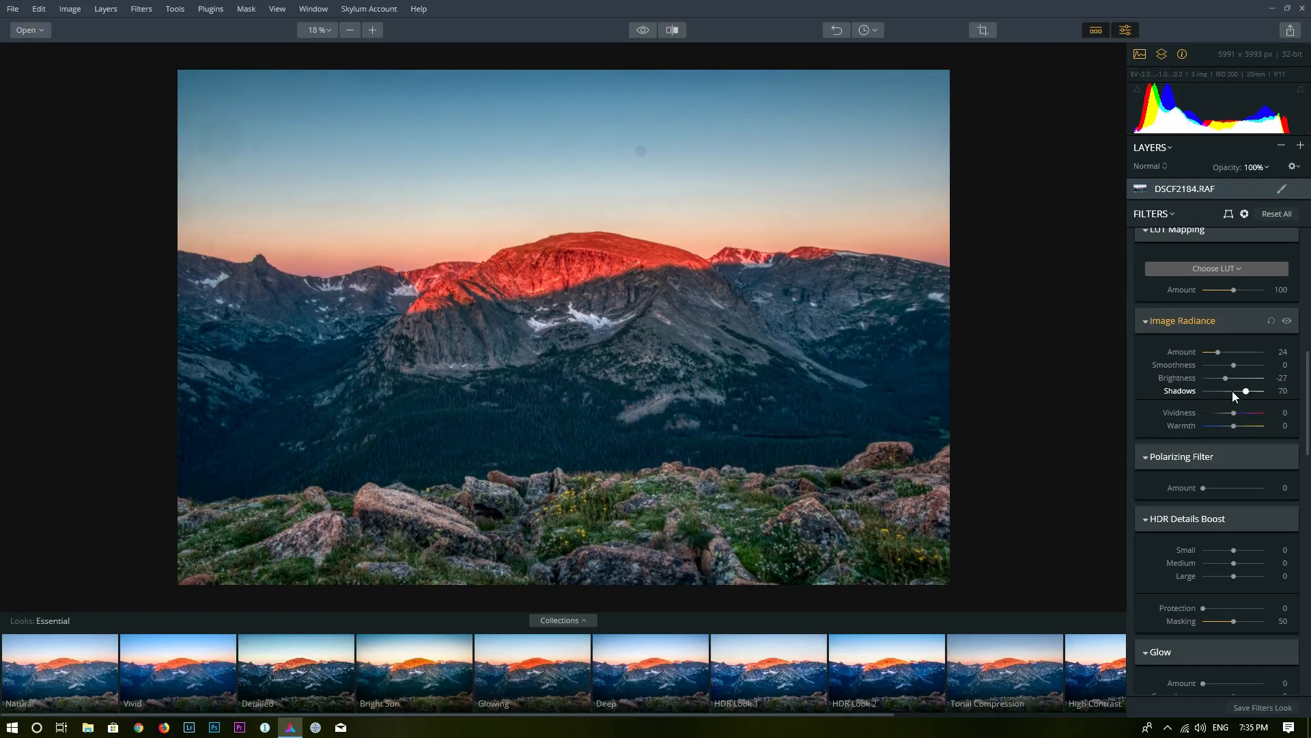
left_click_drag(1248, 391, 1218, 391)
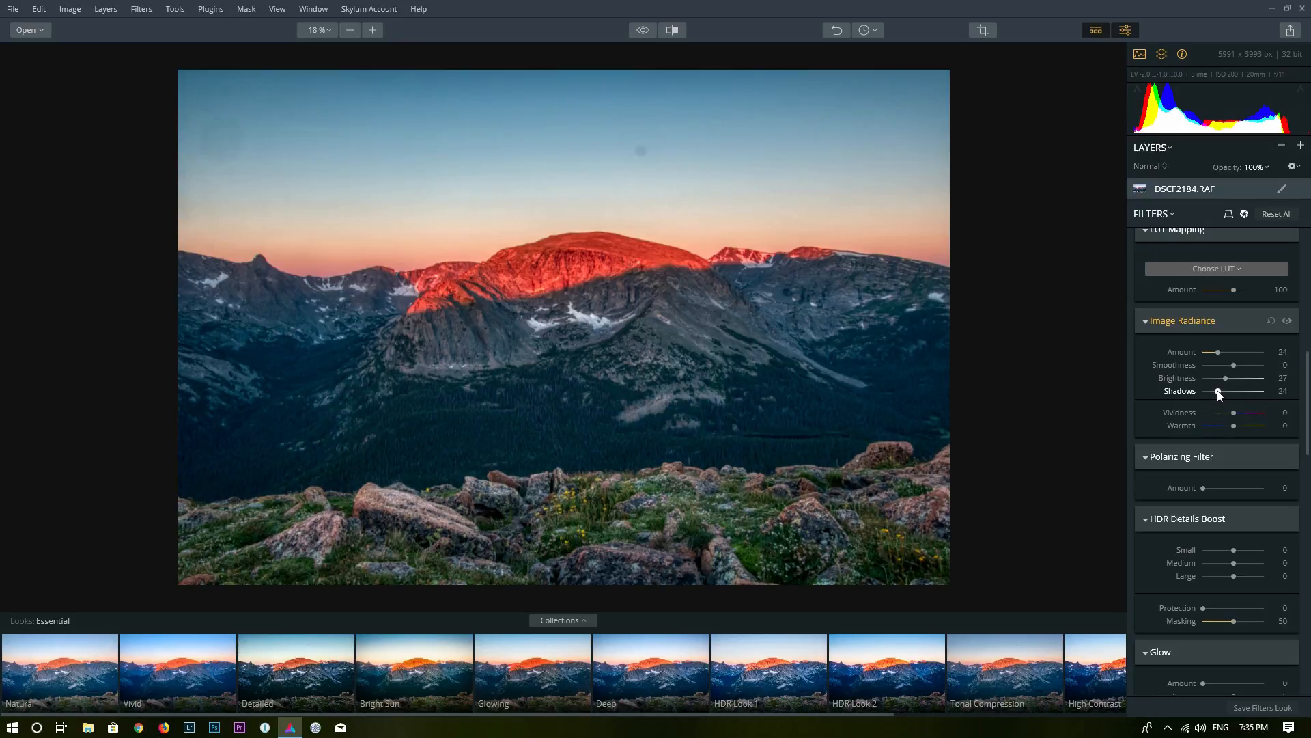
left_click_drag(1218, 391, 1203, 391)
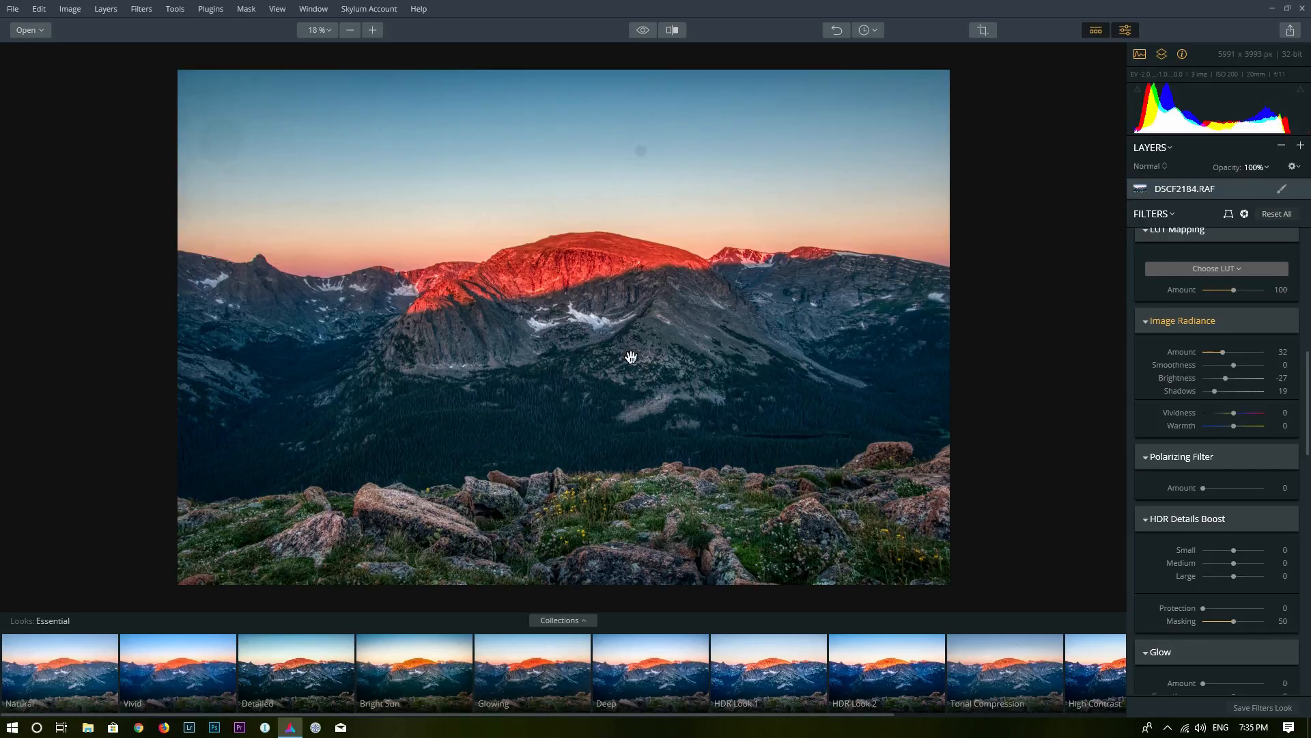
mouse_move(752, 398)
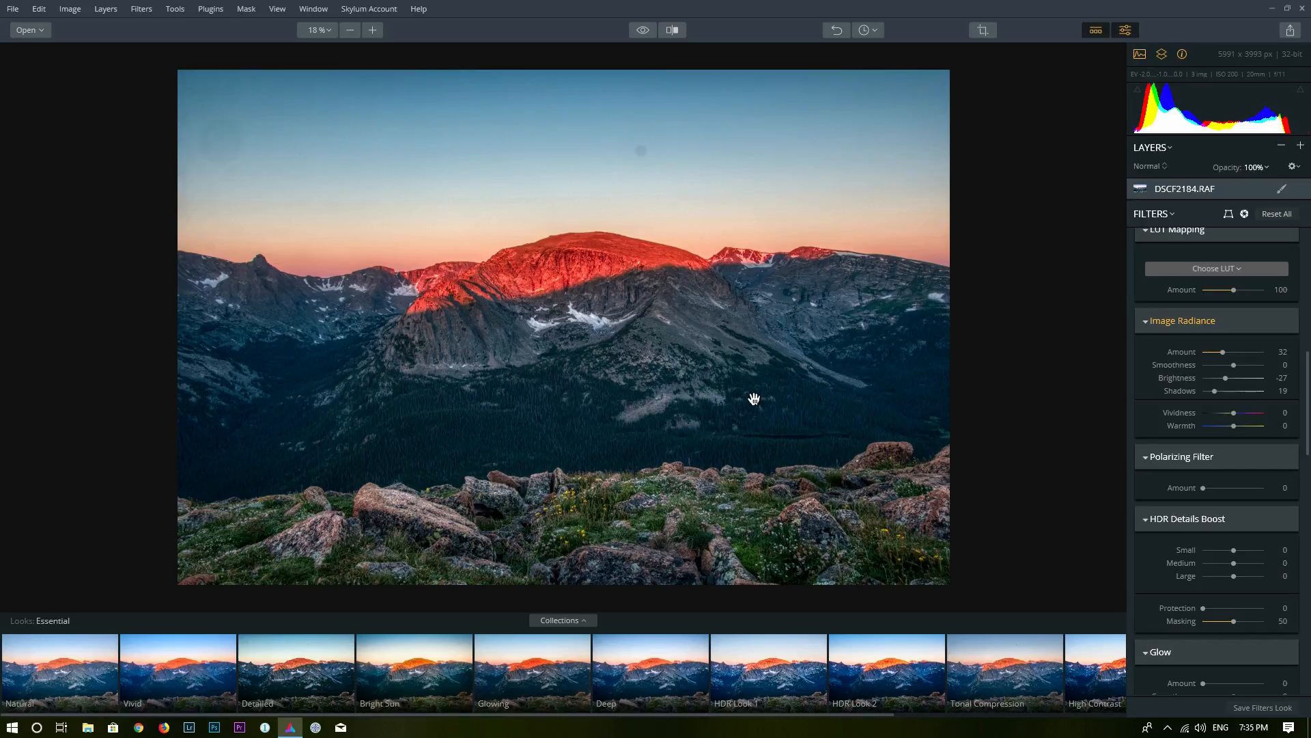
mouse_move(698, 450)
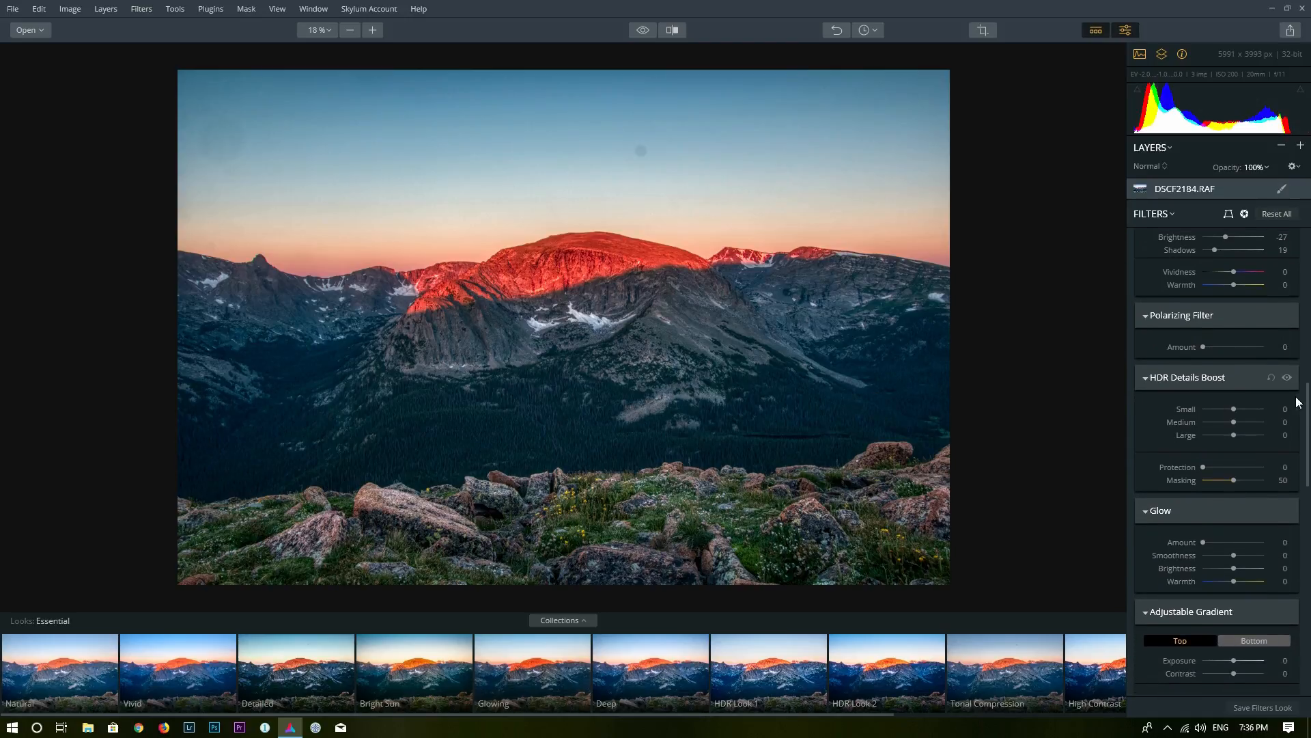
left_click_drag(1204, 346, 1222, 346)
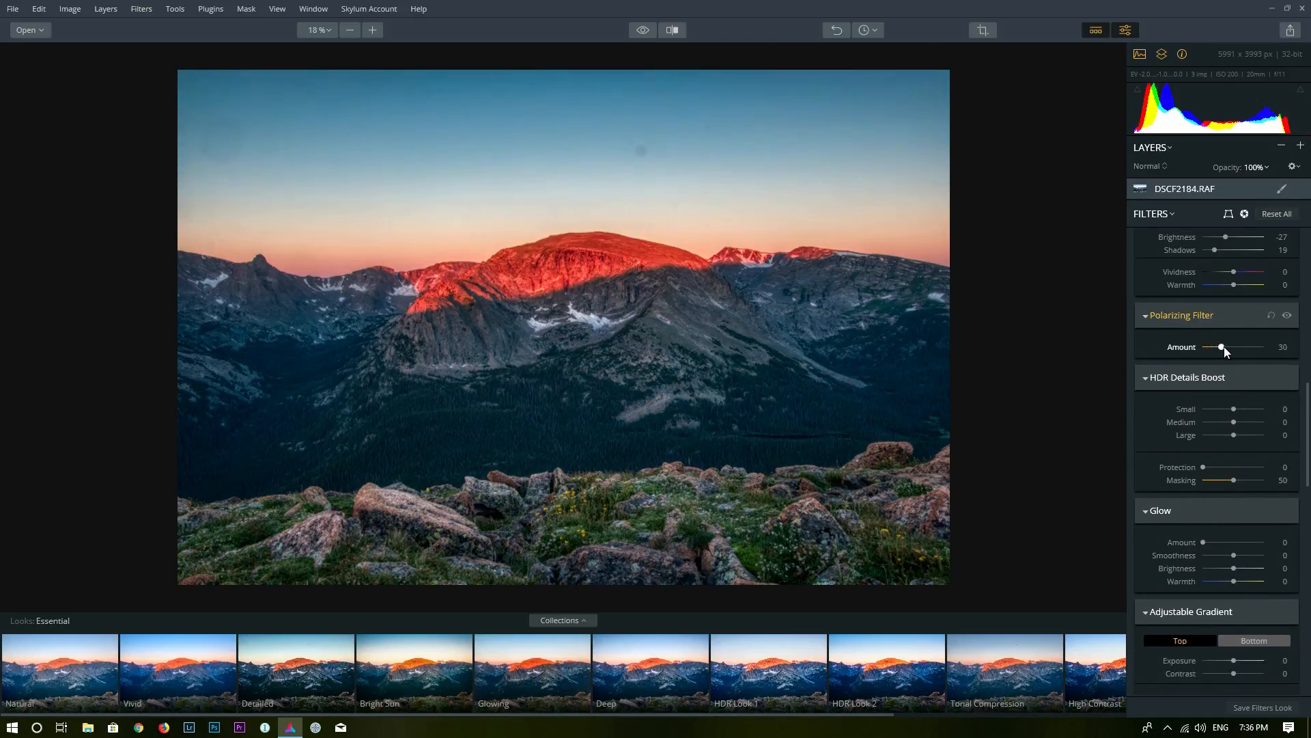
left_click_drag(1222, 347, 1243, 346)
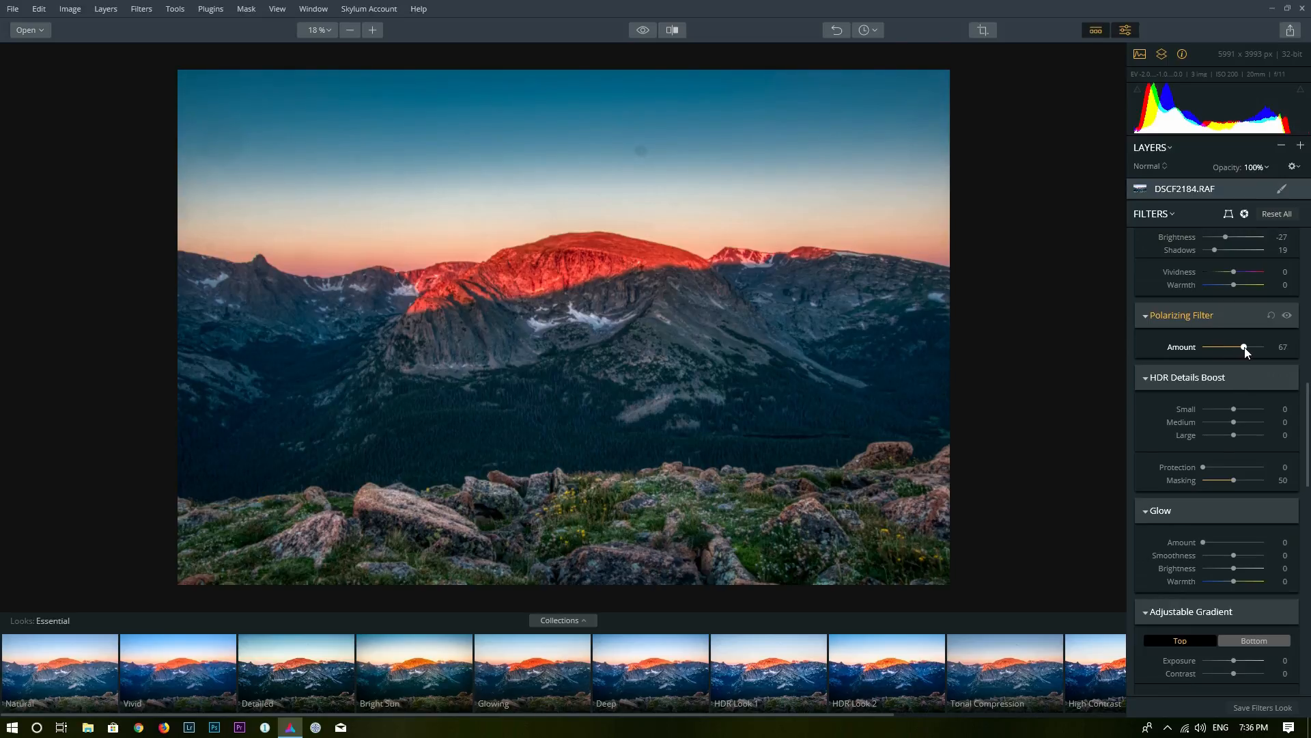
left_click_drag(1244, 347, 1214, 348)
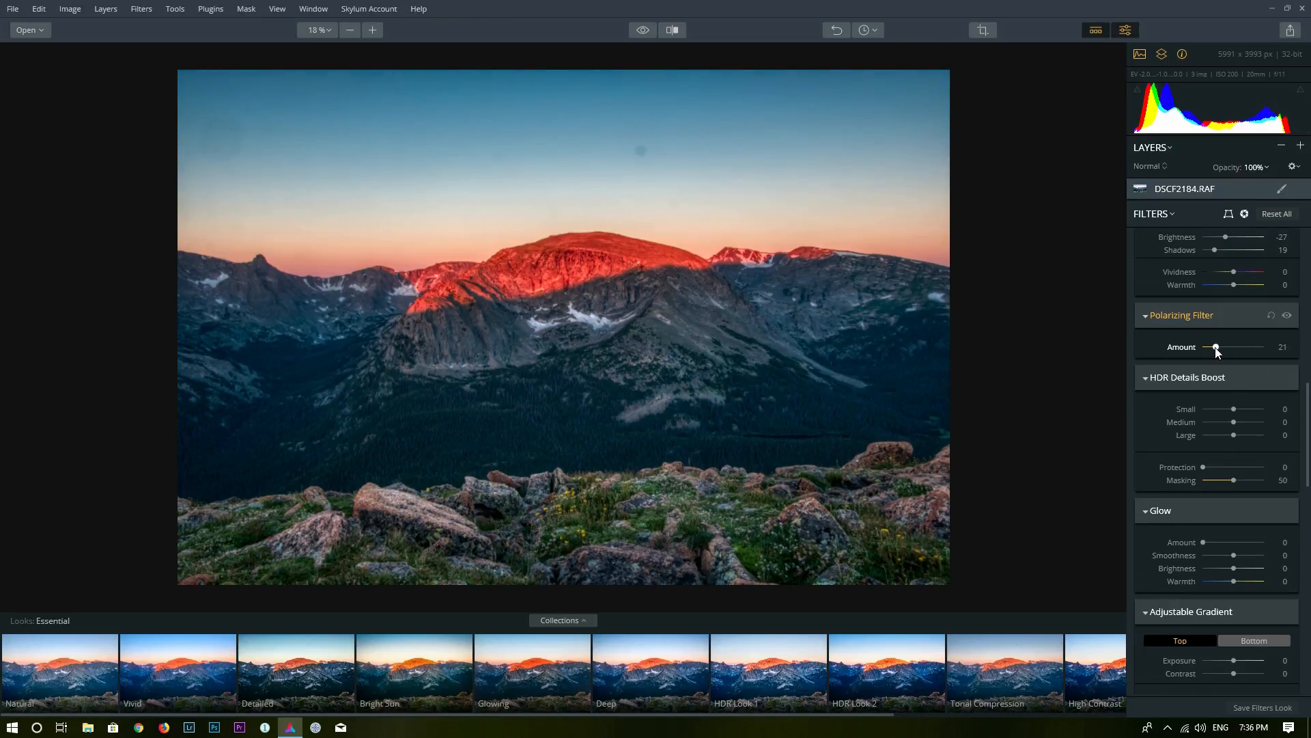
left_click_drag(1215, 347, 1225, 347)
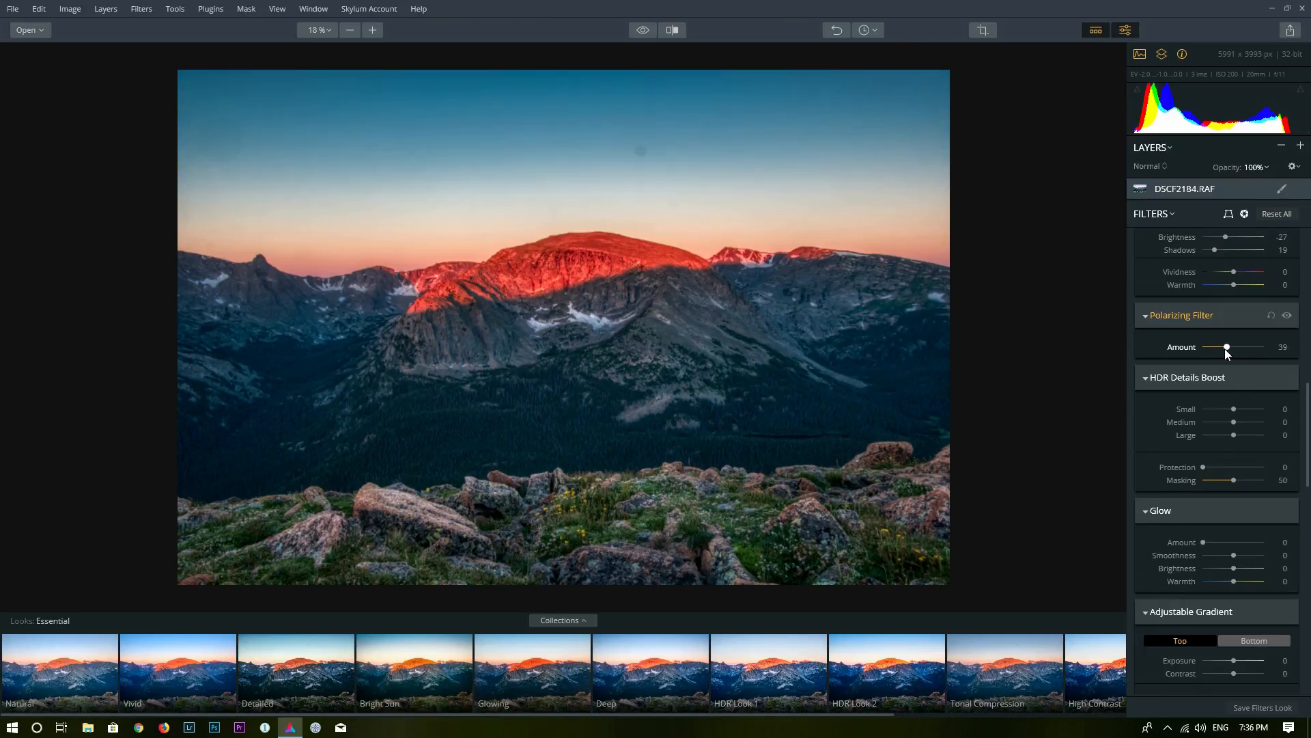
left_click_drag(1226, 346, 1204, 346)
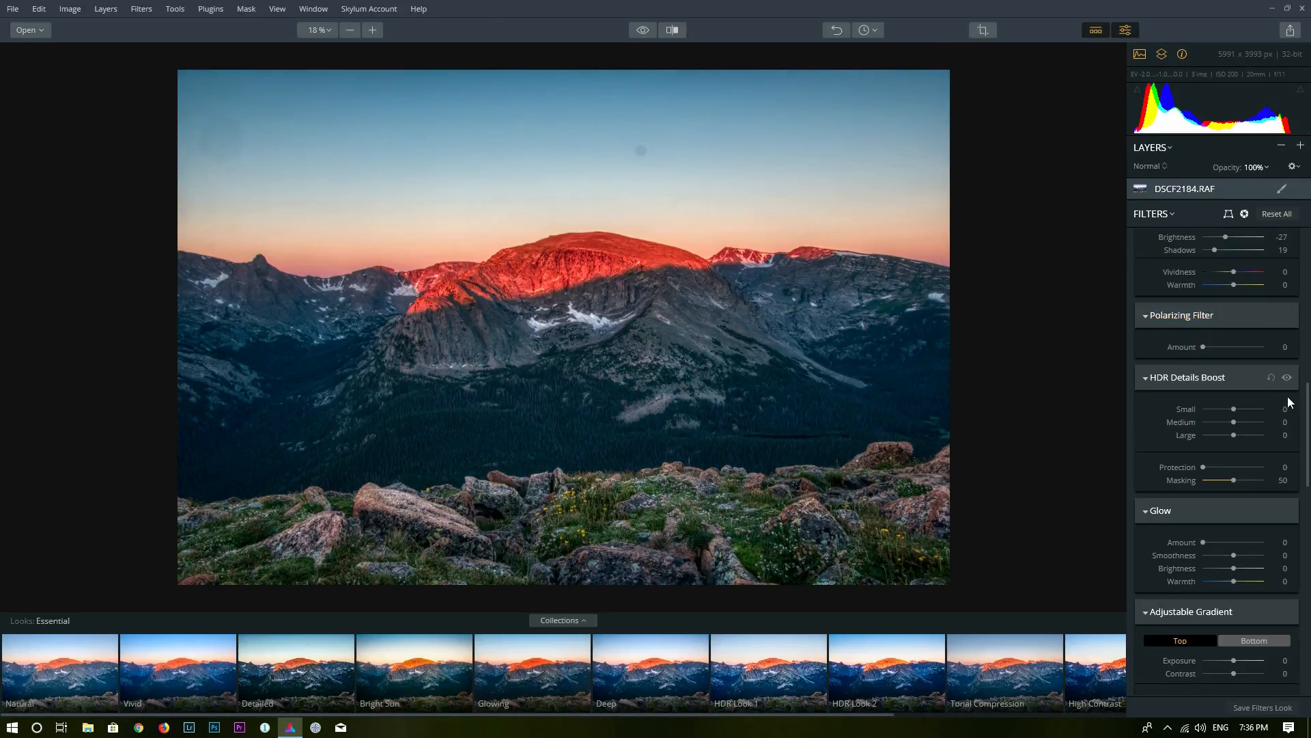
scroll("down", 3)
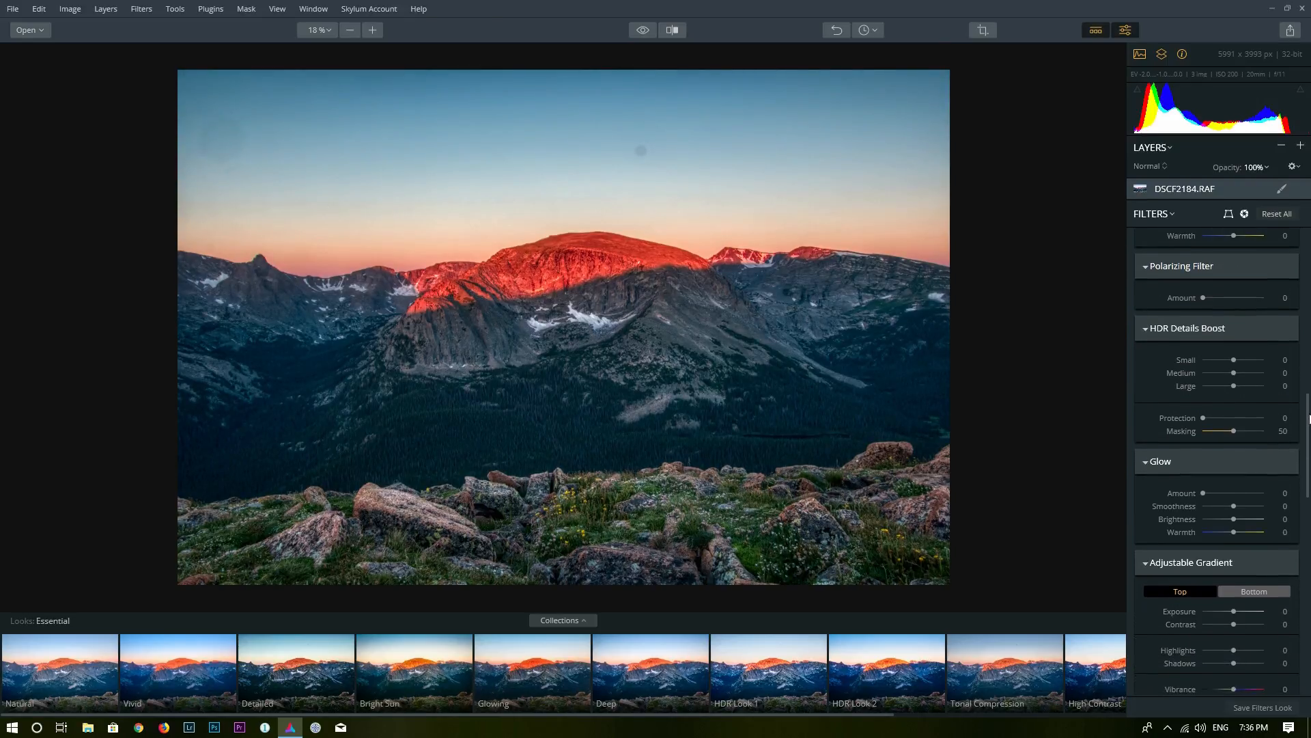
scroll("down", 3)
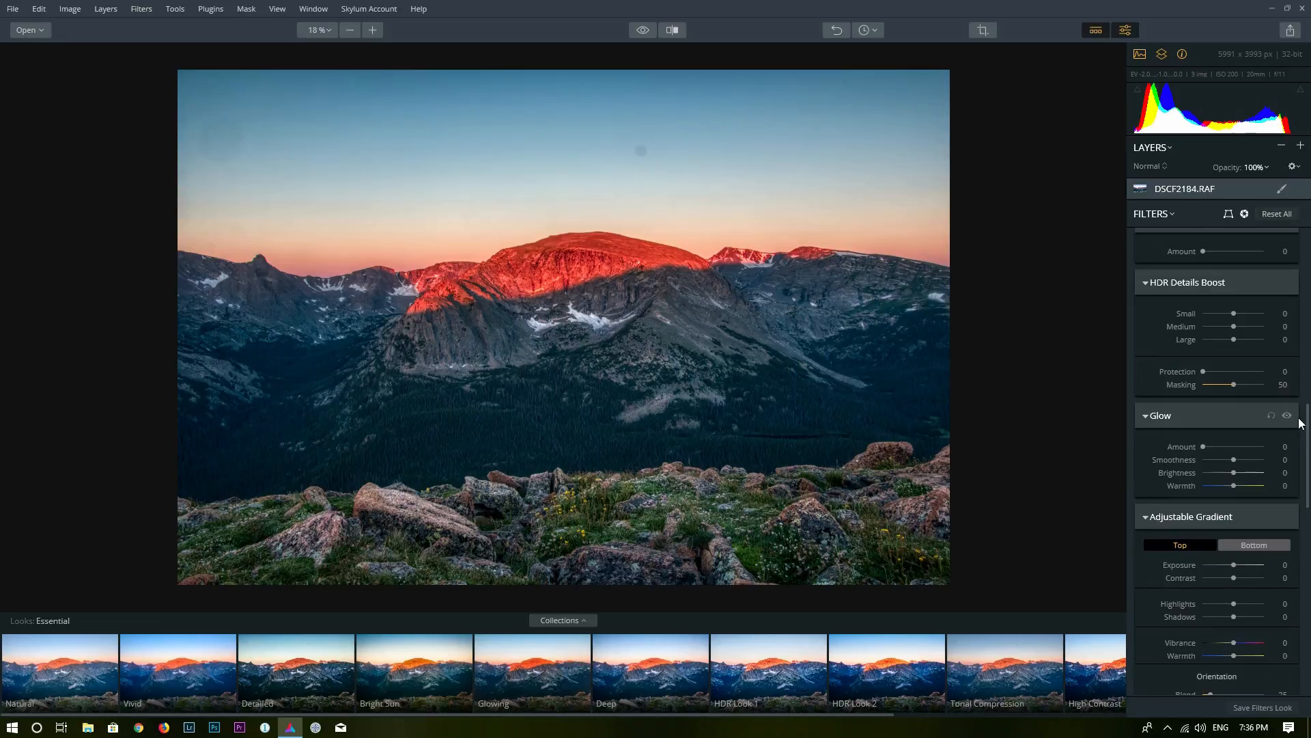
mouse_move(1225, 288)
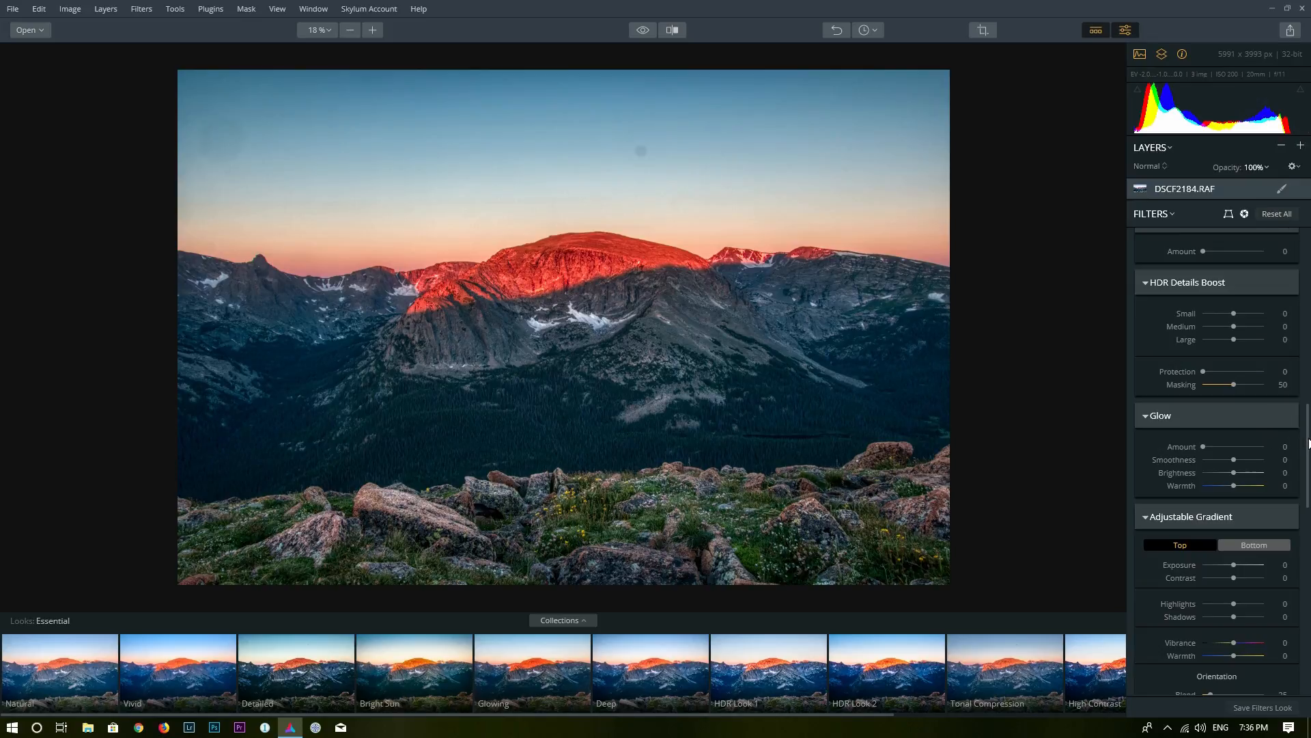
scroll("down", 3)
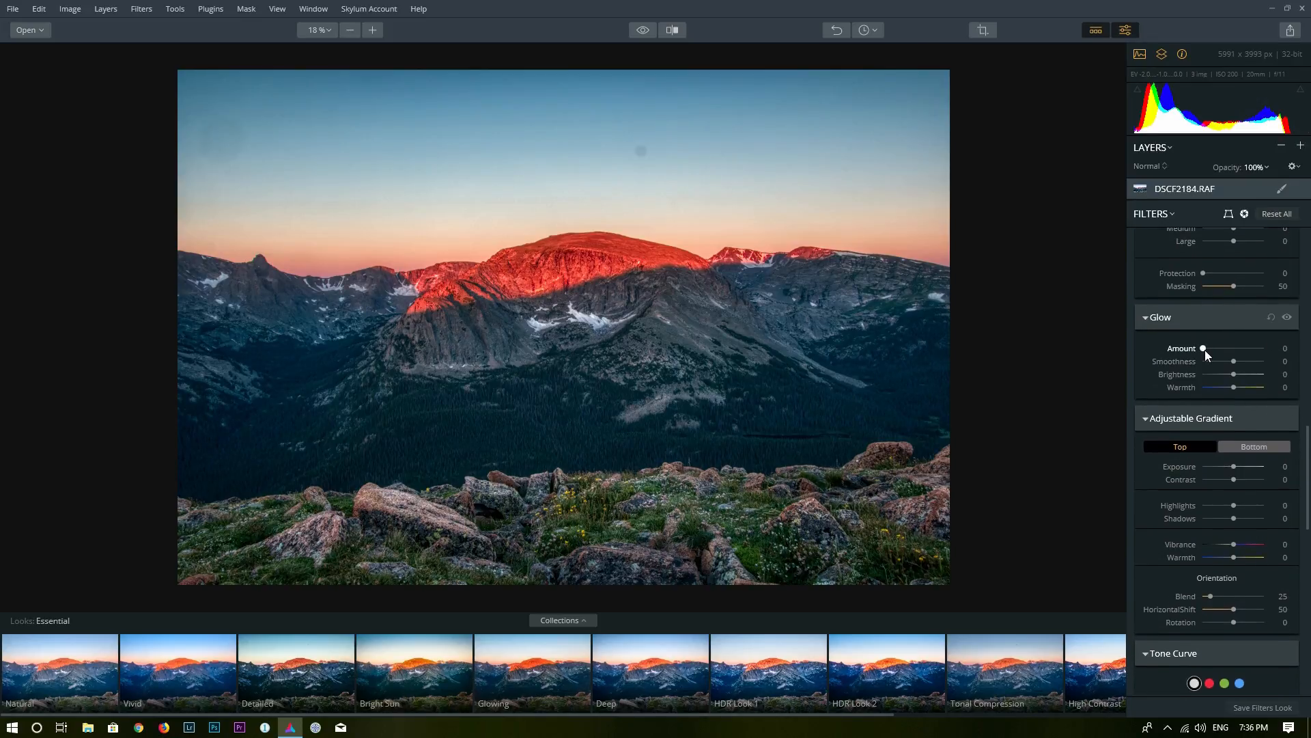
left_click_drag(1204, 348, 1255, 348)
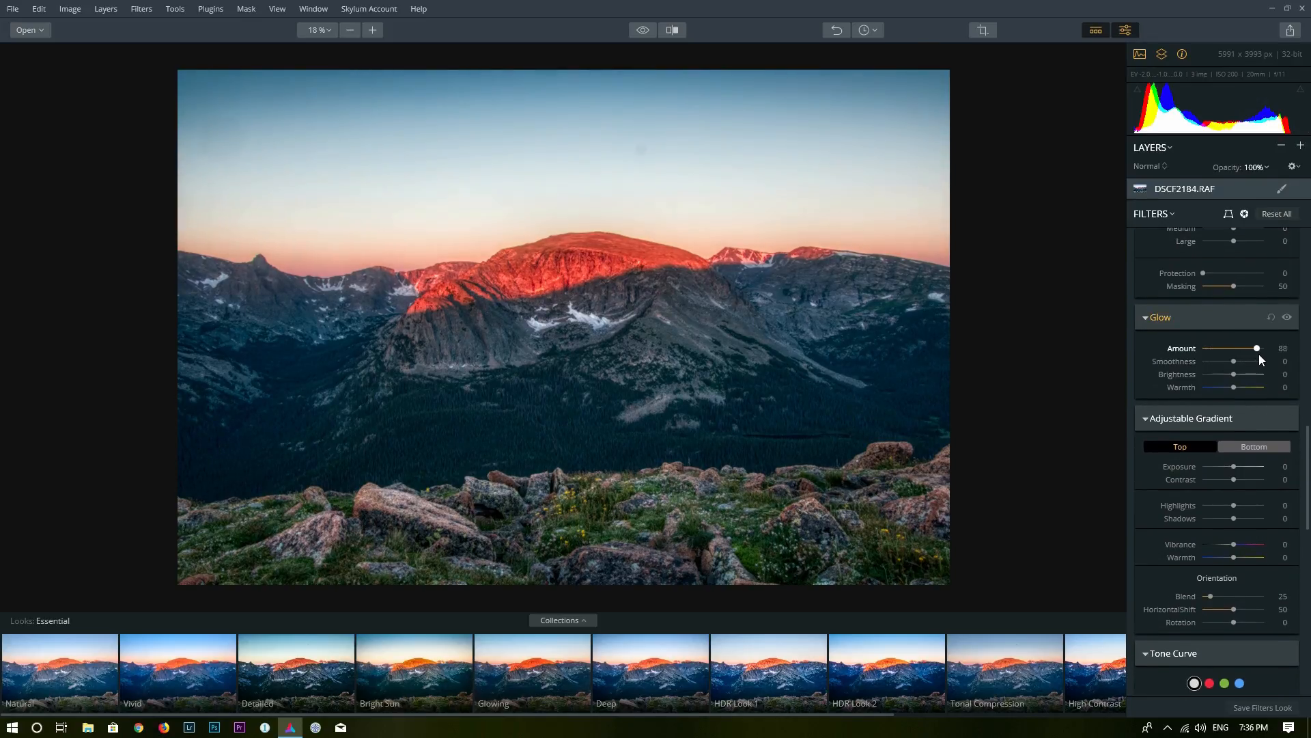
left_click_drag(1257, 347, 1252, 348)
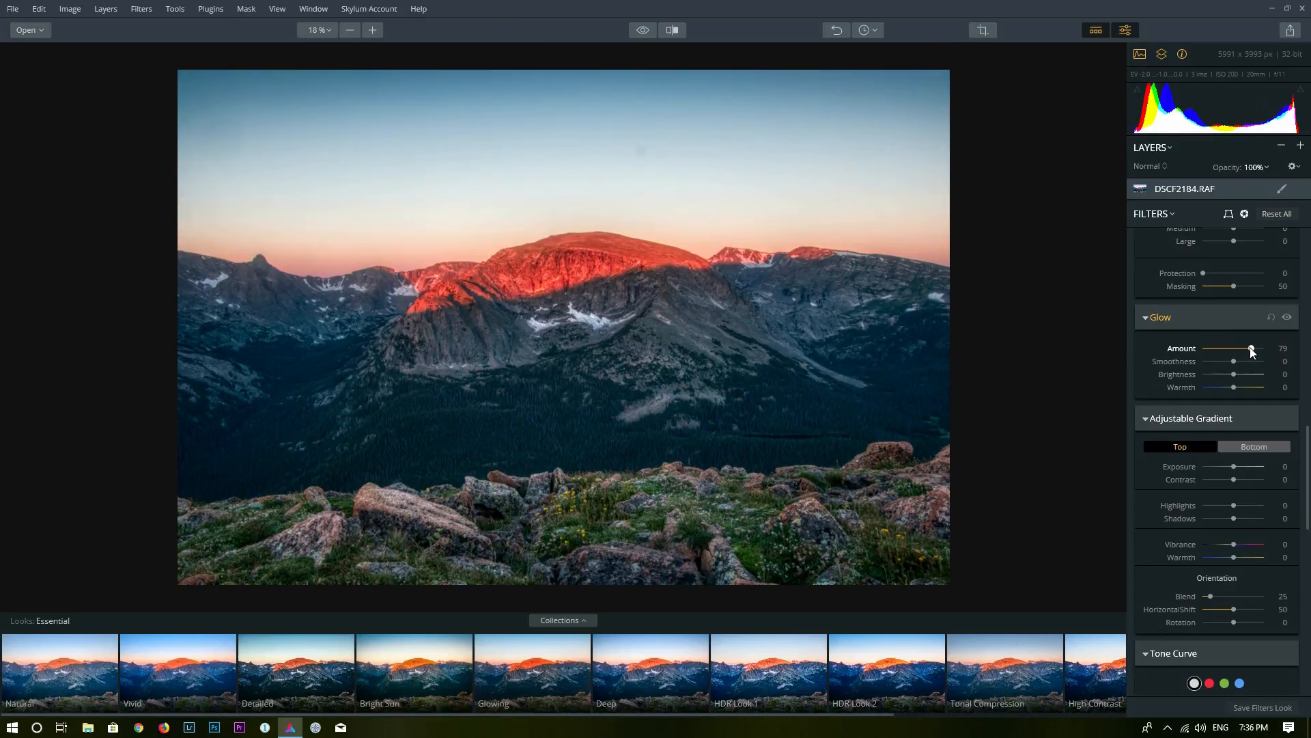
left_click_drag(1251, 349, 1217, 349)
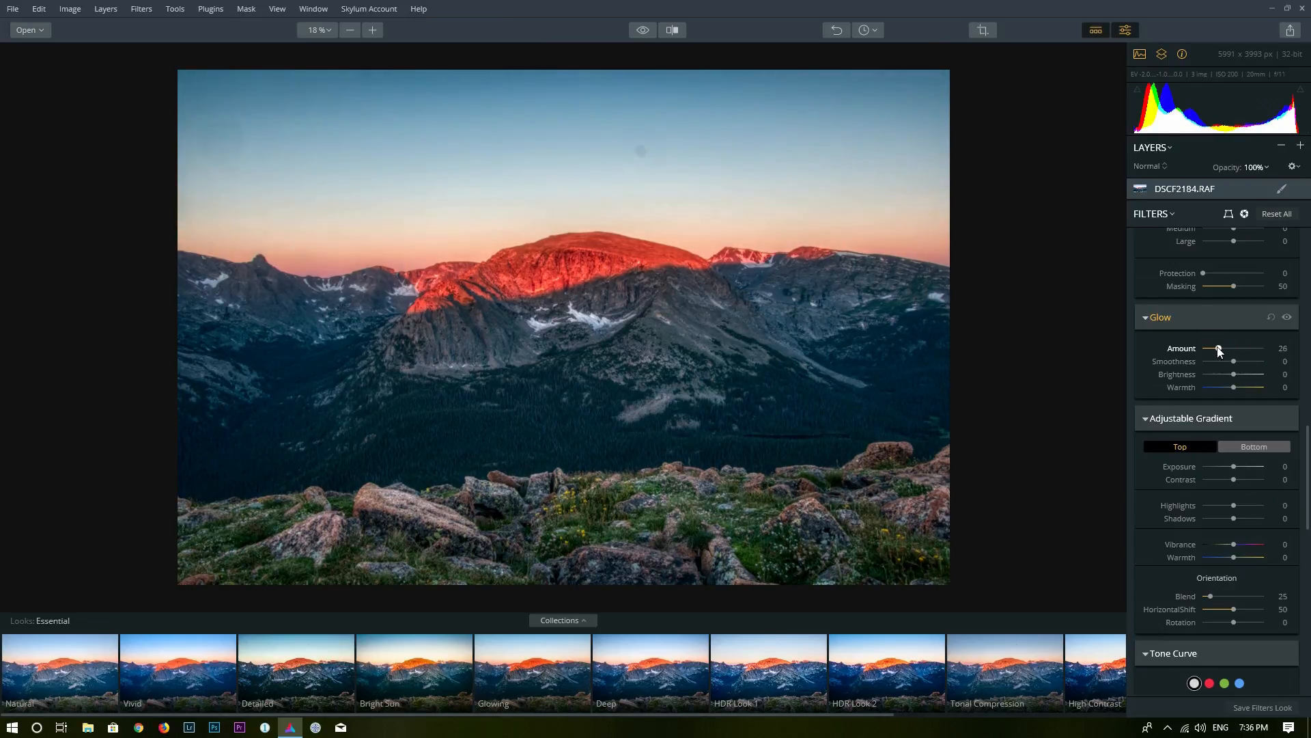
left_click_drag(1218, 349, 1226, 349)
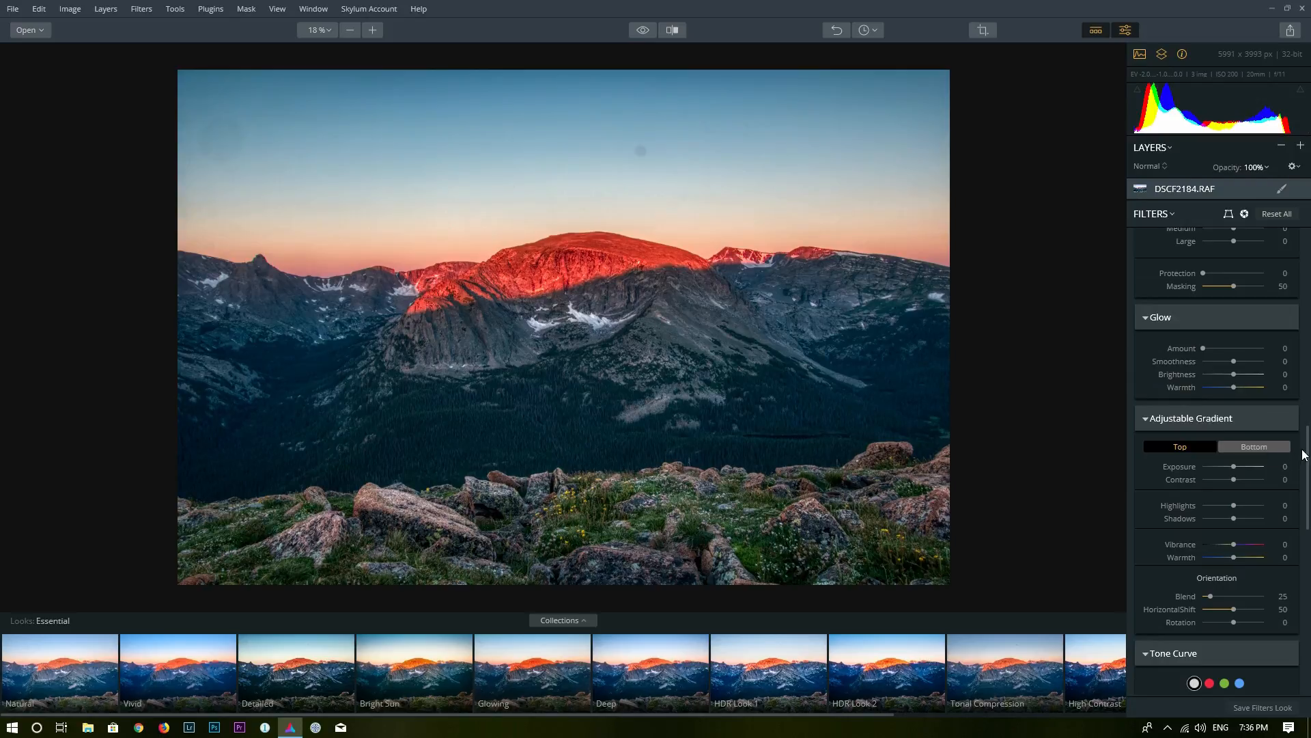
Step: Lower Exposure on the top of the Adjustable Gradient to darken the sky
scroll("down", 3)
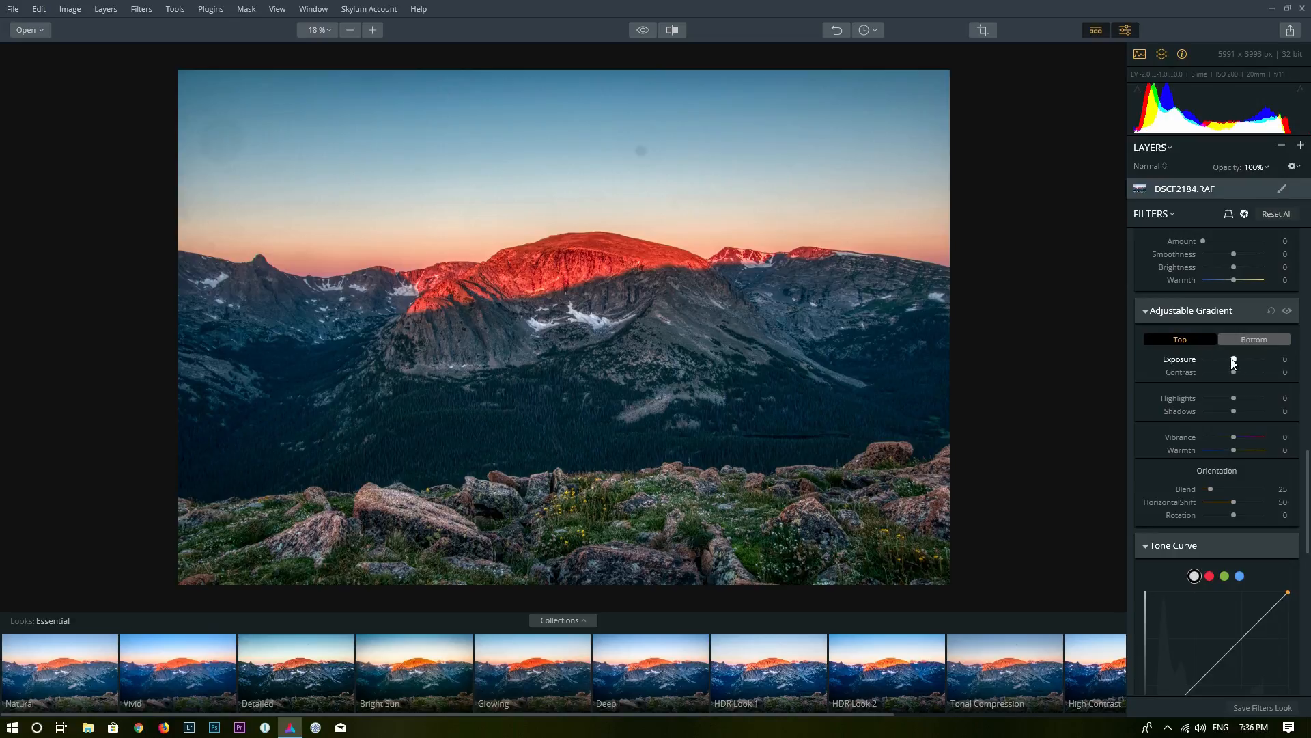
left_click_drag(1231, 360, 1238, 360)
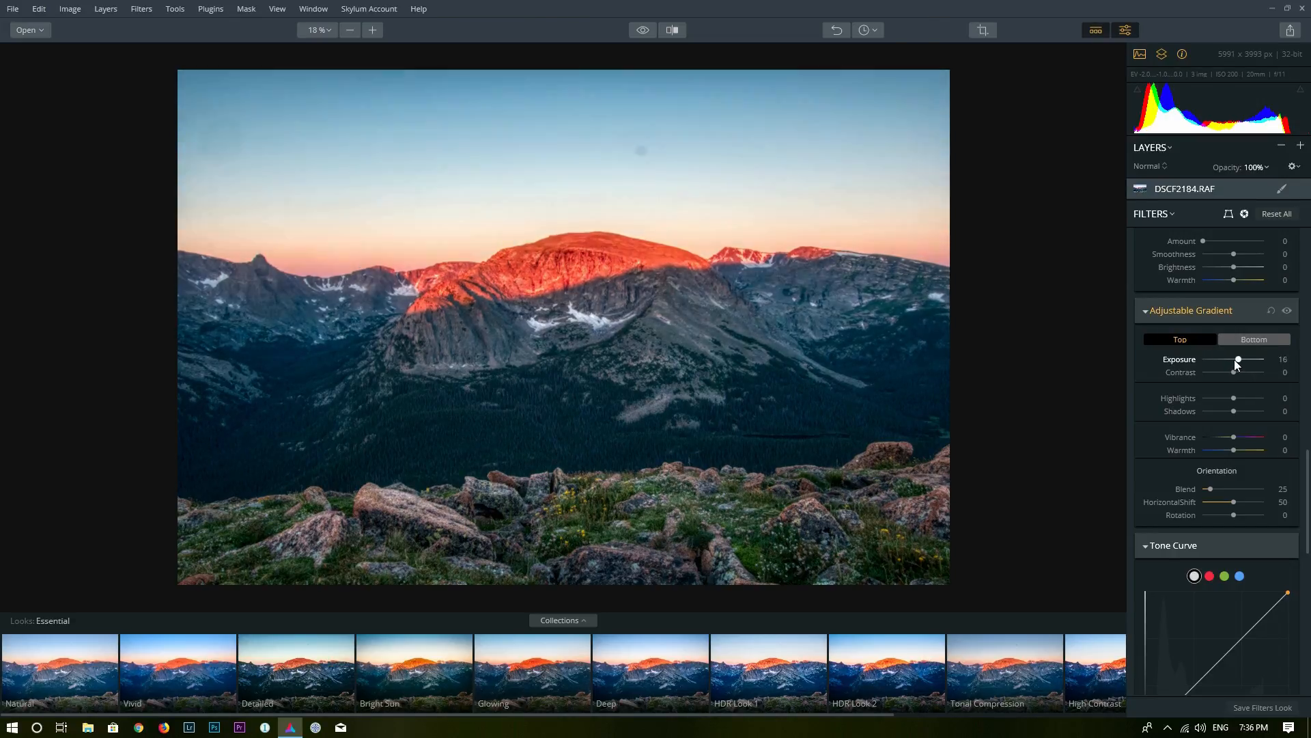
left_click_drag(1238, 359, 1229, 358)
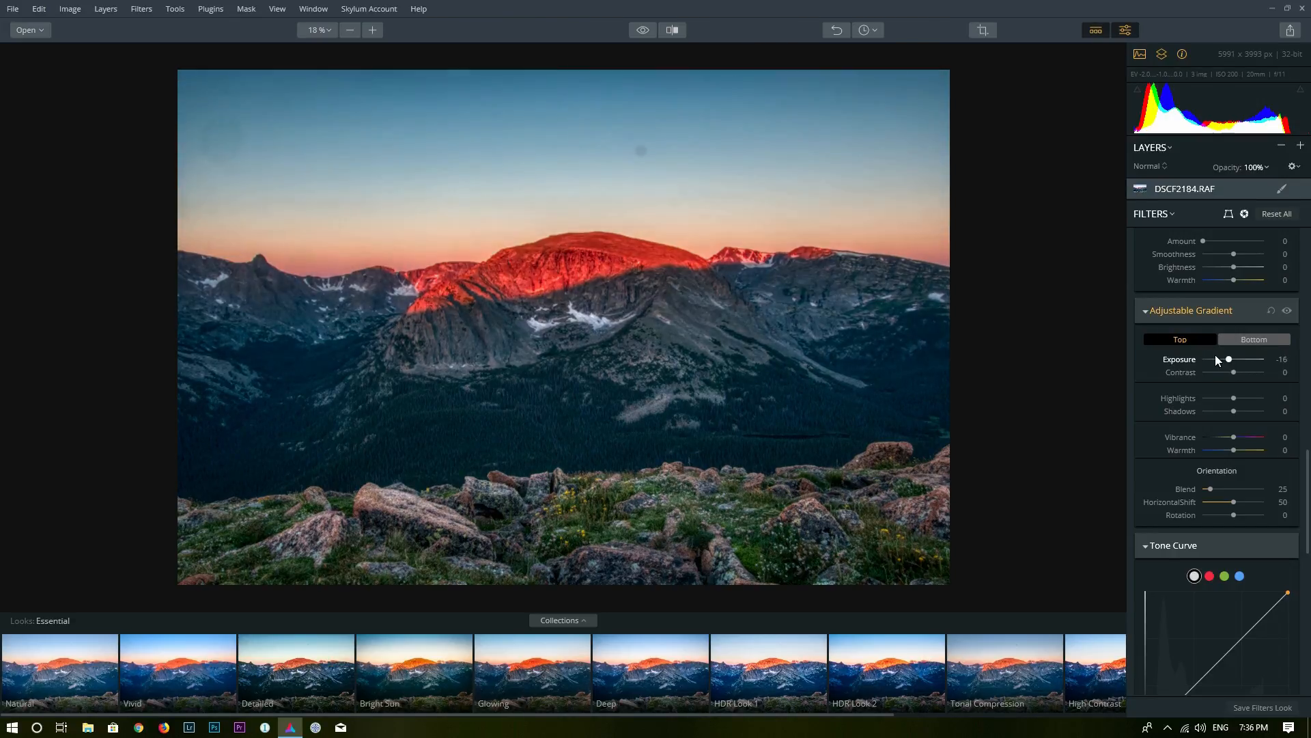
left_click_drag(1246, 358, 1229, 358)
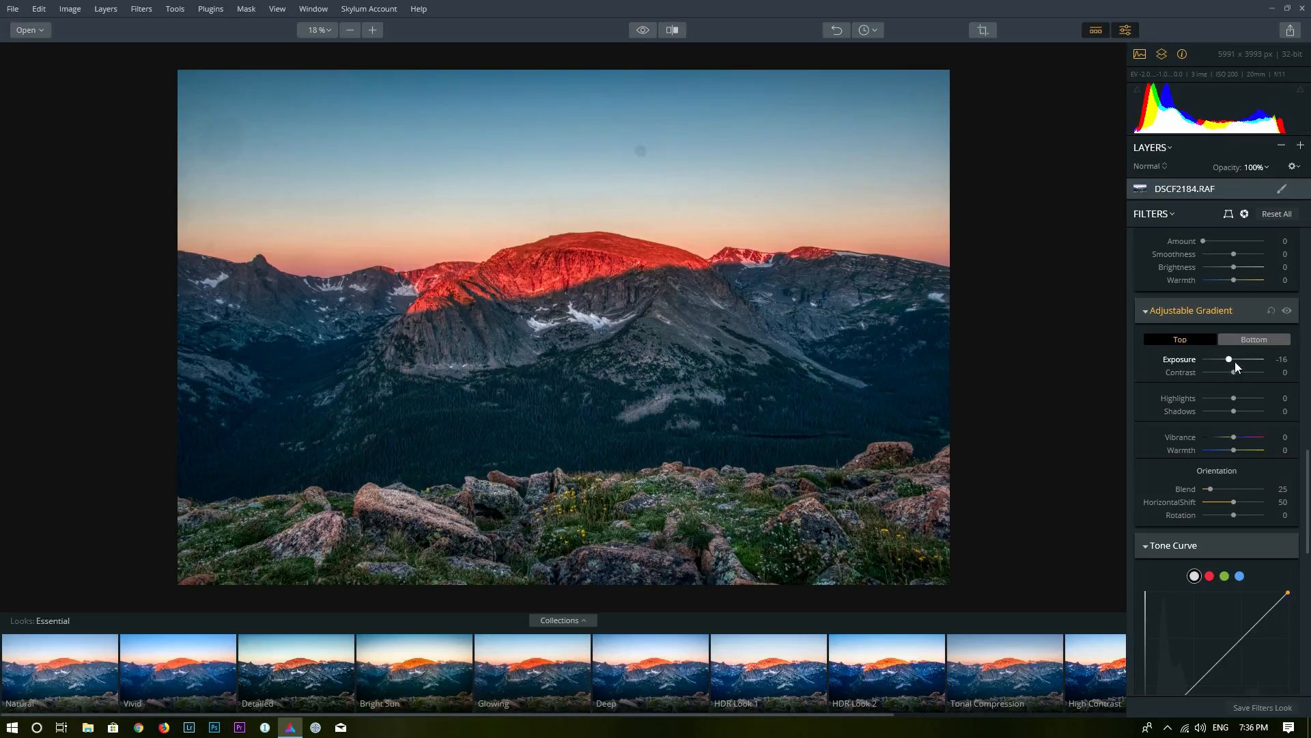
left_click_drag(1229, 358, 1231, 359)
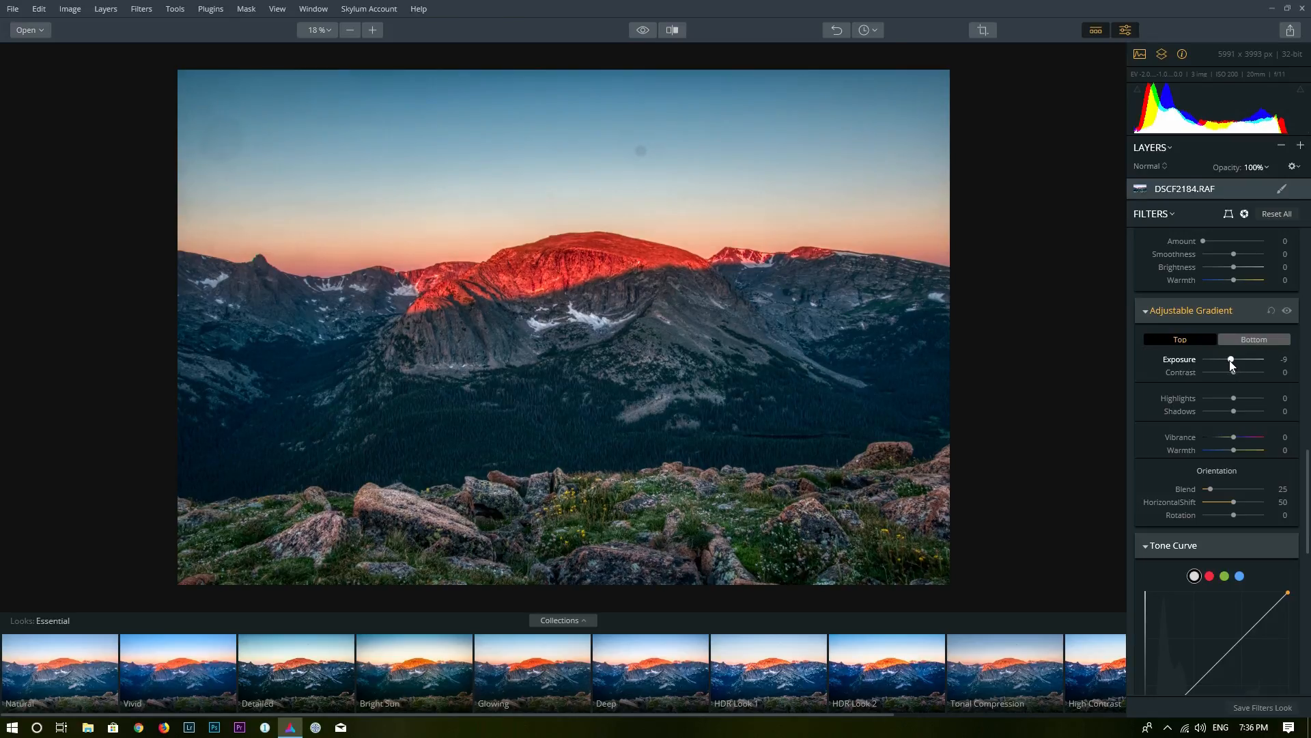
left_click_drag(1230, 360, 1222, 360)
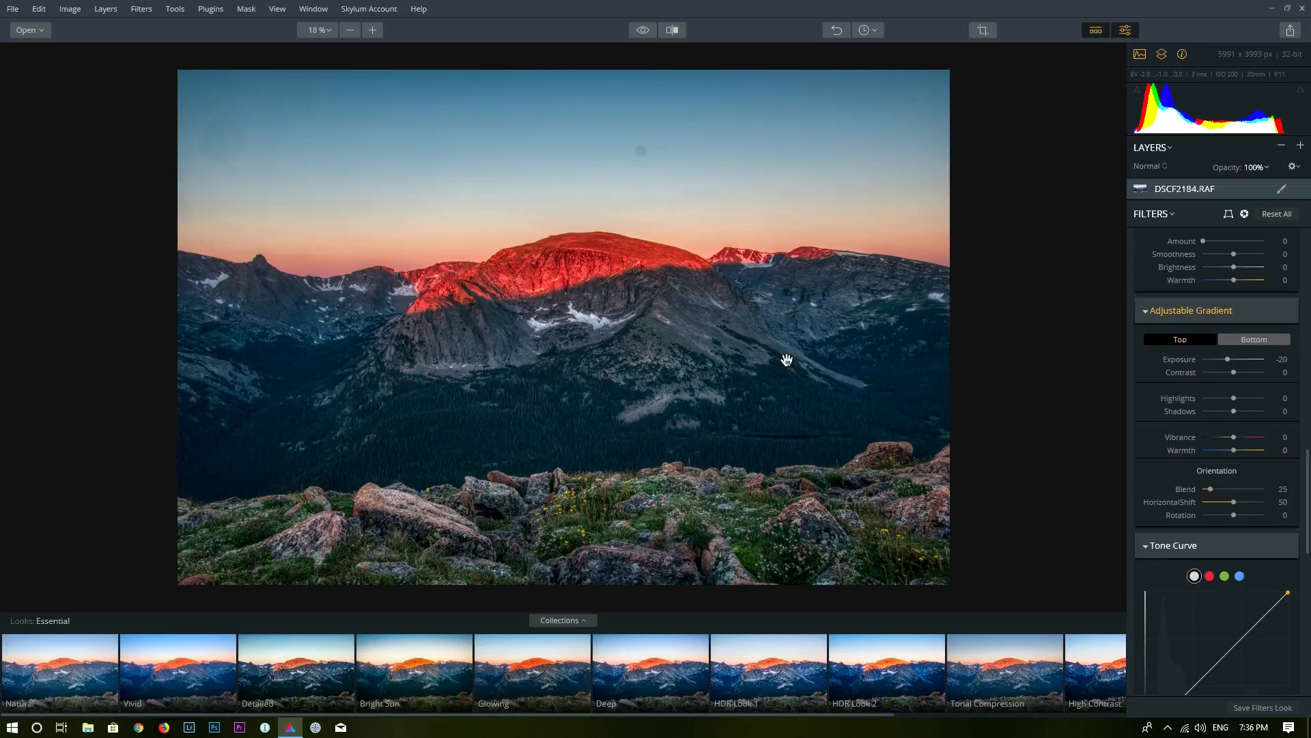
mouse_move(838, 411)
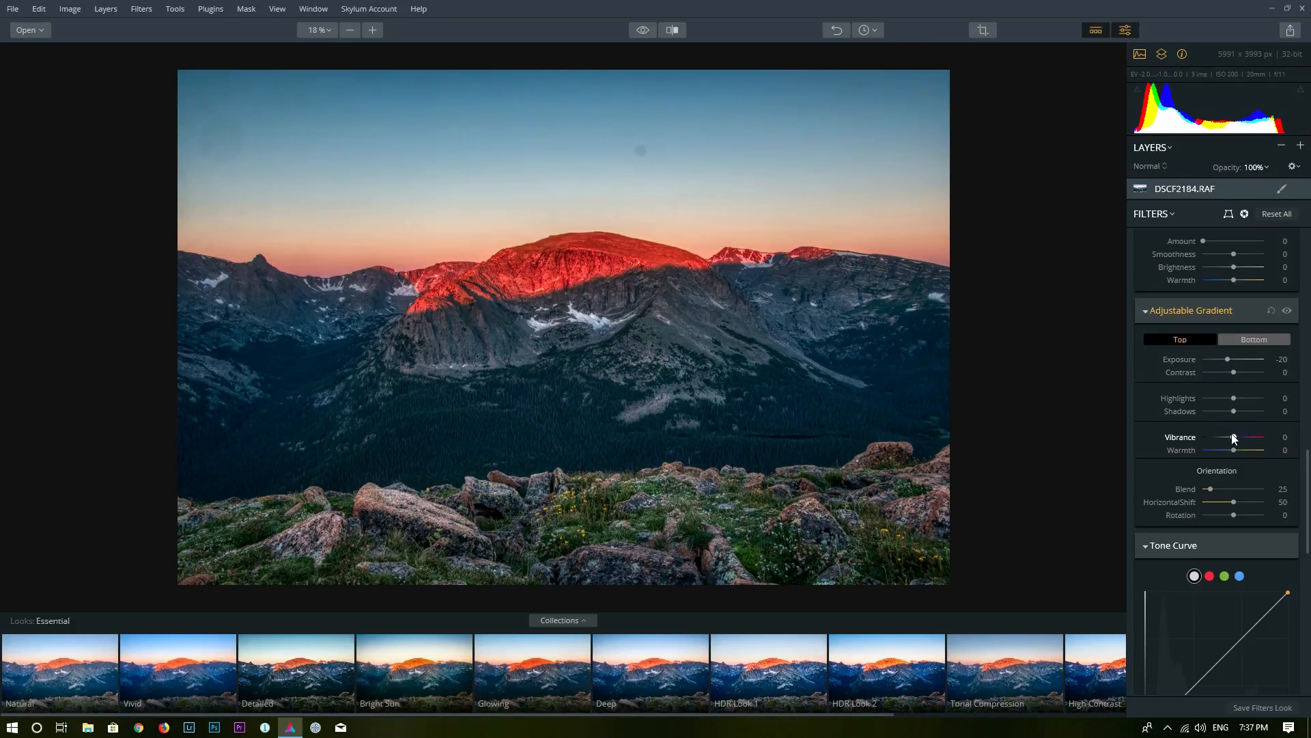
Step: Raise the top's Vibrance to 4 and settle its Exposure at -13
left_click_drag(1232, 436, 1235, 436)
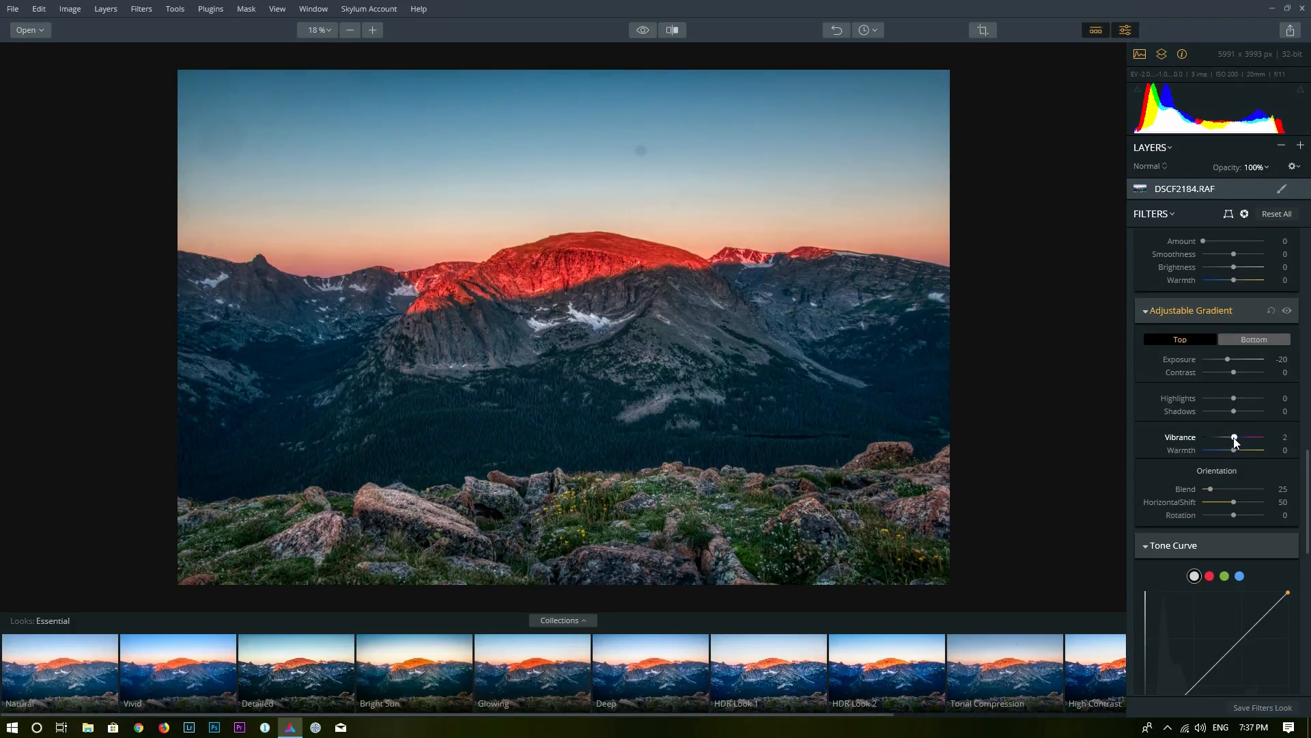
left_click_drag(1233, 436, 1237, 436)
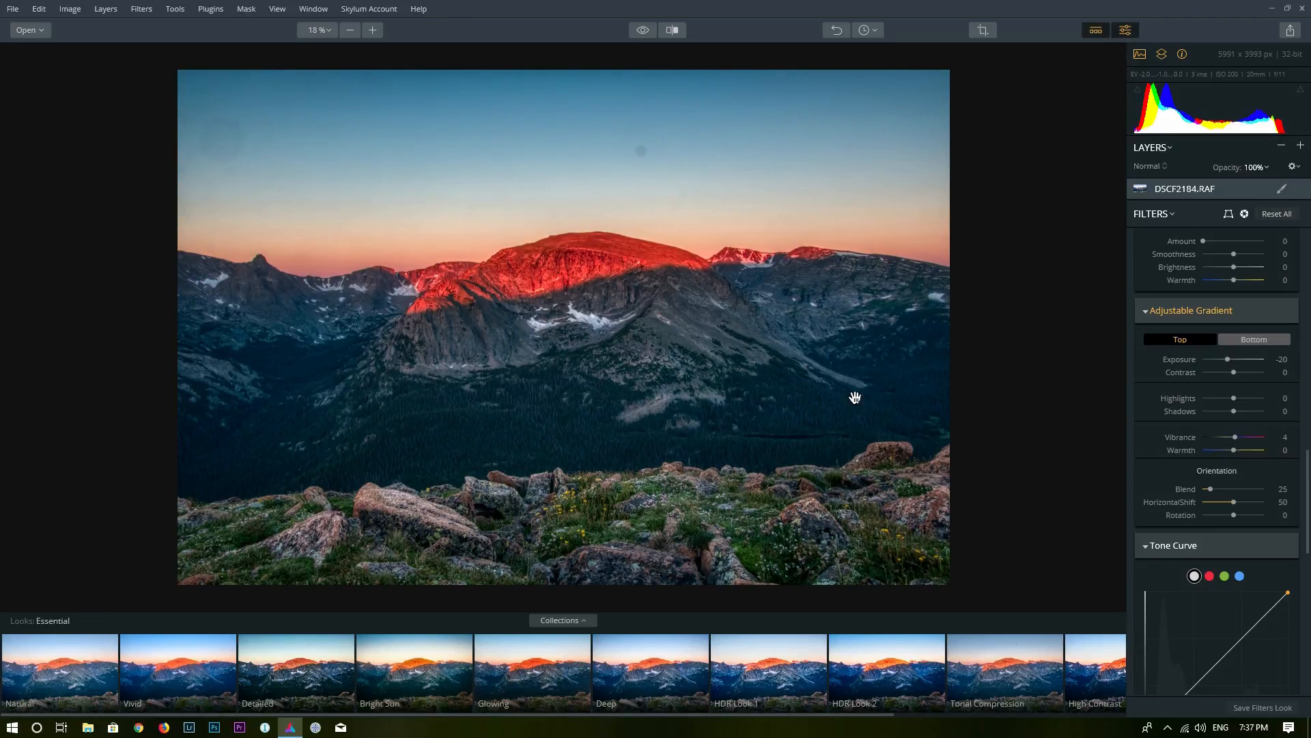
left_click_drag(1228, 359, 1231, 359)
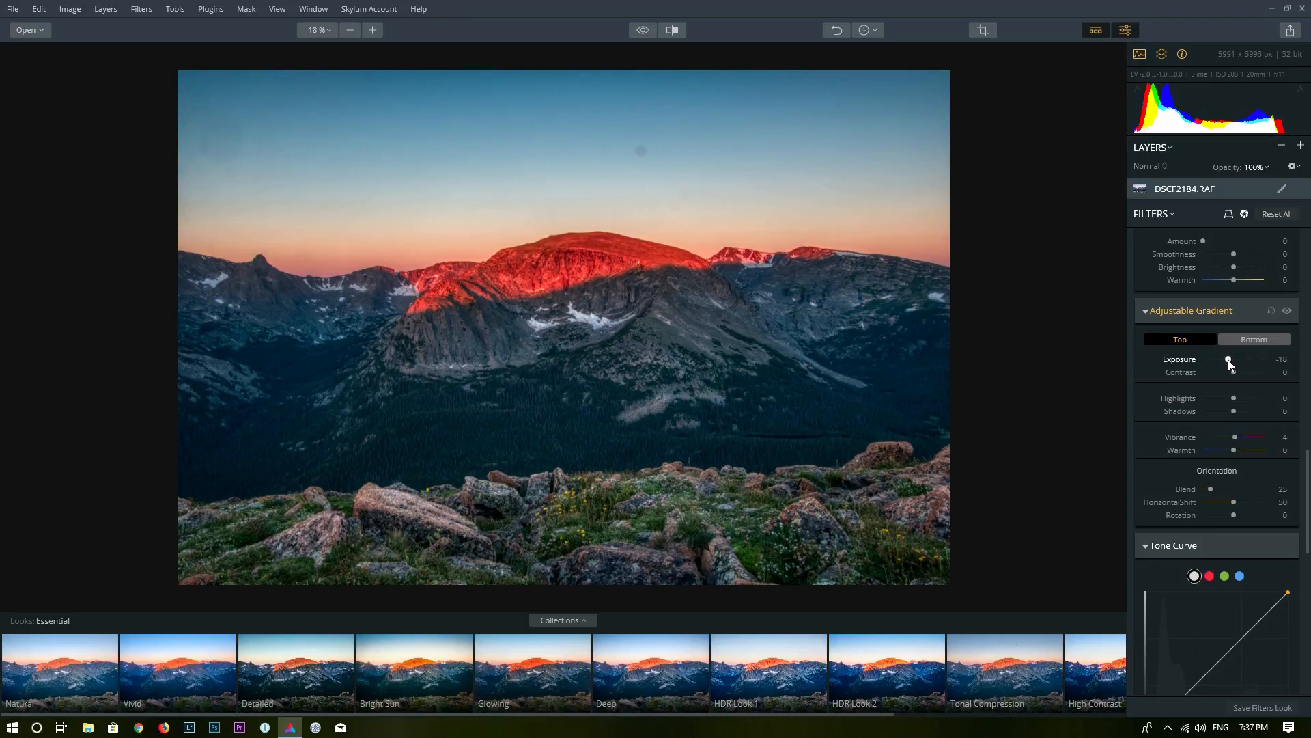
left_click_drag(1217, 360, 1230, 360)
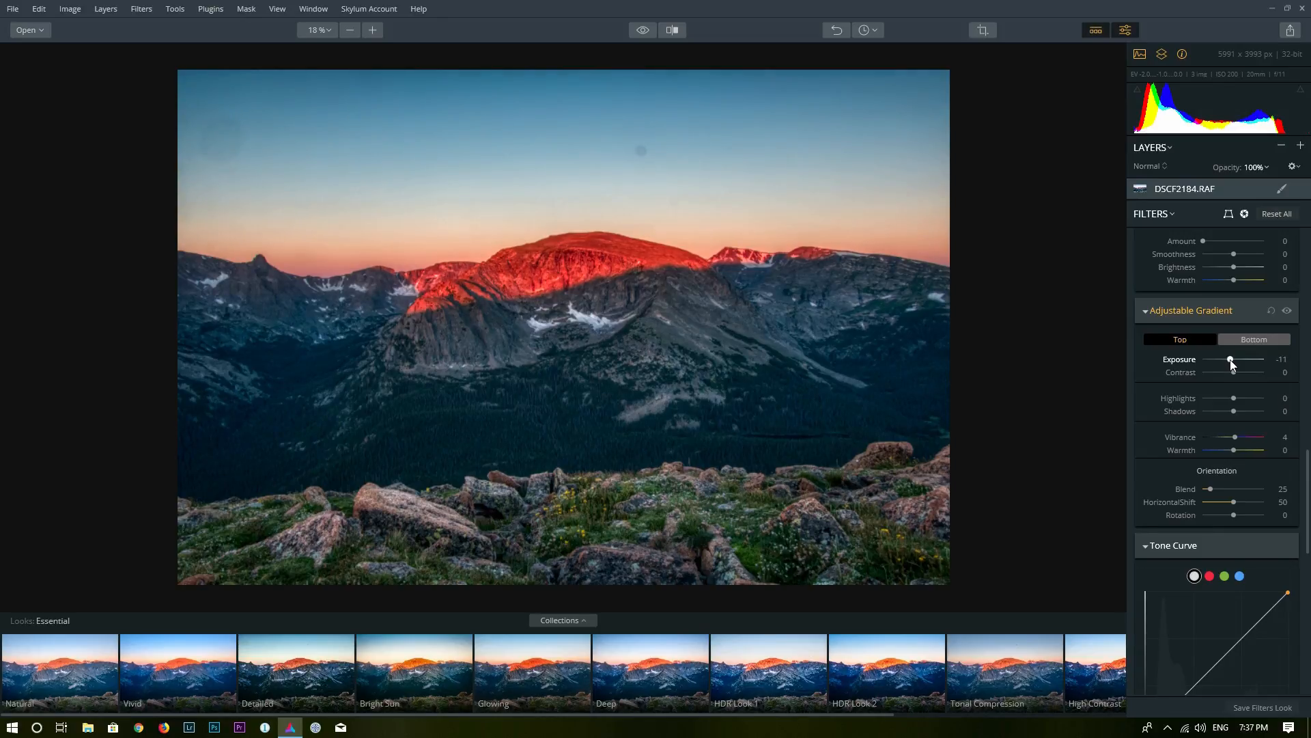
left_click_drag(1233, 359, 1229, 358)
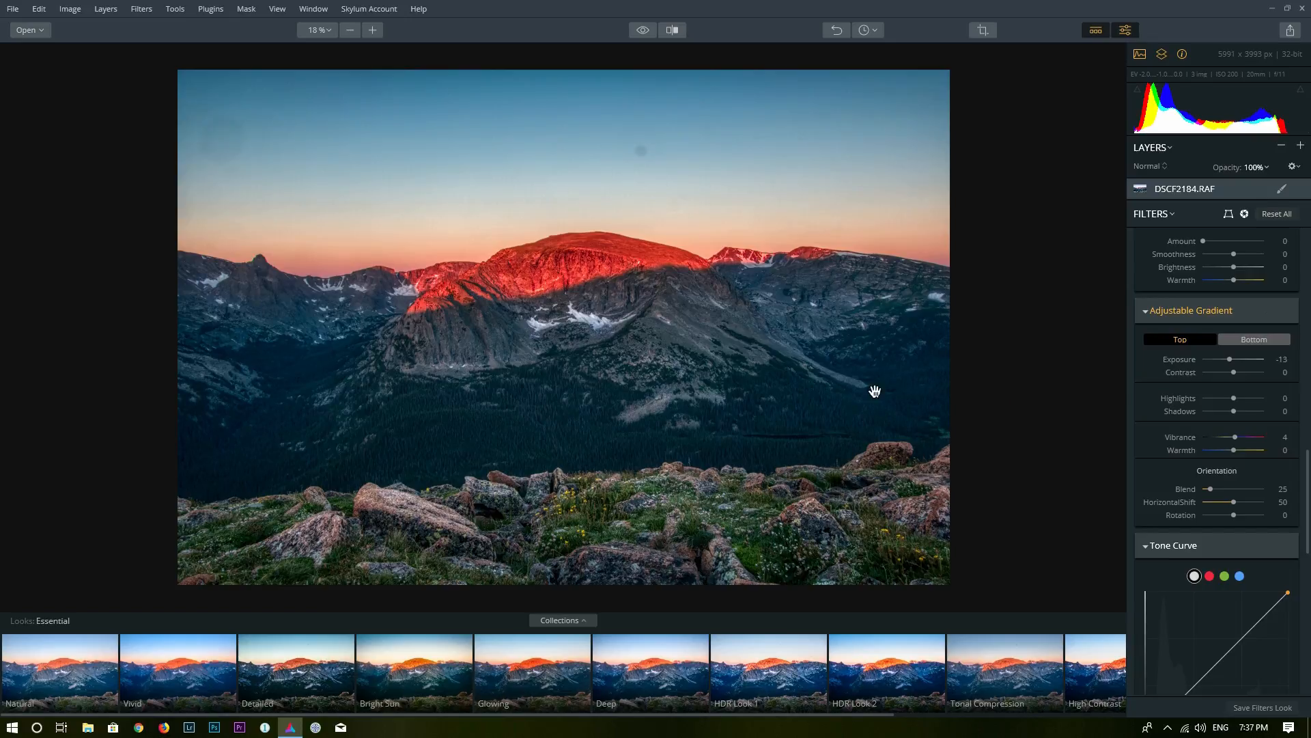
Step: Select Bottom in the Adjustable Gradient and set Exposure to 7 and Warmth to 11
left_click(1253, 339)
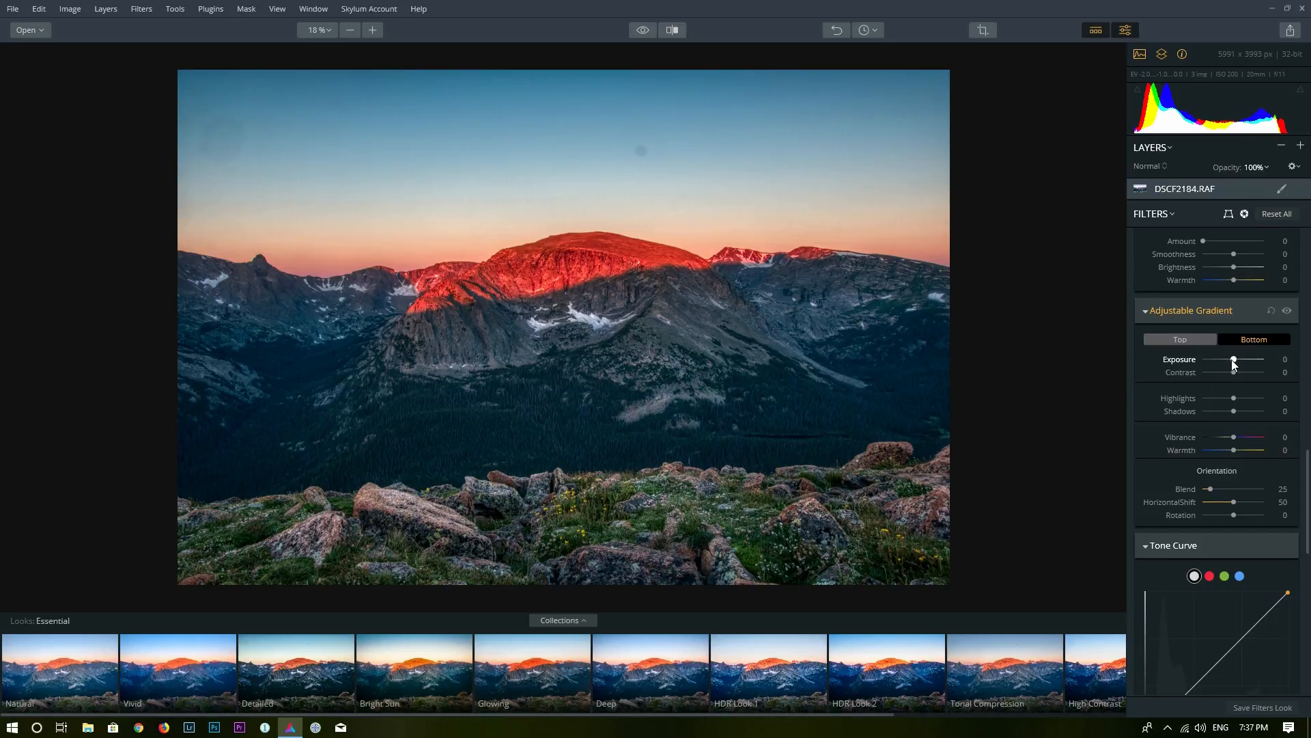
left_click_drag(1233, 360, 1237, 360)
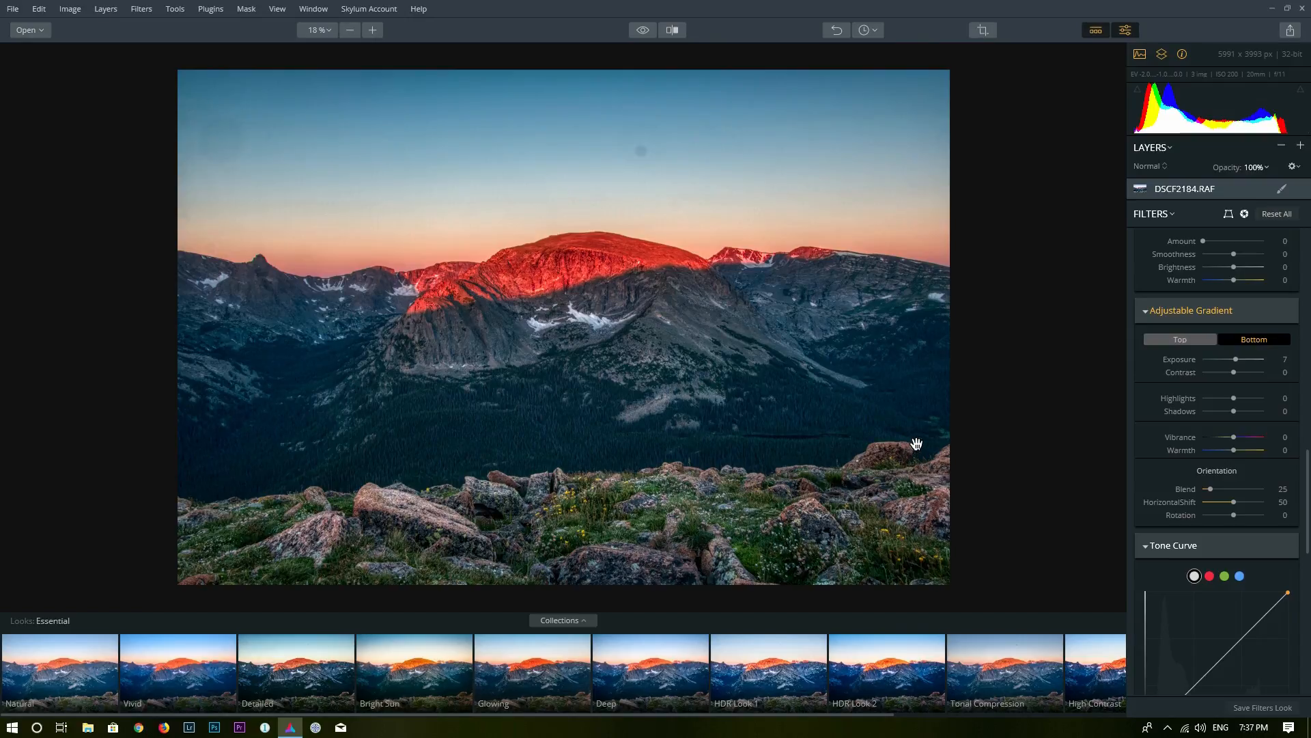
mouse_move(879, 487)
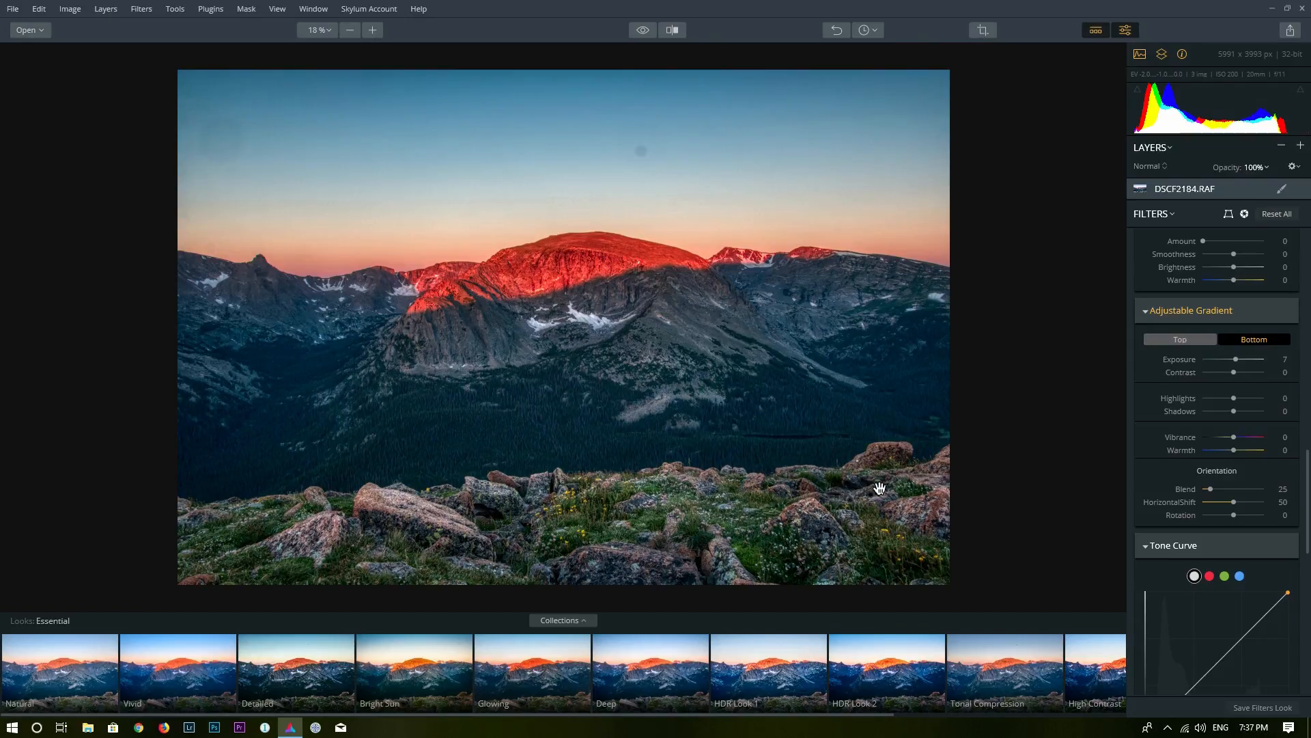
mouse_move(1150, 435)
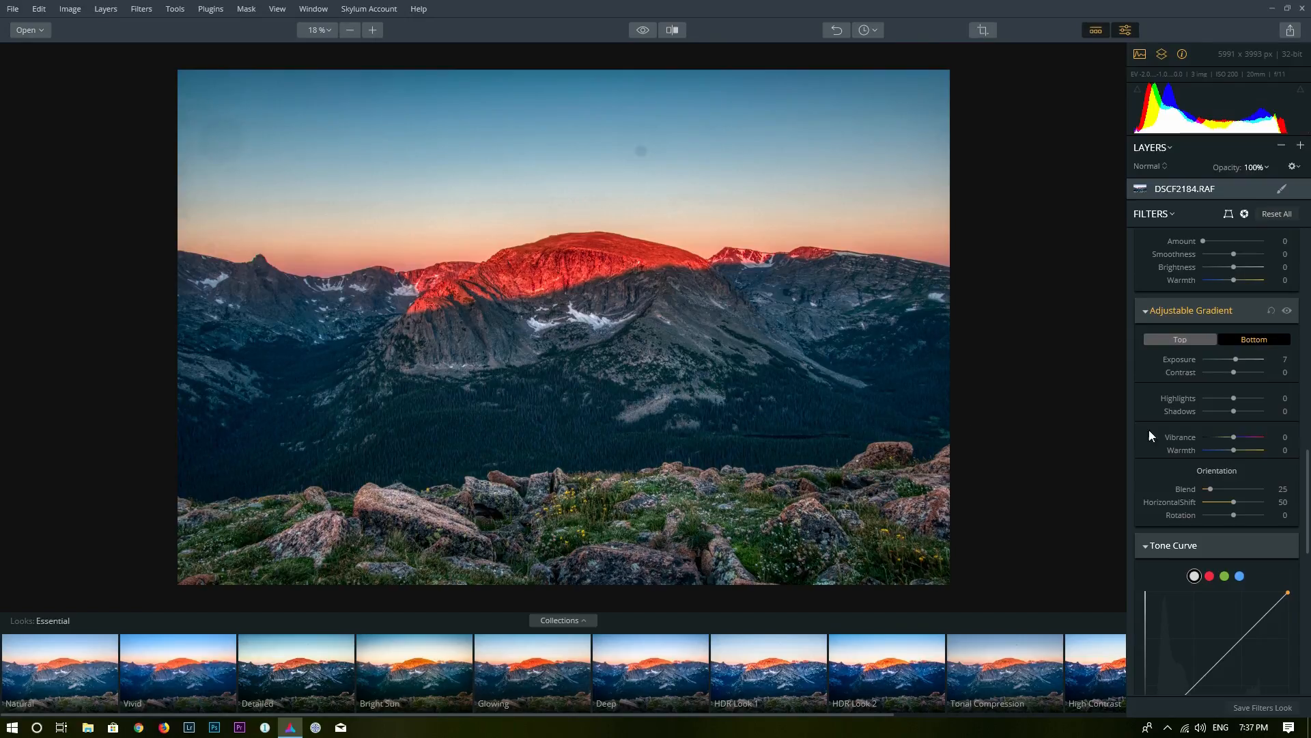
left_click_drag(1226, 451, 1237, 450)
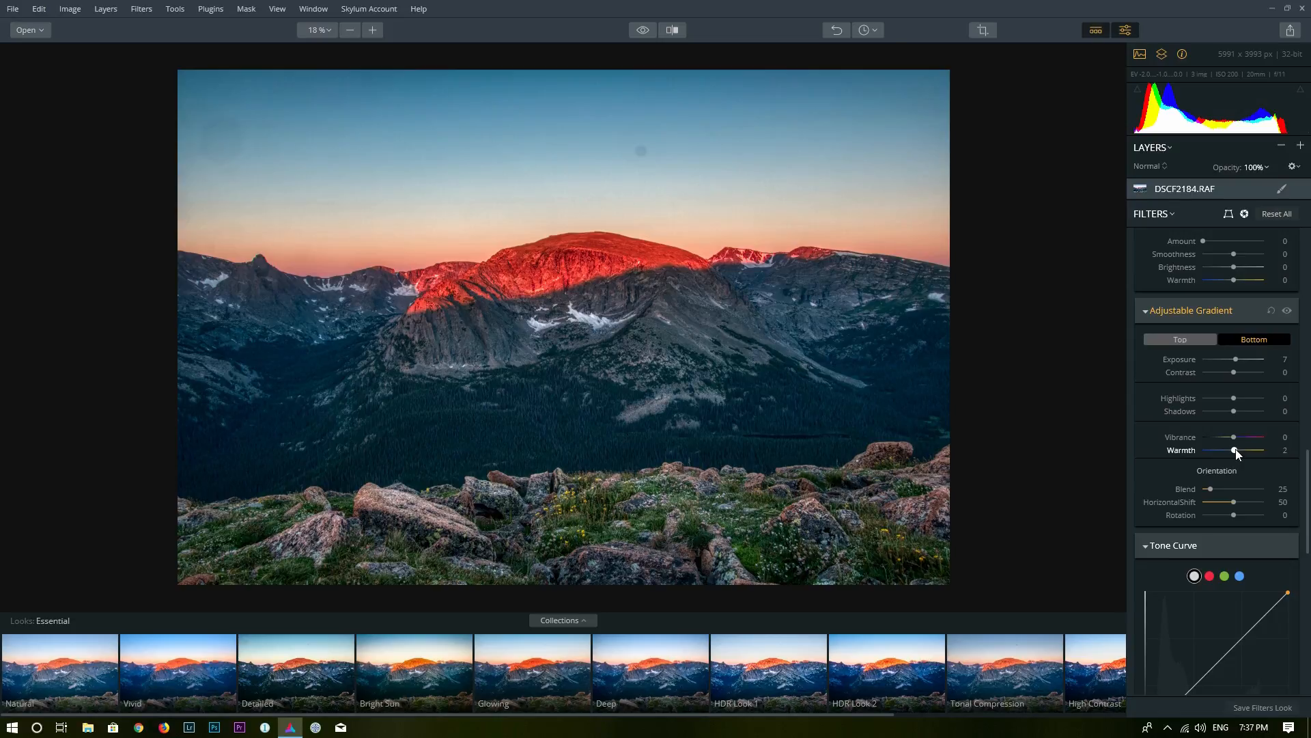
left_click_drag(1233, 450, 1239, 450)
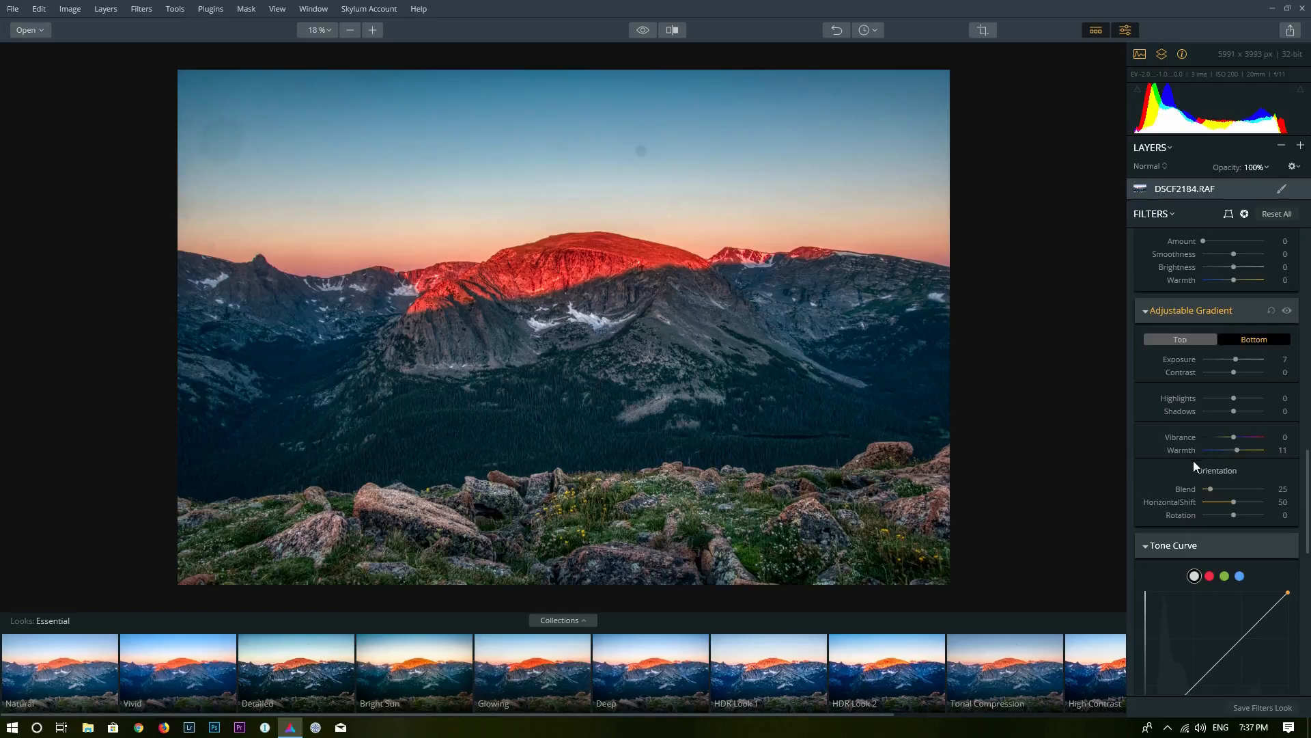
mouse_move(841, 492)
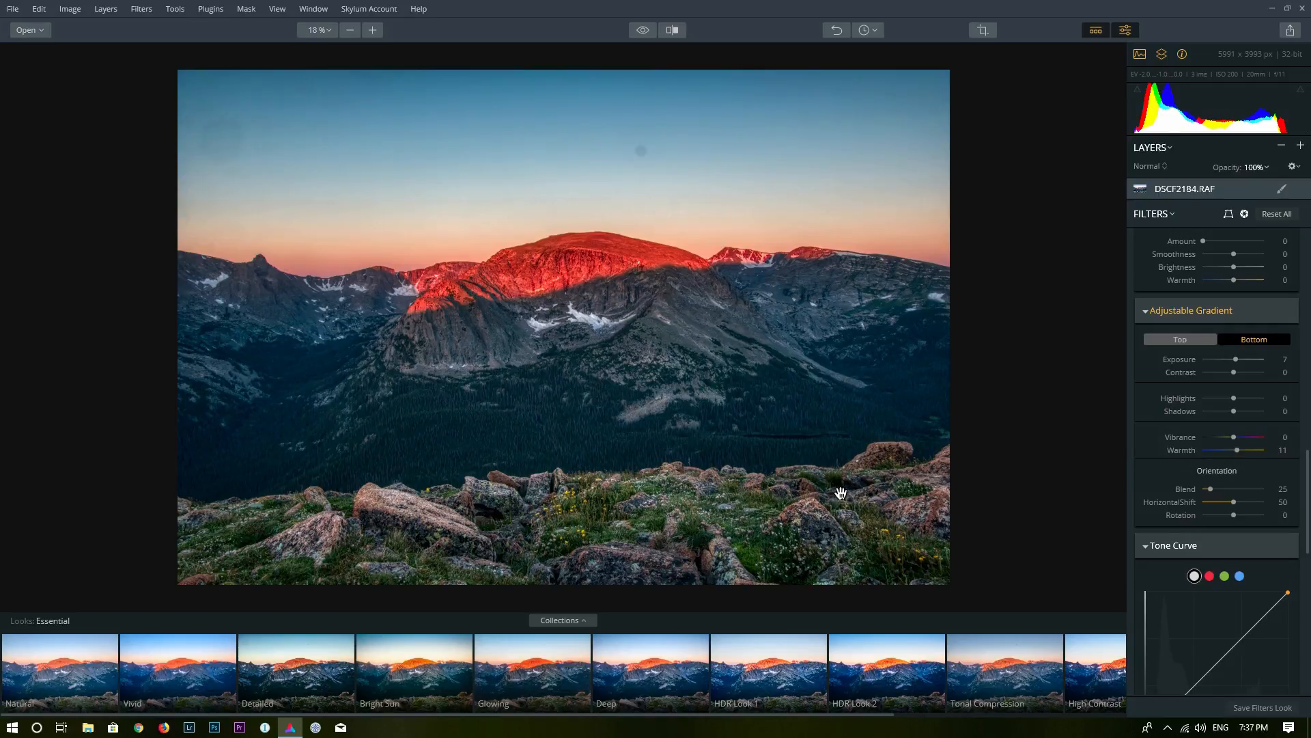
mouse_move(303, 153)
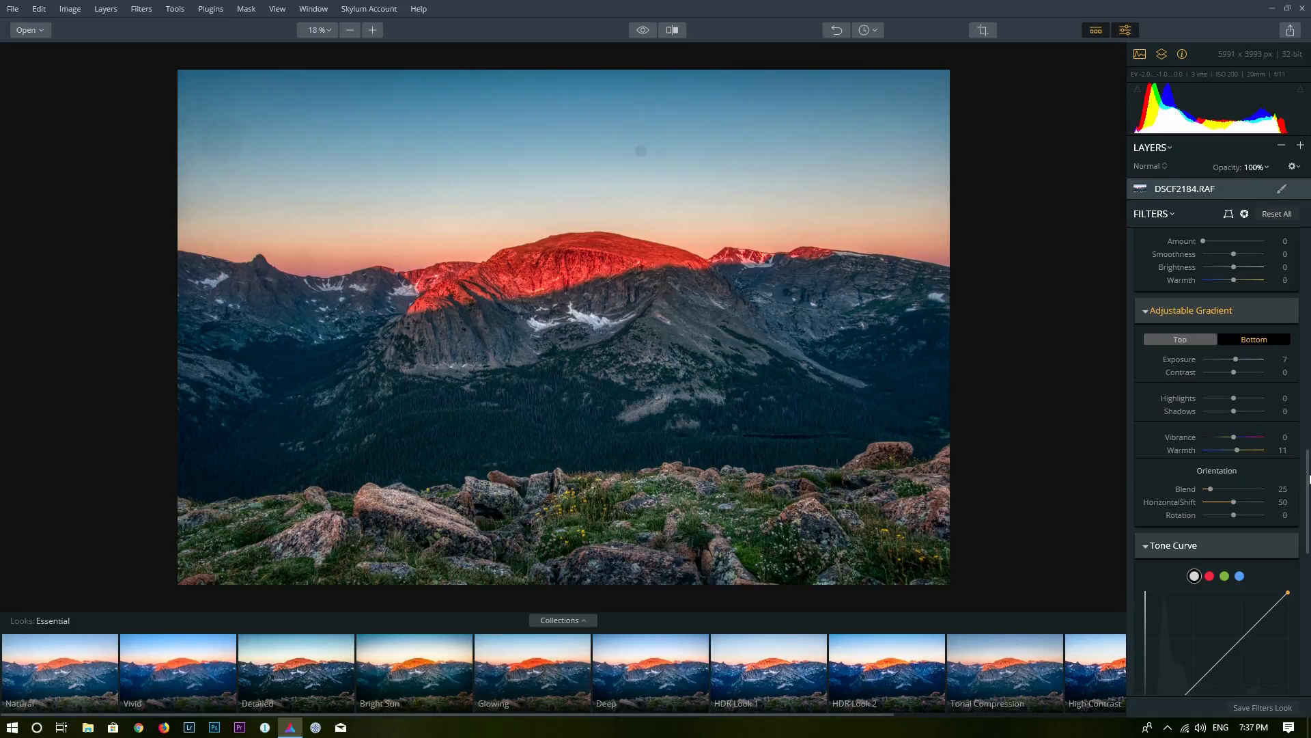
scroll("down", 3)
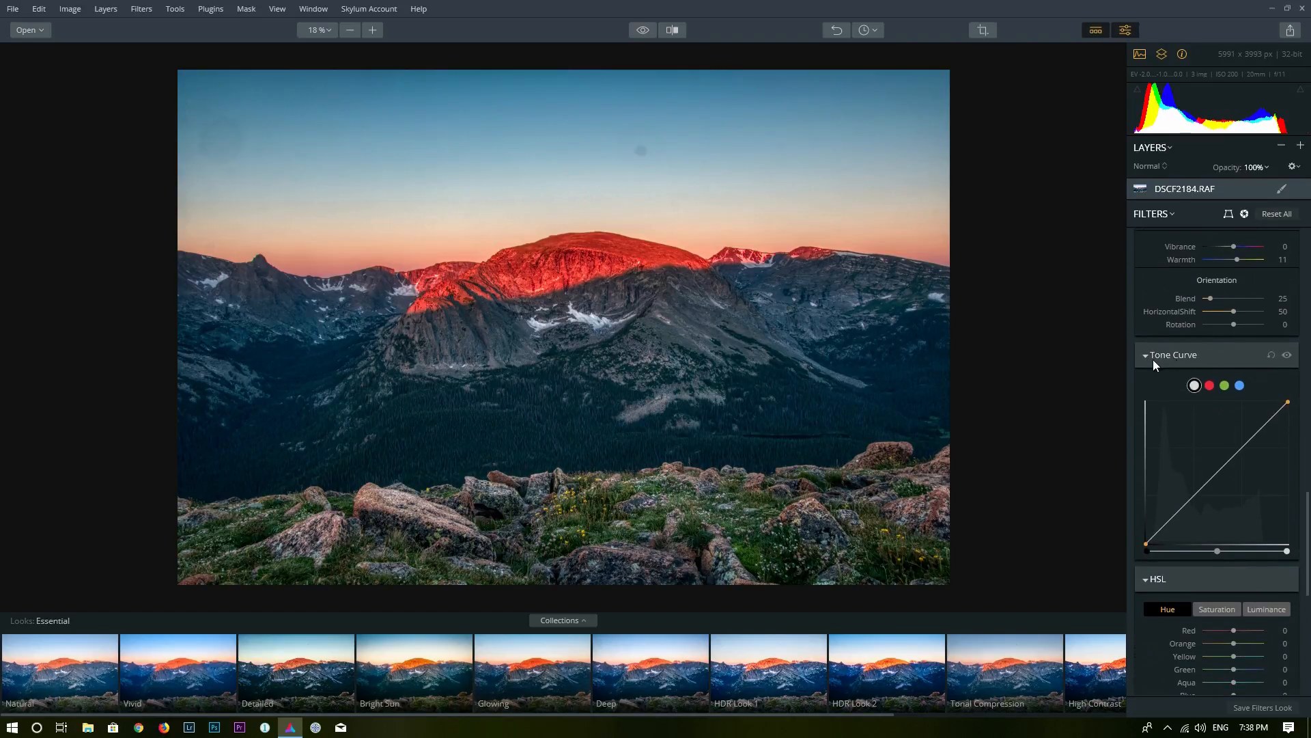
mouse_move(1207, 397)
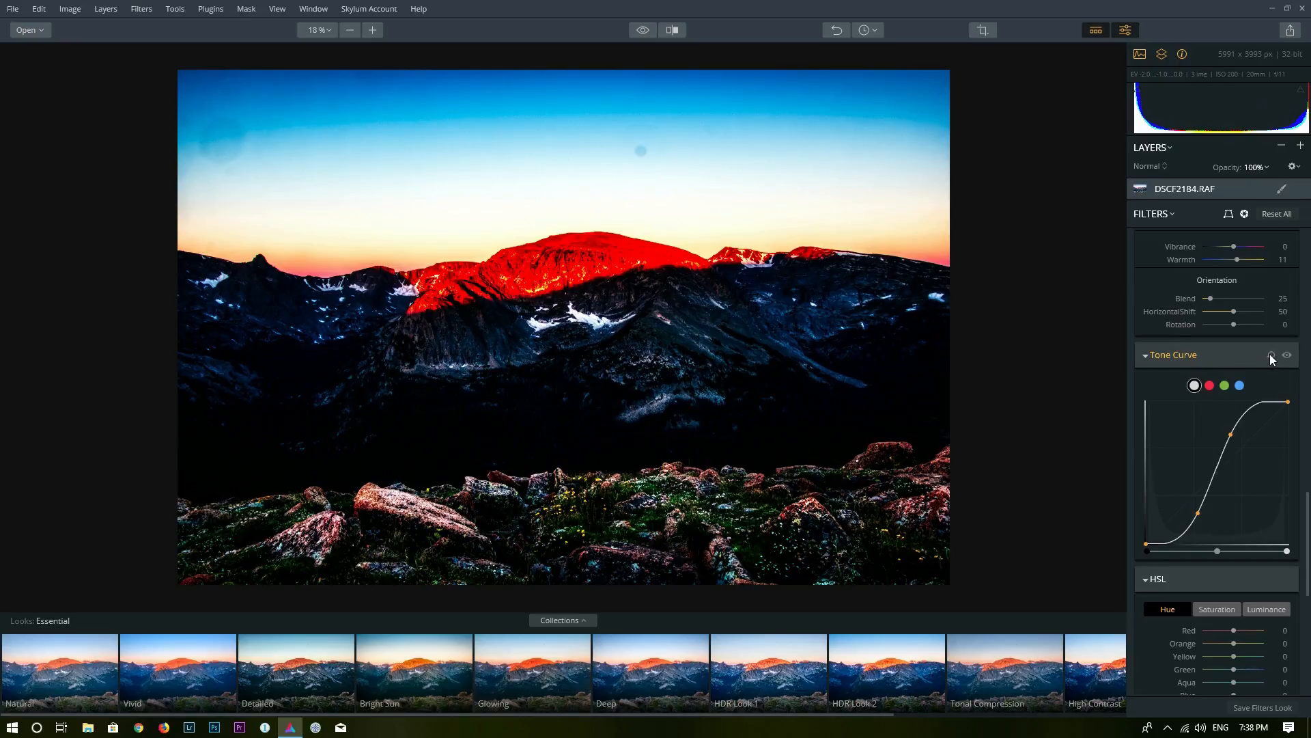
left_click(1272, 354)
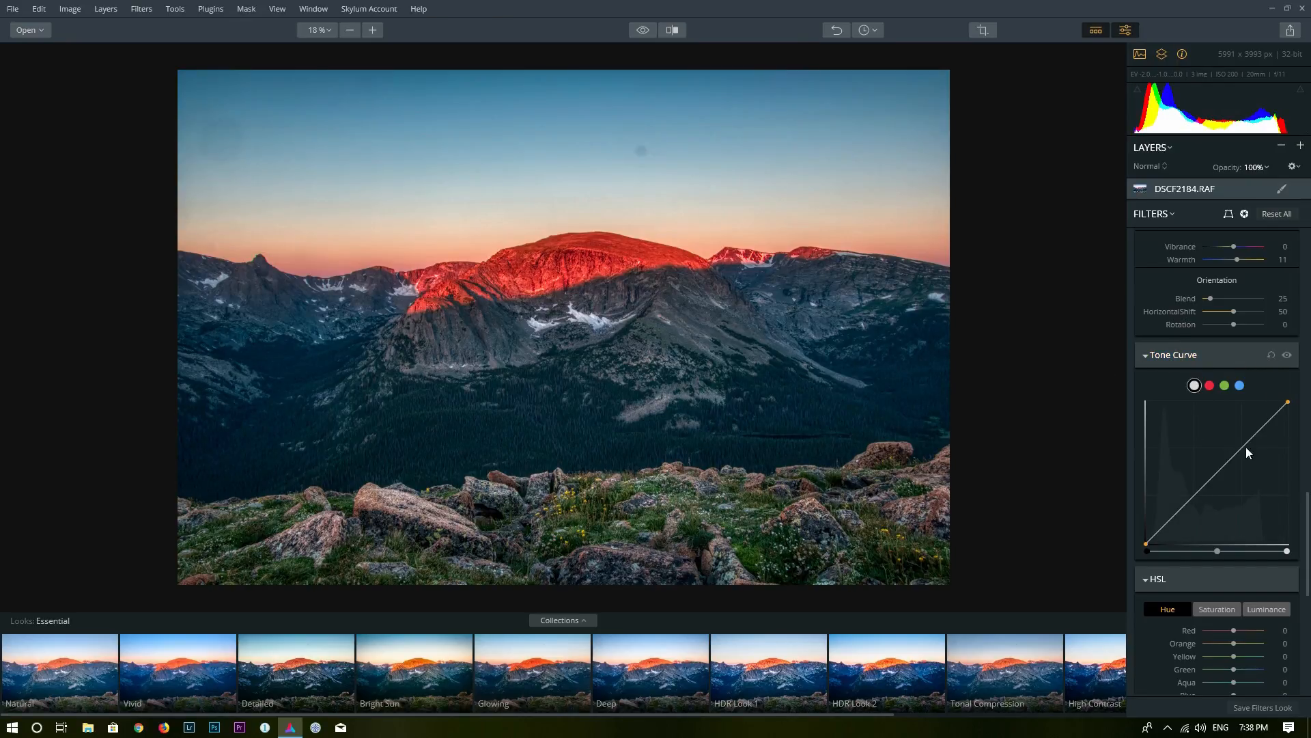
scroll("down", 3)
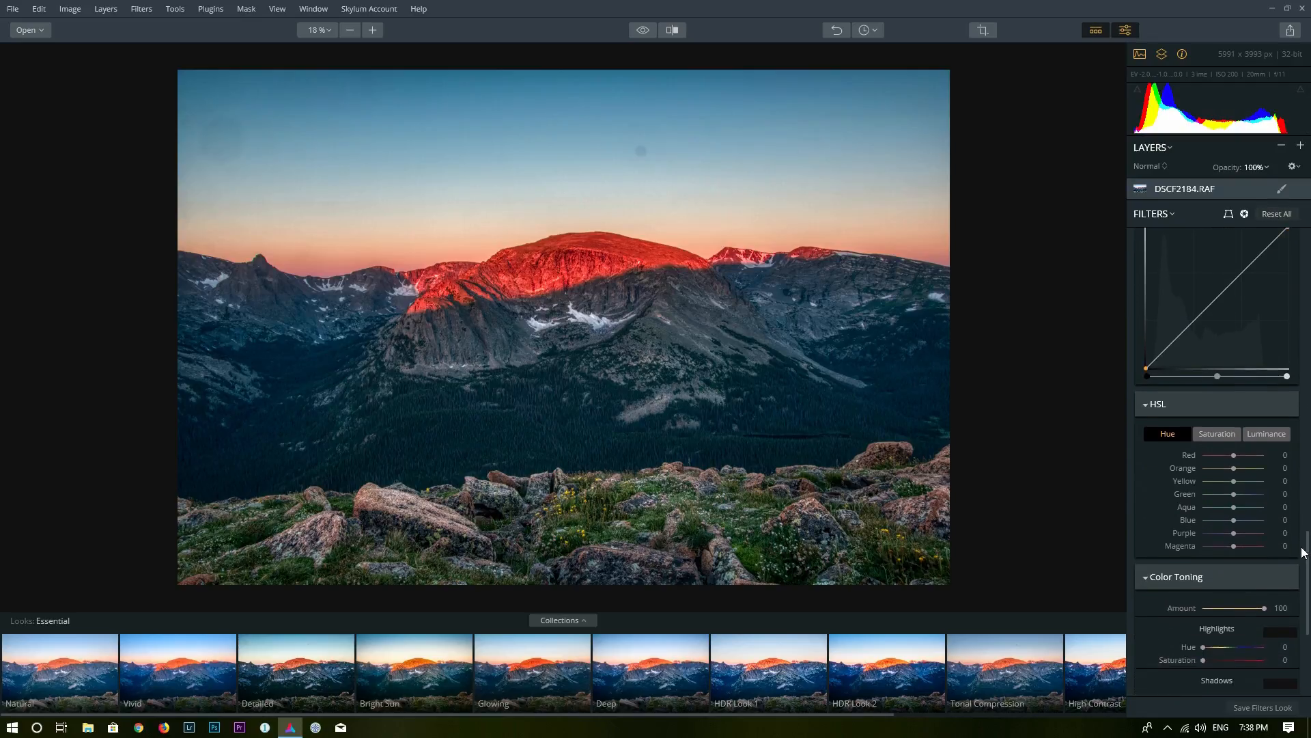
scroll("down", 3)
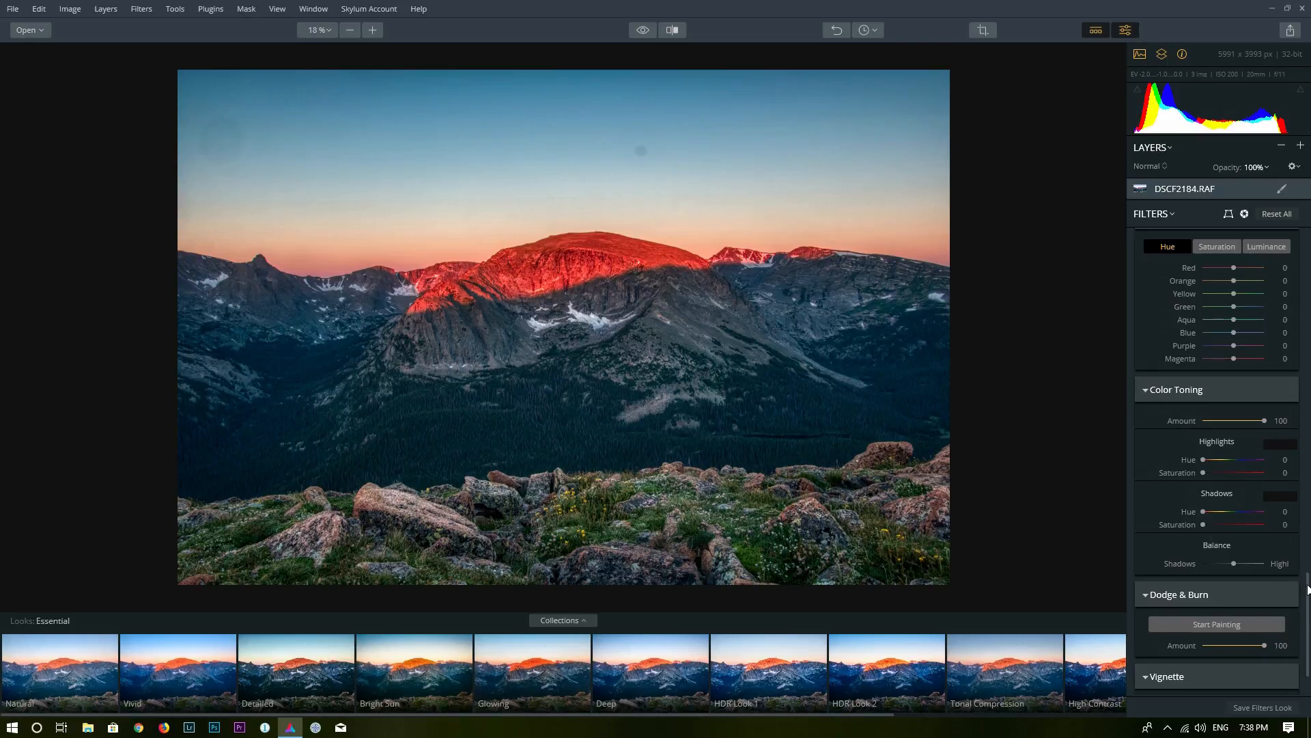
Step: Paint Lighten strokes over the left slopes and the forested slope below the peak
left_click(1216, 623)
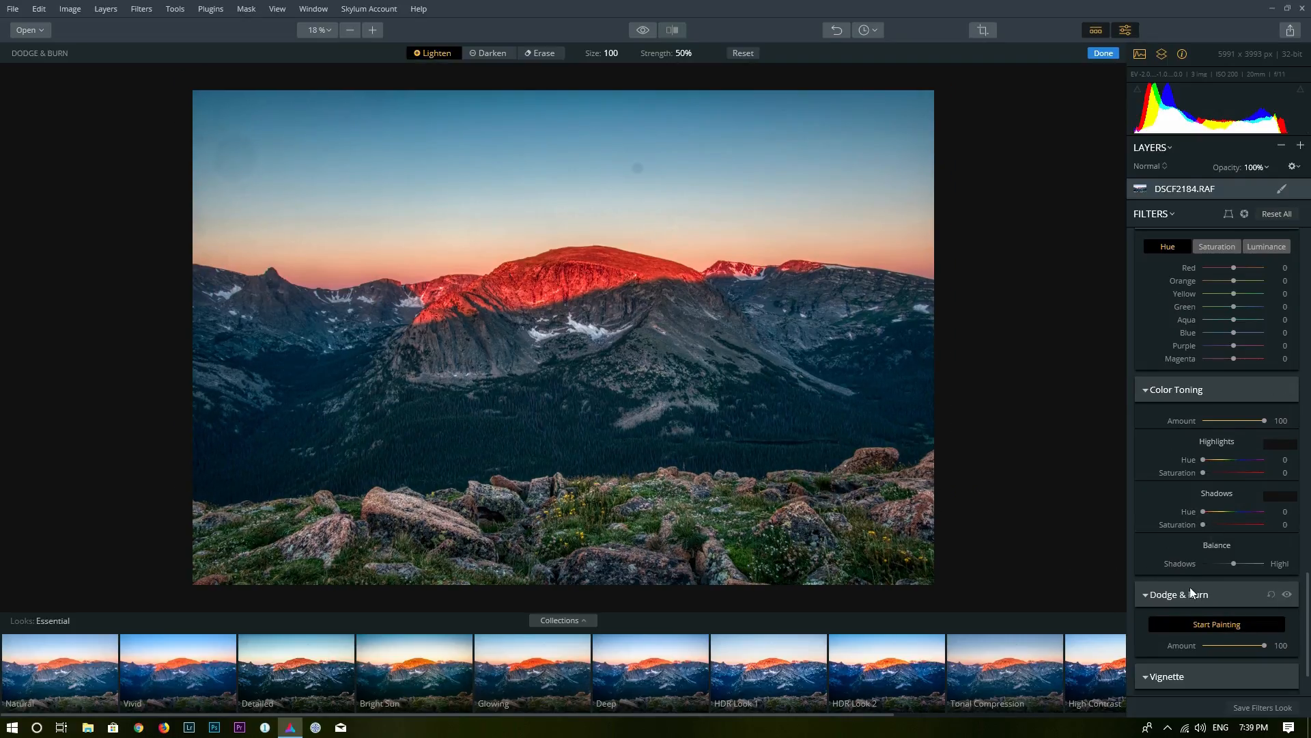
mouse_move(1228, 634)
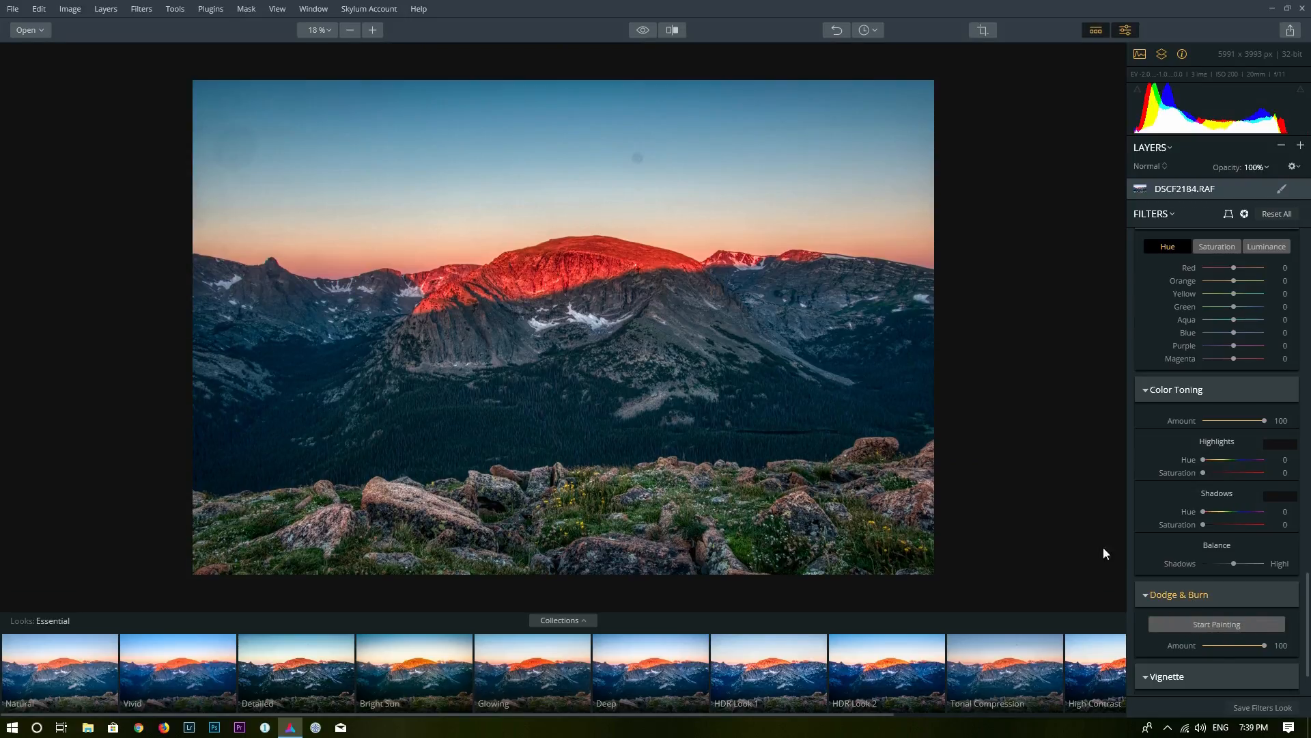
left_click(1214, 623)
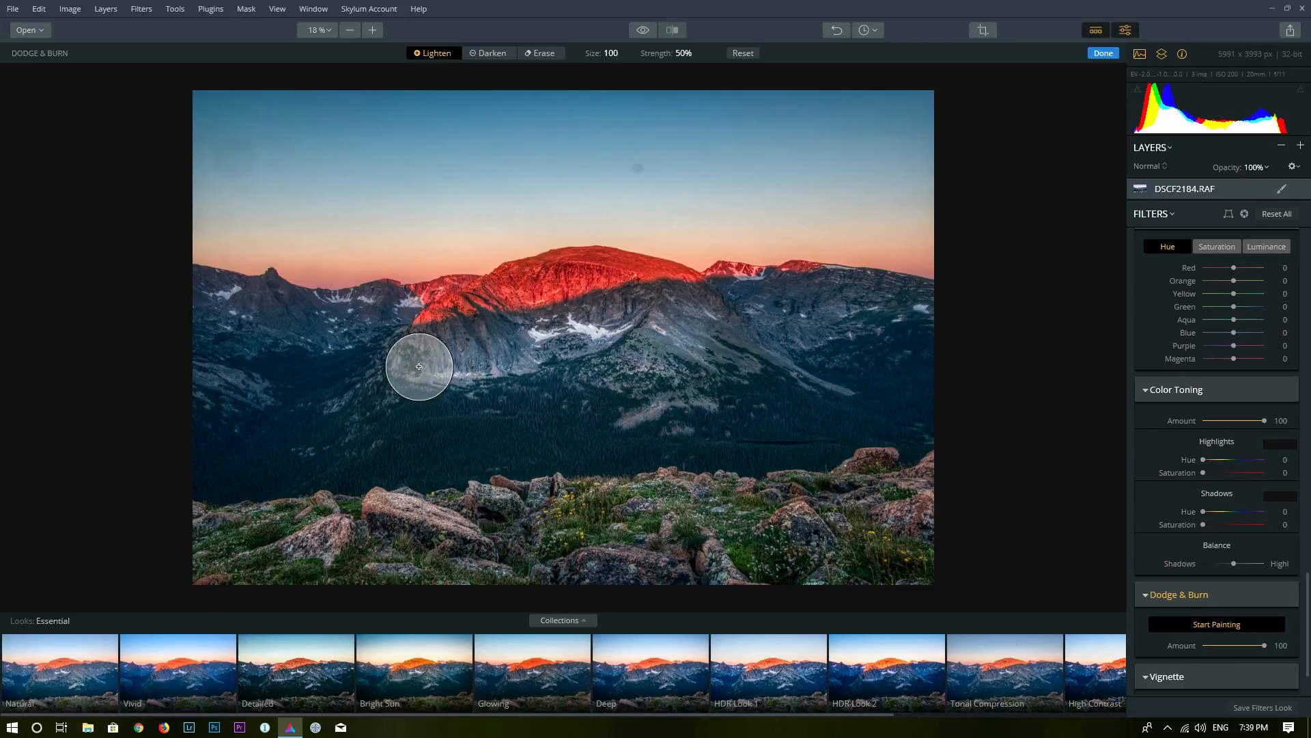
left_click_drag(418, 365, 648, 387)
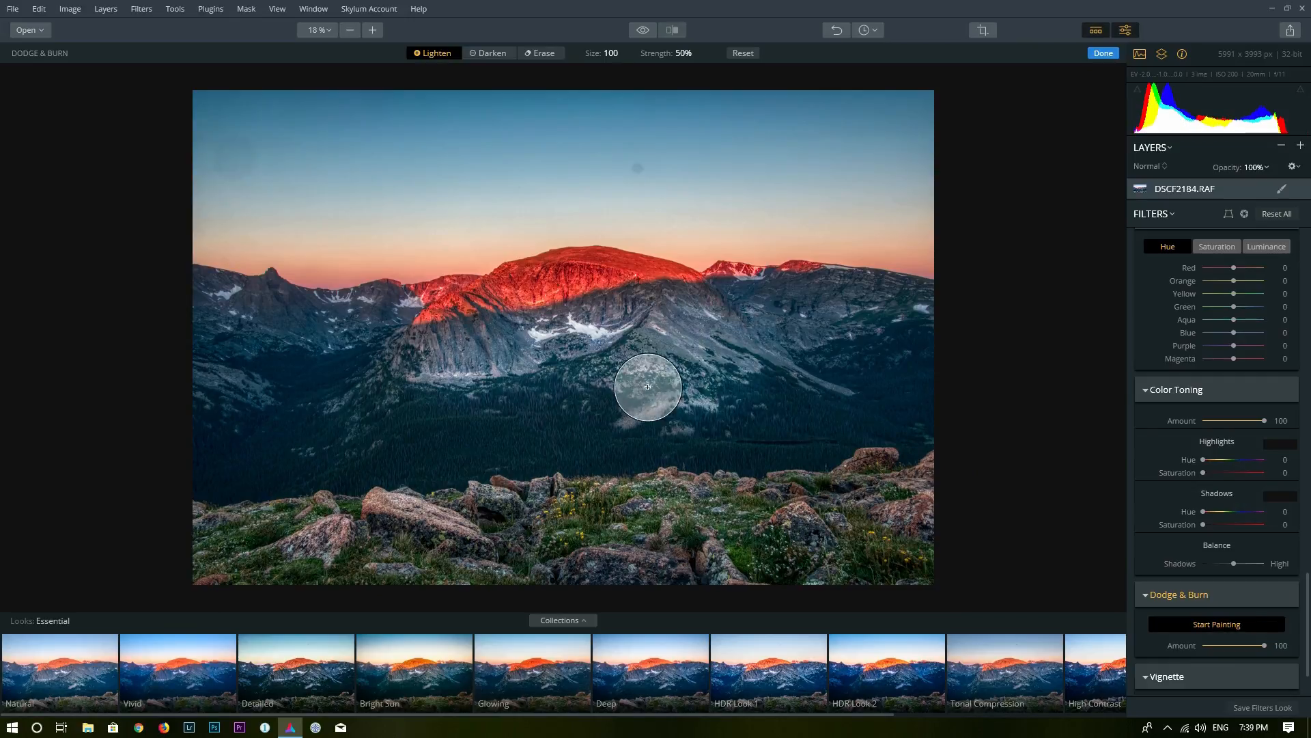
left_click_drag(648, 387, 830, 431)
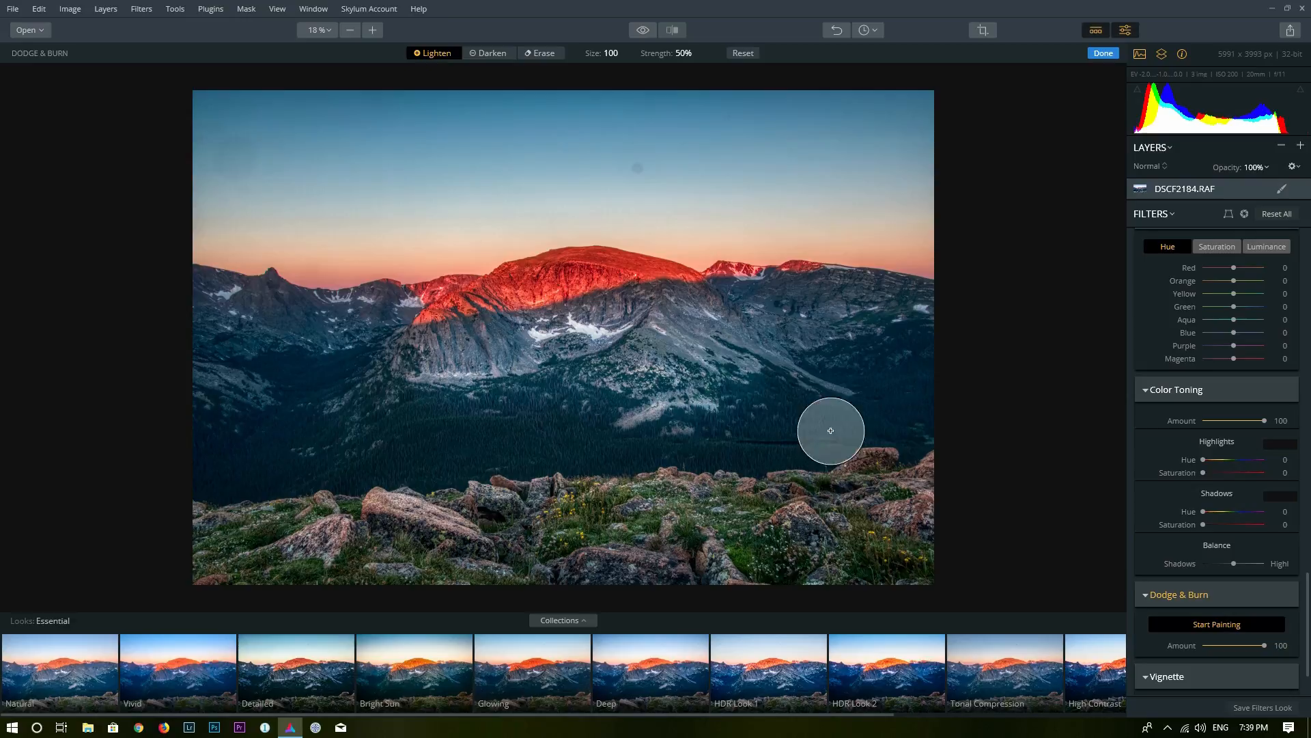
Step: Lower the Dodge & Burn Amount to about 20, toggling the effect to compare
left_click_drag(1264, 645, 1228, 645)
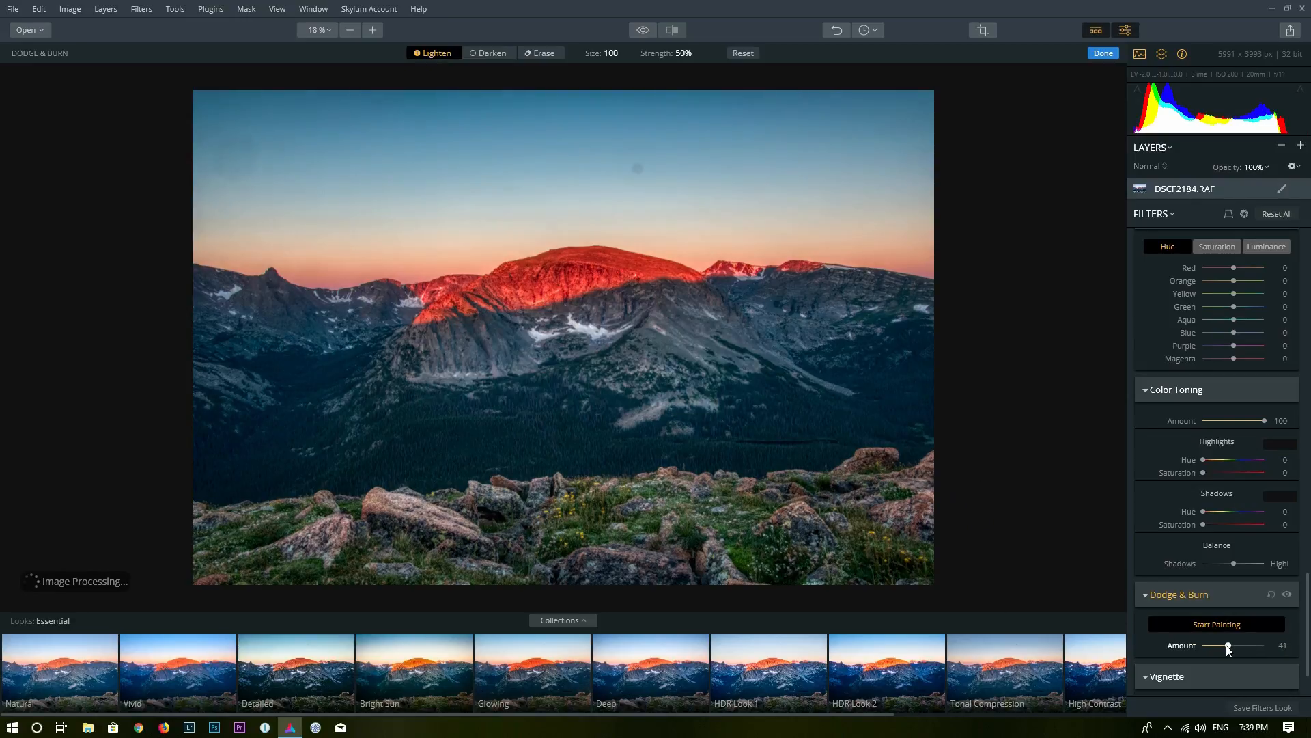
left_click_drag(1229, 645, 1221, 644)
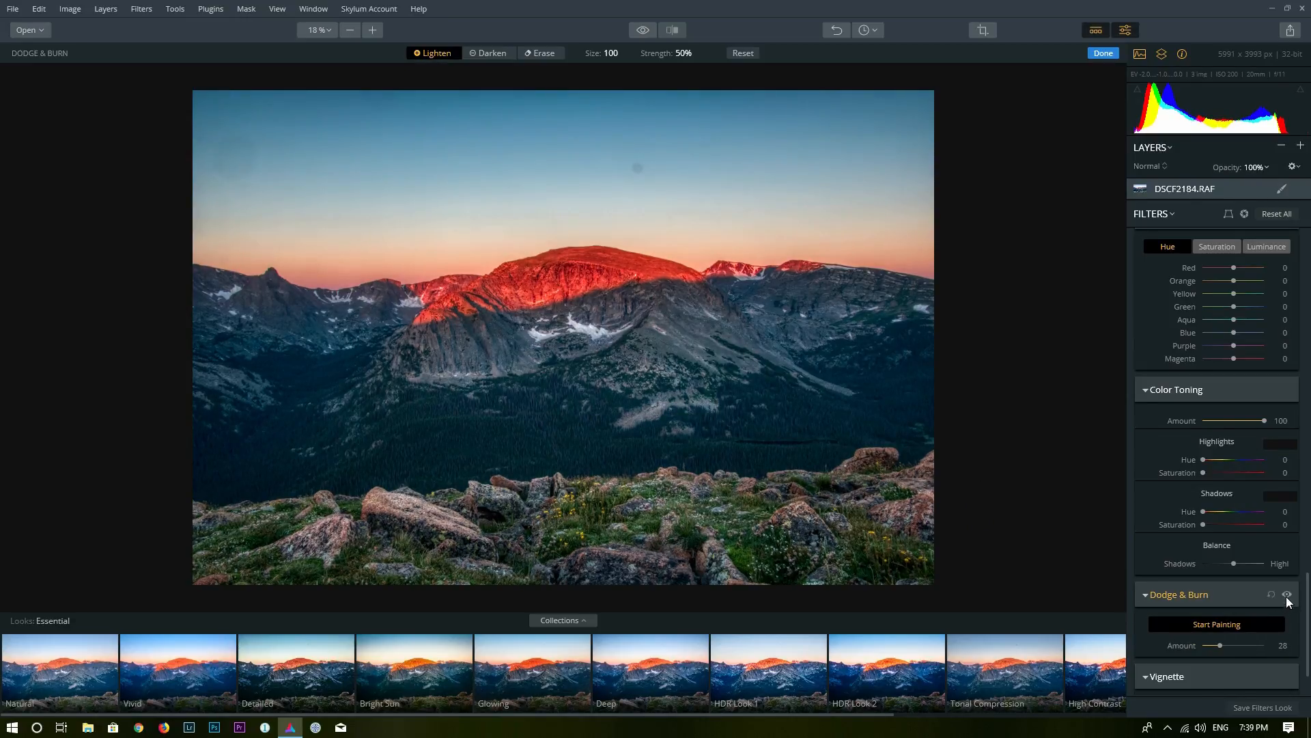
left_click(1290, 595)
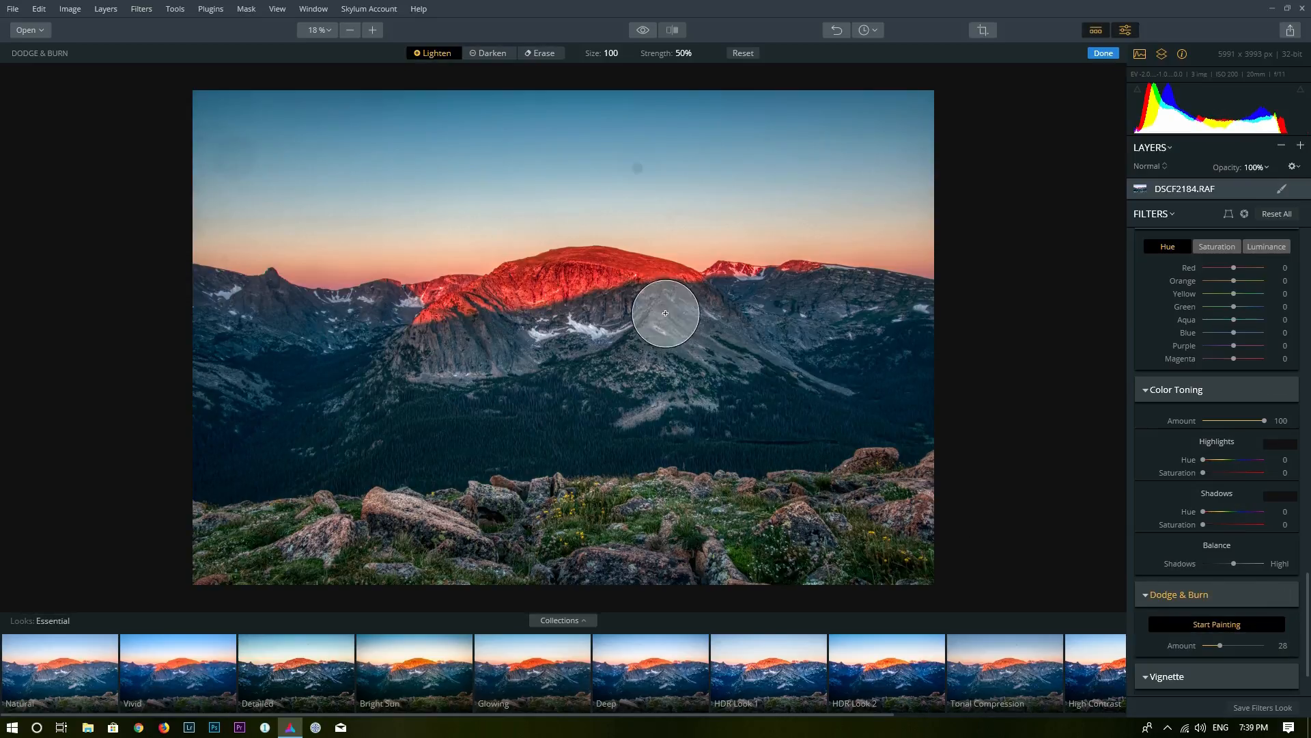
left_click_drag(1221, 645, 1216, 645)
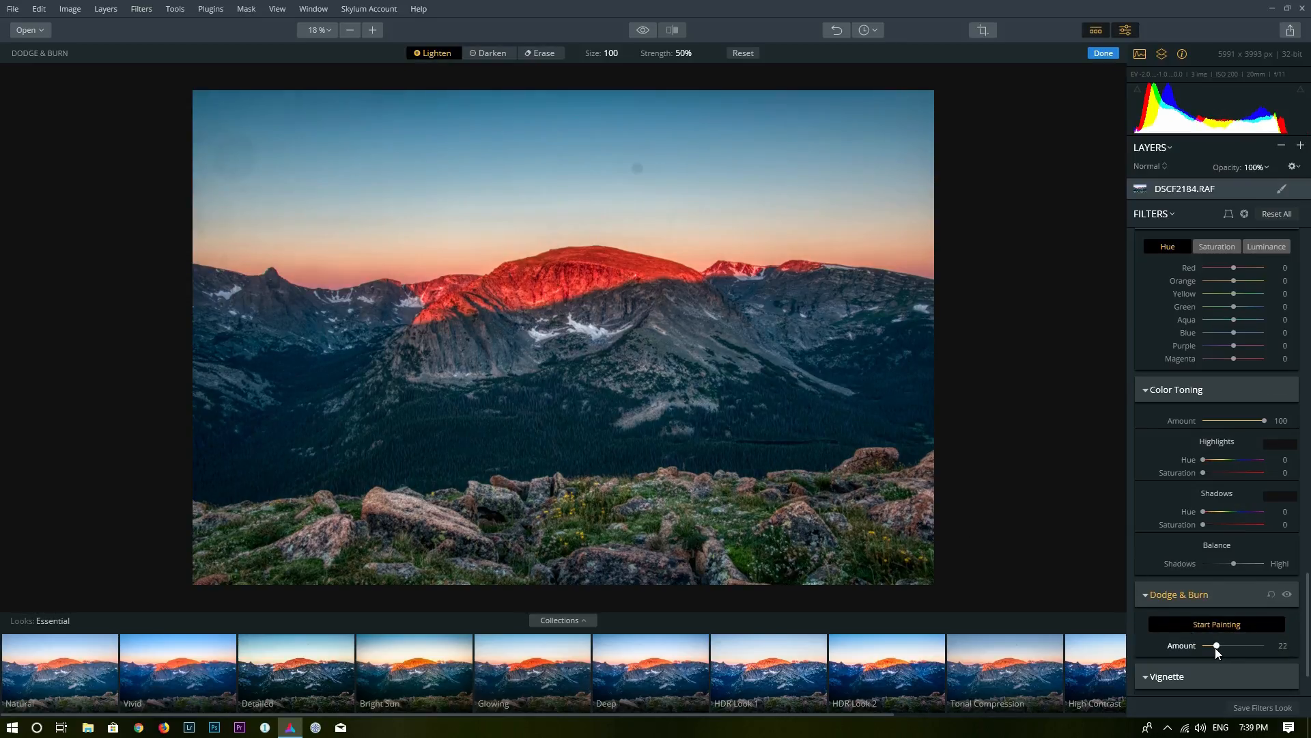
left_click_drag(1241, 644, 1218, 645)
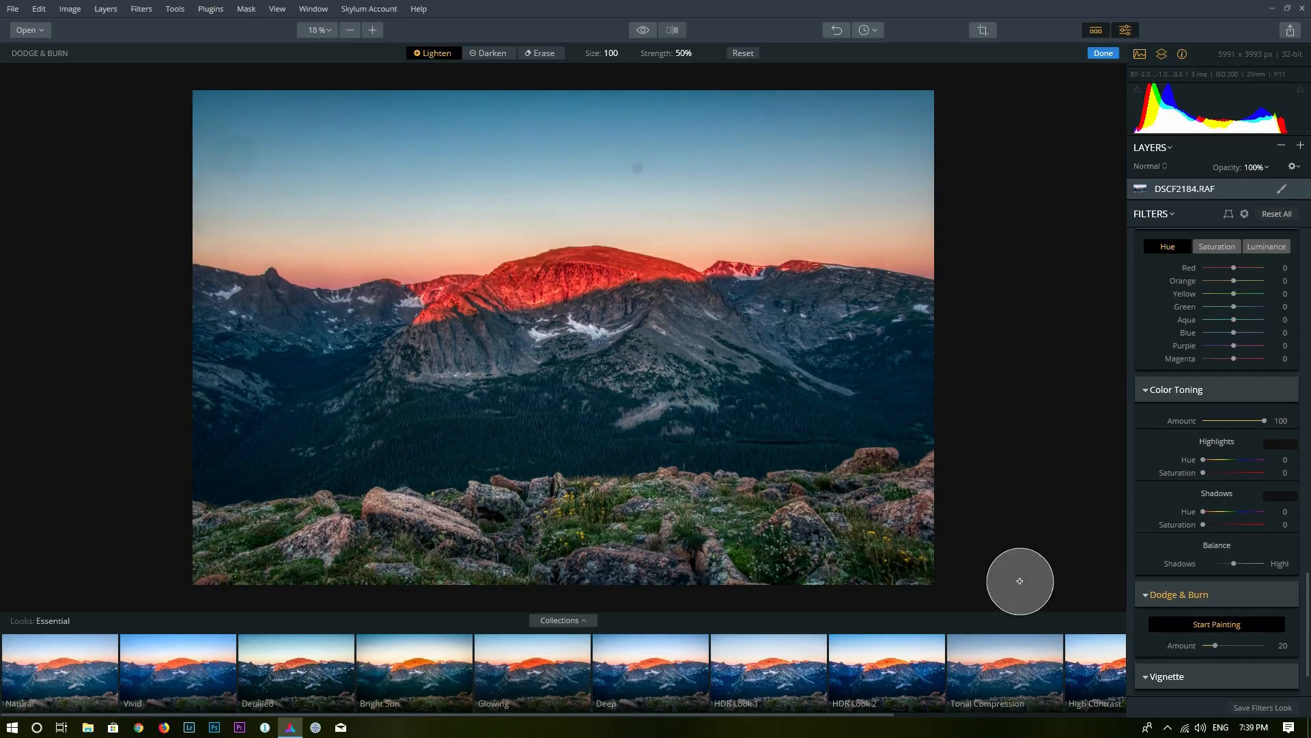
mouse_move(1304, 612)
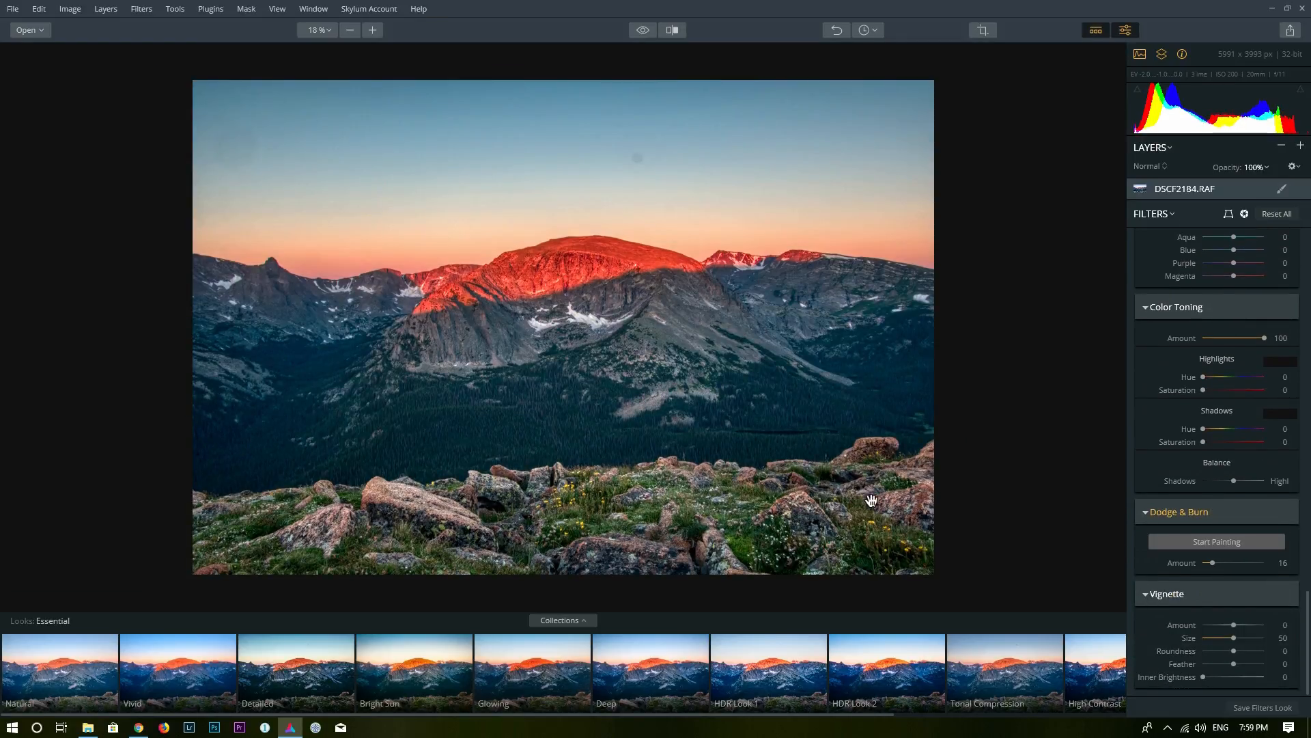
mouse_move(1093, 521)
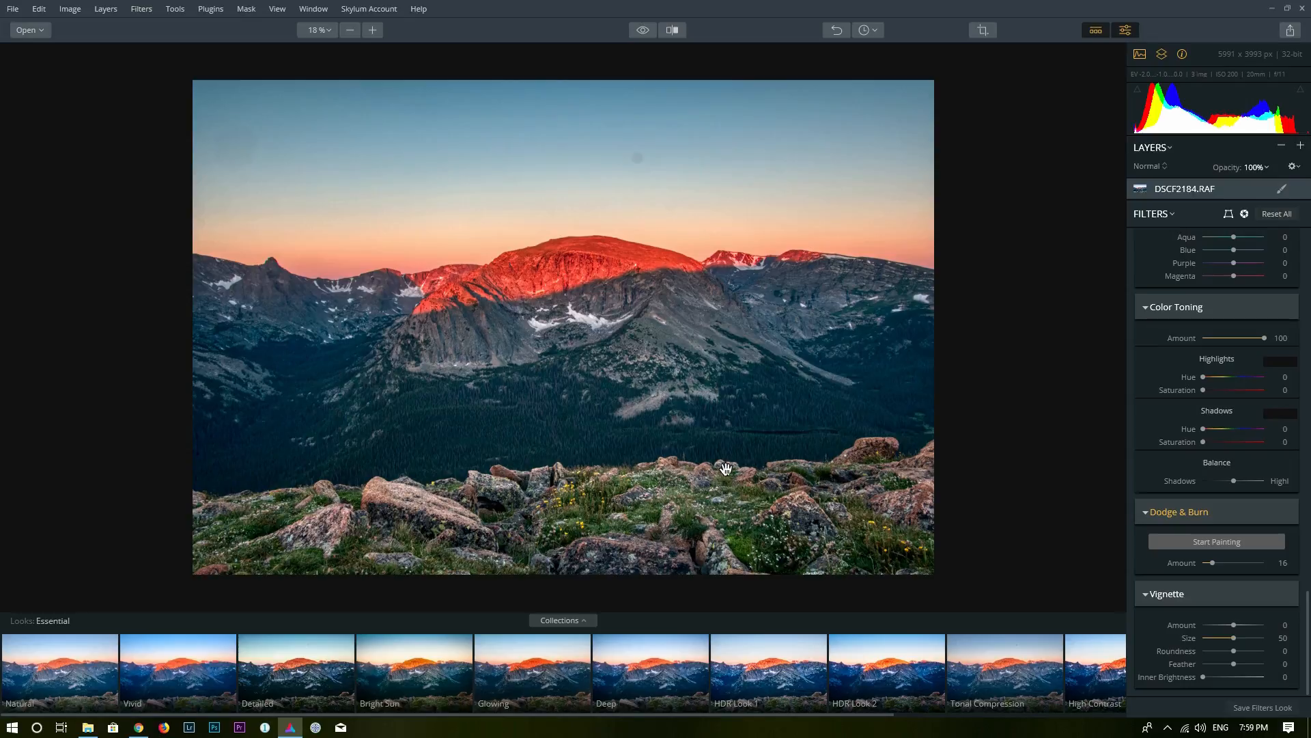
mouse_move(908, 499)
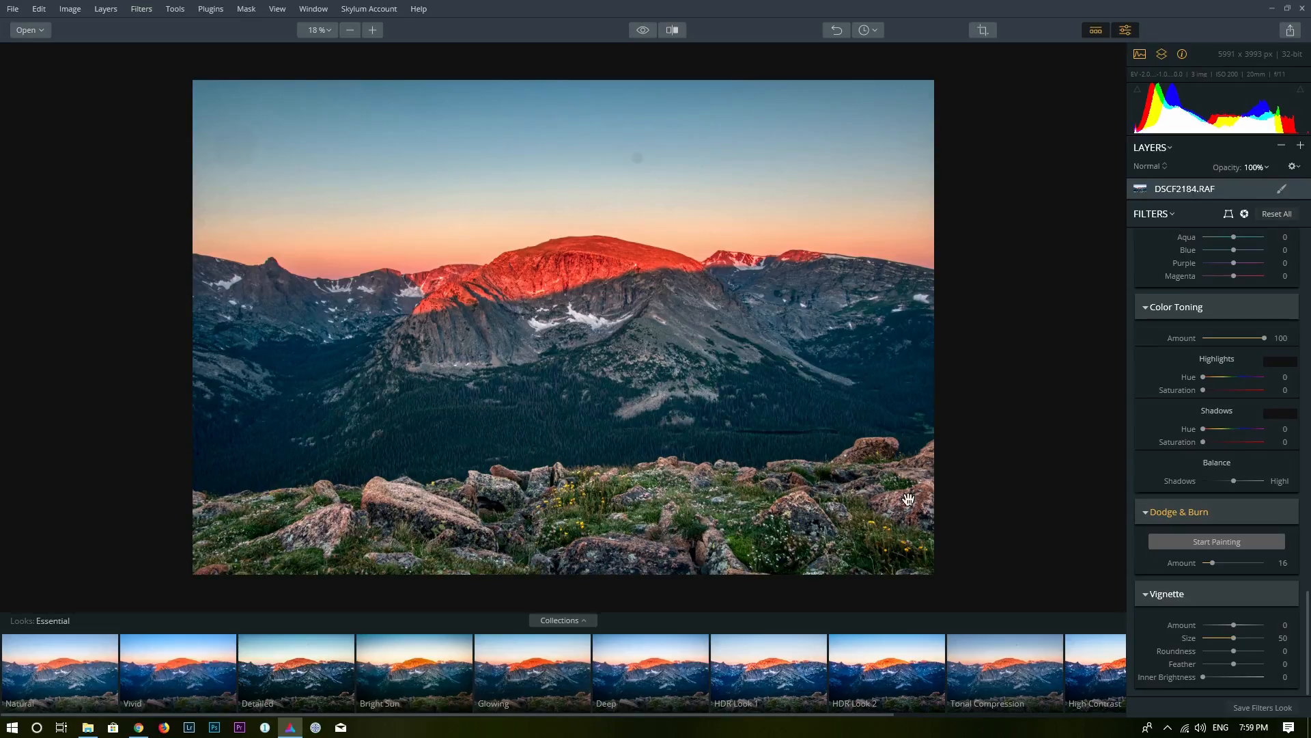
mouse_move(1133, 614)
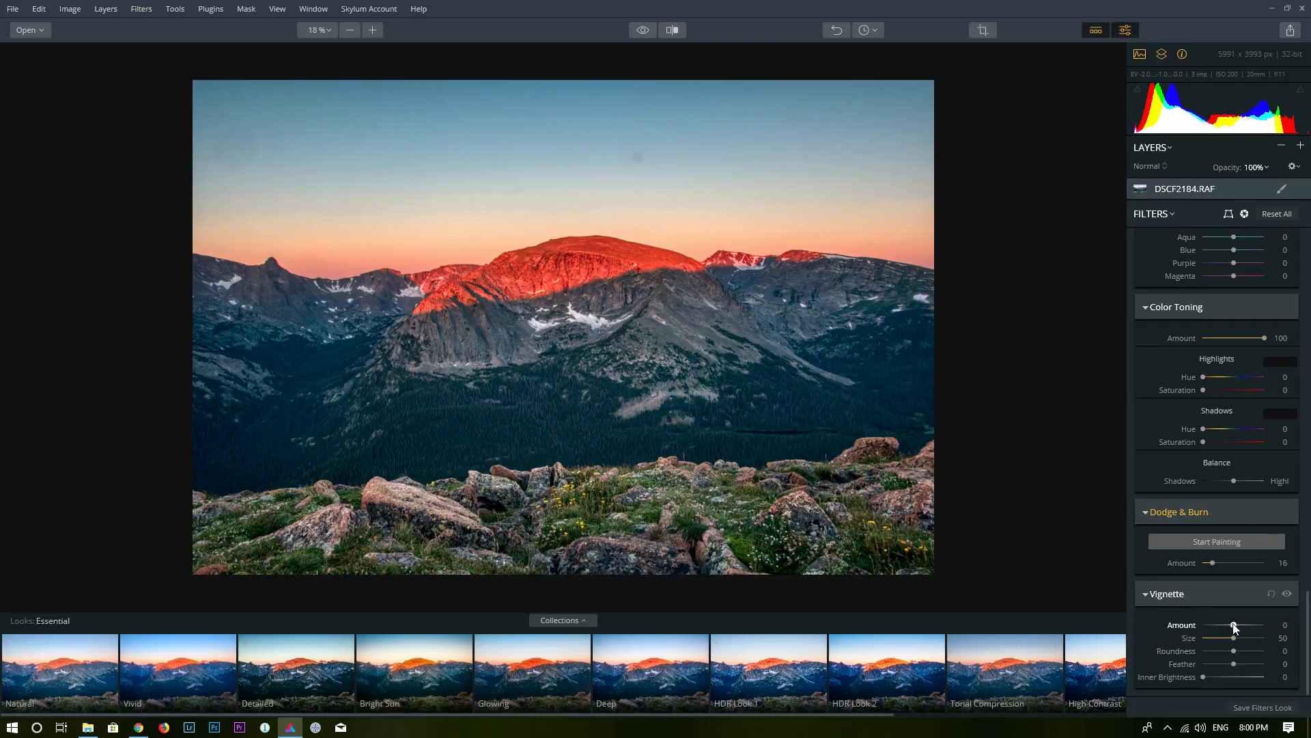
Step: Set the Vignette Amount to -31, hiding and showing it to compare
left_click_drag(1238, 625, 1228, 625)
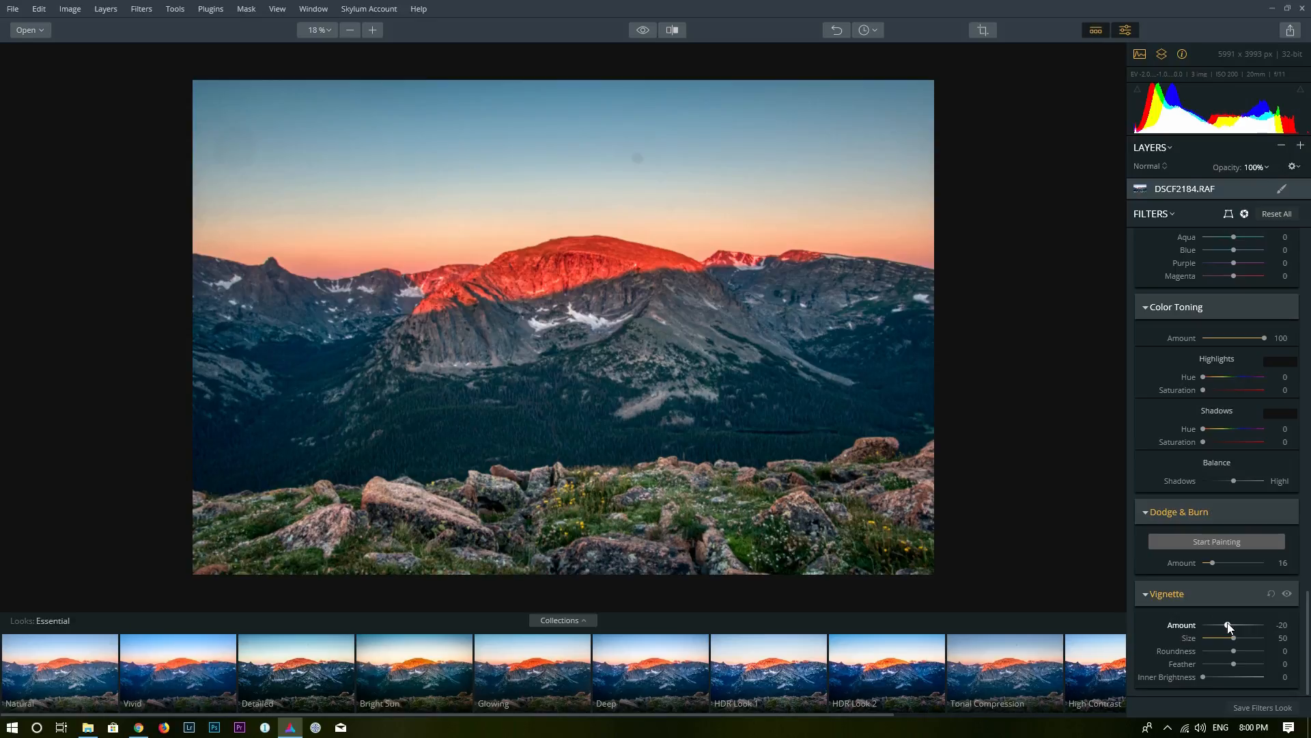
left_click_drag(1231, 626, 1227, 626)
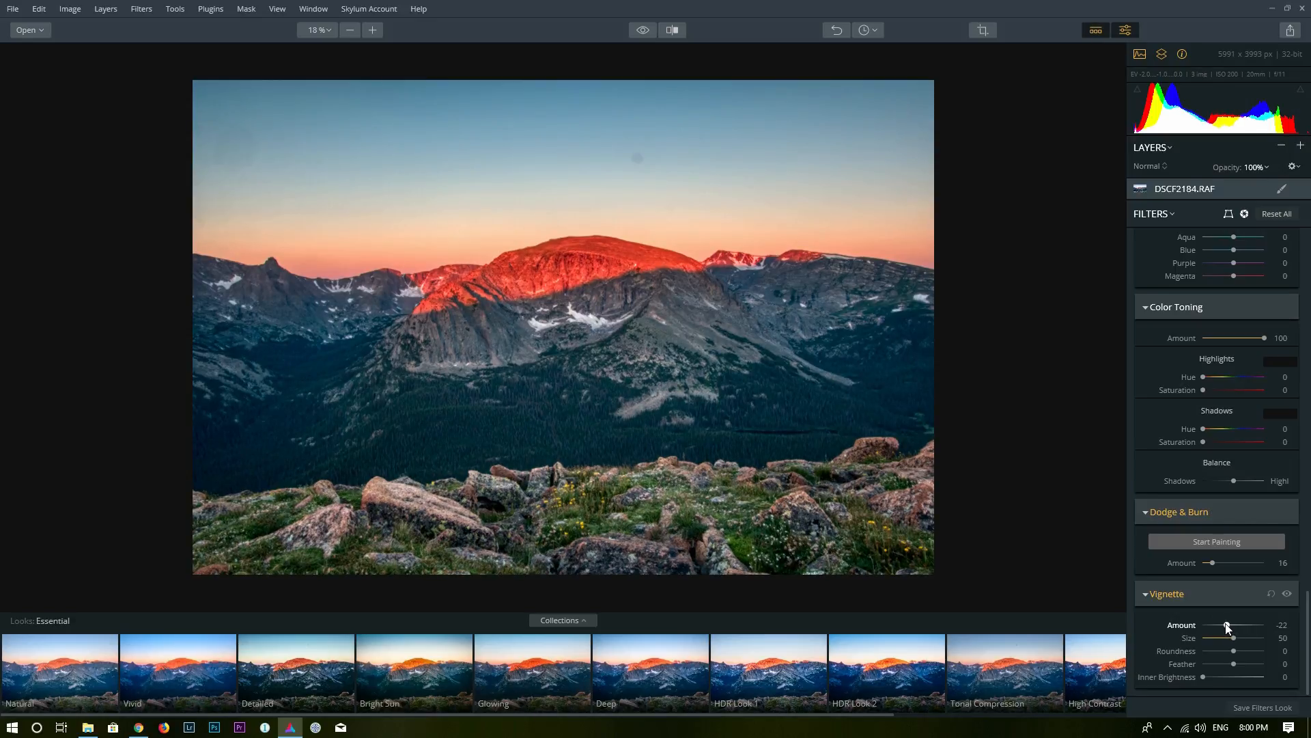
left_click_drag(1225, 626, 1229, 627)
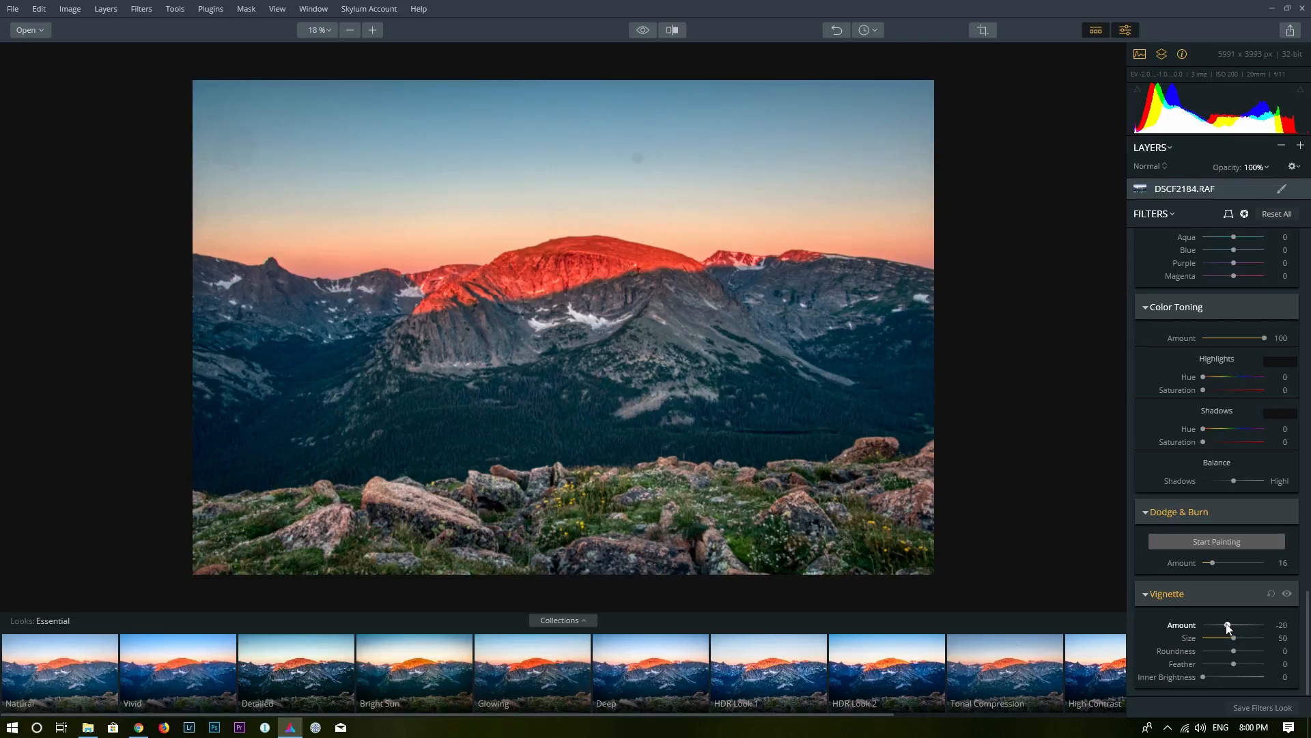
left_click_drag(1229, 625, 1225, 624)
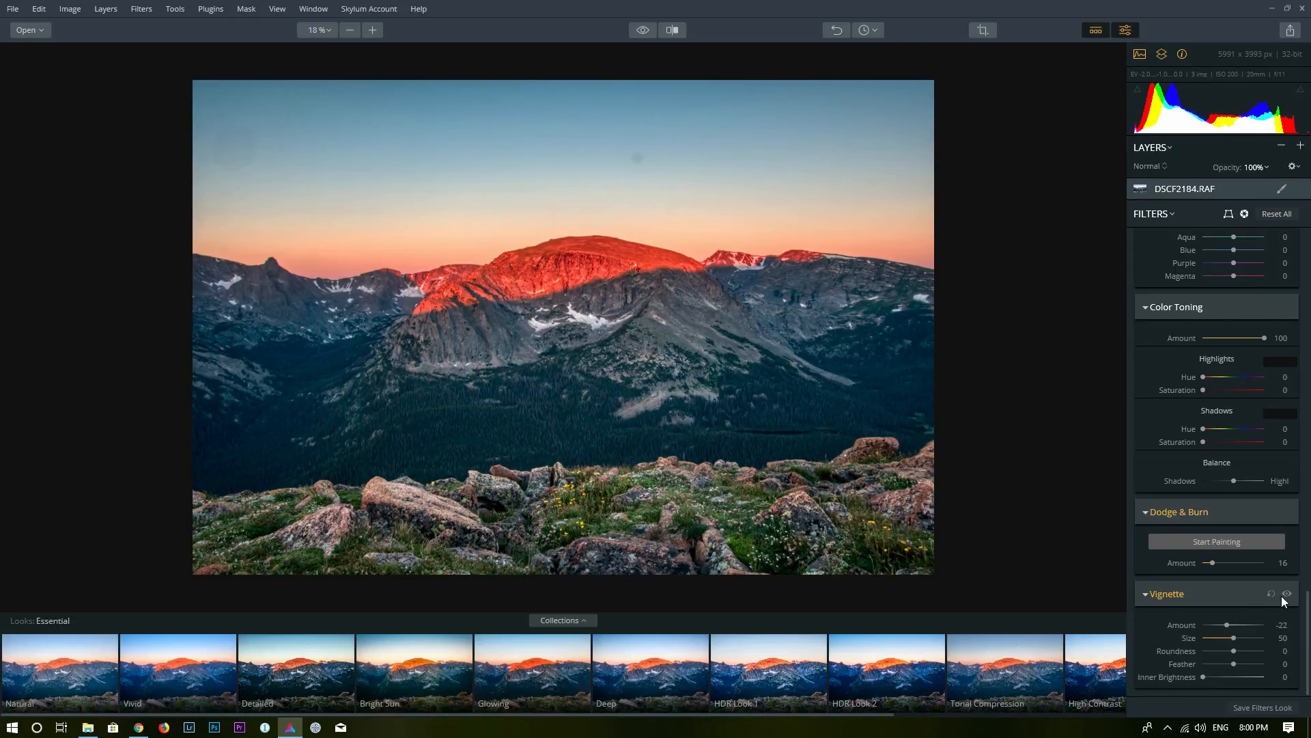
left_click(1288, 593)
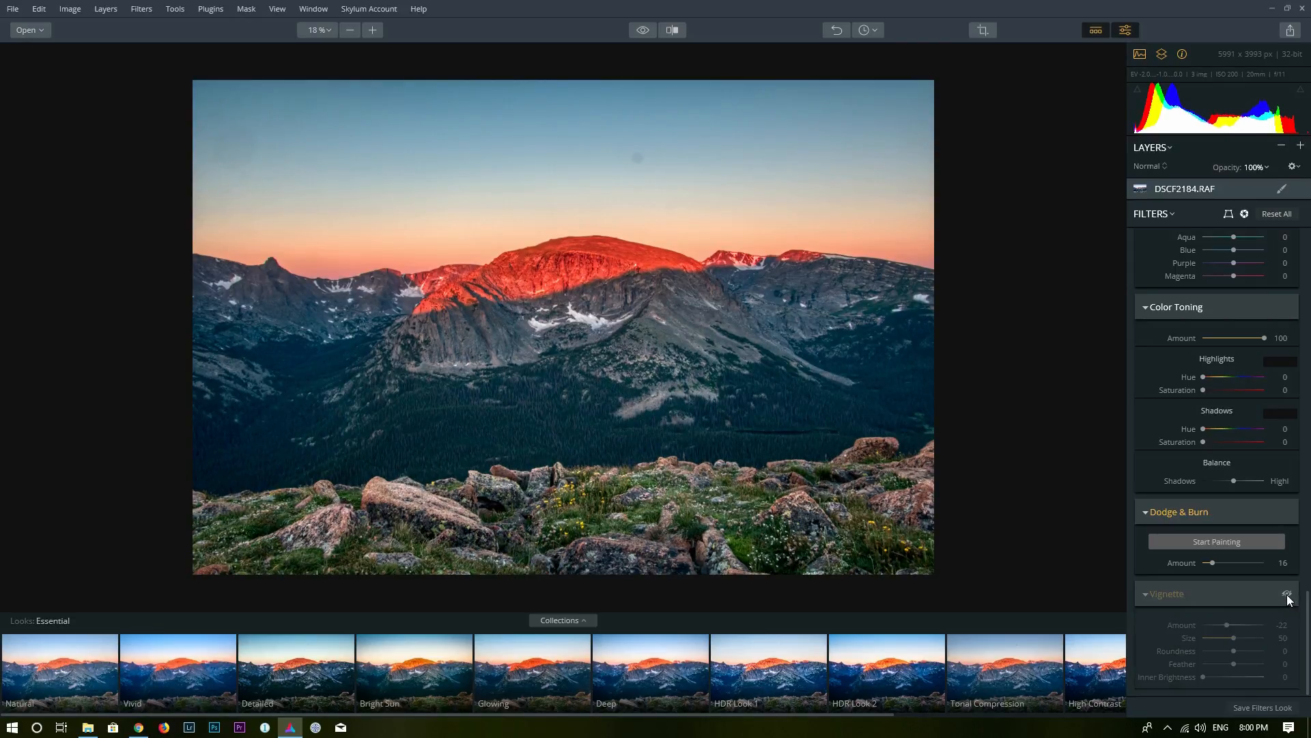
left_click(1288, 594)
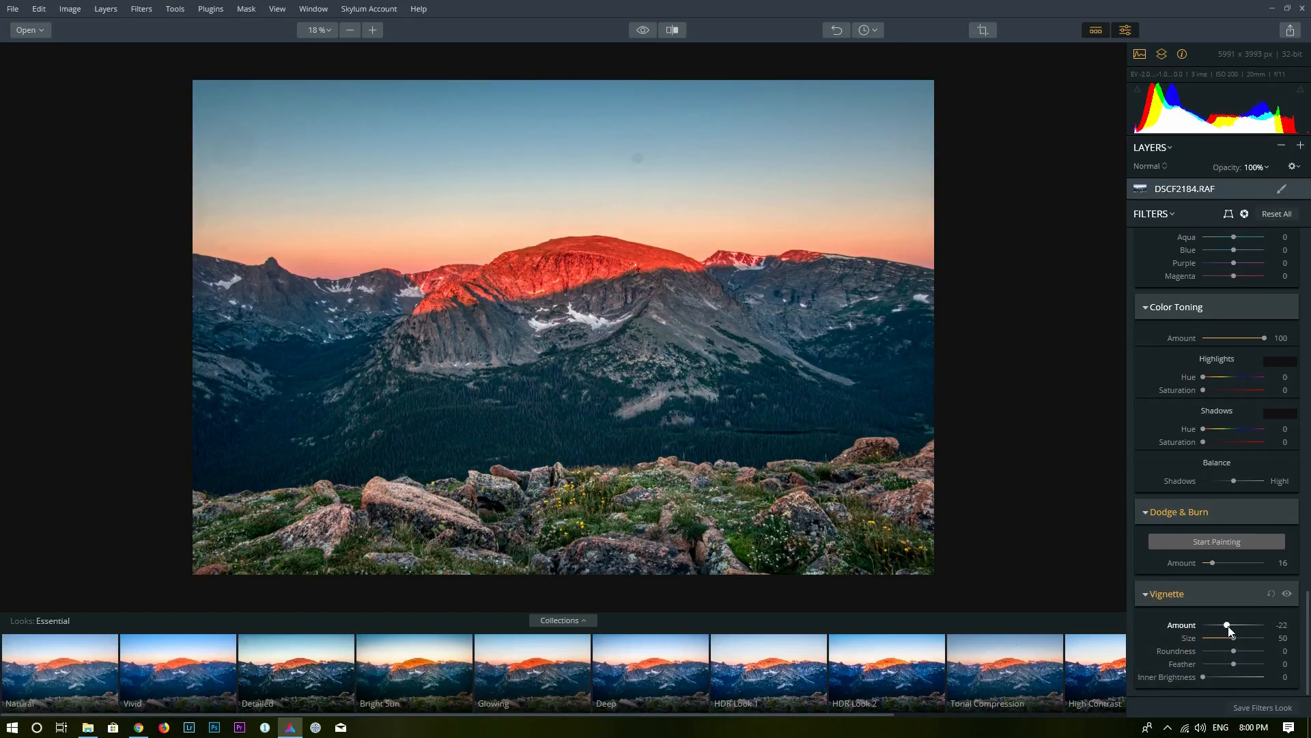
left_click_drag(1226, 626, 1215, 625)
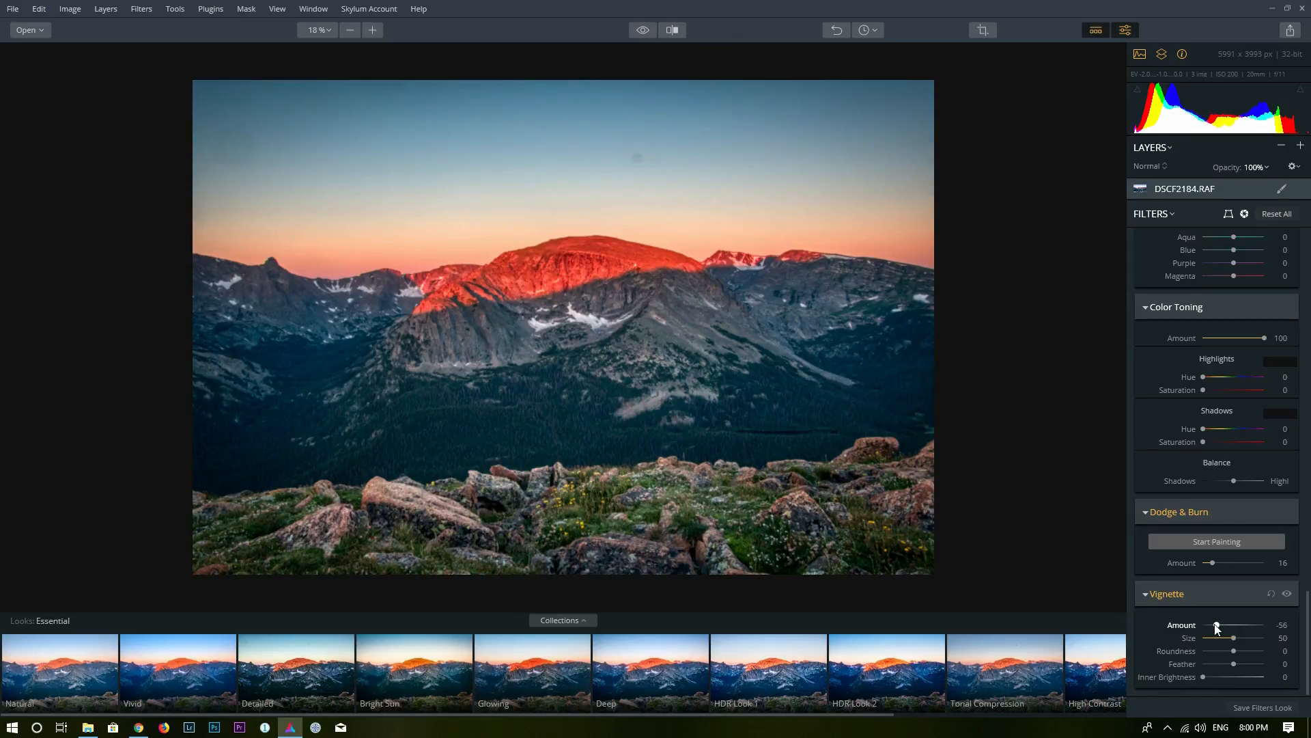
left_click_drag(1215, 626, 1221, 626)
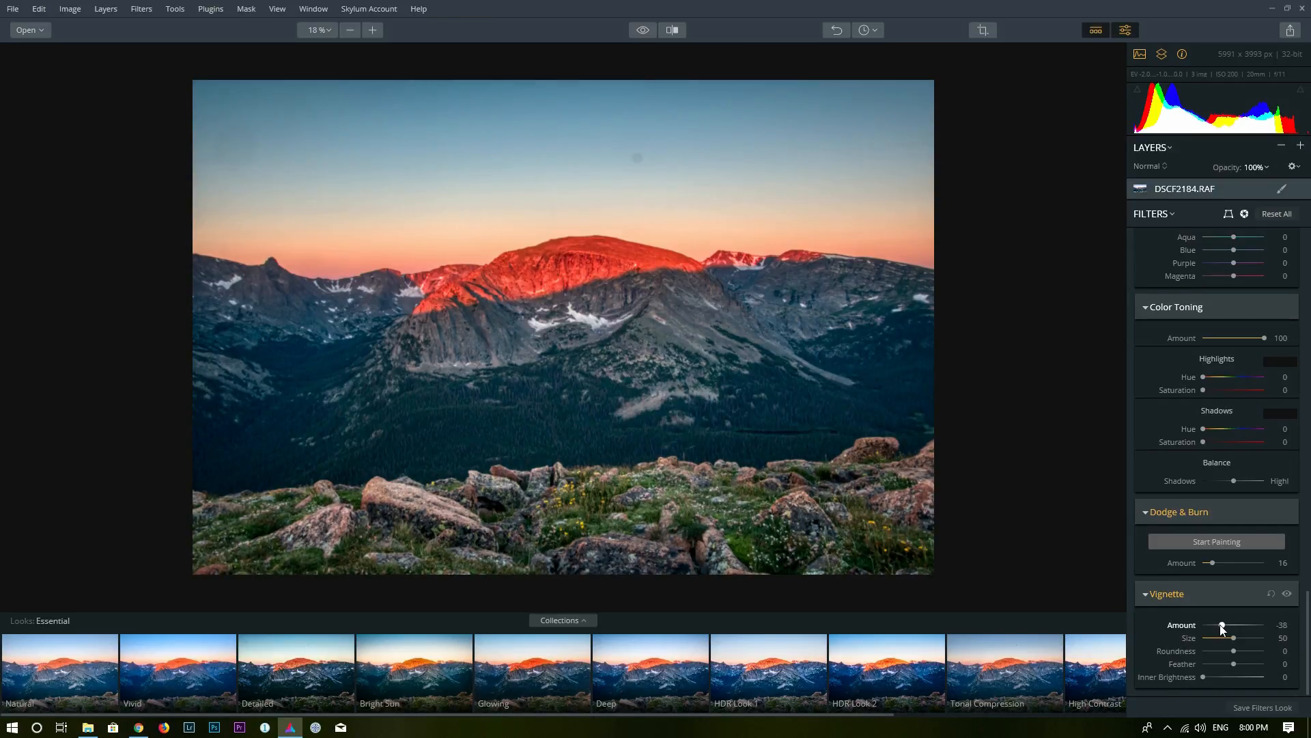
left_click_drag(1222, 624, 1227, 625)
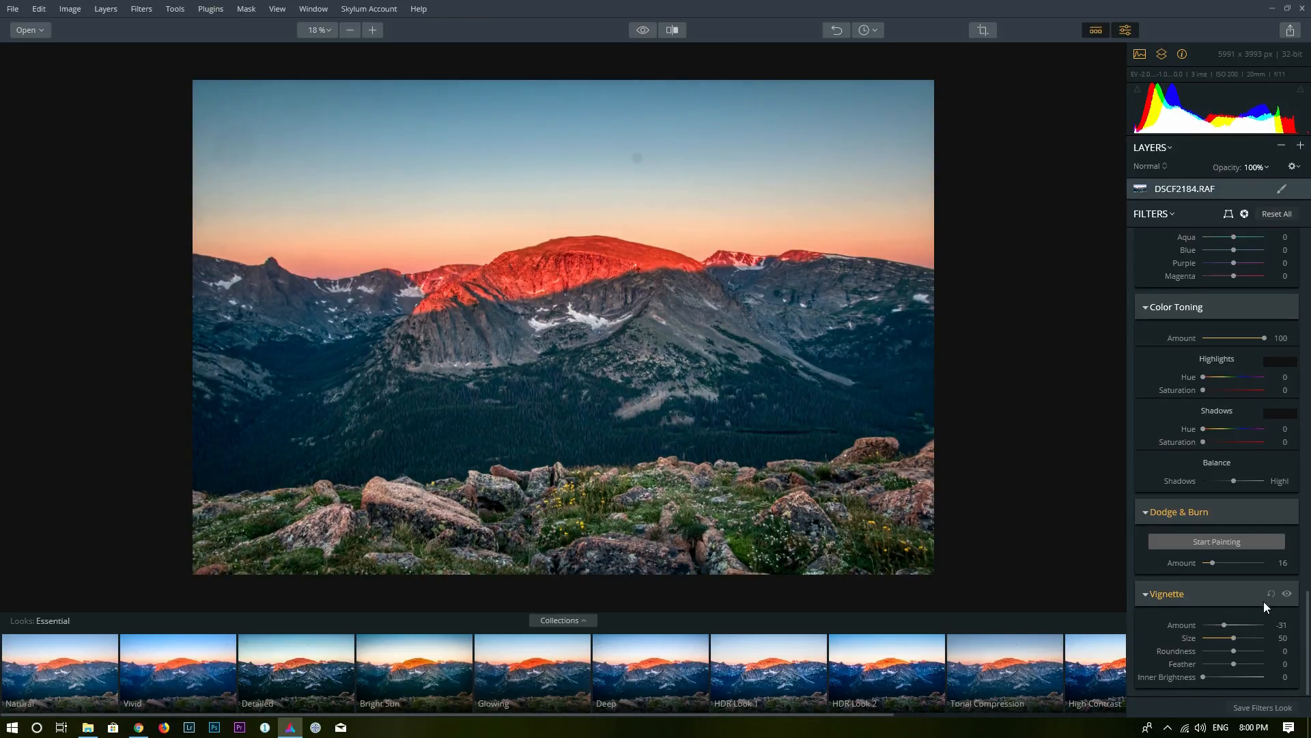
left_click(1287, 592)
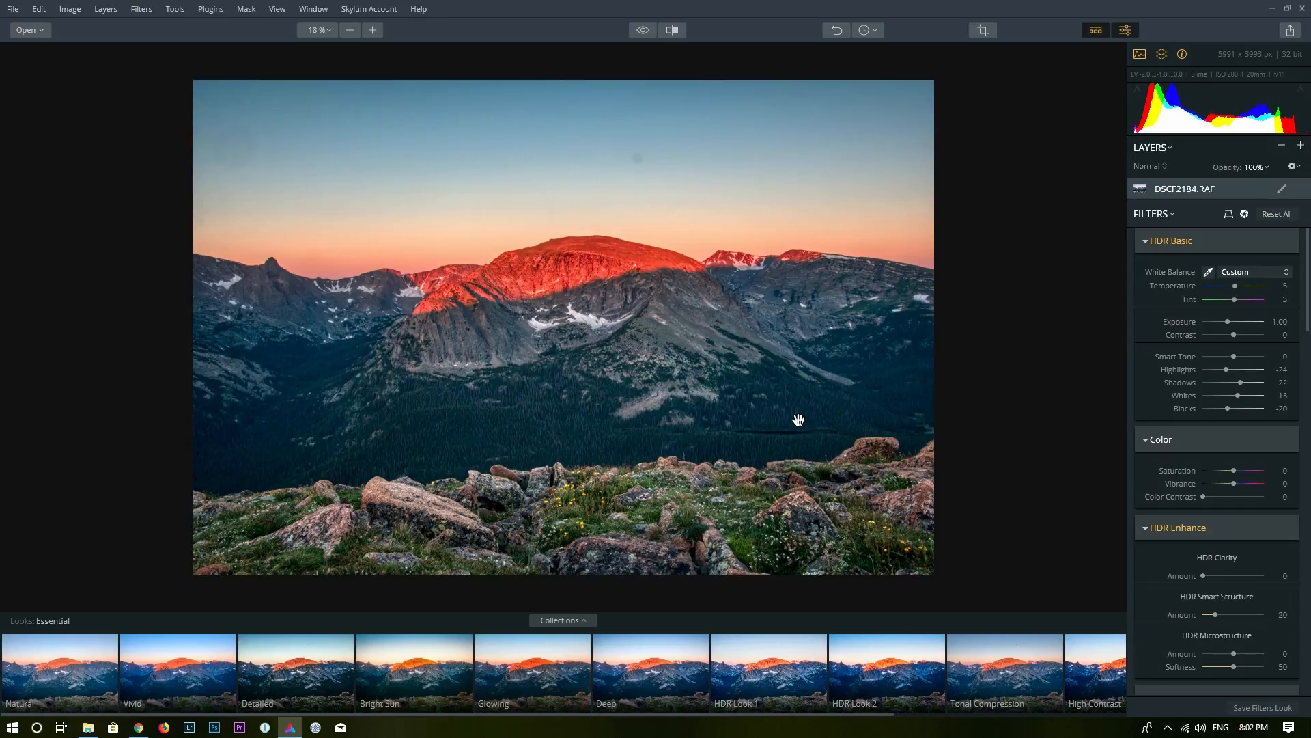
mouse_move(789, 457)
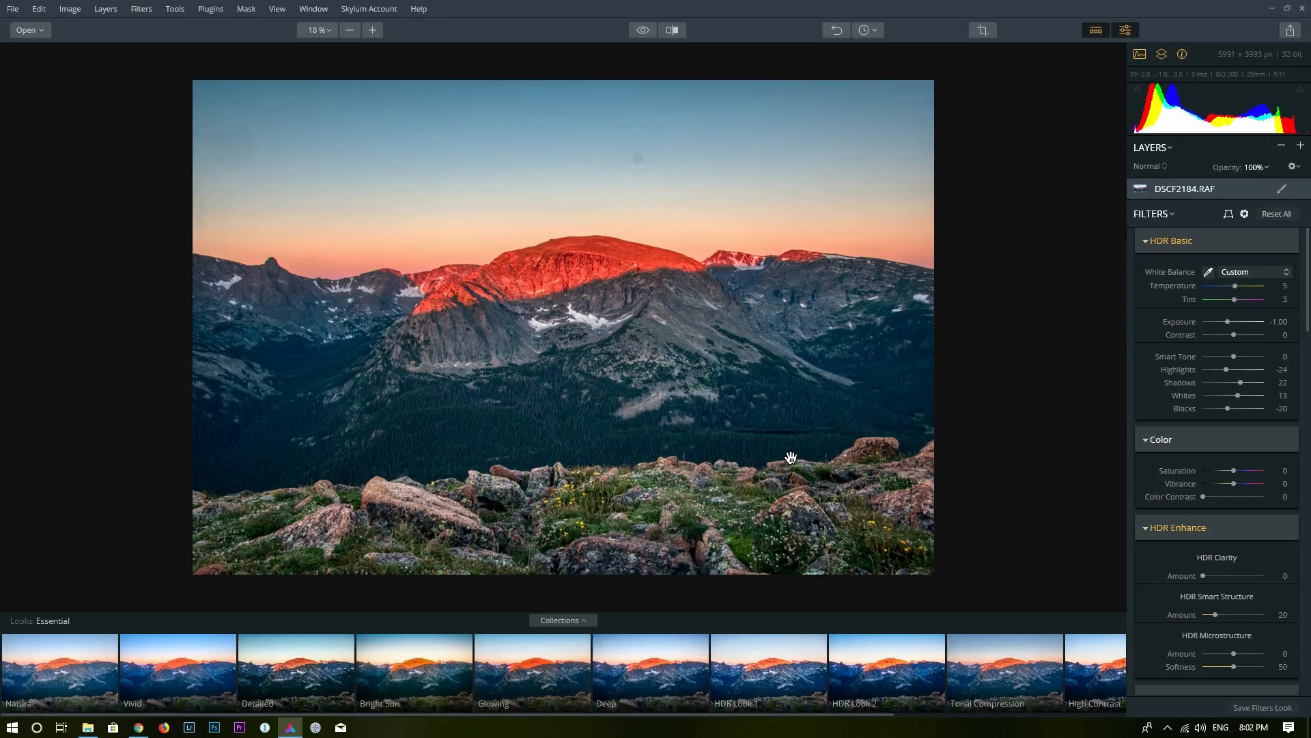
mouse_move(1156, 145)
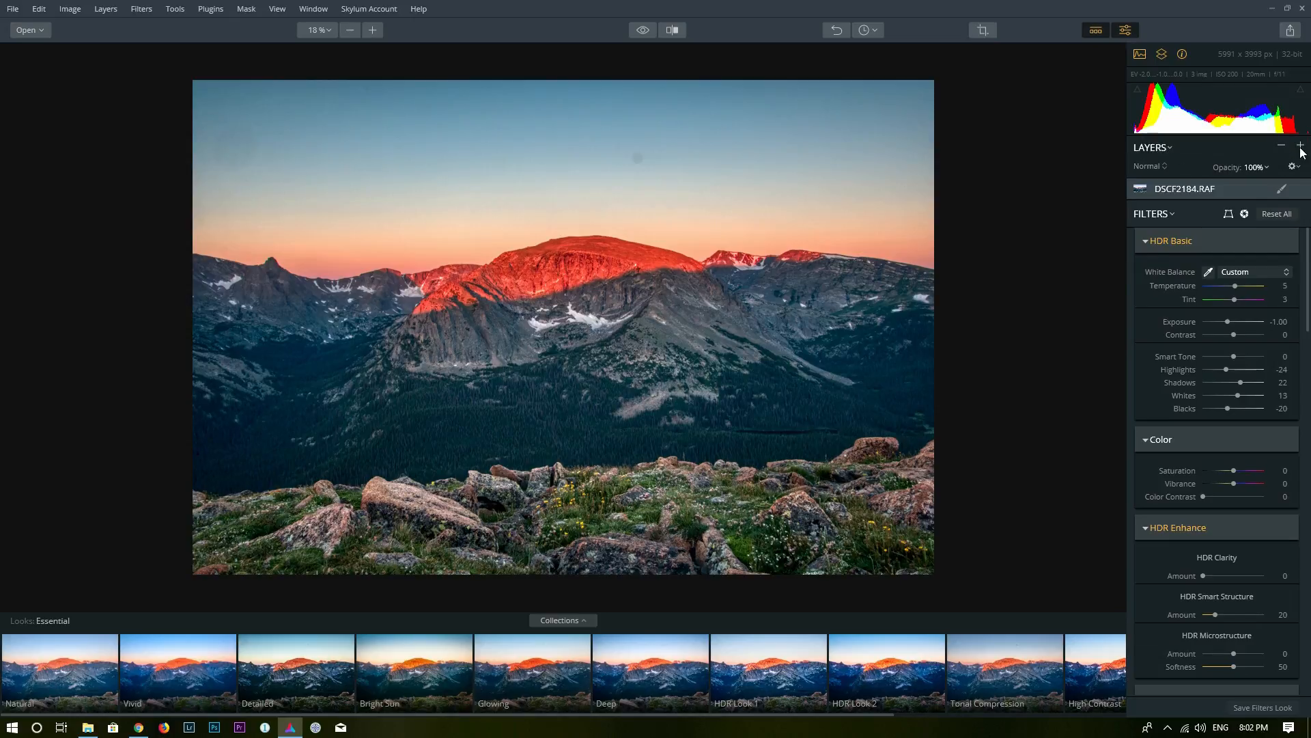
mouse_move(1300, 146)
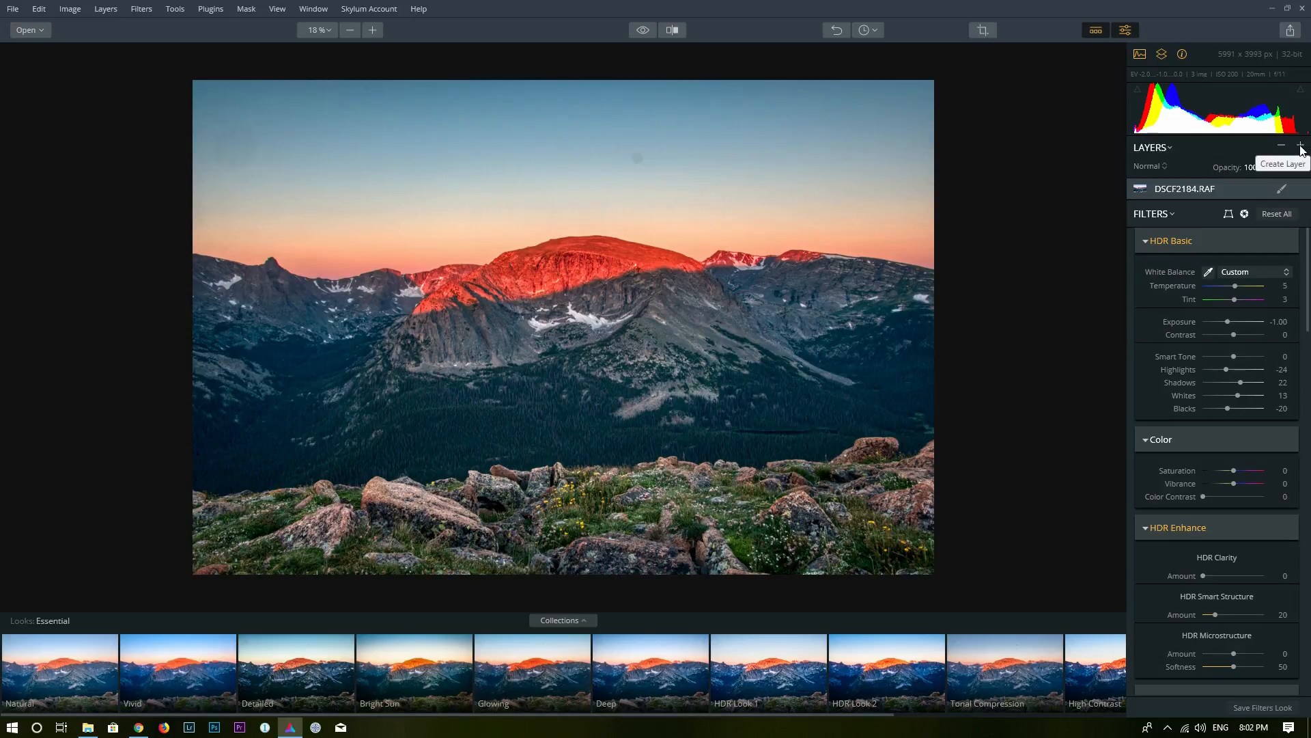
Step: Add a new adjustment layer and bring up its mask type menu
left_click(1300, 147)
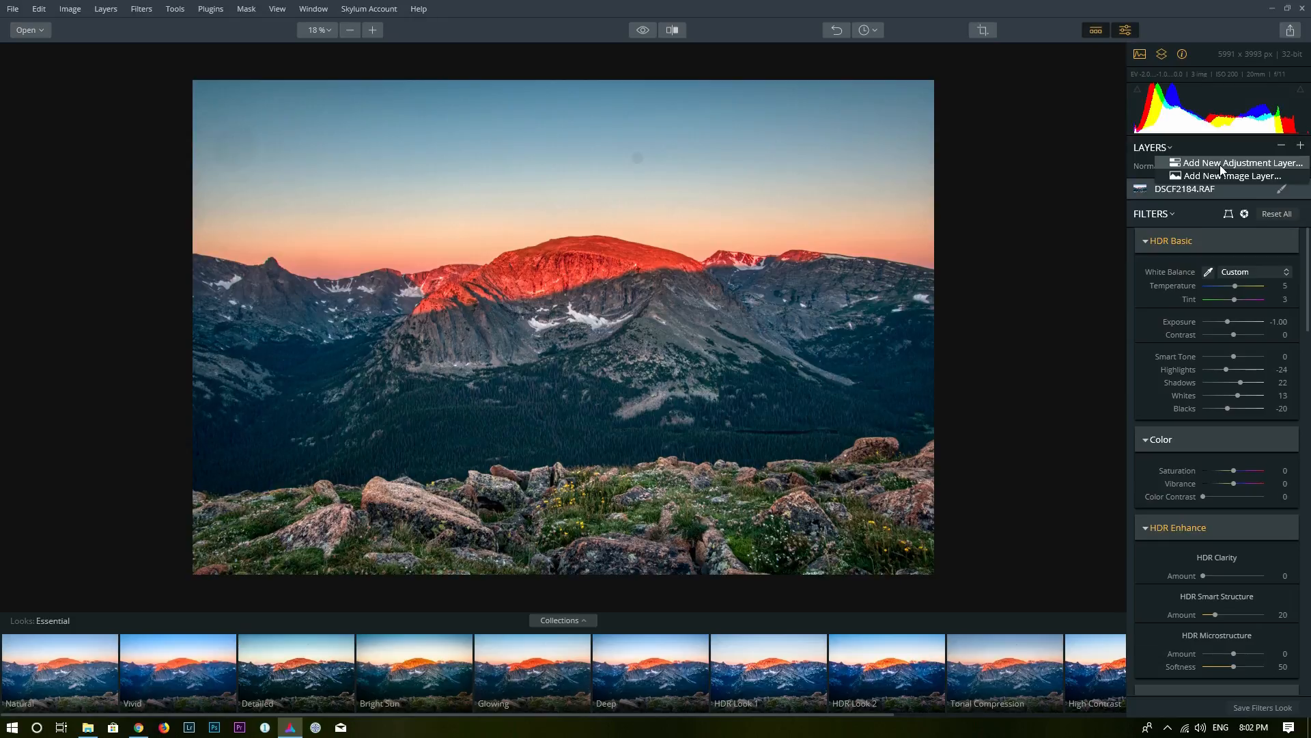
left_click(1246, 163)
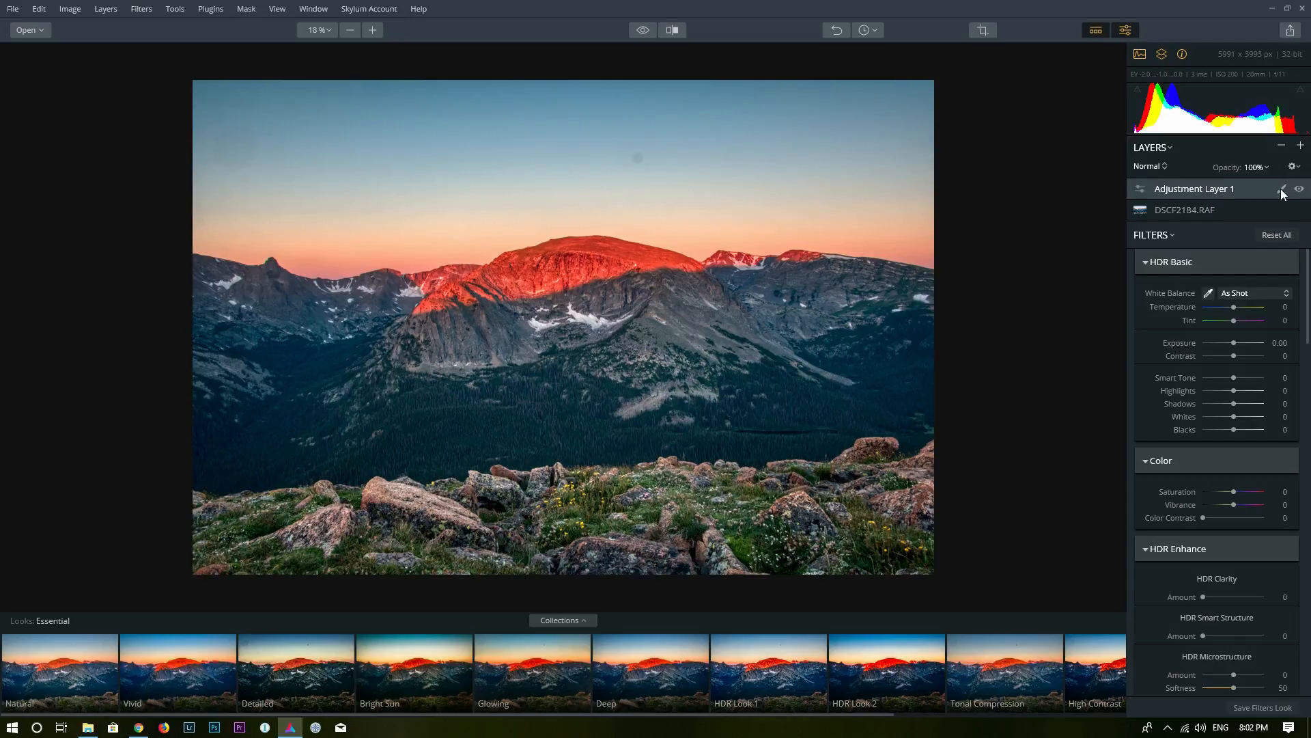
left_click(1282, 189)
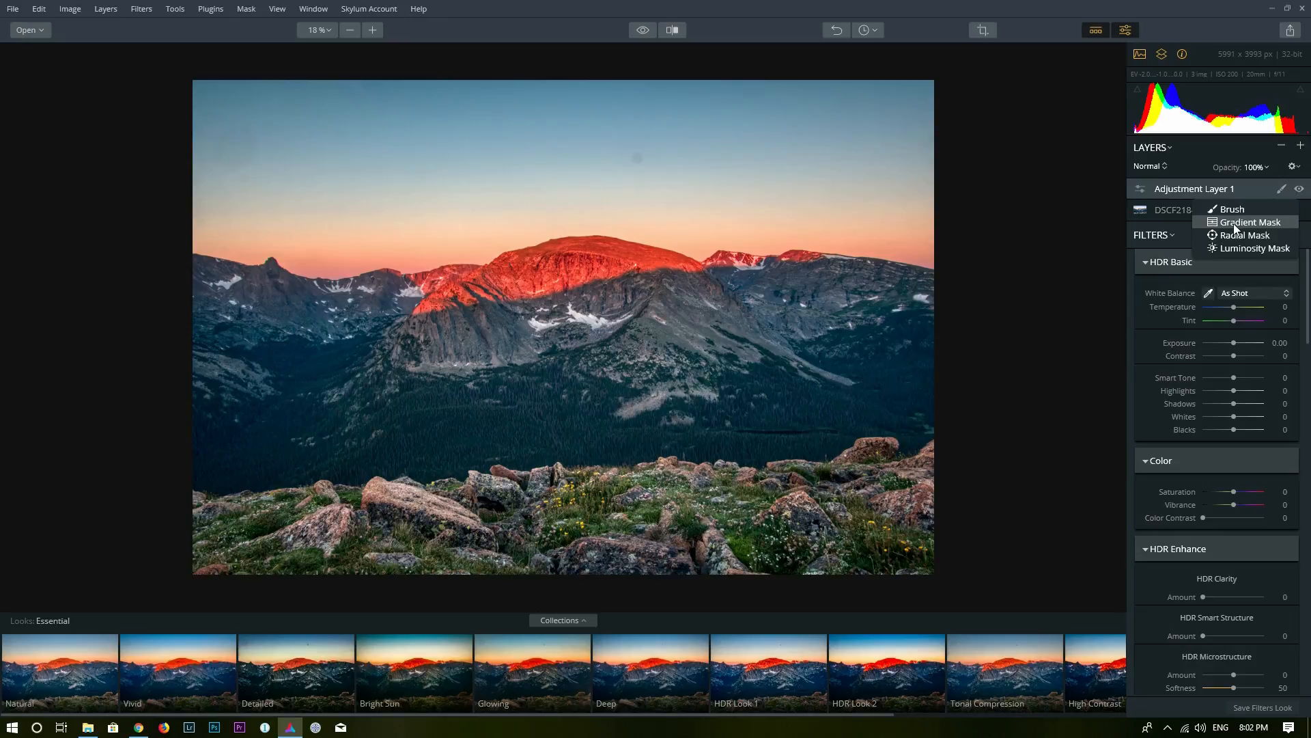
Step: Mask Adjustment Layer 1 with a level gradient drawn across the horizon
left_click(1249, 221)
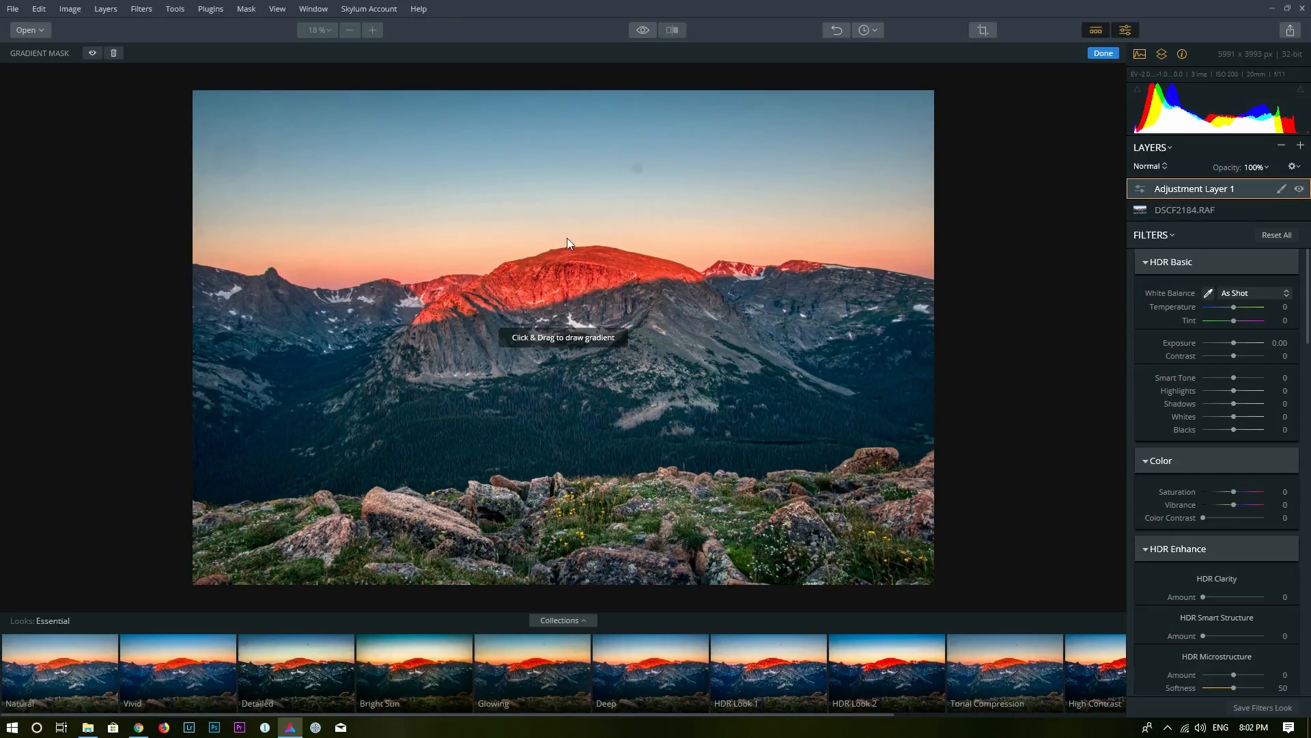
left_click_drag(569, 242, 535, 306)
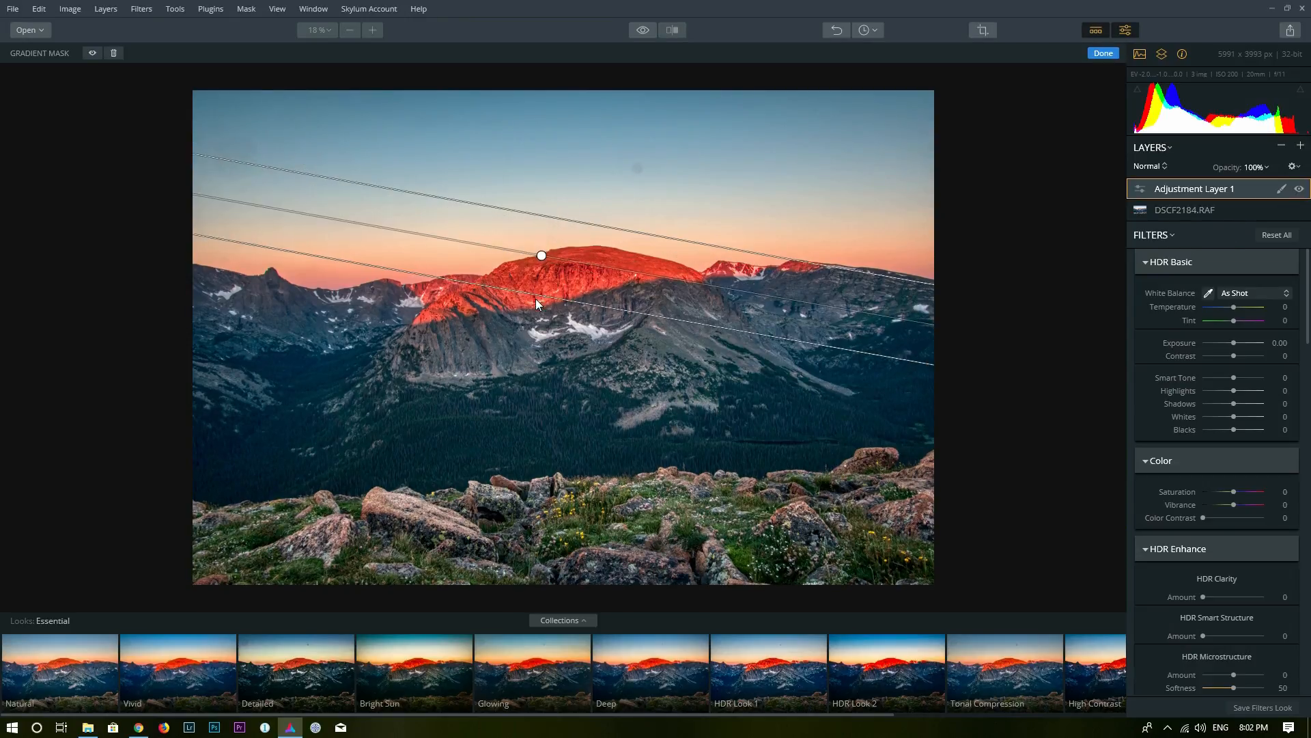
left_click_drag(541, 254, 548, 276)
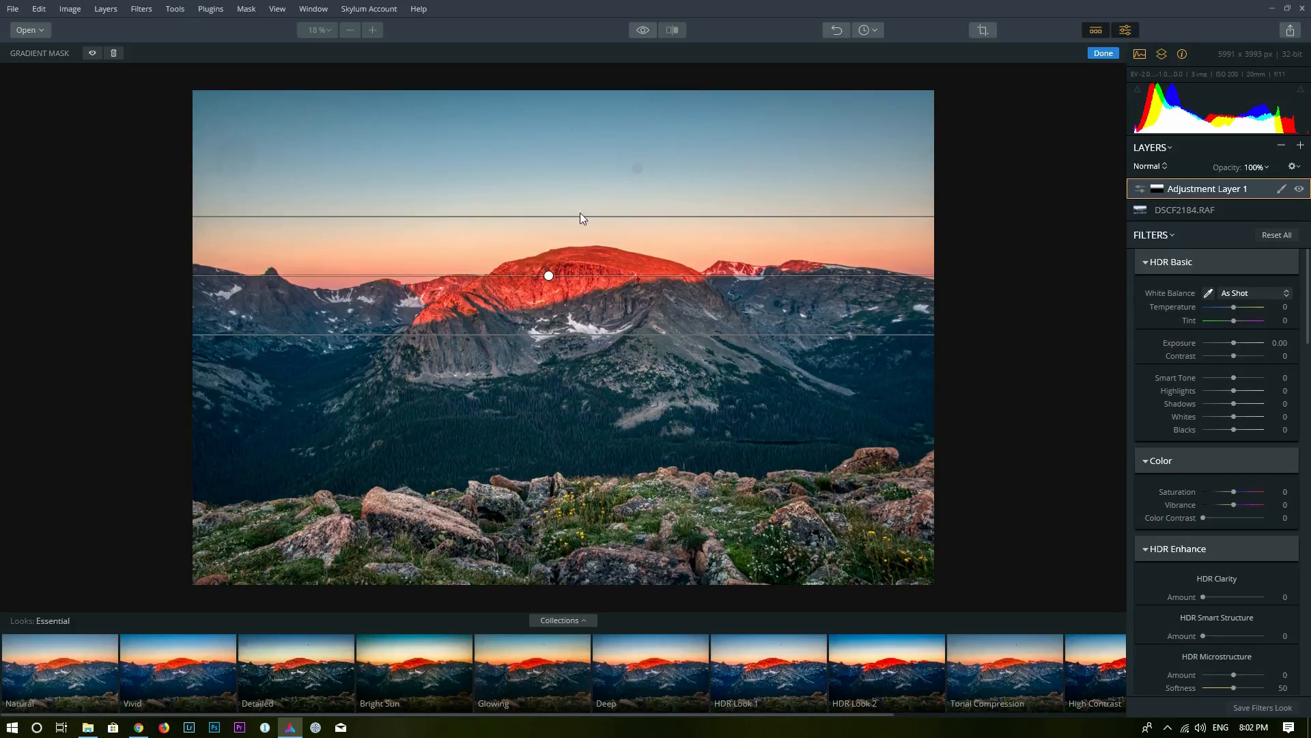
mouse_move(596, 213)
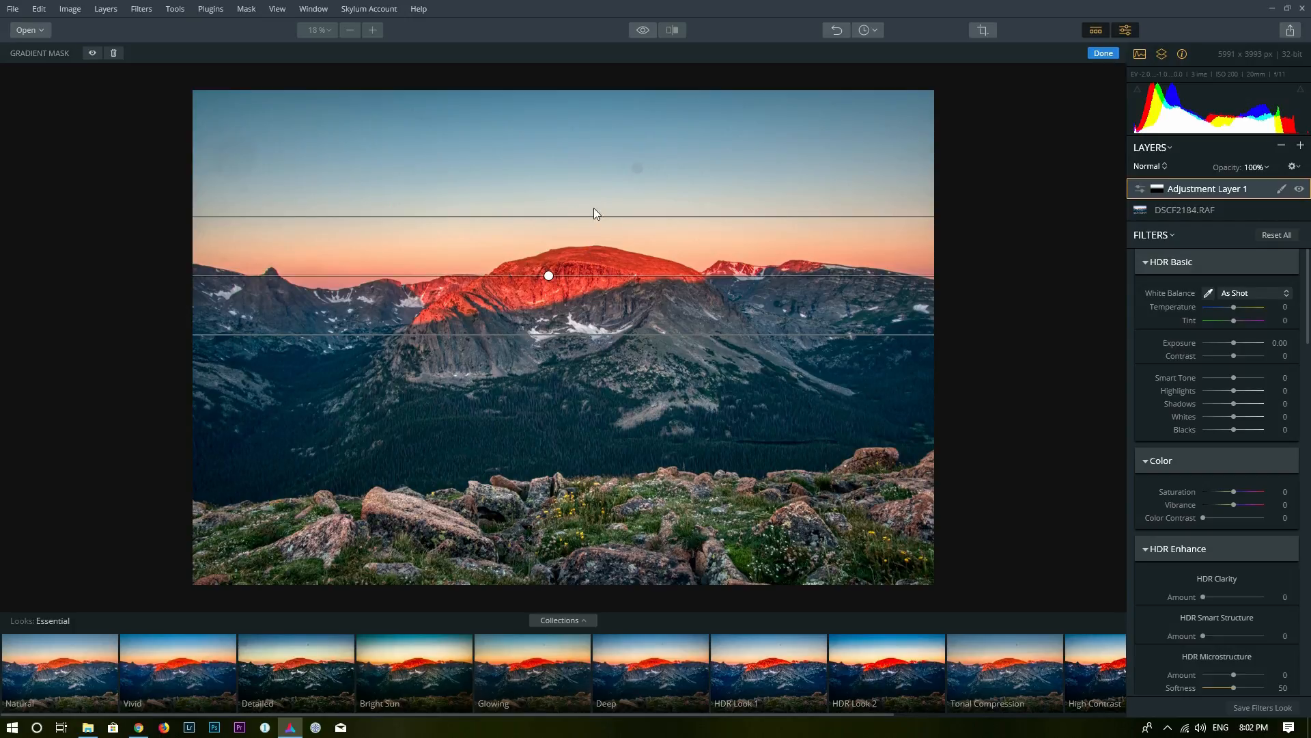
mouse_move(599, 220)
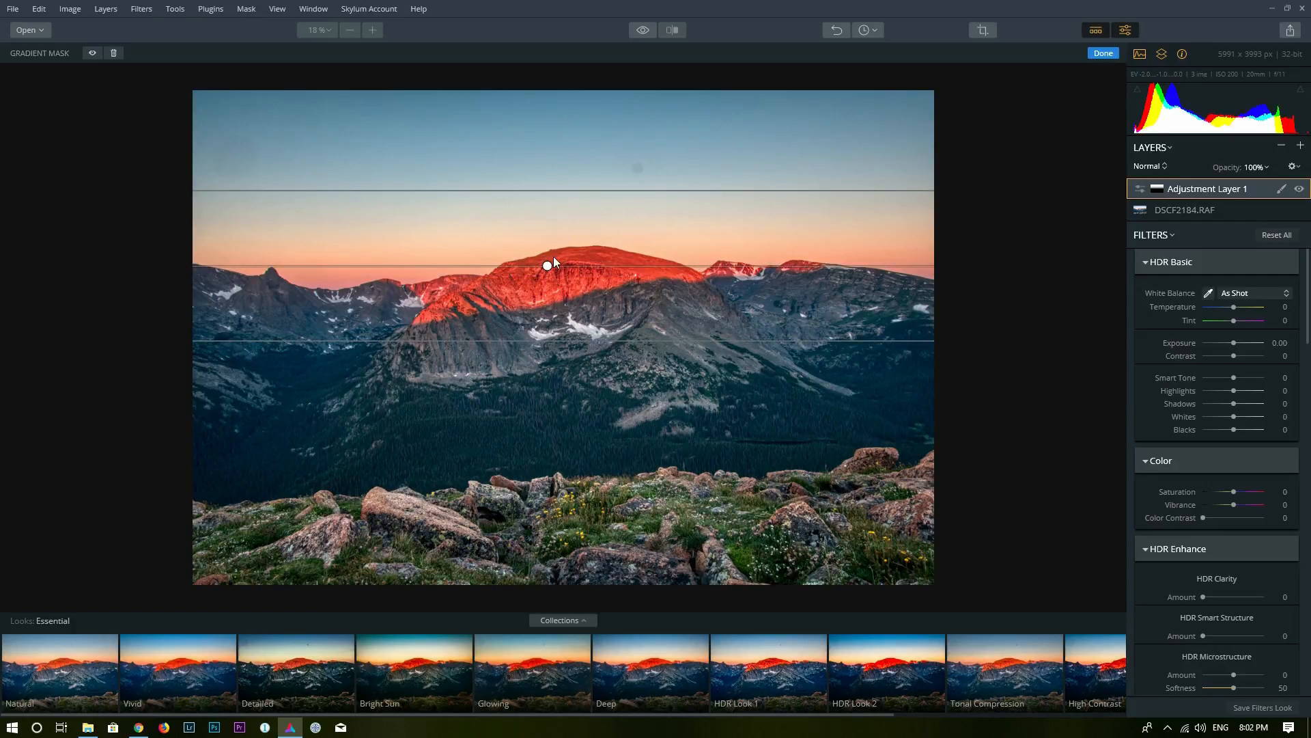
mouse_move(1211, 341)
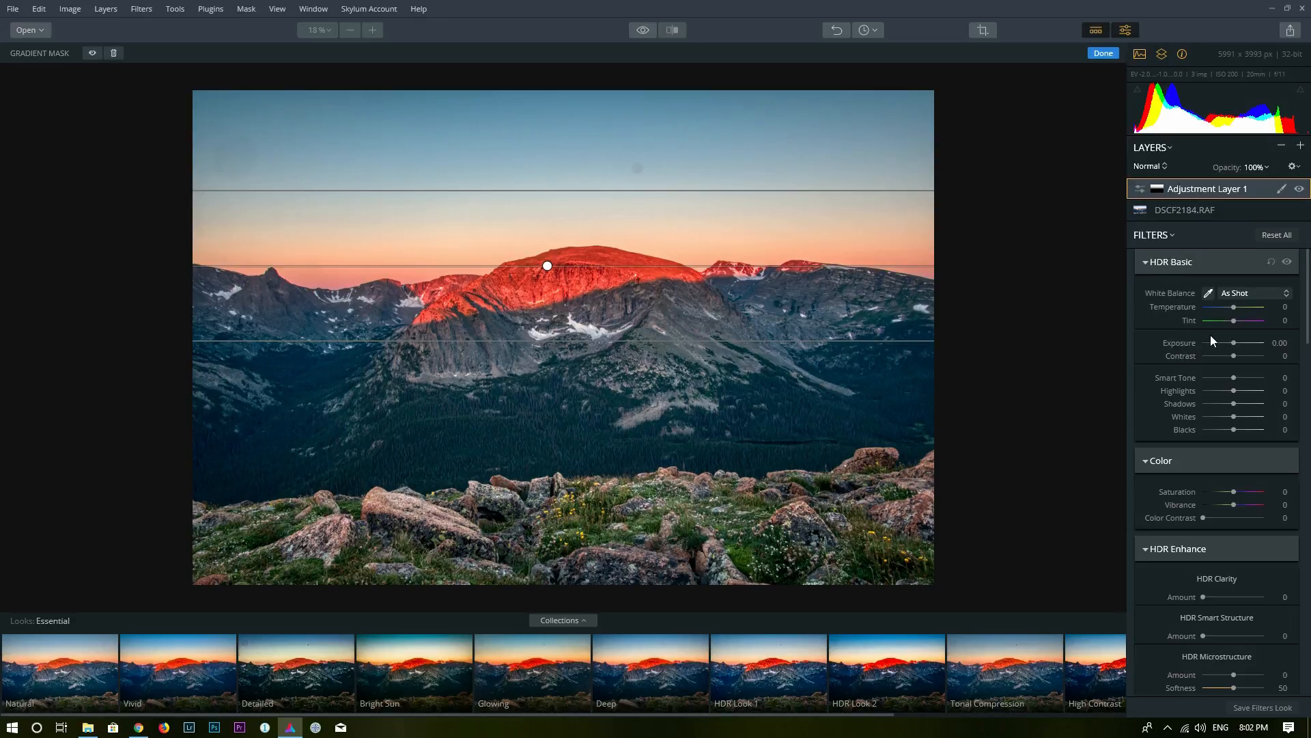
Step: Lower the HDR Basic Exposure on the masked layer to darken the sky
left_click_drag(1254, 343, 1230, 343)
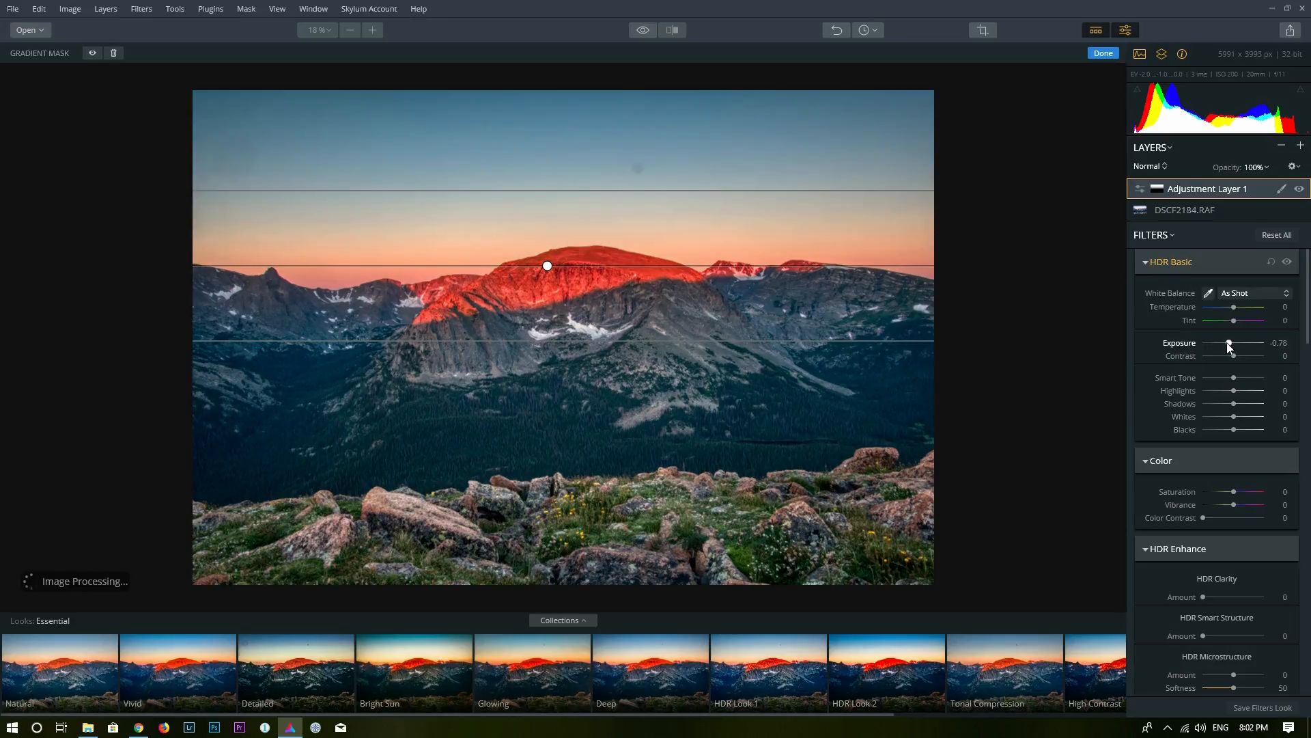
left_click_drag(1229, 343, 1228, 343)
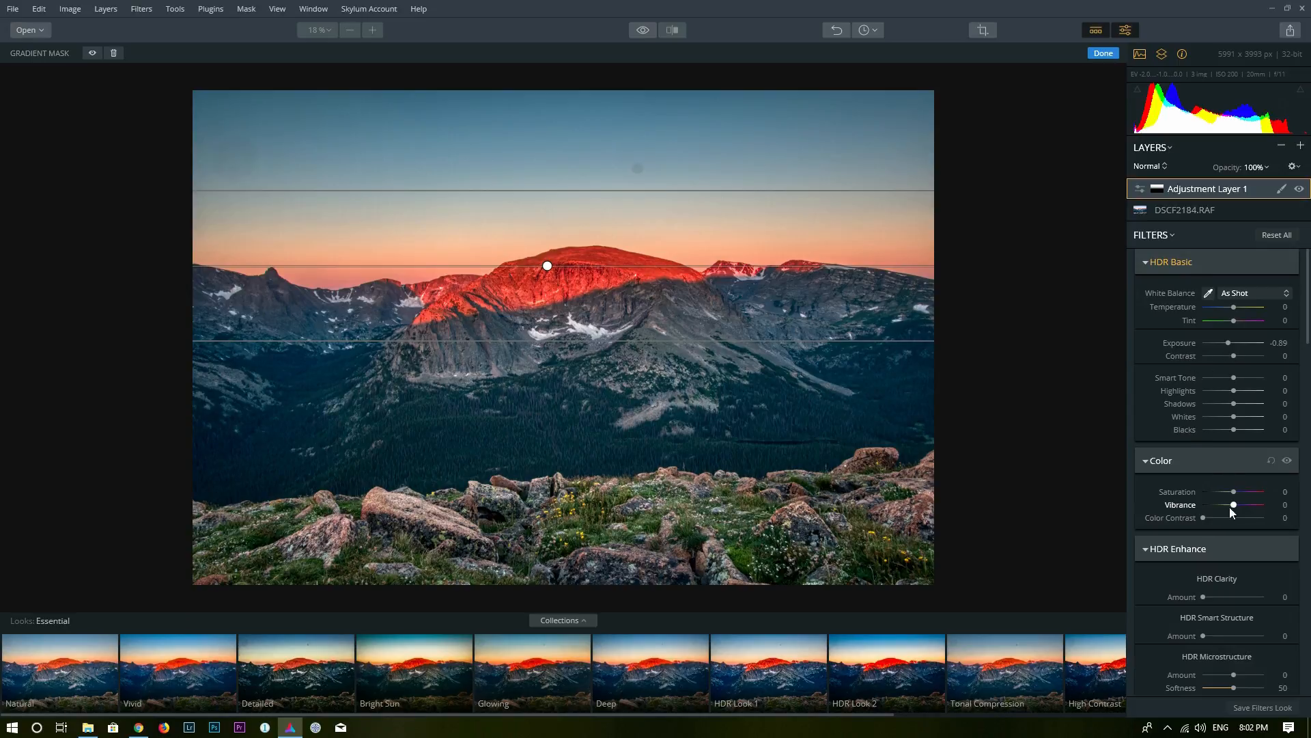
left_click_drag(1234, 503, 1243, 503)
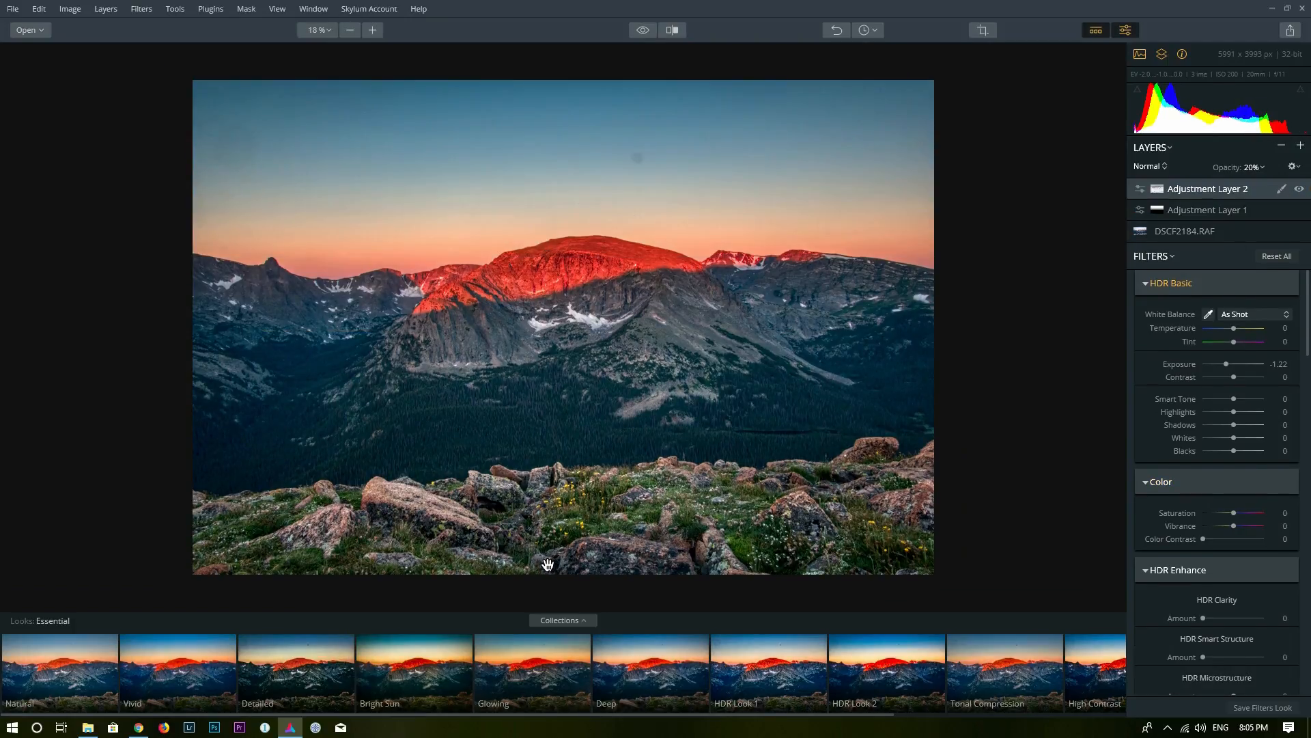
mouse_move(91, 619)
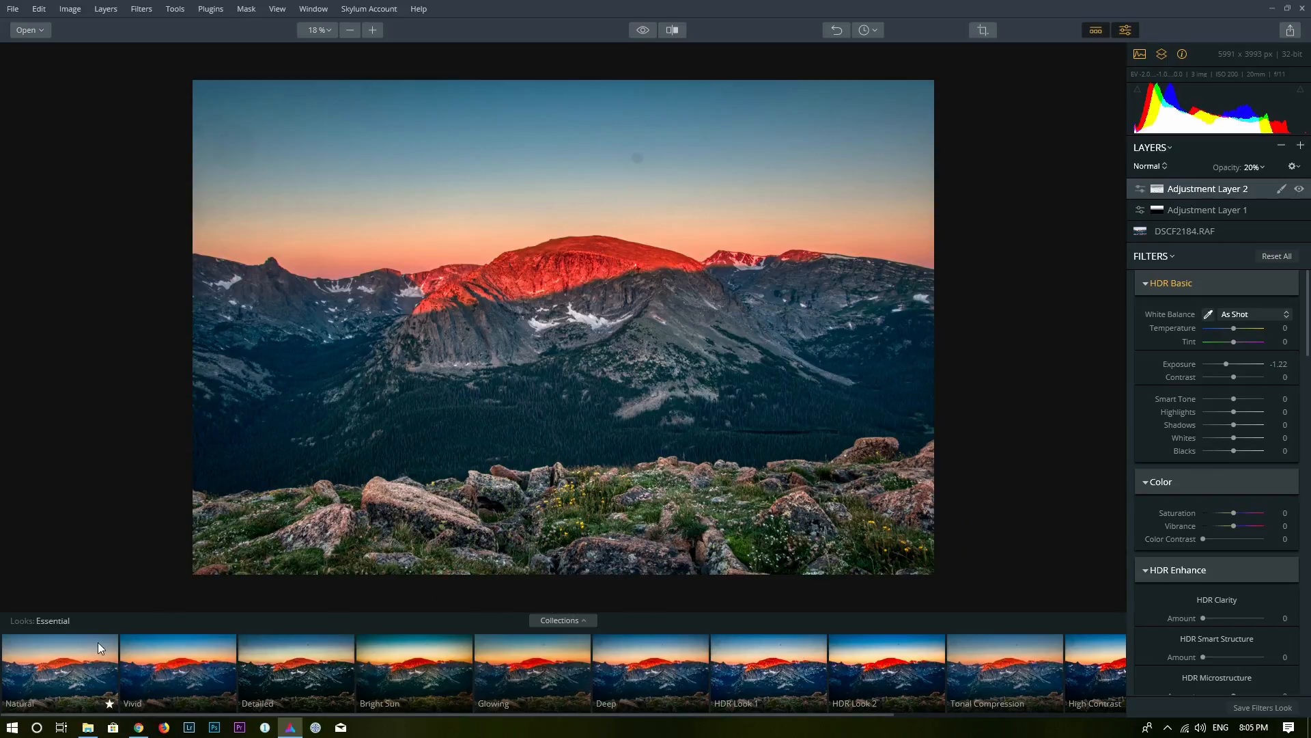
mouse_move(585, 719)
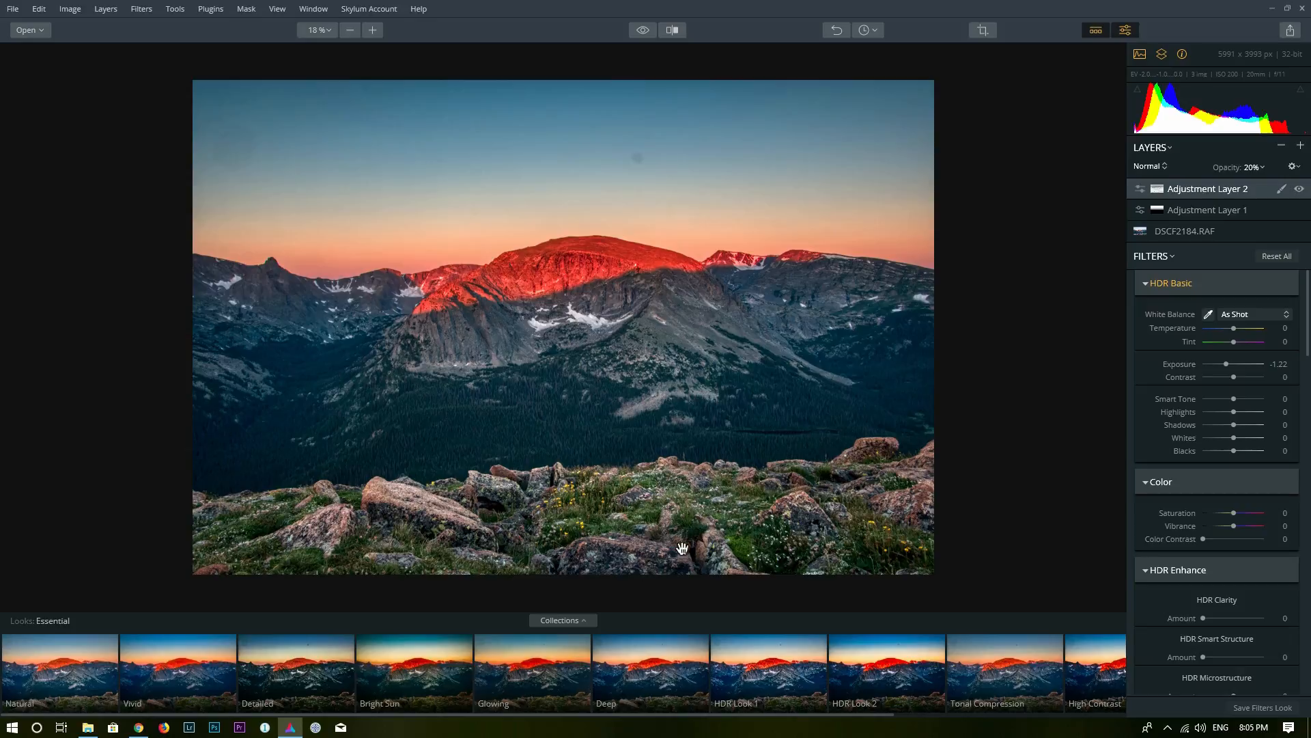
mouse_move(1049, 134)
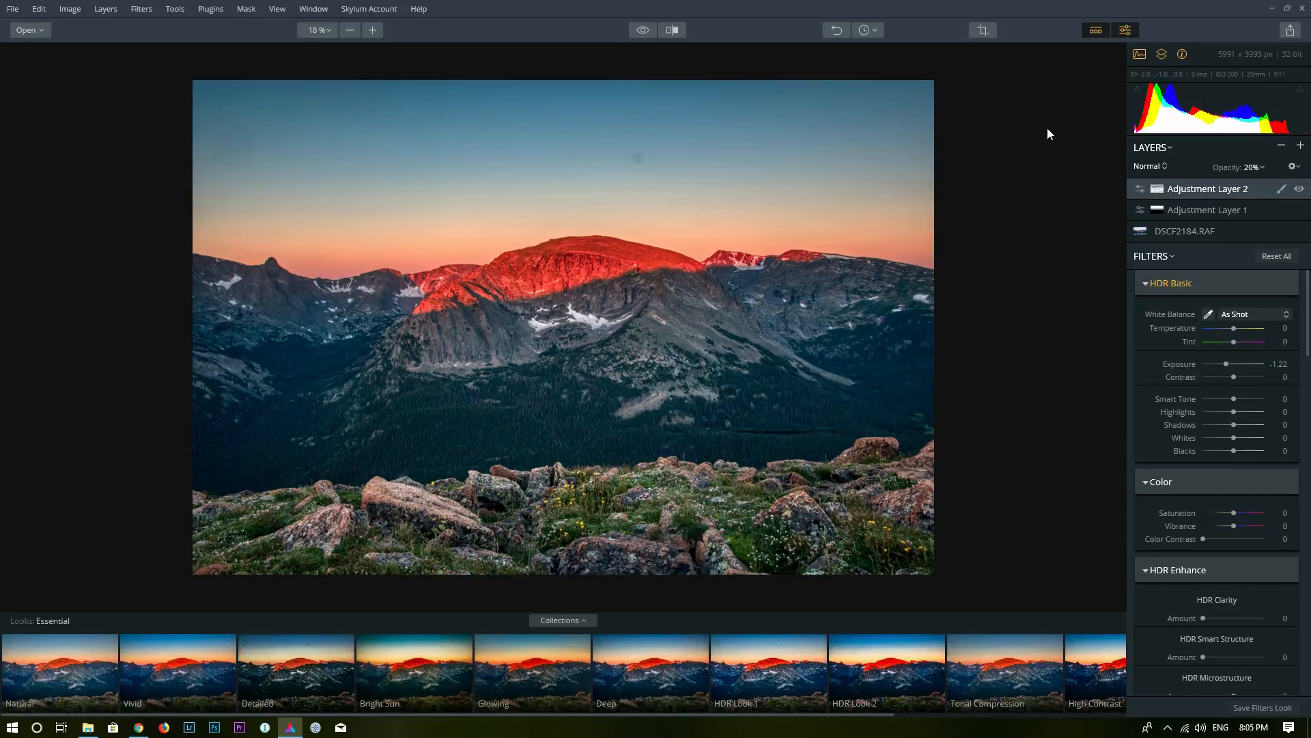
mouse_move(1096, 30)
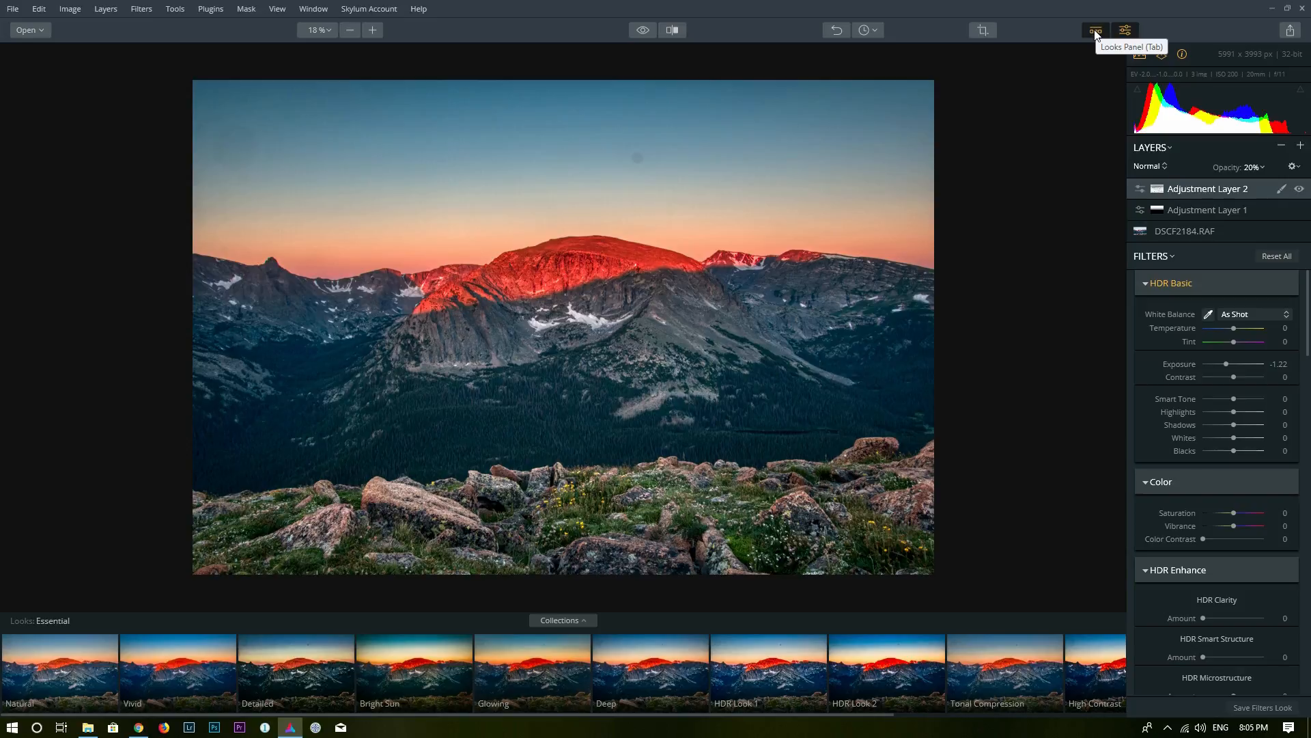
left_click(1096, 30)
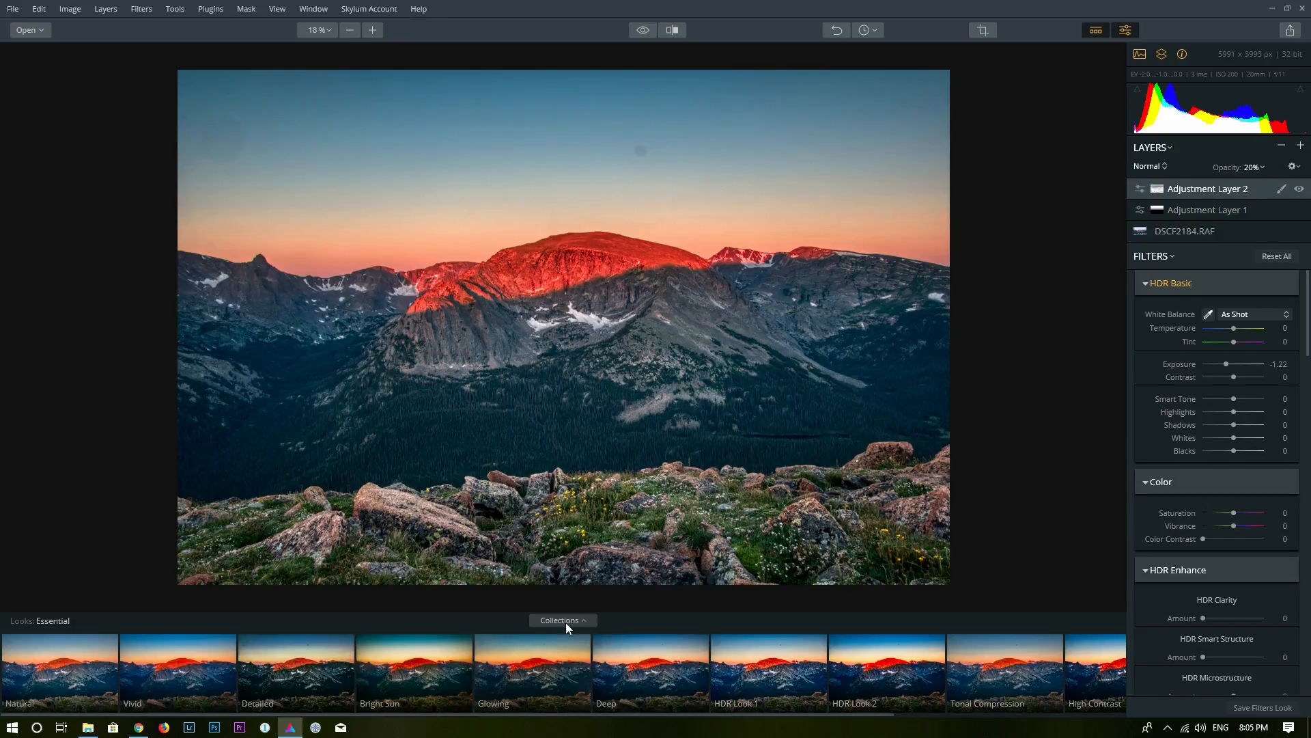
Step: Browse the Looks categories, viewing Architecture looks and then Landscape looks
left_click(562, 620)
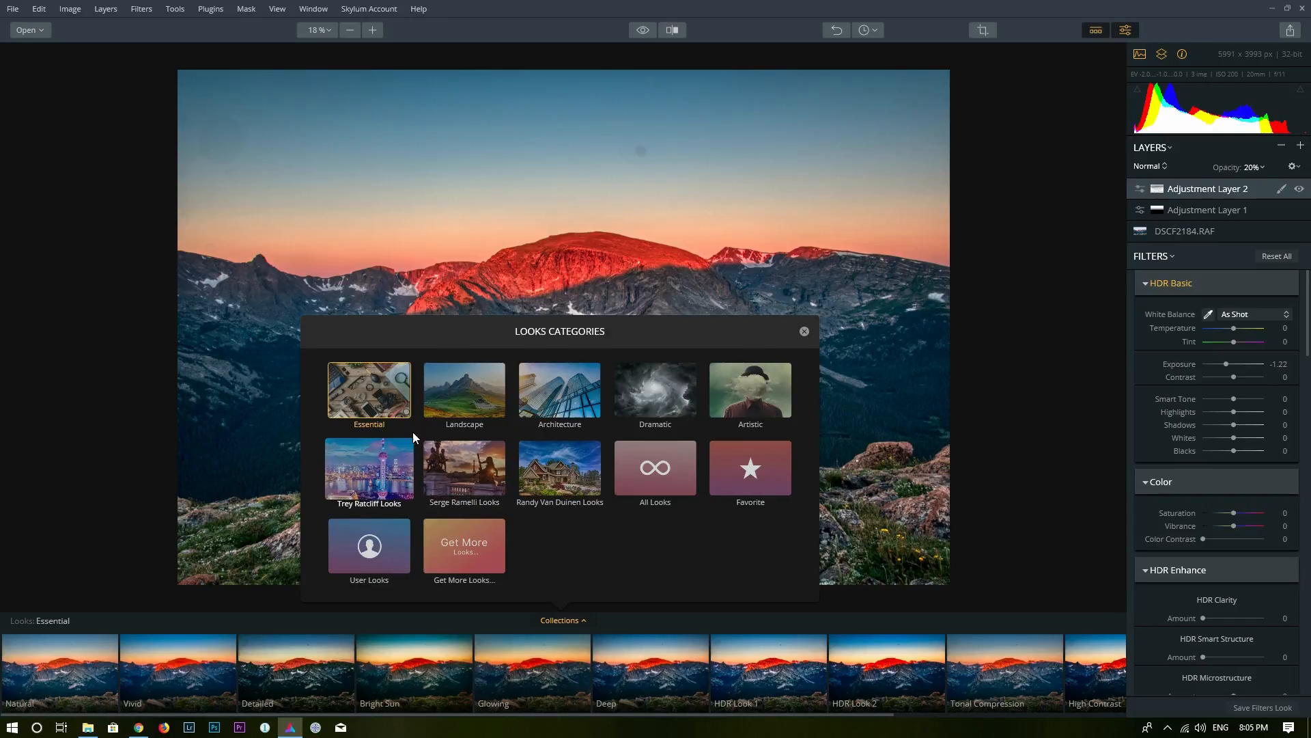
left_click(465, 389)
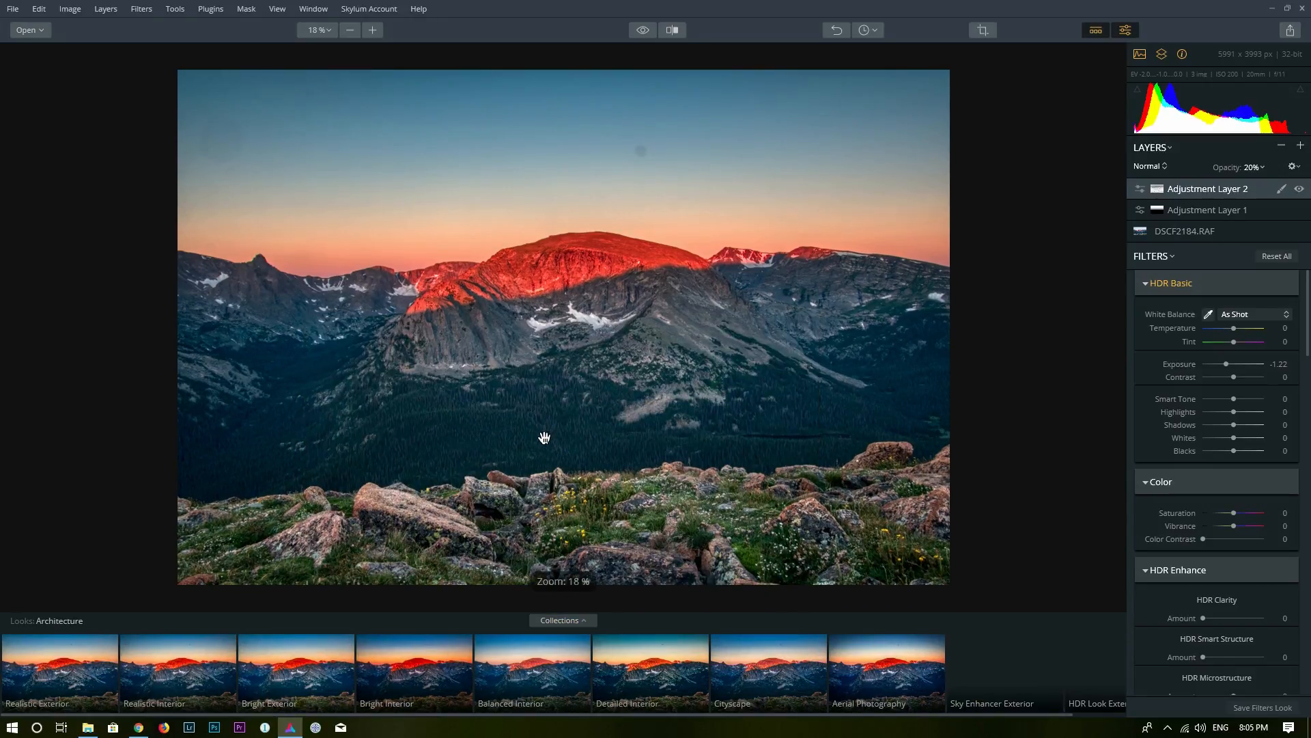
left_click(58, 674)
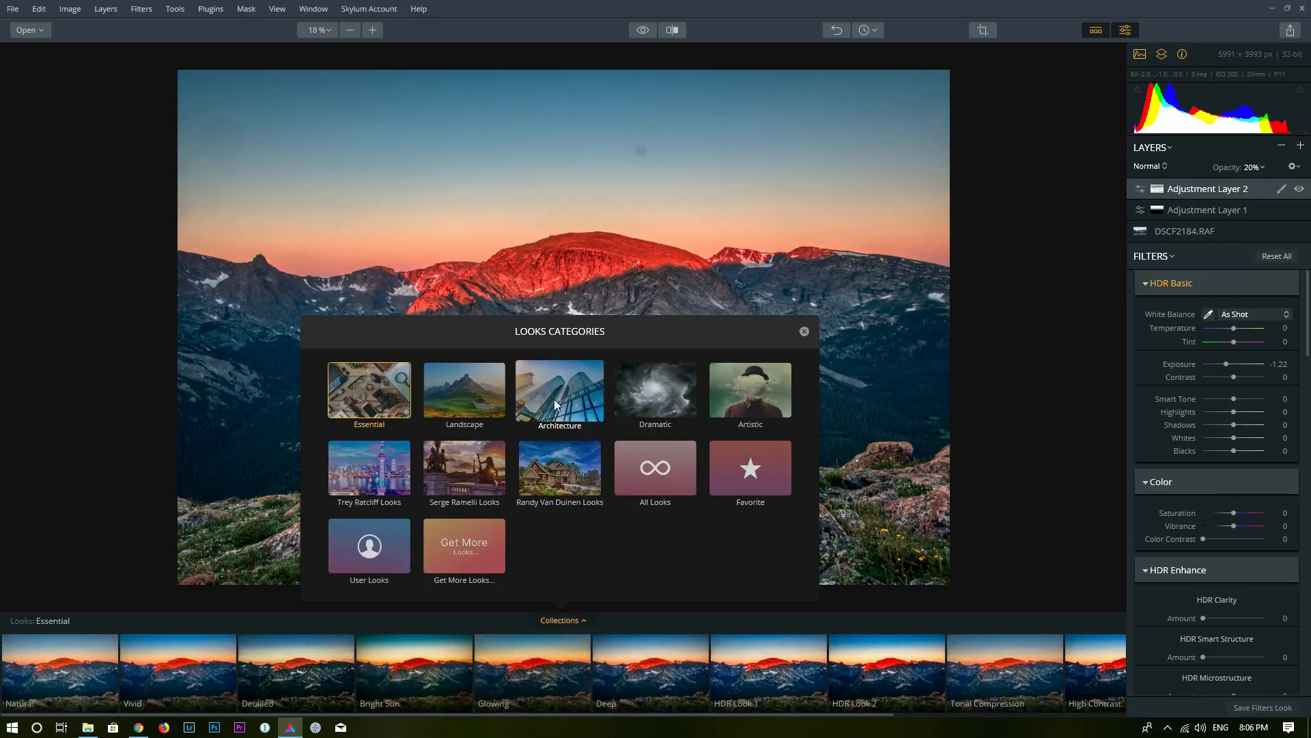
left_click(559, 391)
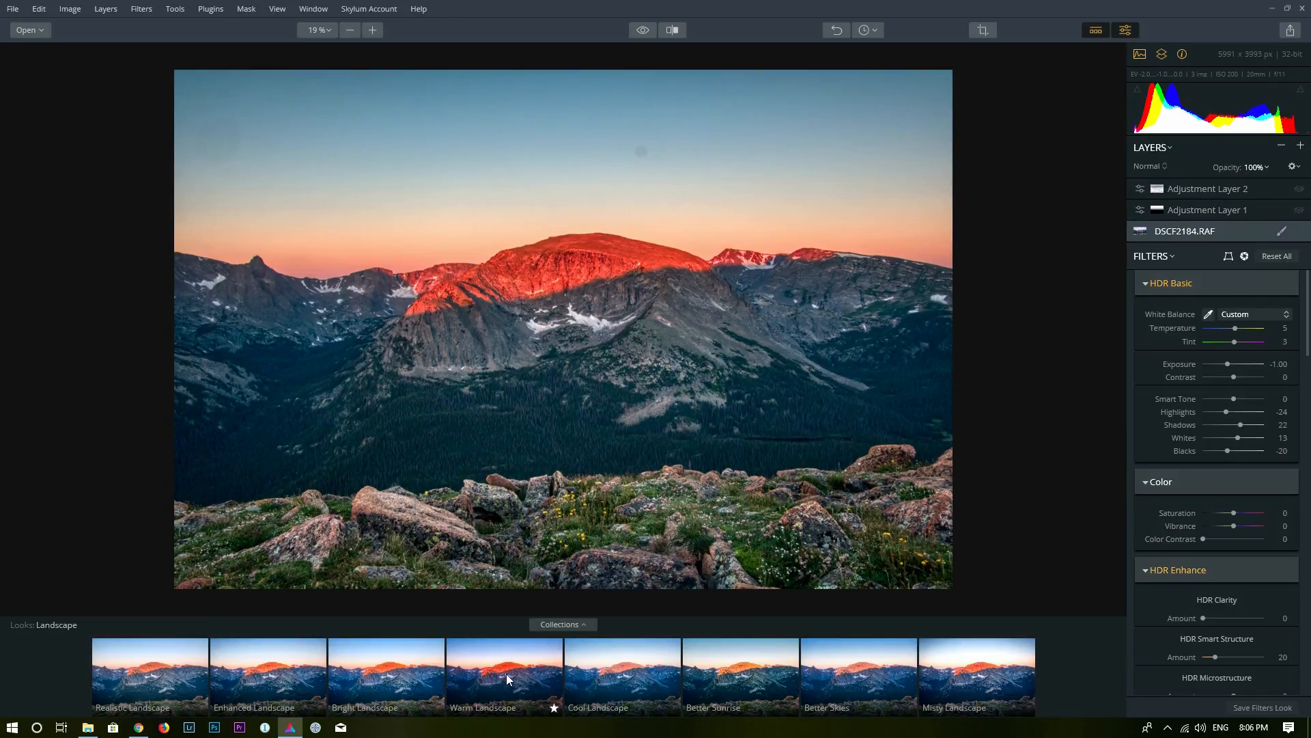
Step: Apply the Warm Landscape look and adjust its Amount to about 40
left_click(504, 669)
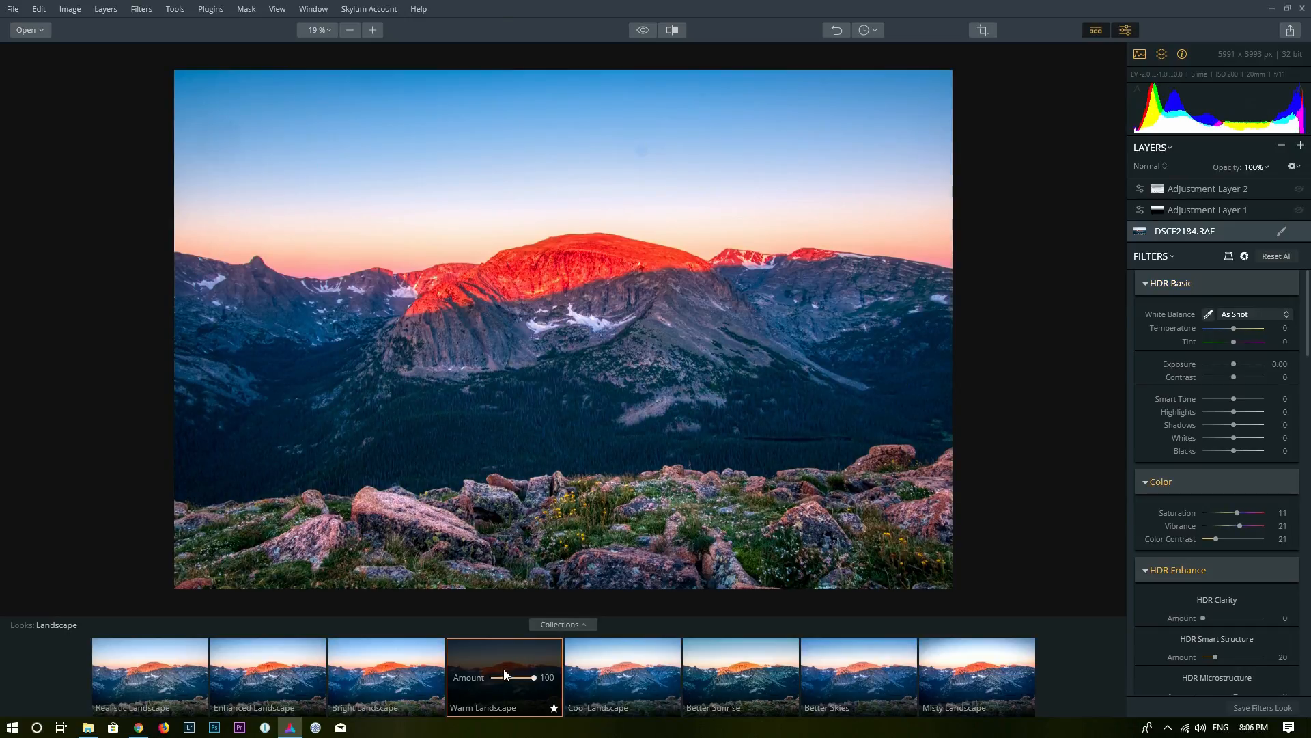
mouse_move(523, 644)
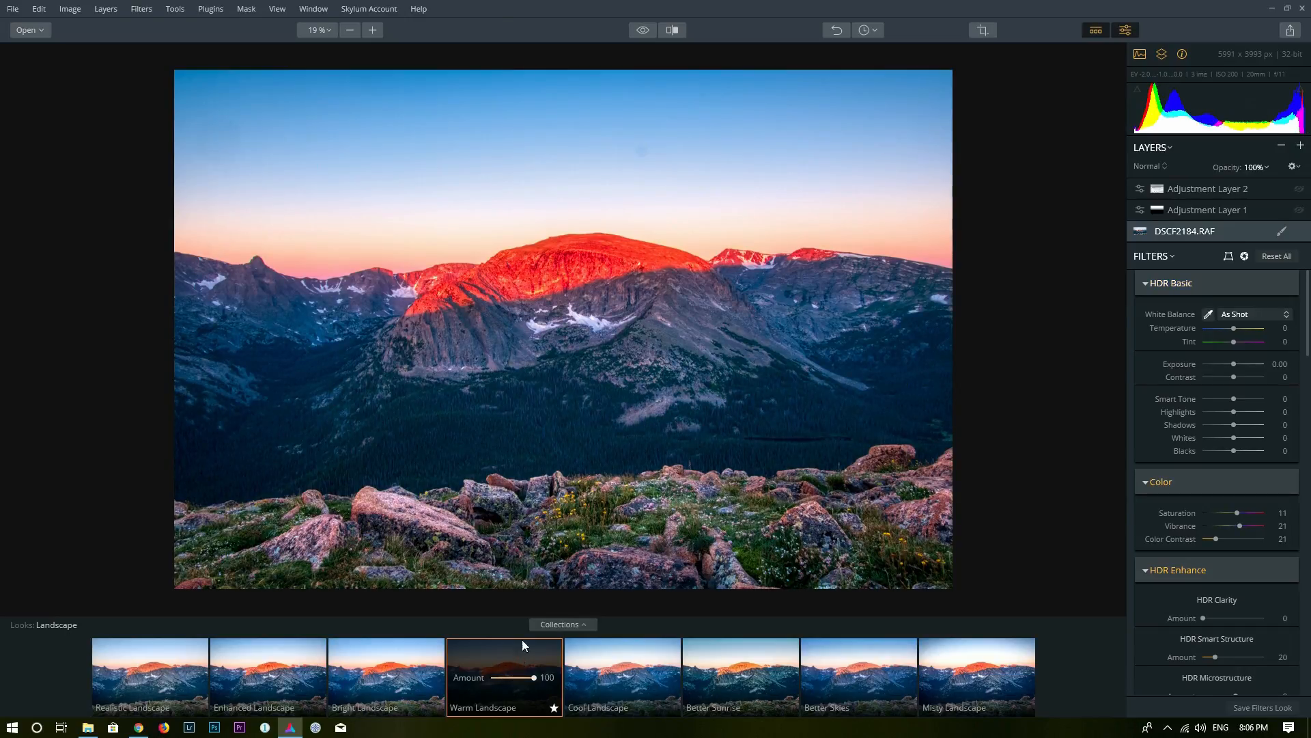
left_click_drag(535, 677, 520, 678)
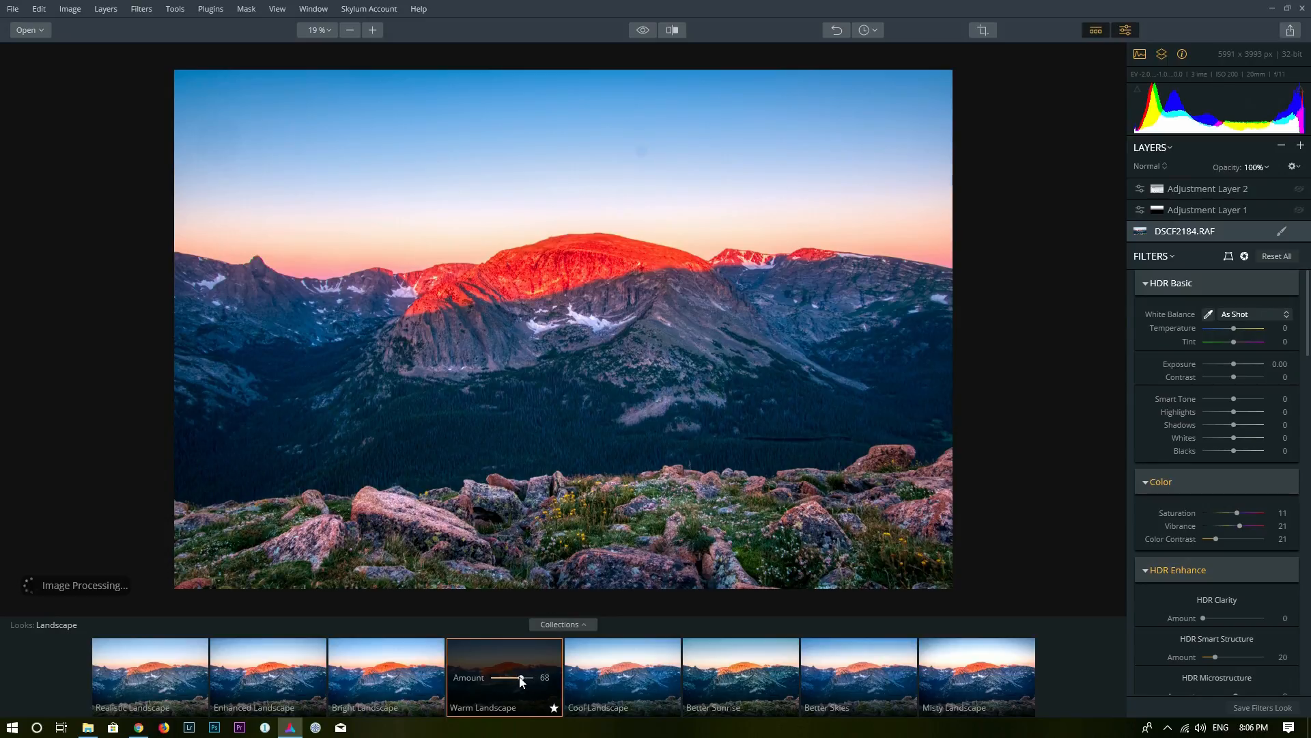
left_click_drag(523, 678, 502, 677)
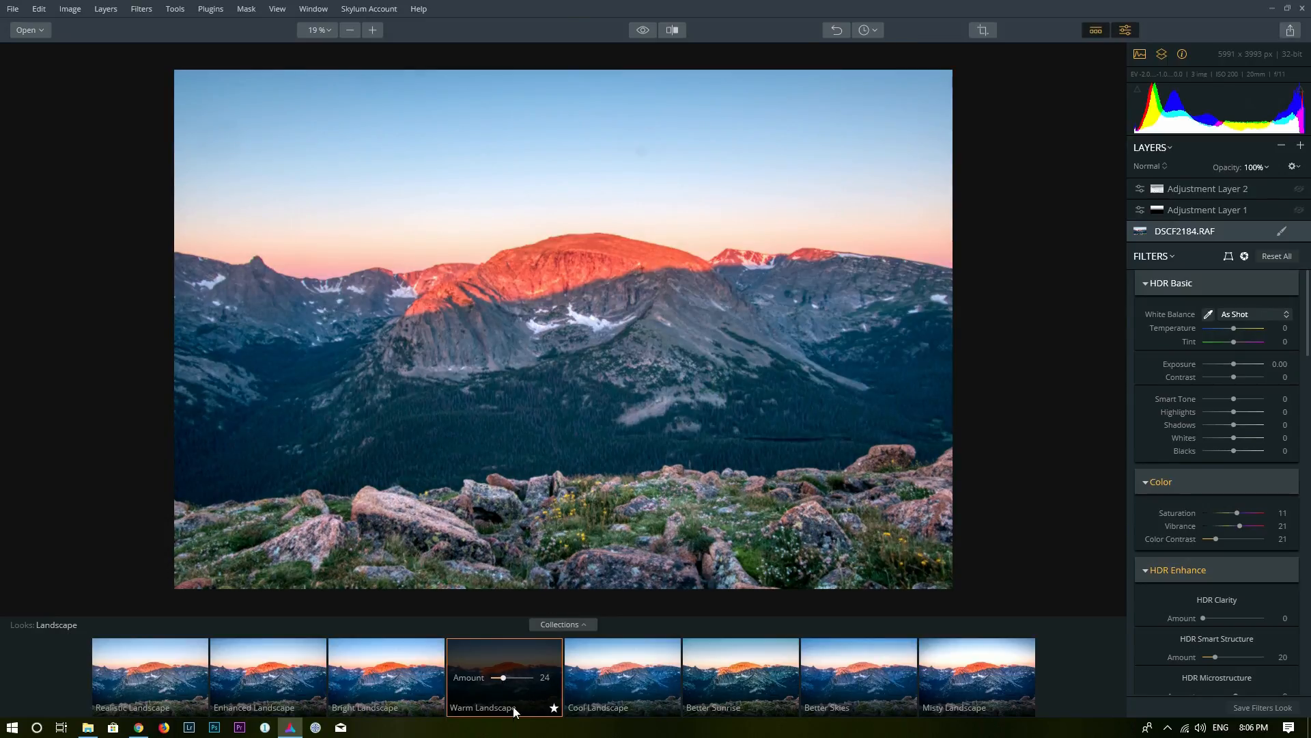
left_click_drag(500, 678, 507, 678)
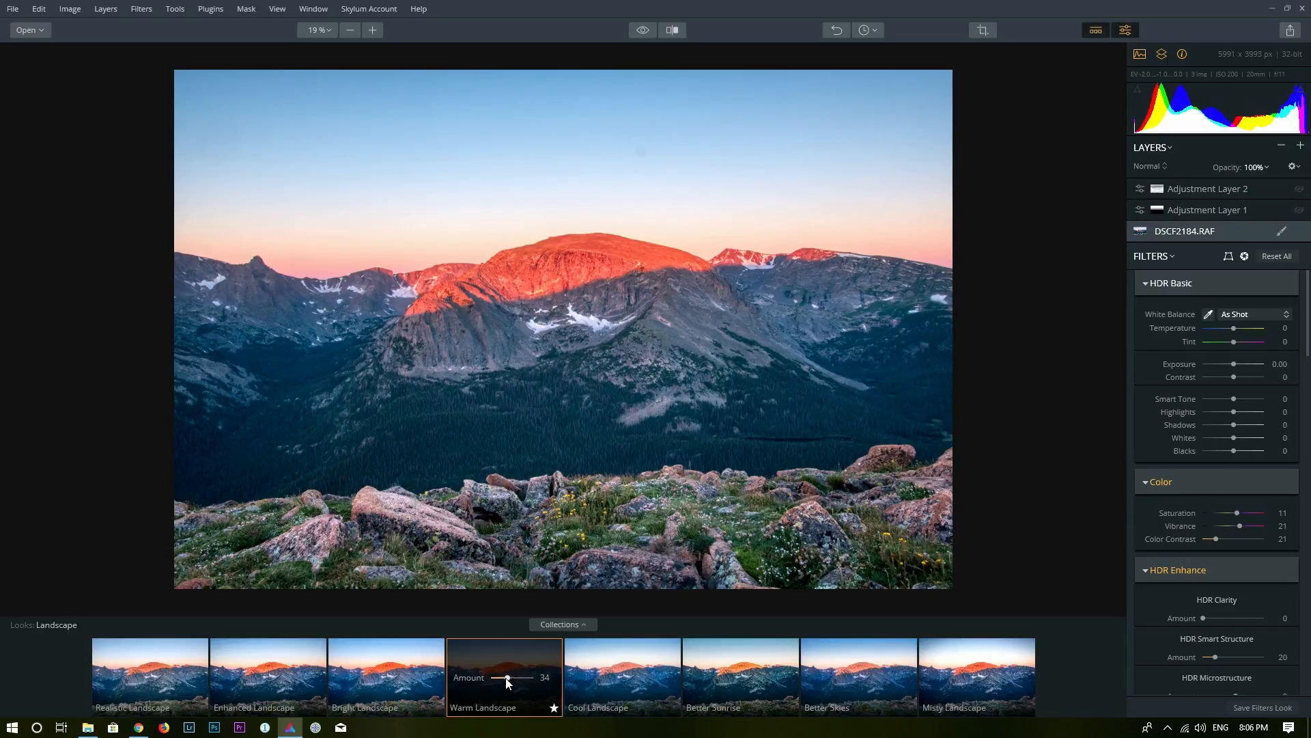
left_click_drag(508, 678, 502, 677)
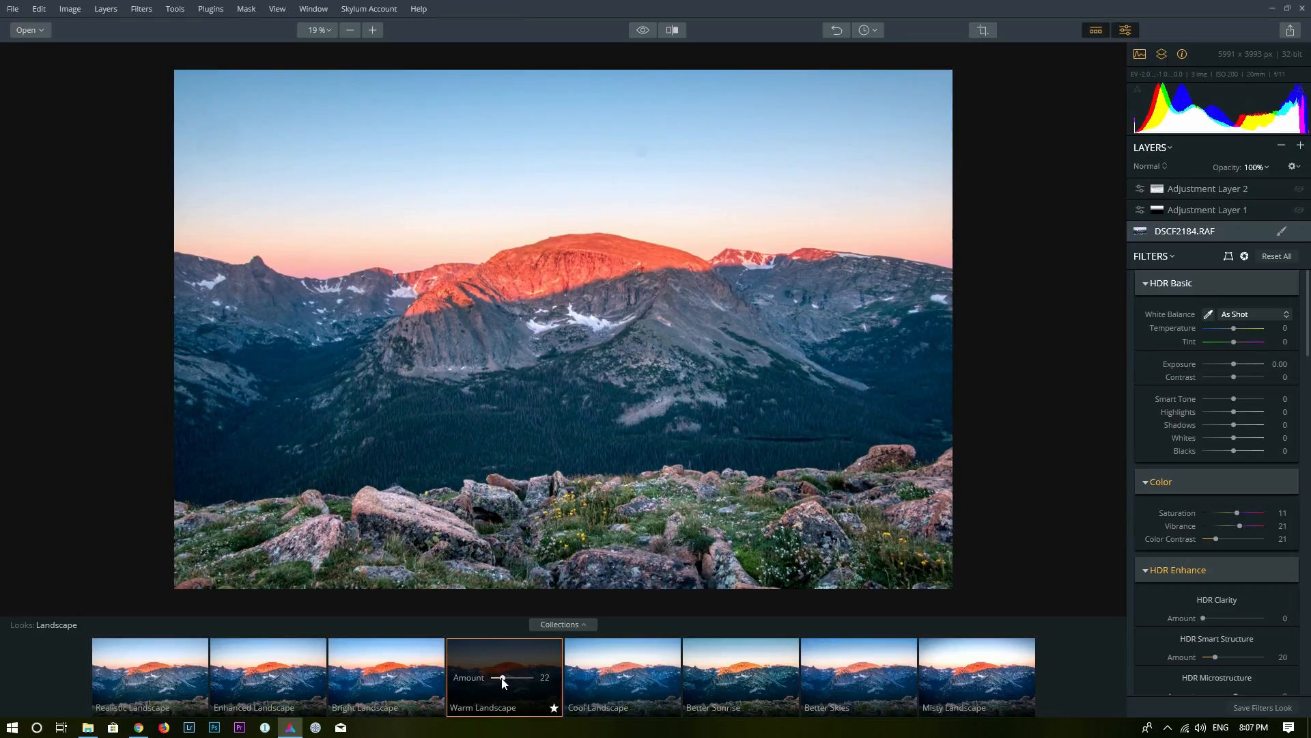
left_click_drag(502, 677, 510, 677)
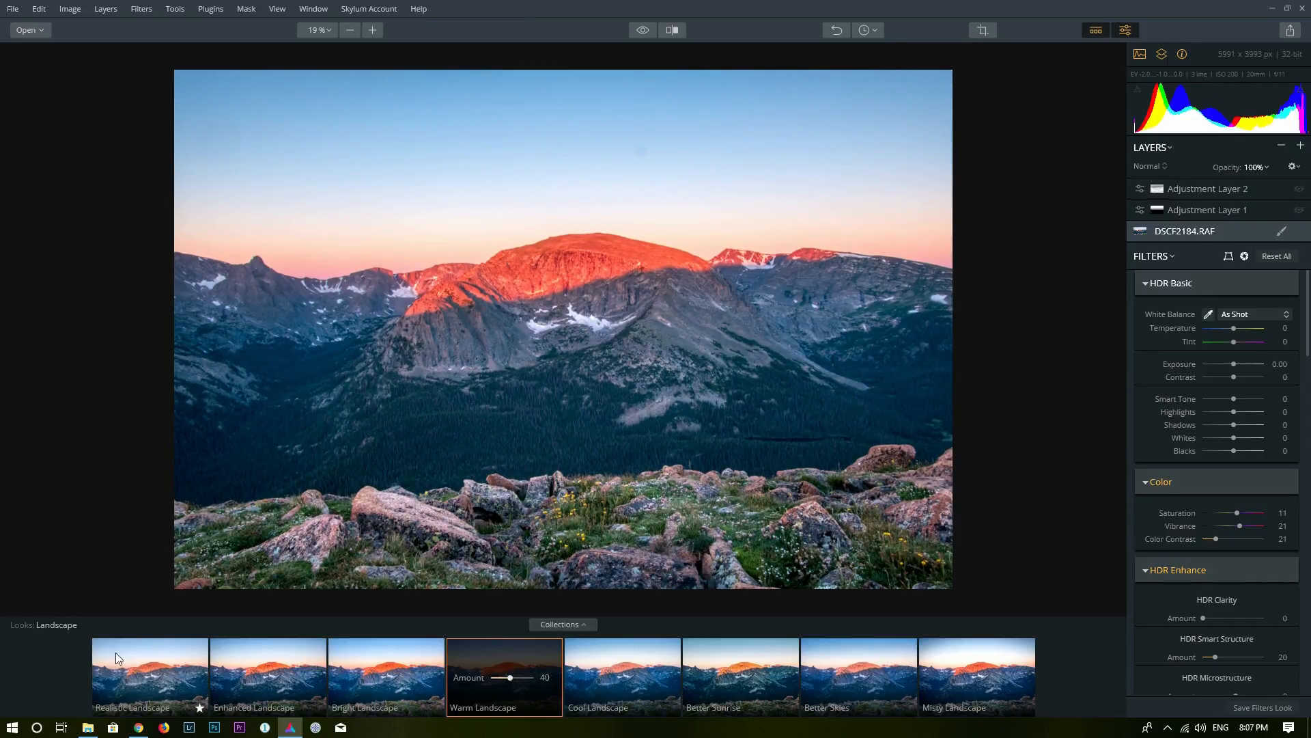